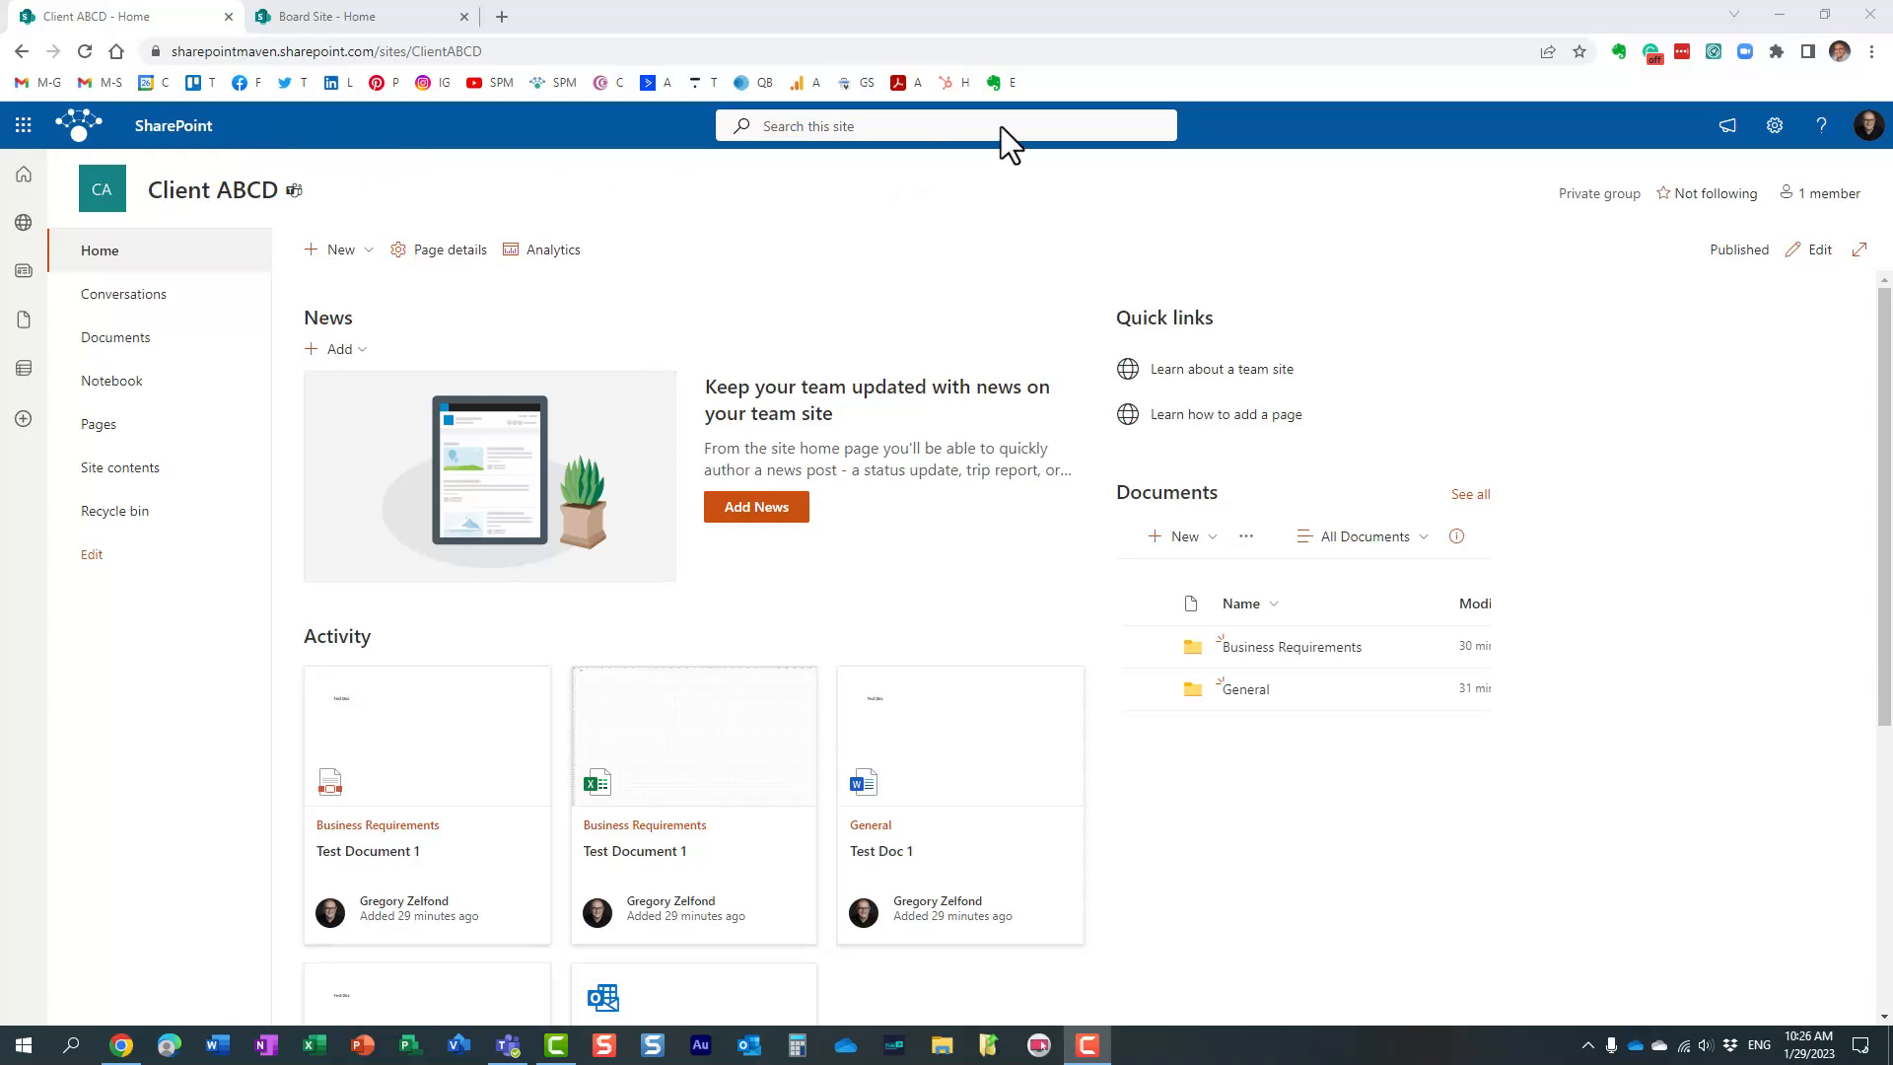
mouse_move(670, 243)
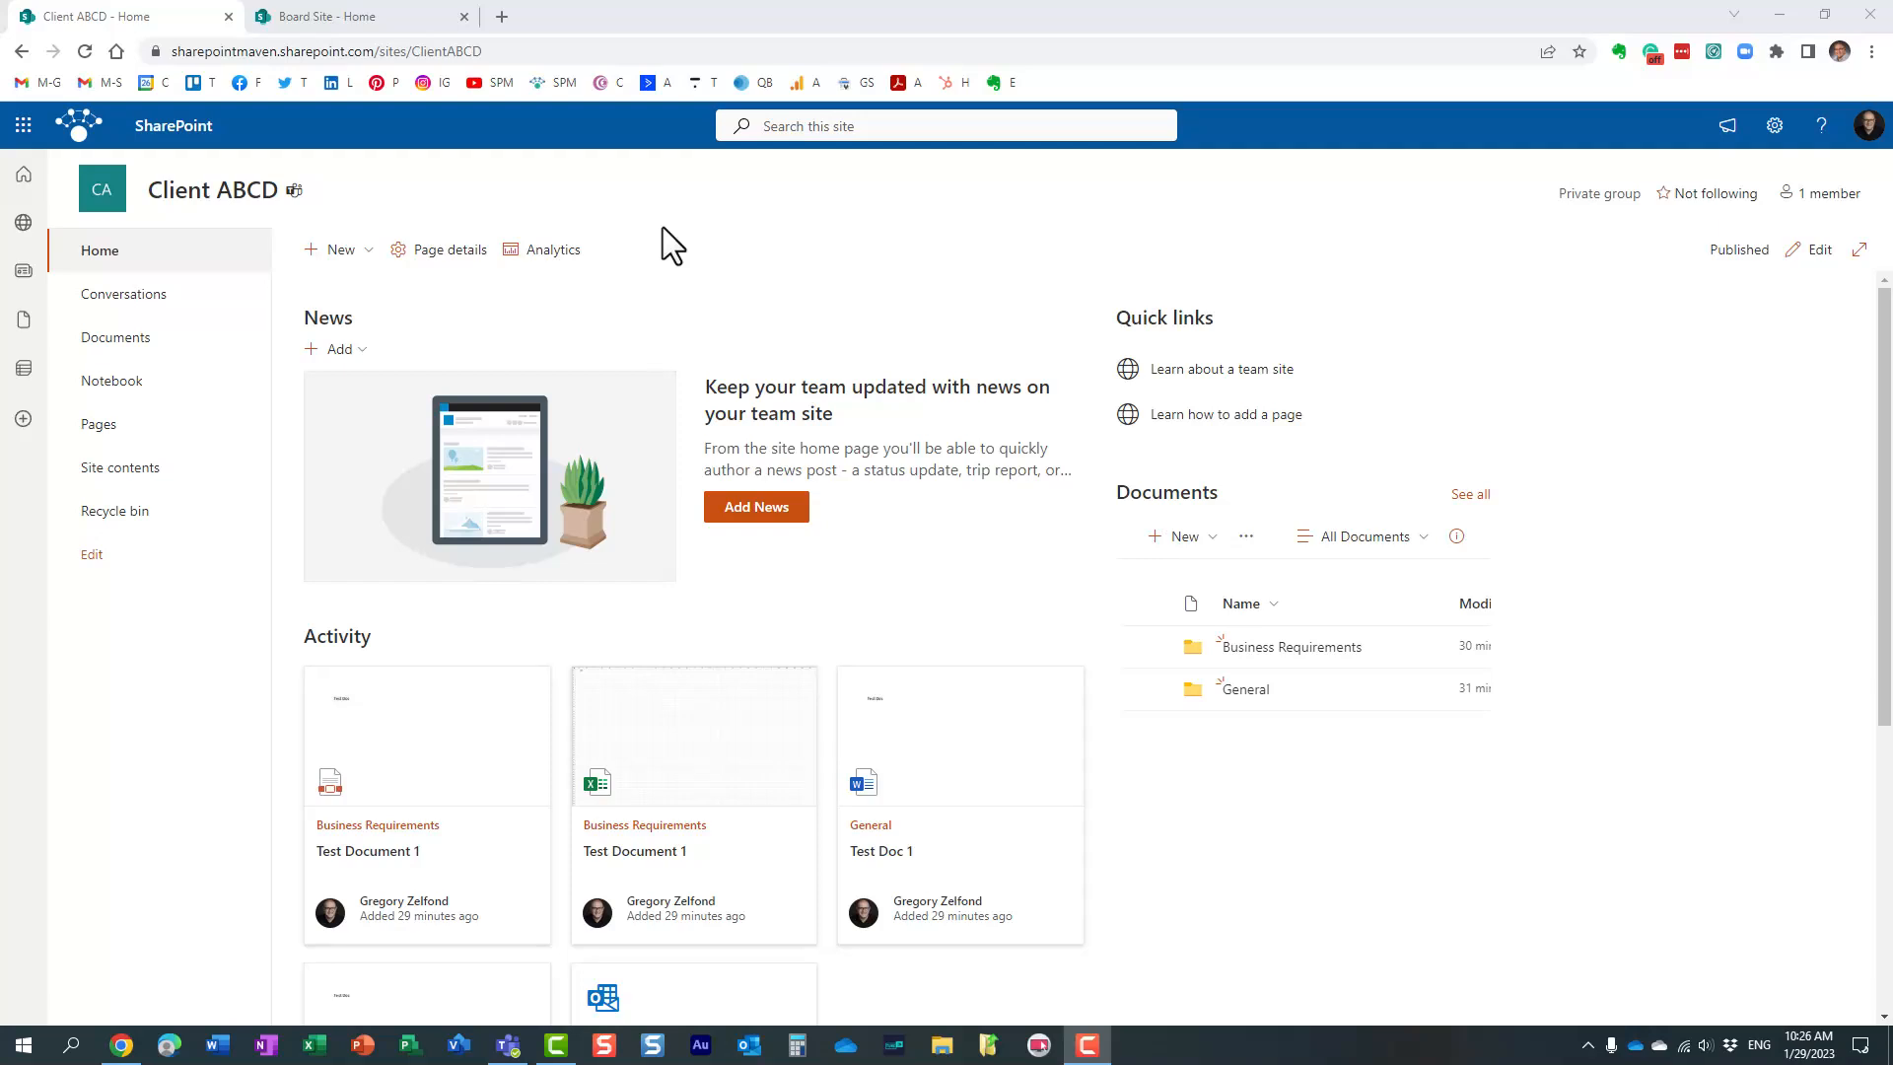
mouse_move(553, 249)
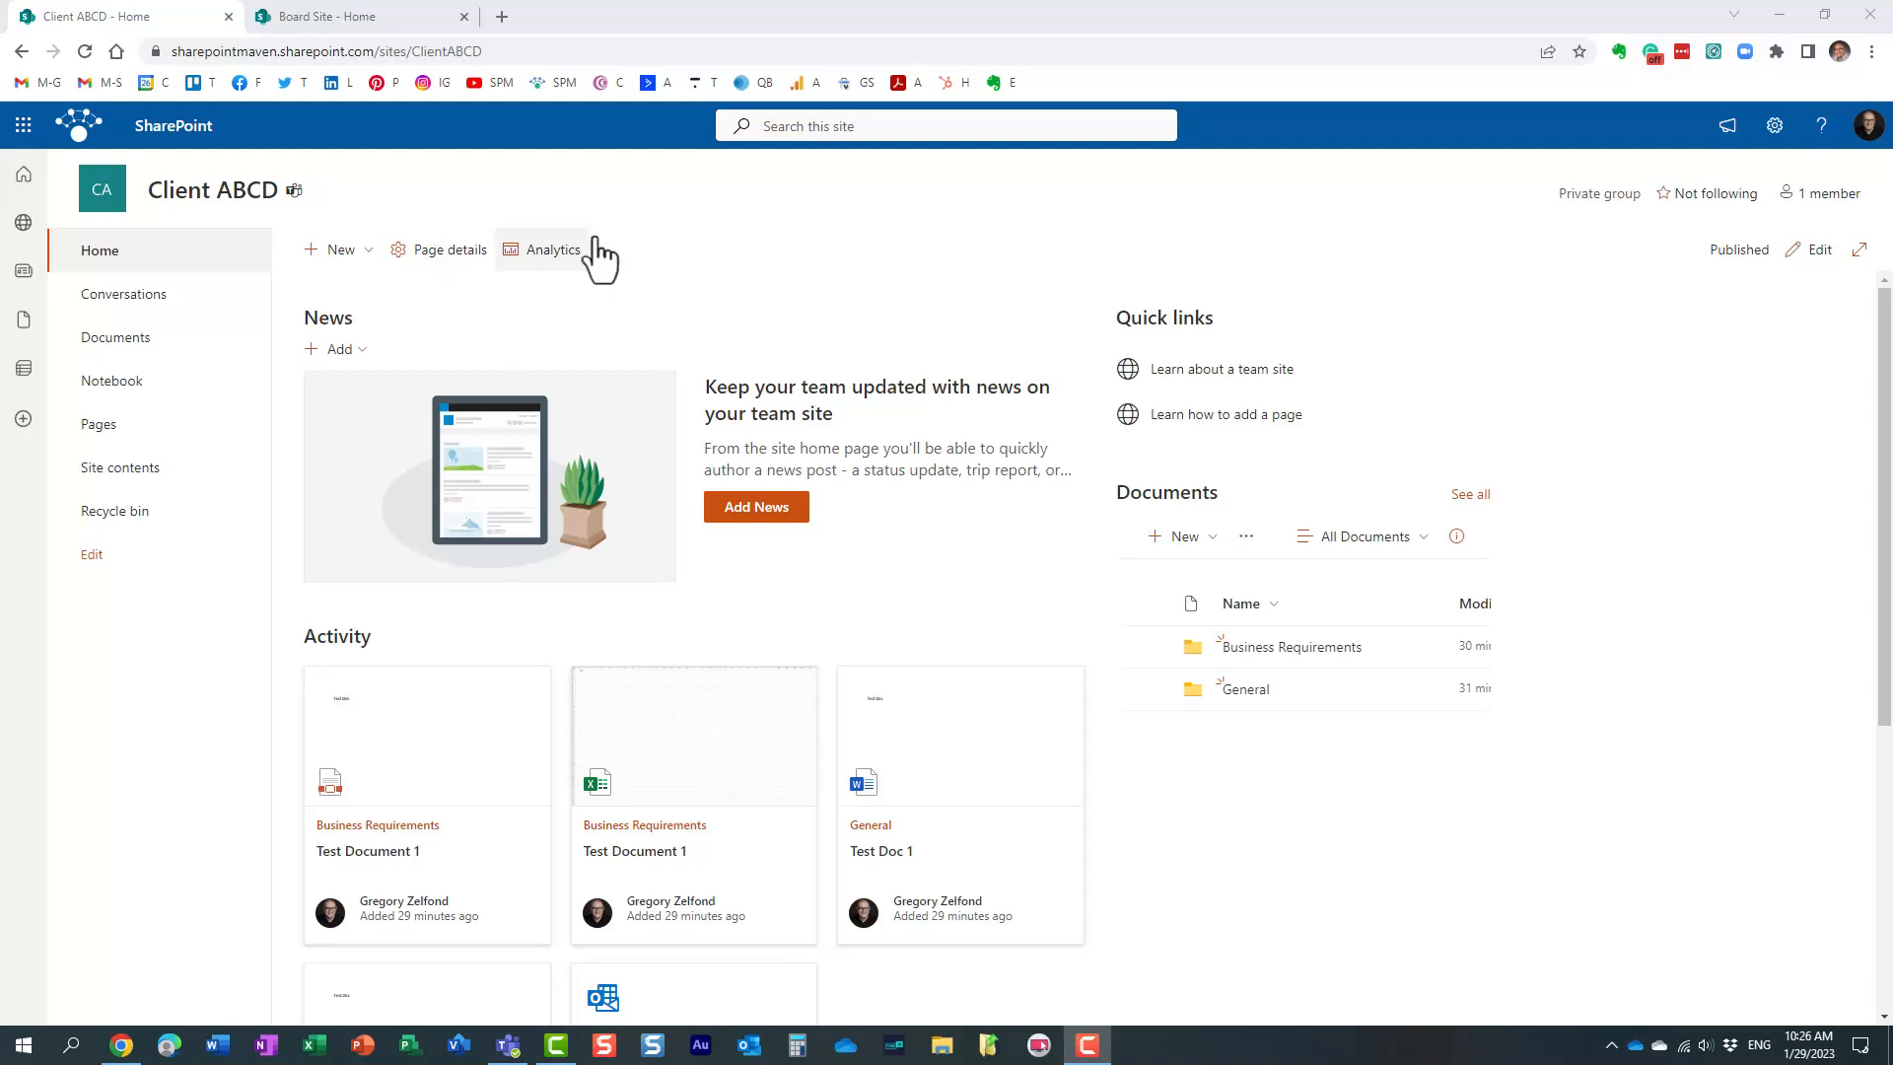
mouse_move(658, 232)
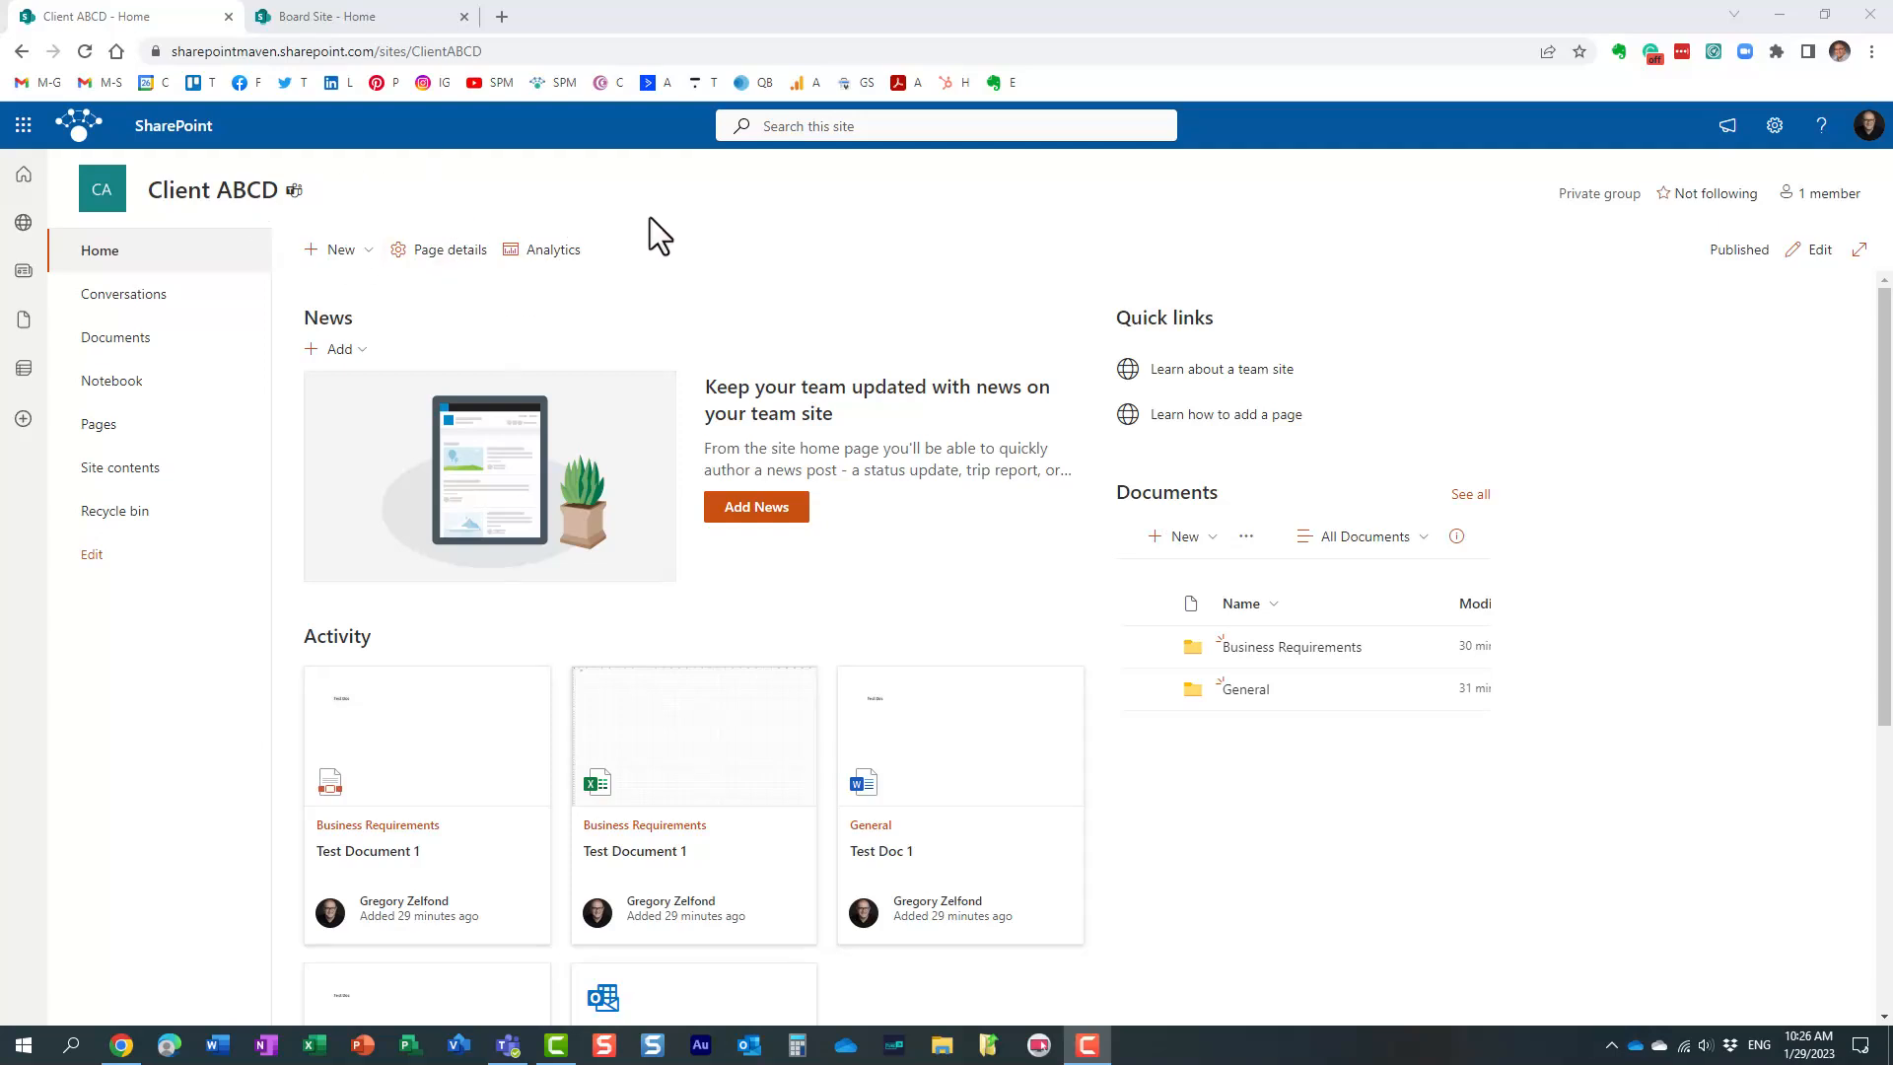
mouse_move(695, 232)
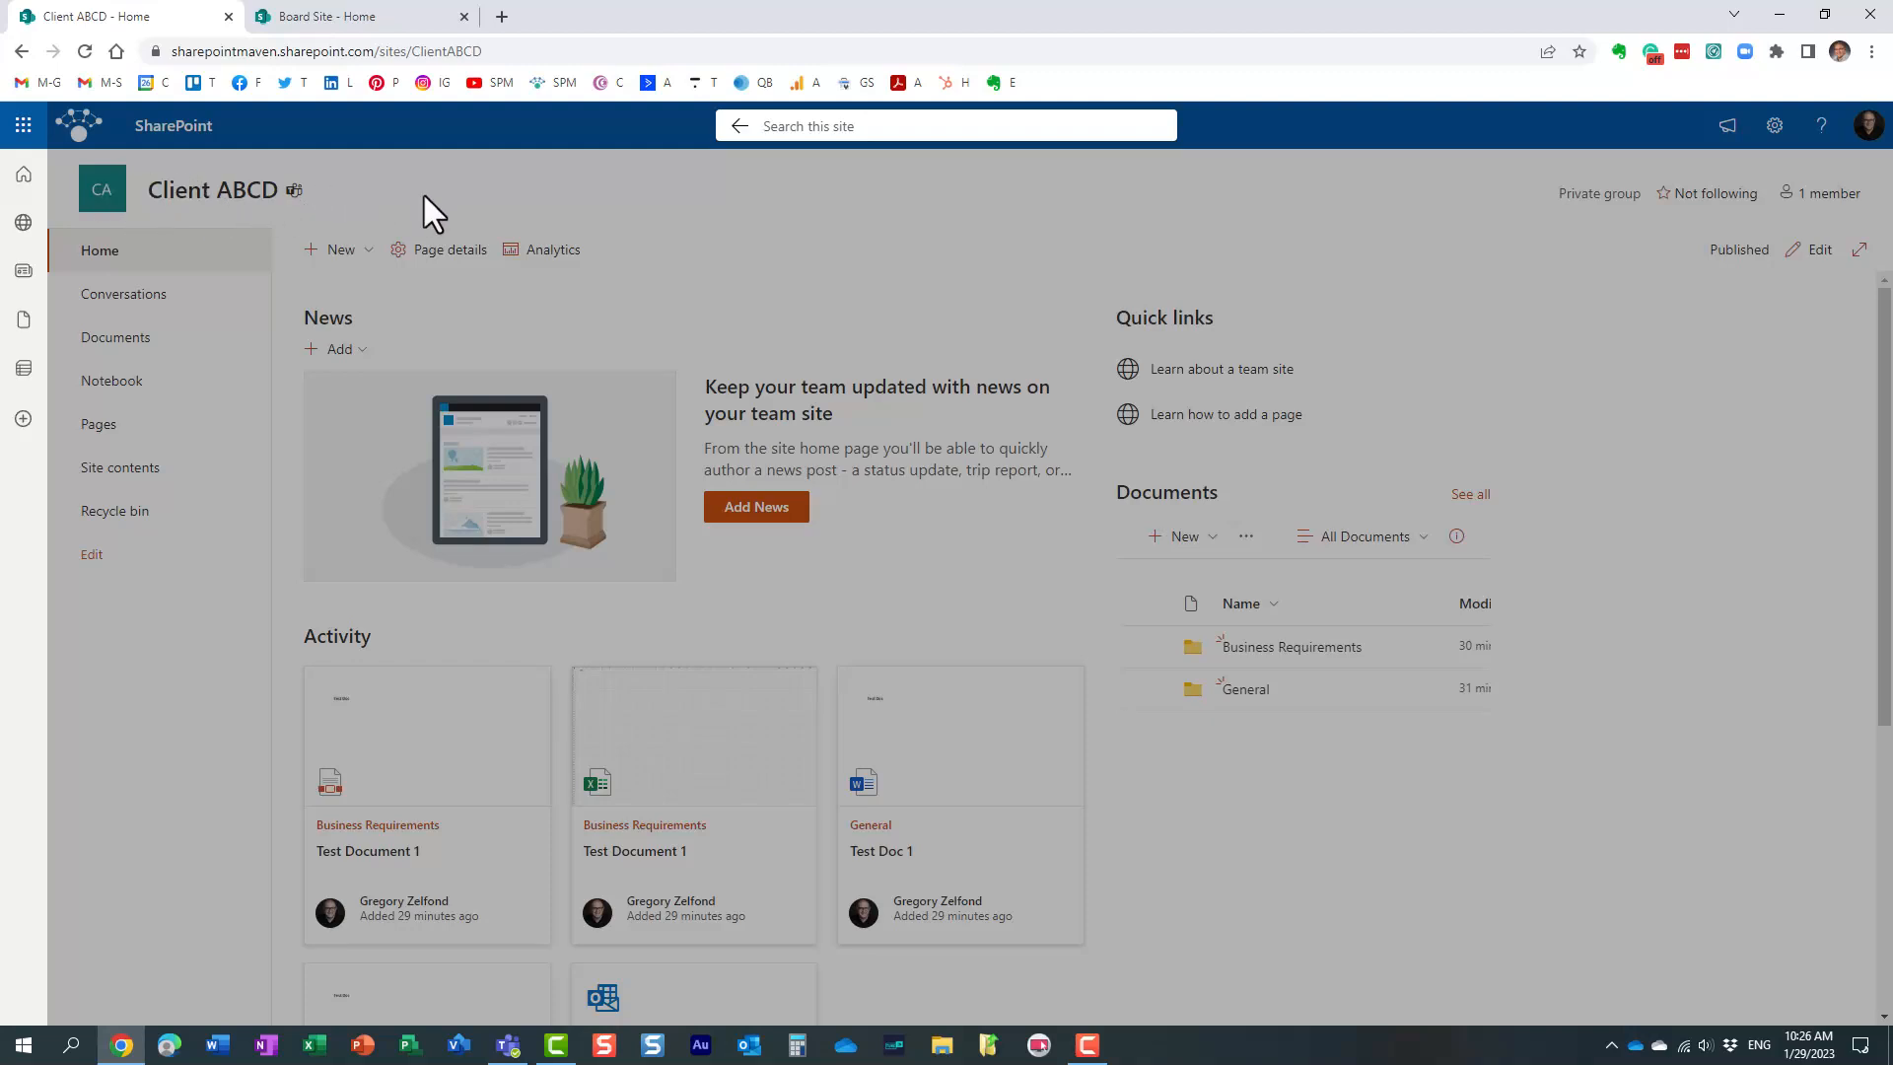
Search the Client ABCD site for 'test', which returns no results.
text(test)
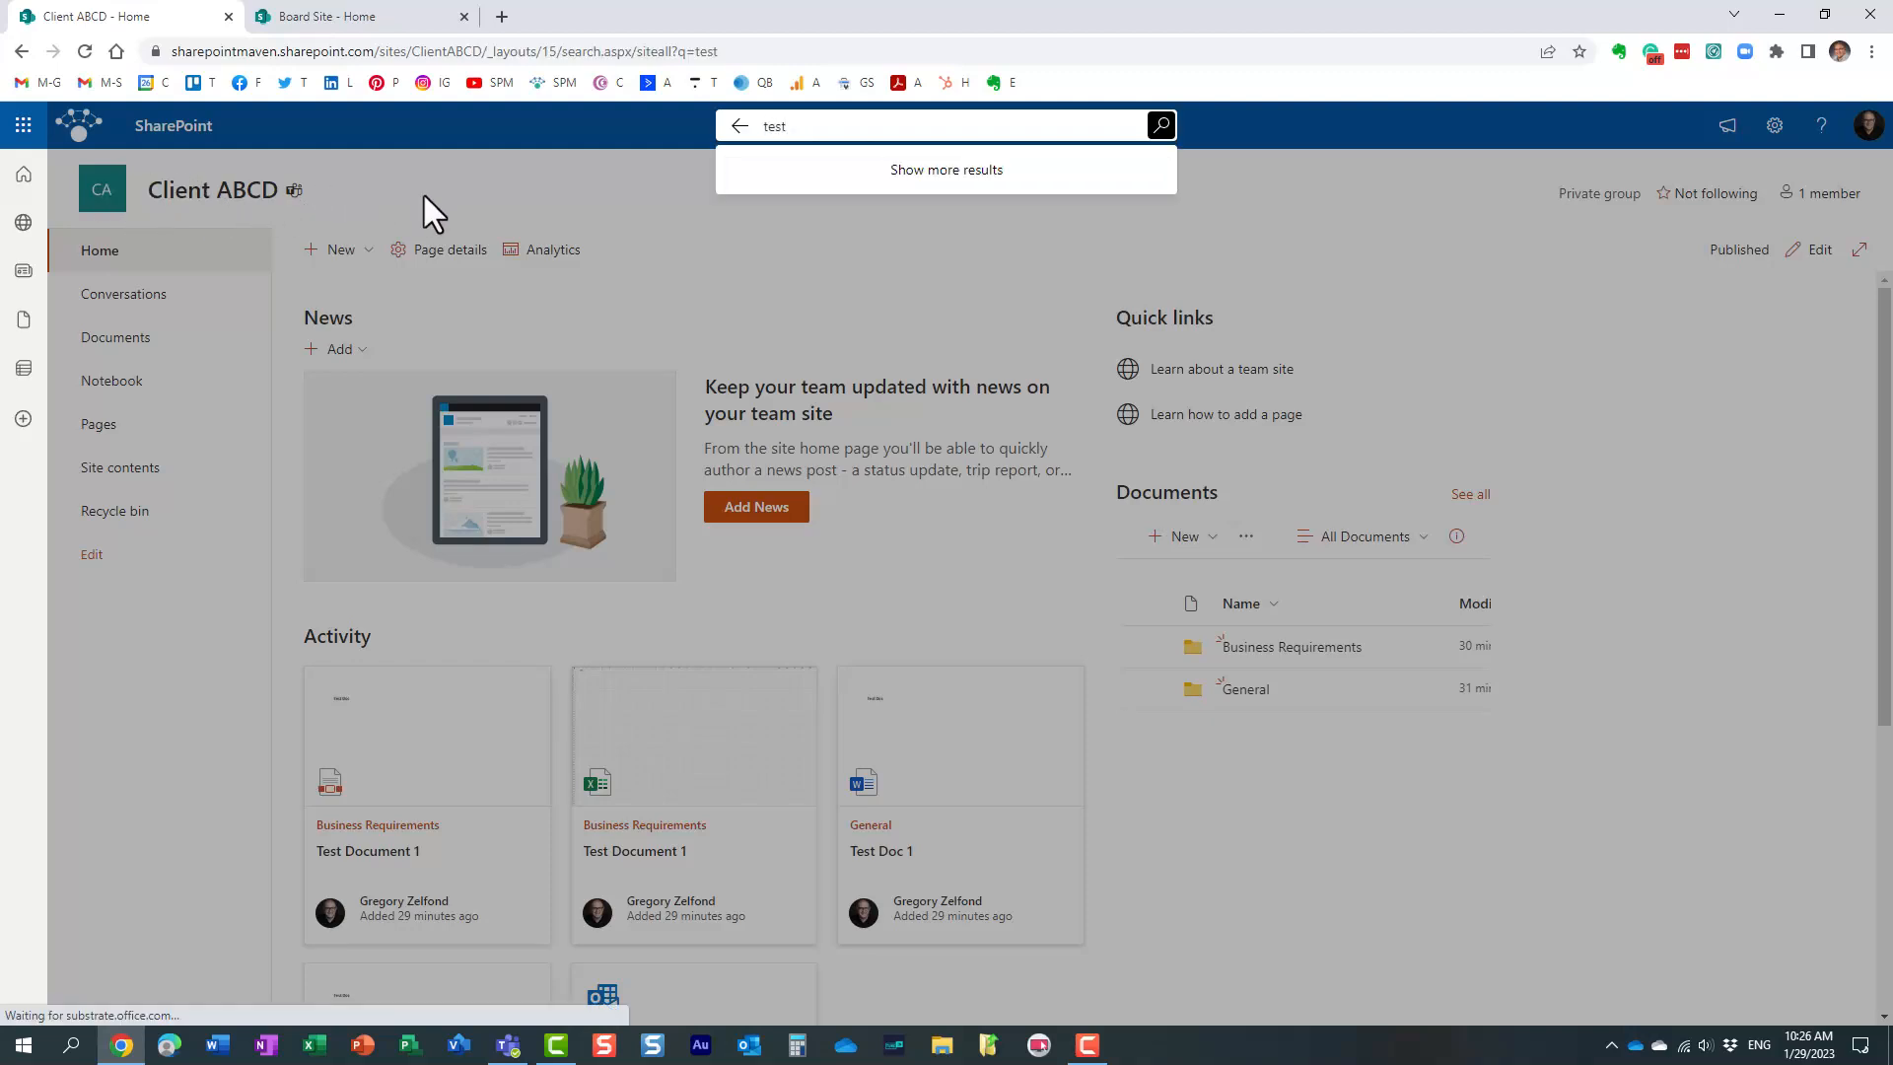
click(946, 168)
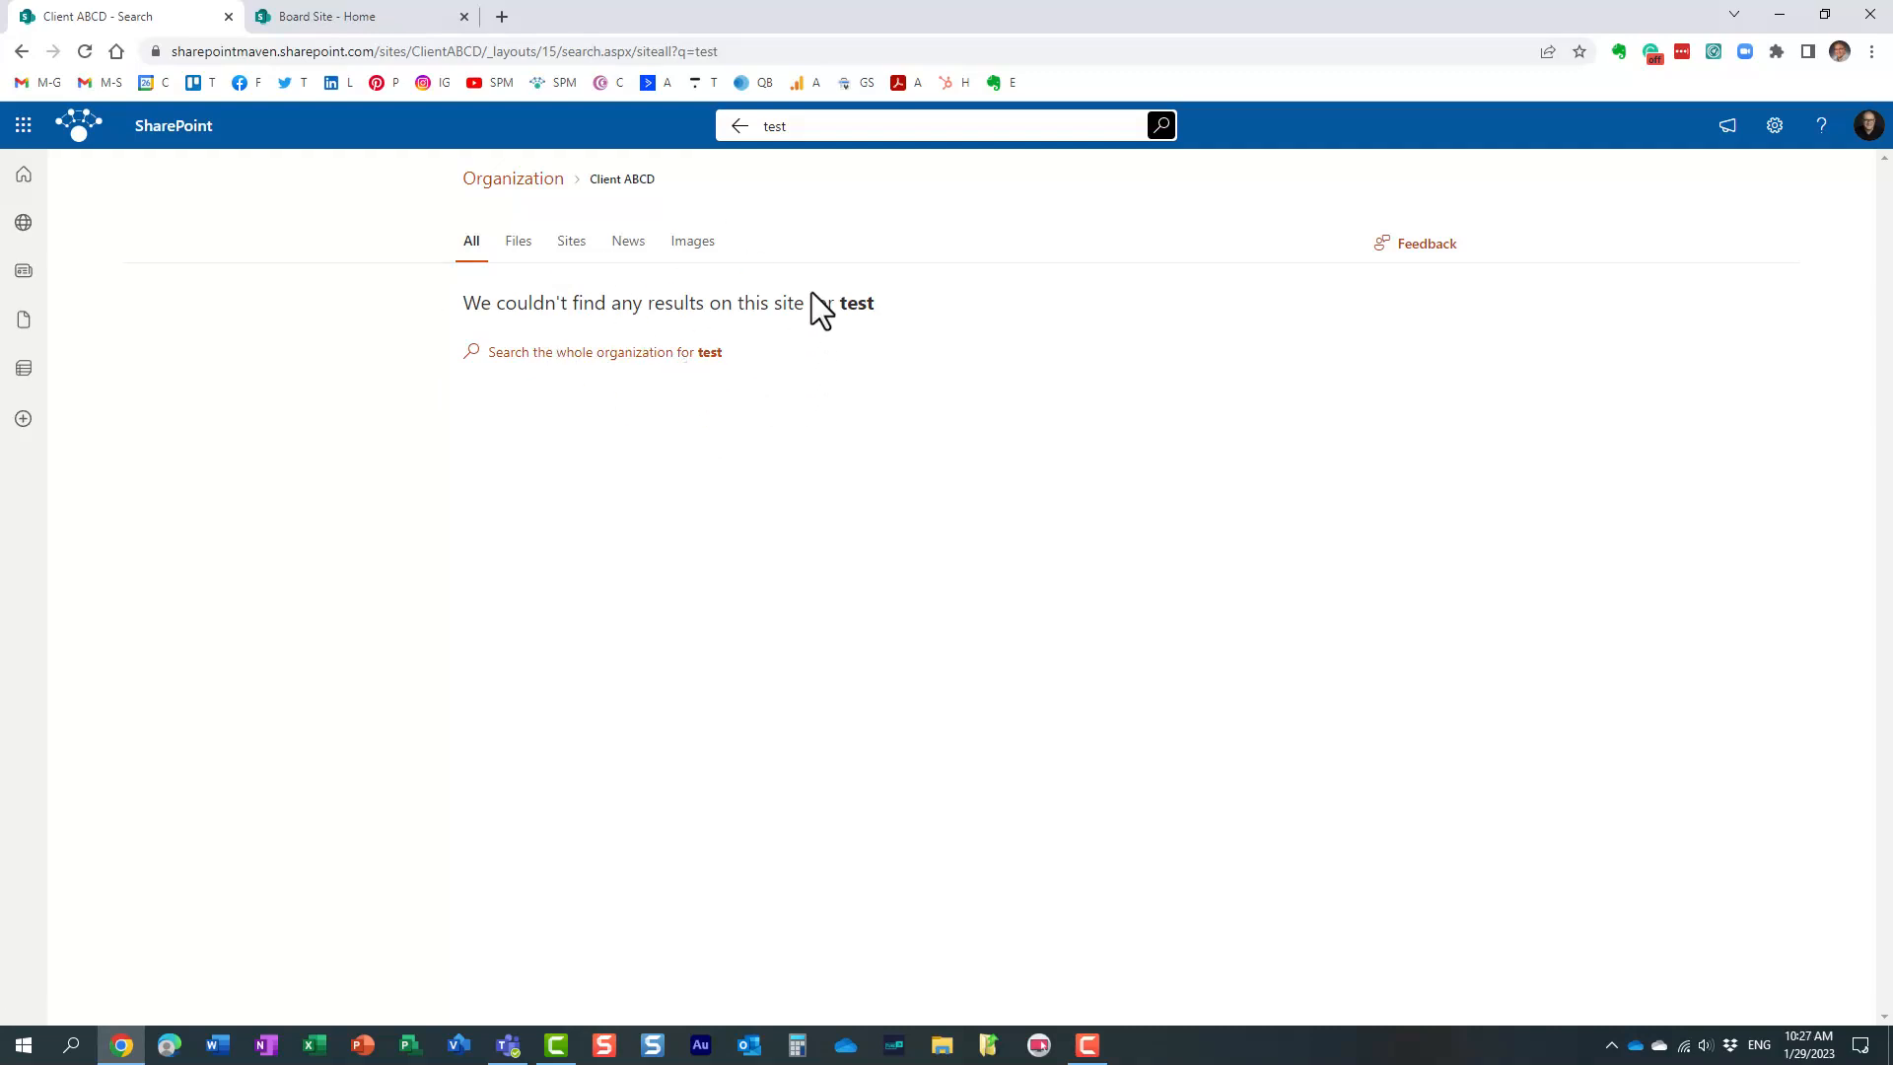
mouse_move(628, 241)
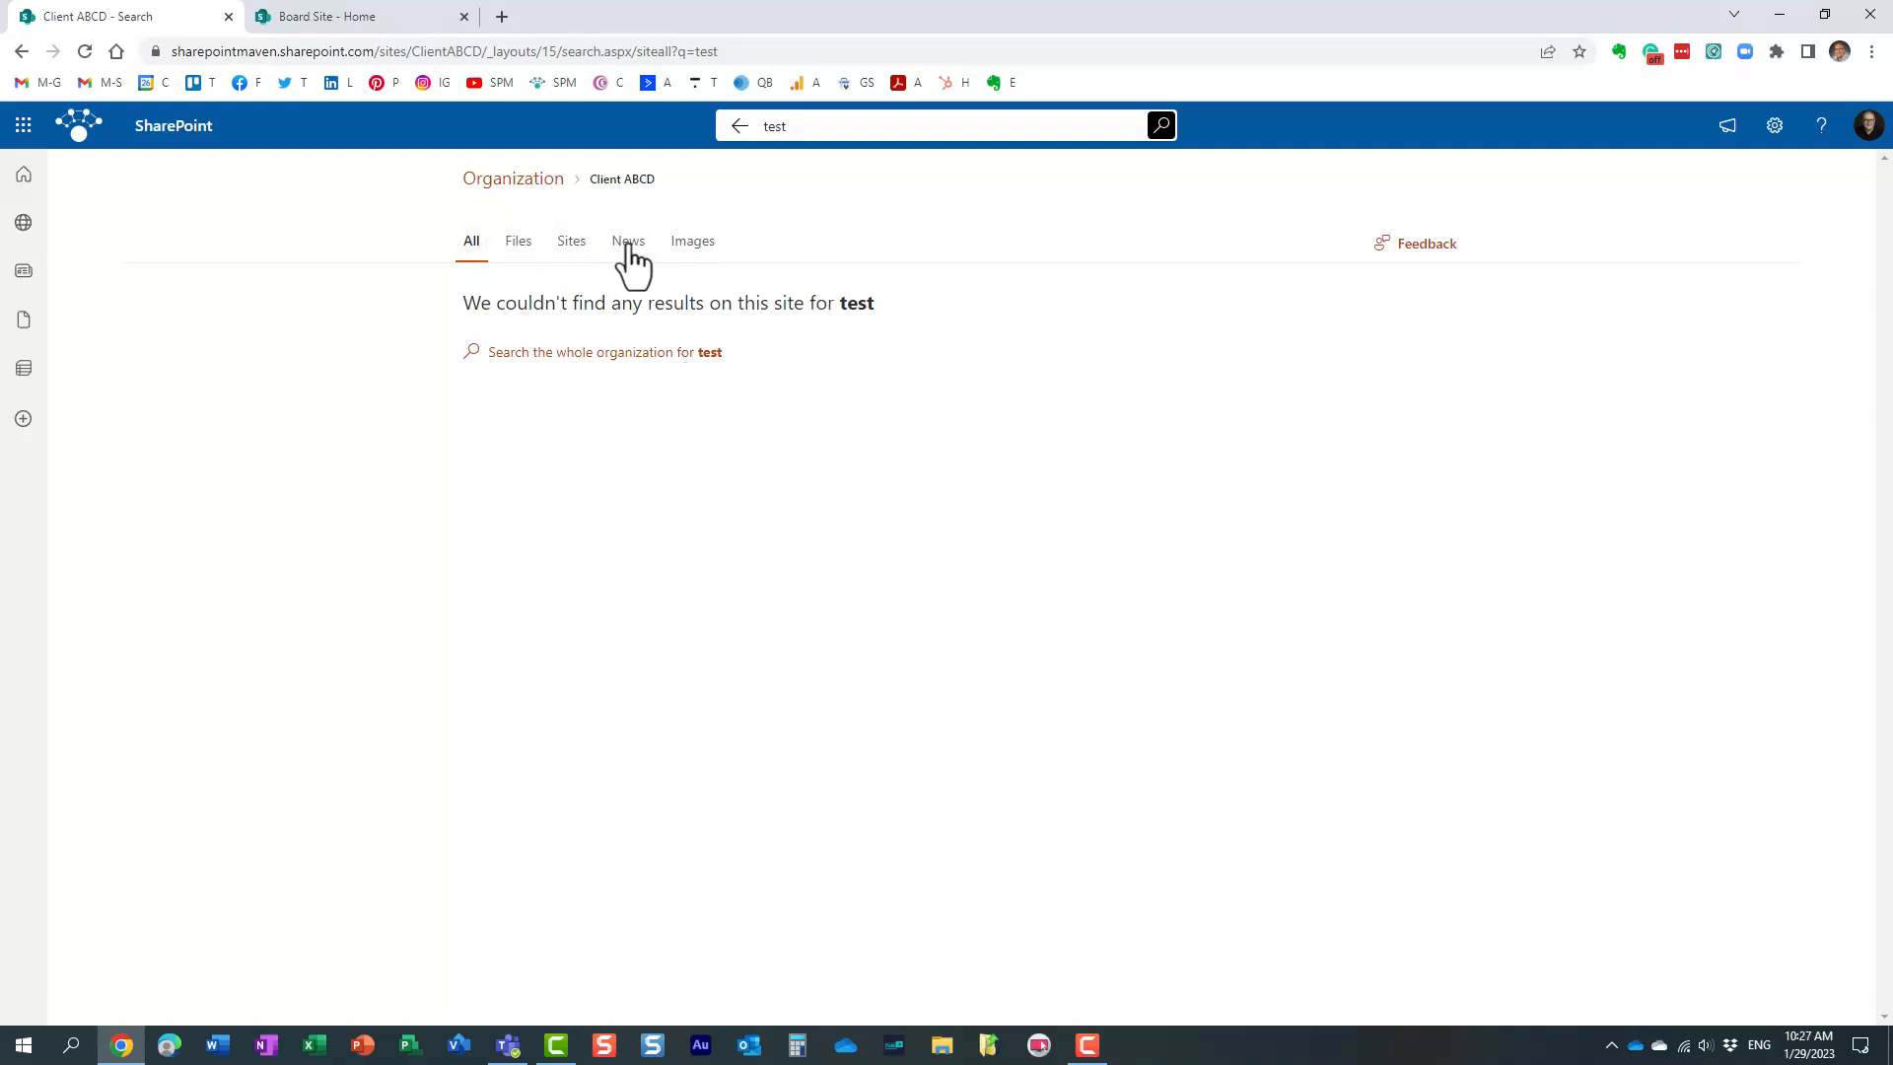
mouse_move(693, 240)
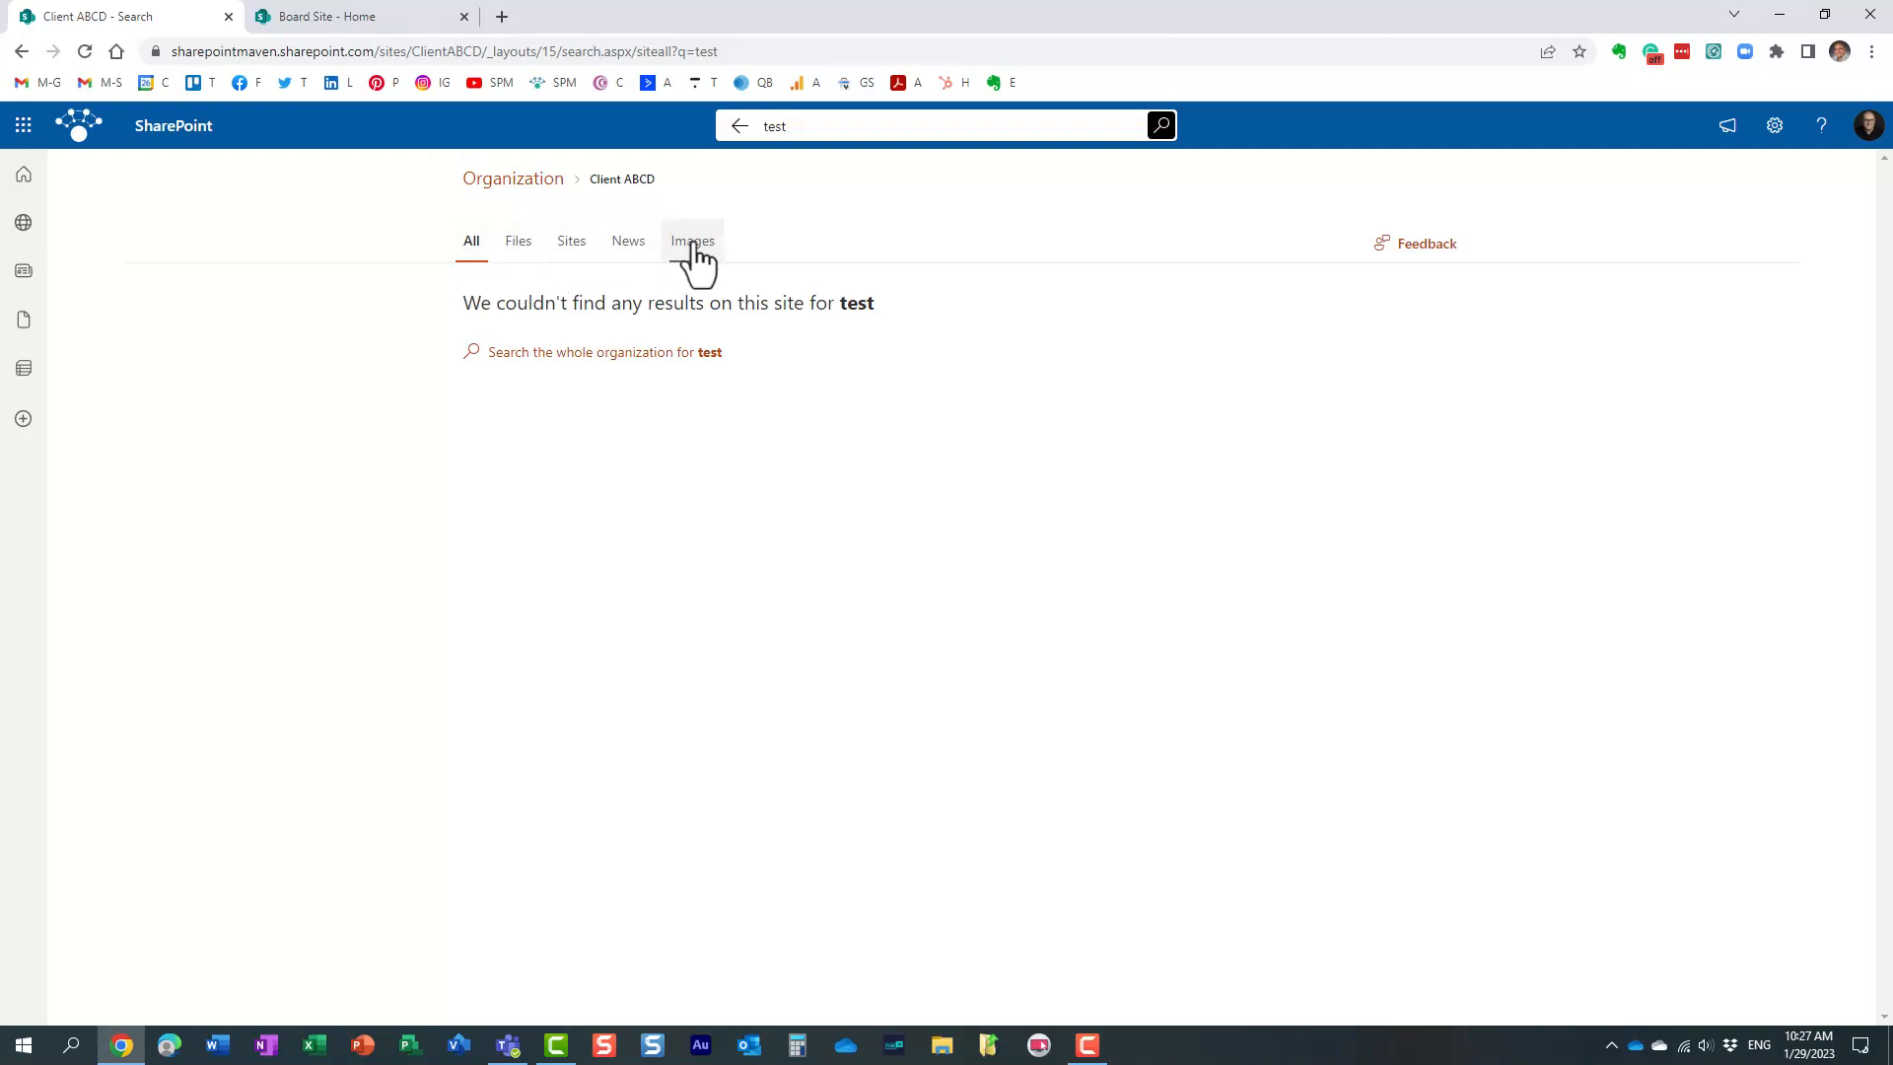
mouse_move(571, 241)
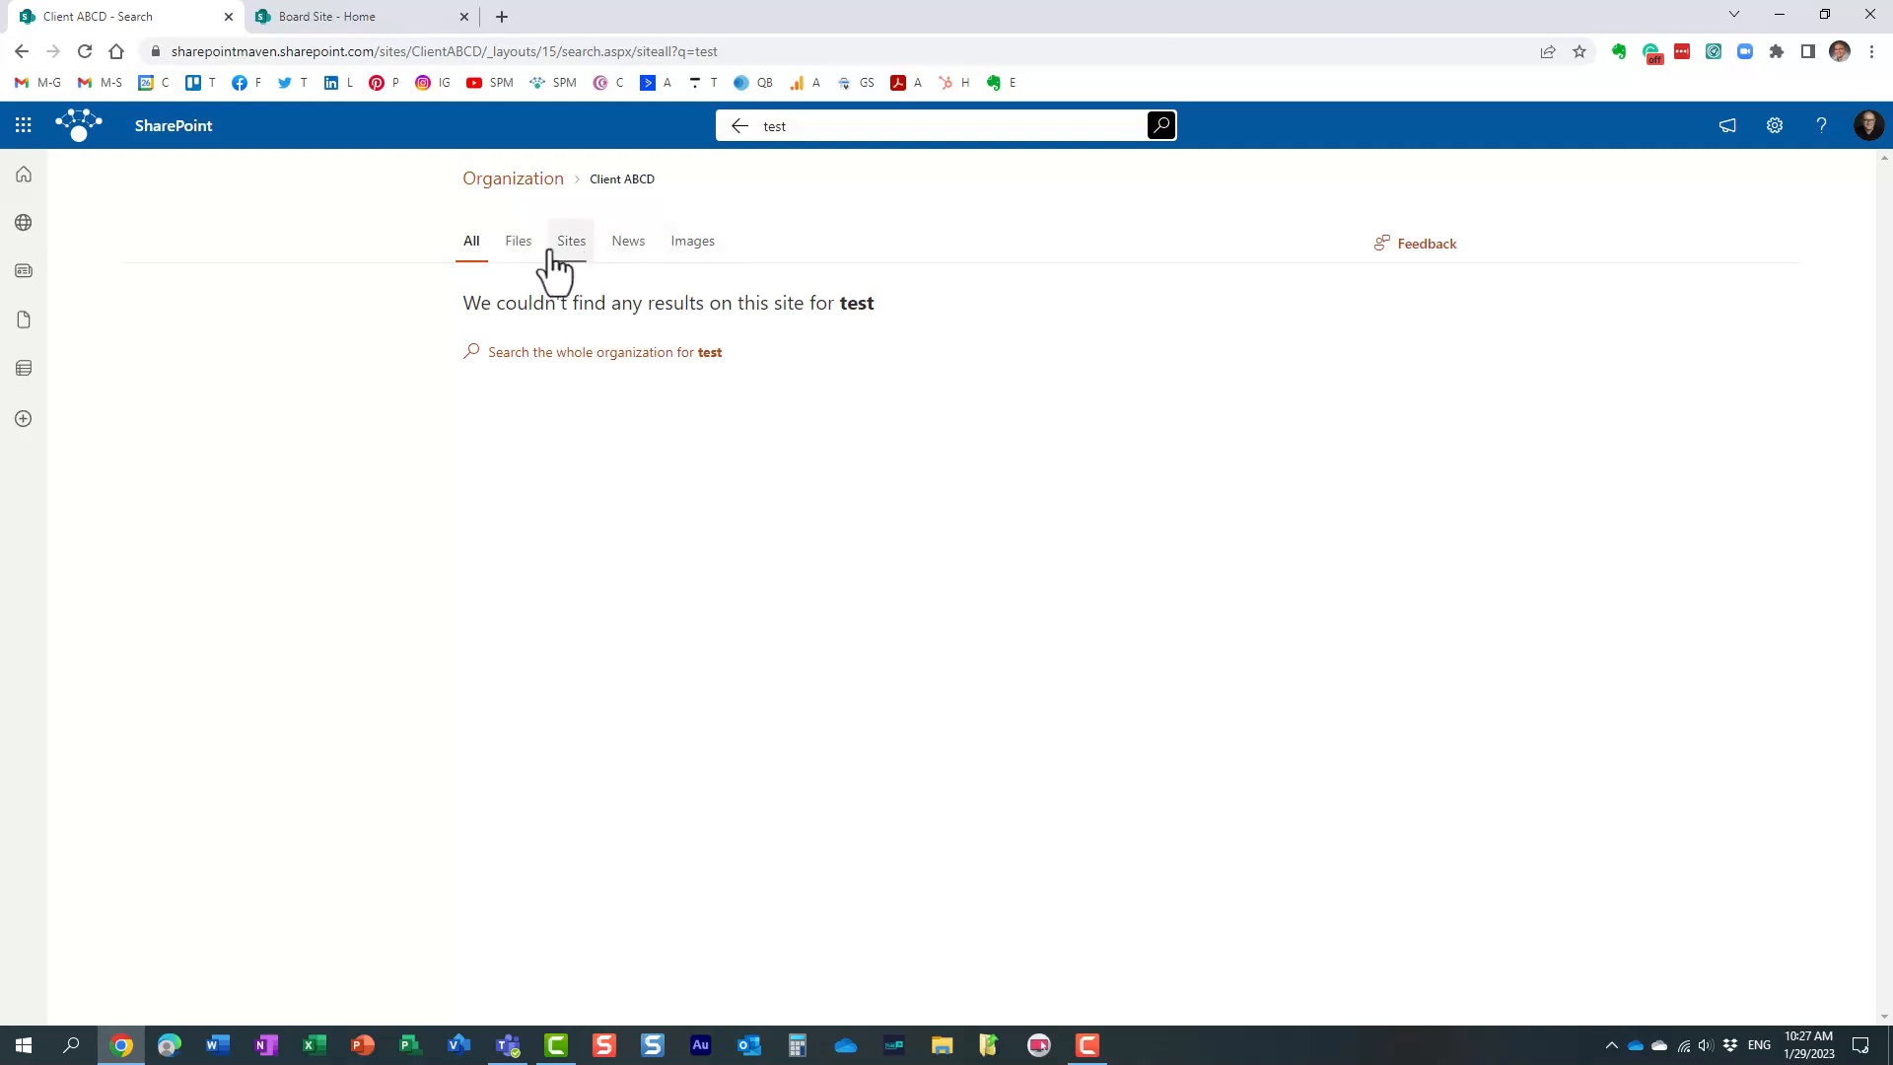
mouse_move(330, 39)
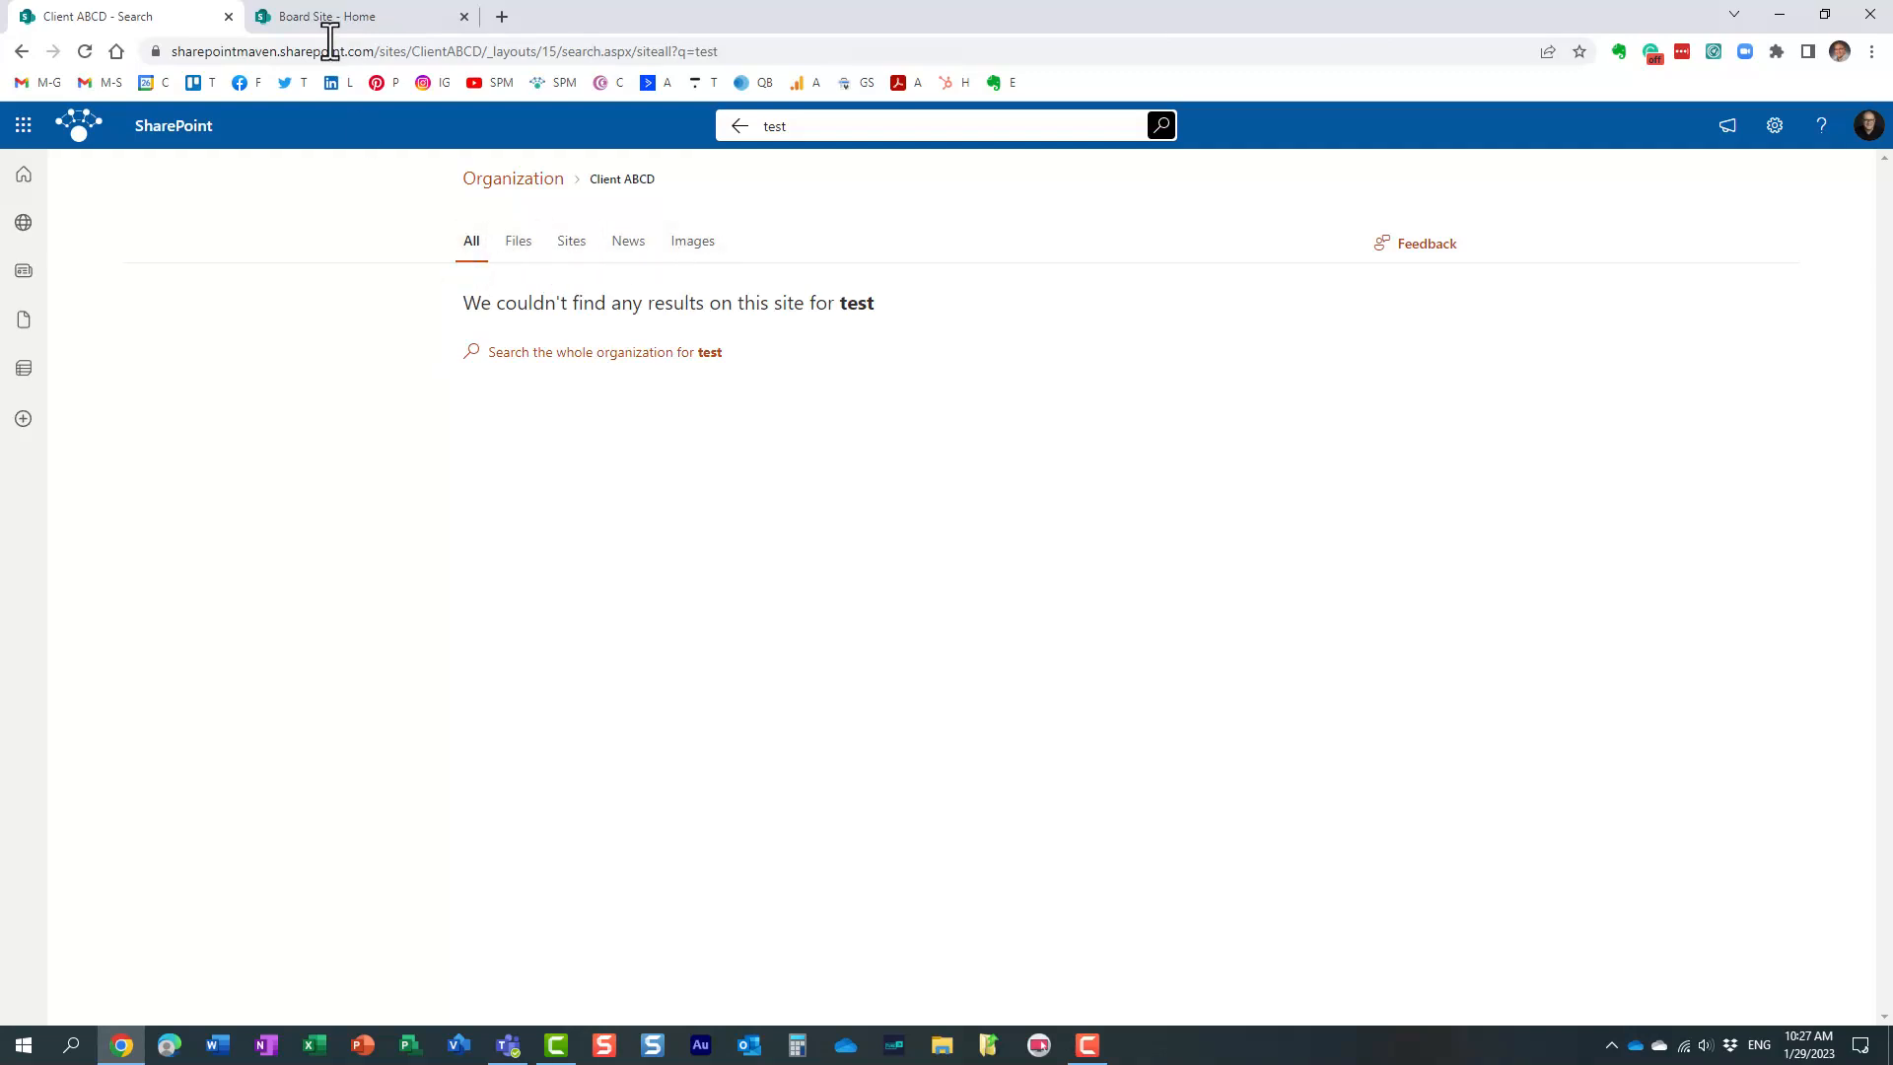
Search the Board Site for 'test', check the empty PDF Search vertical, then return to All.
click(350, 16)
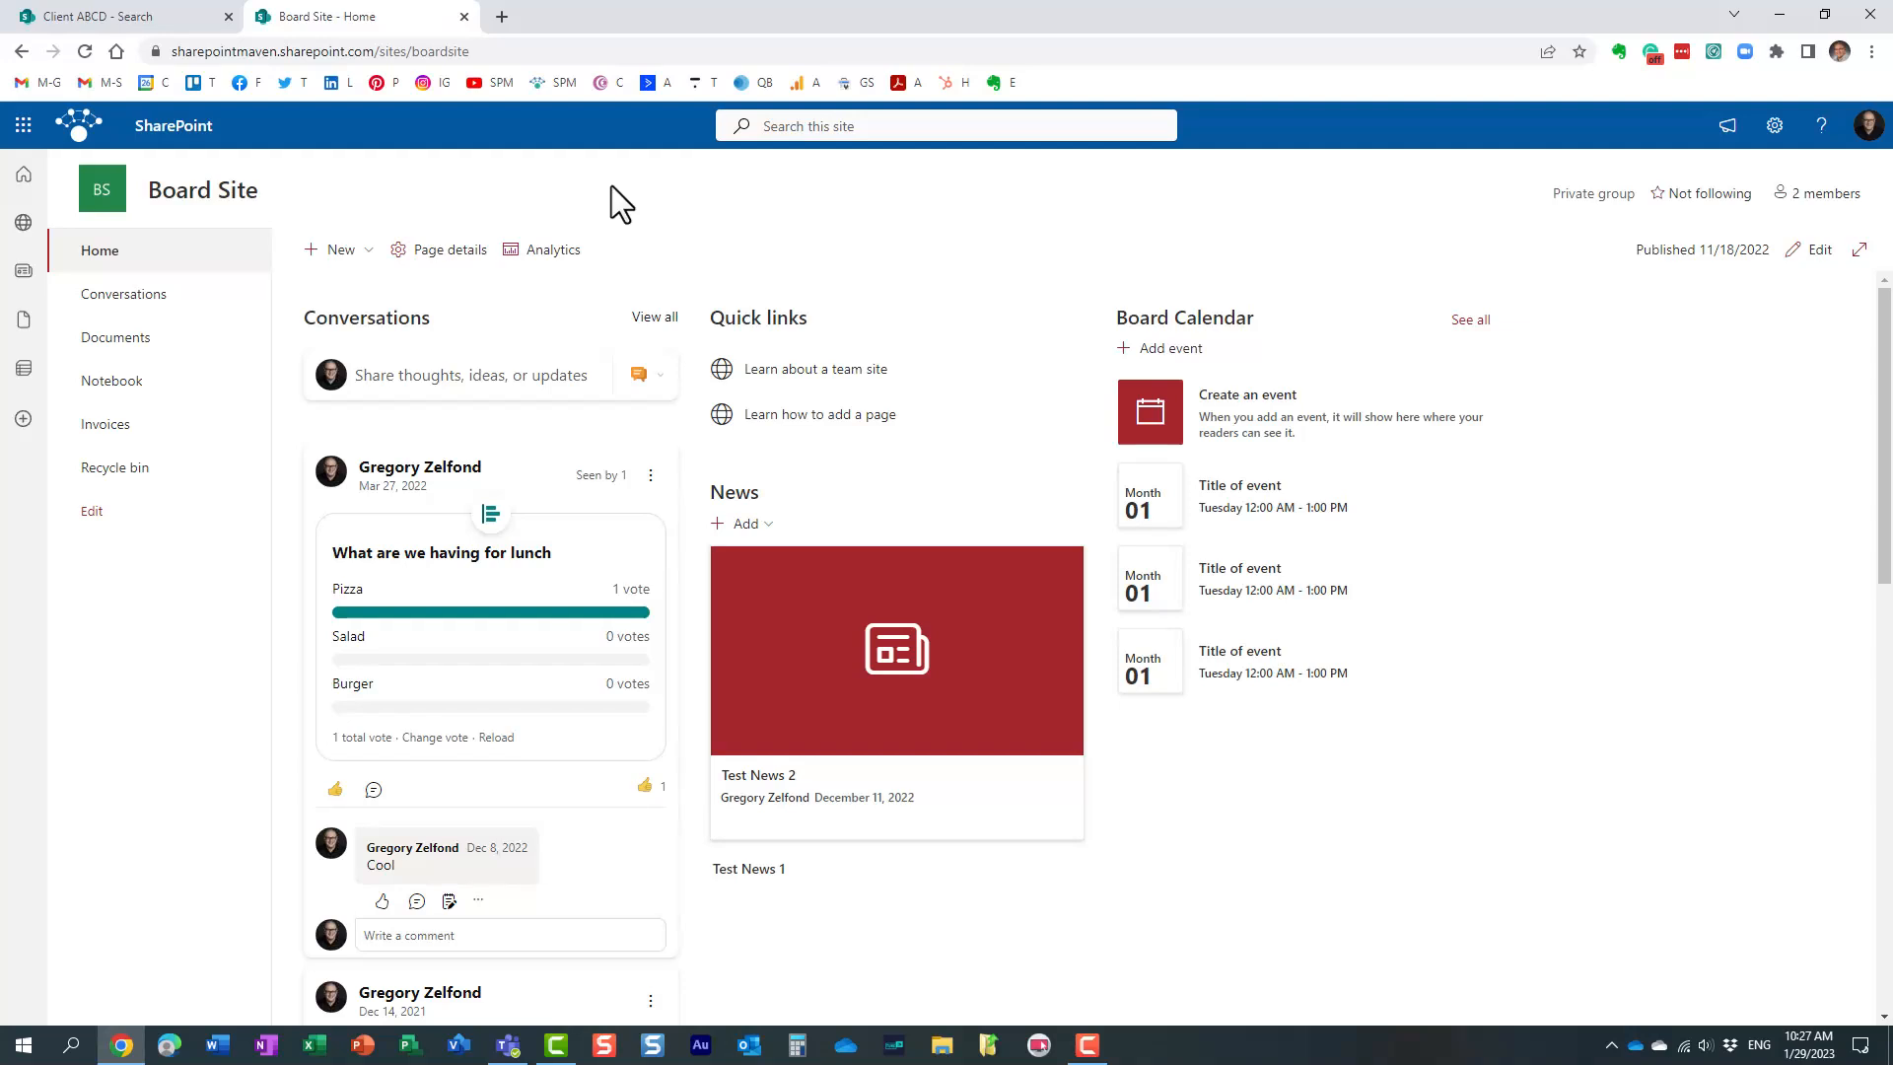
click(945, 124)
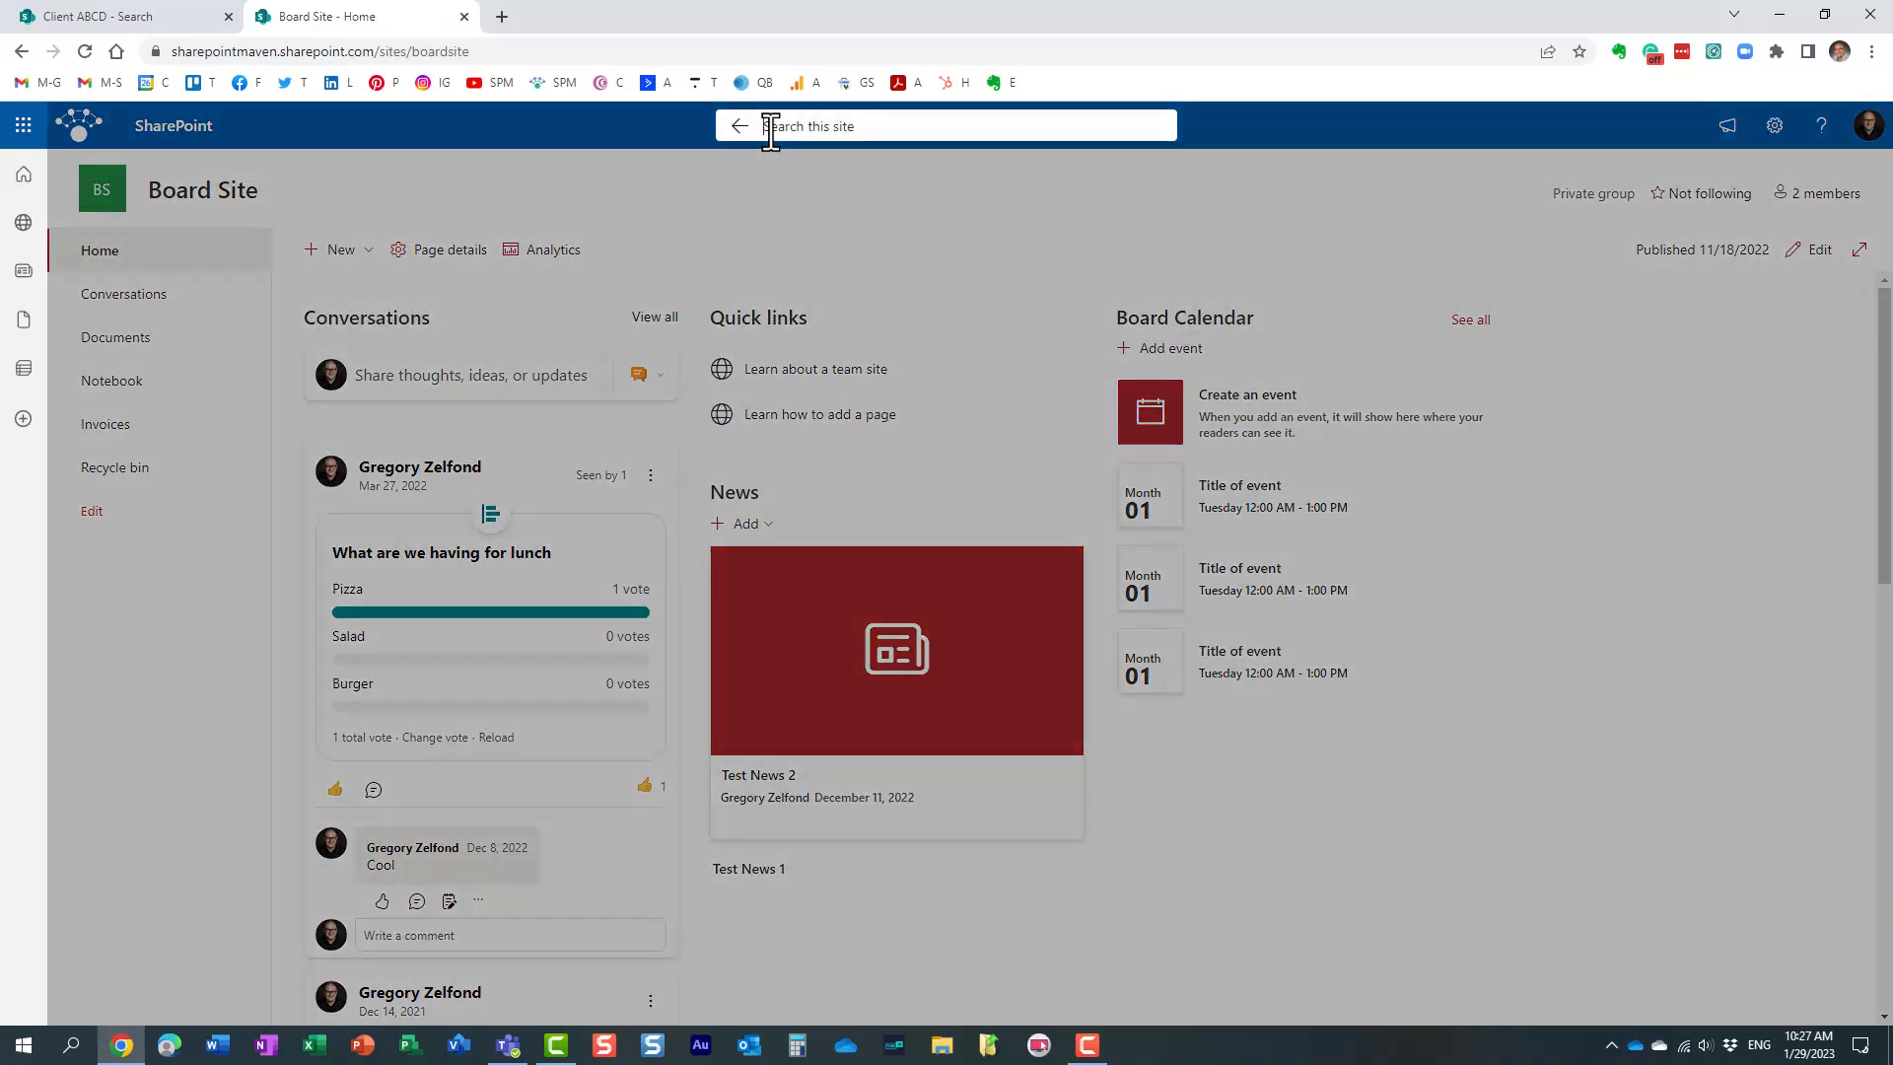
text(test)
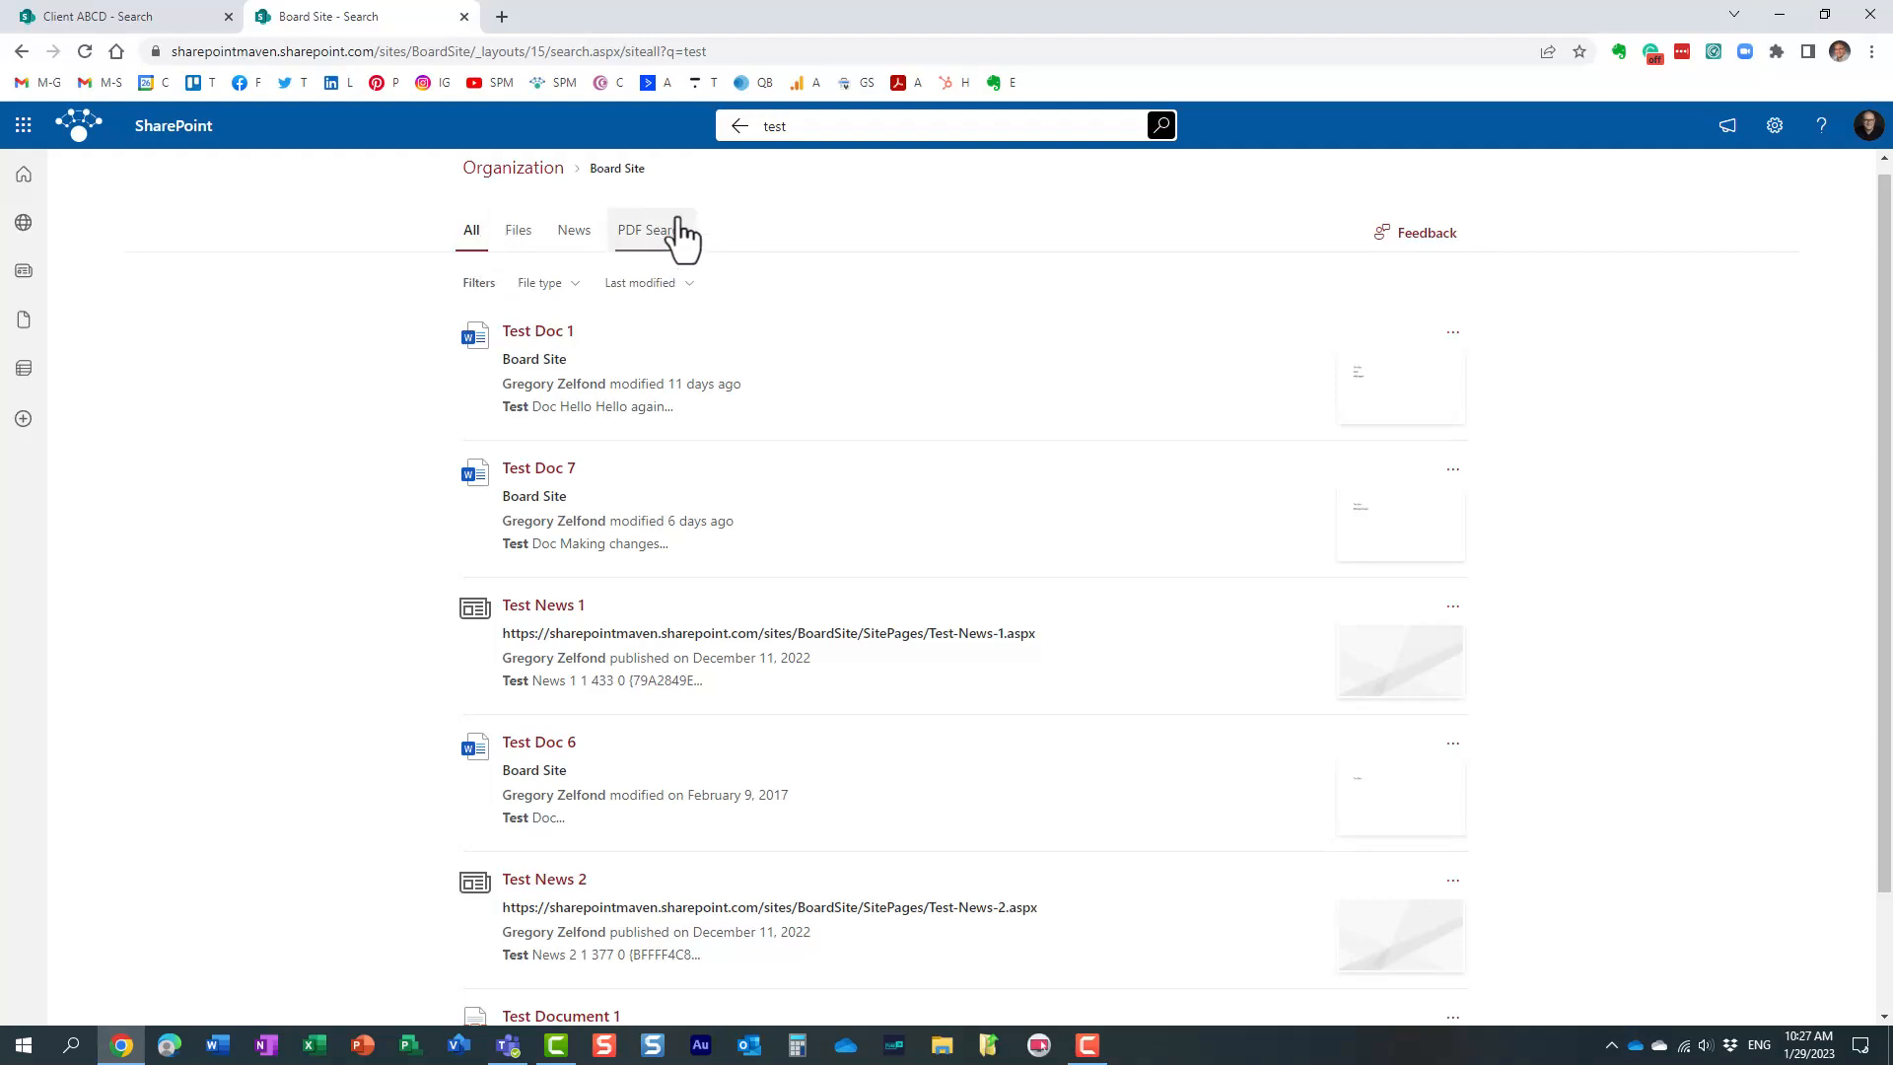
mouse_move(662, 253)
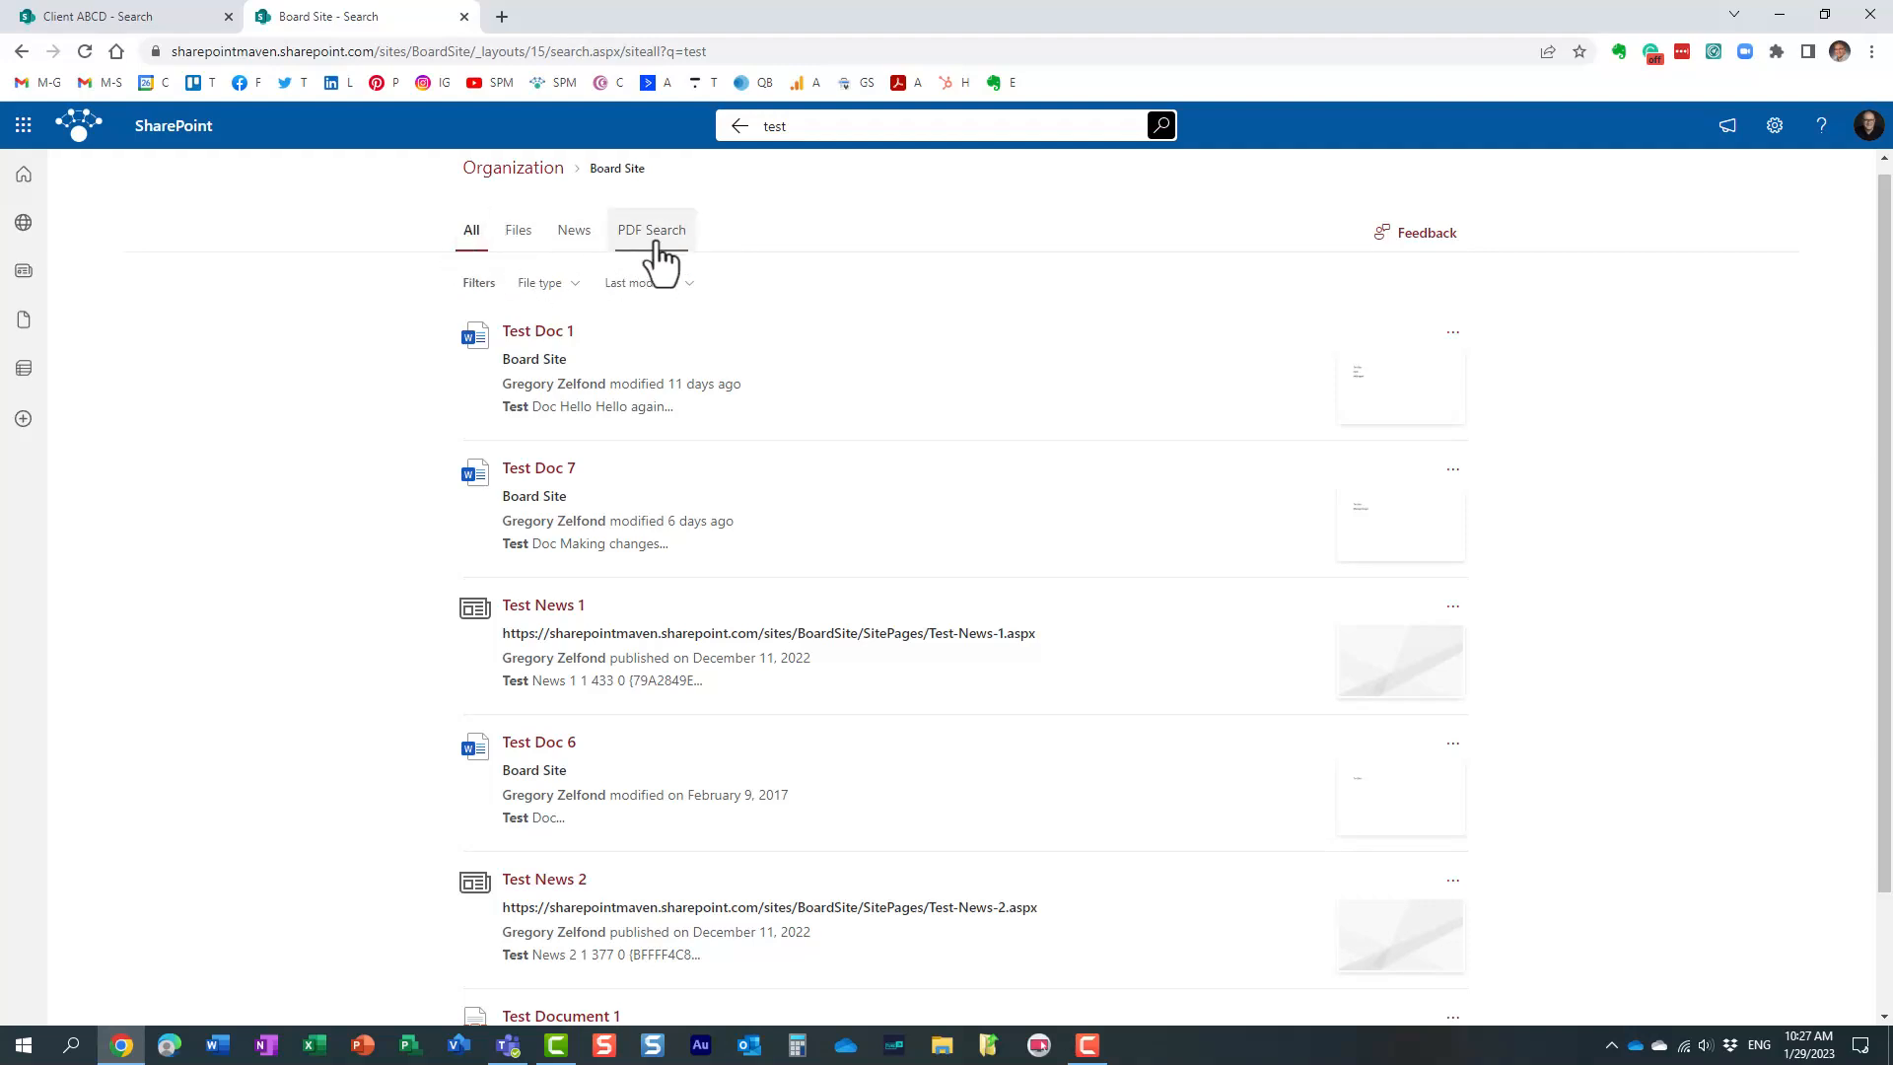
click(651, 230)
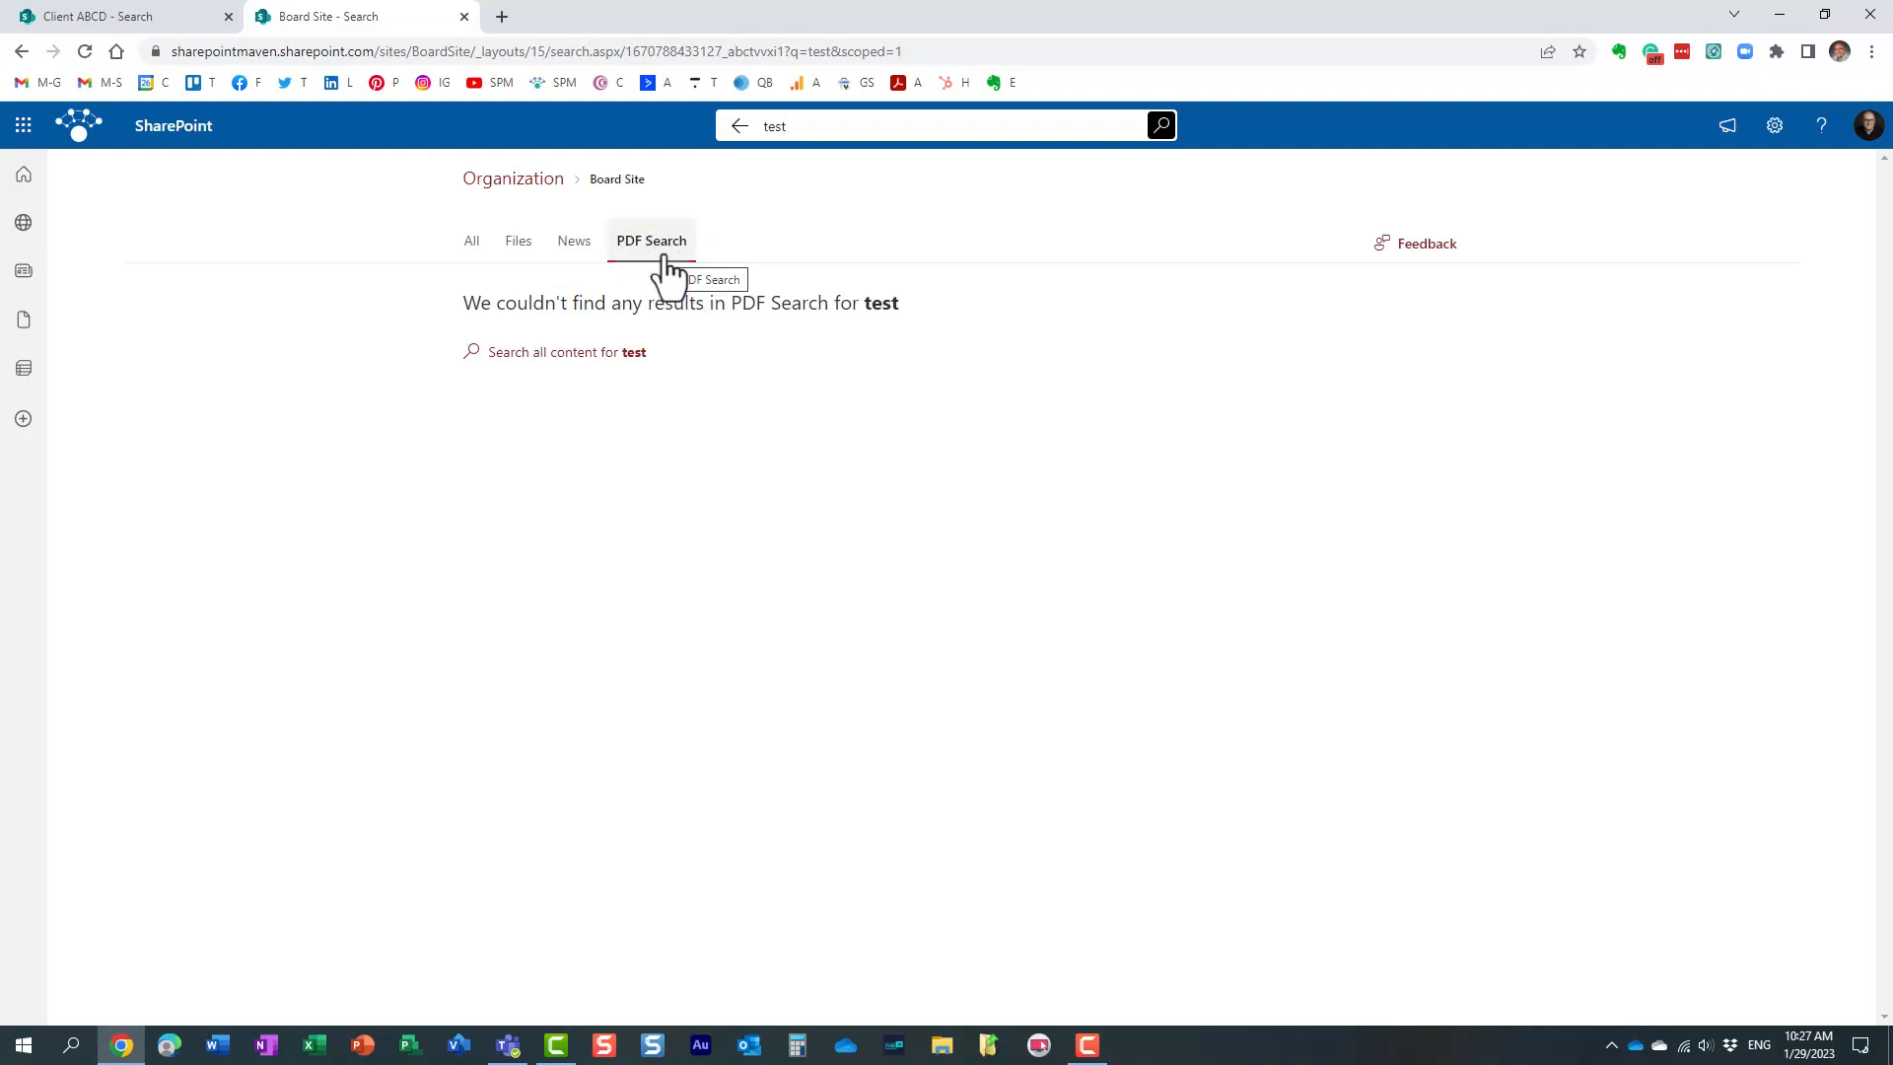
mouse_move(471, 254)
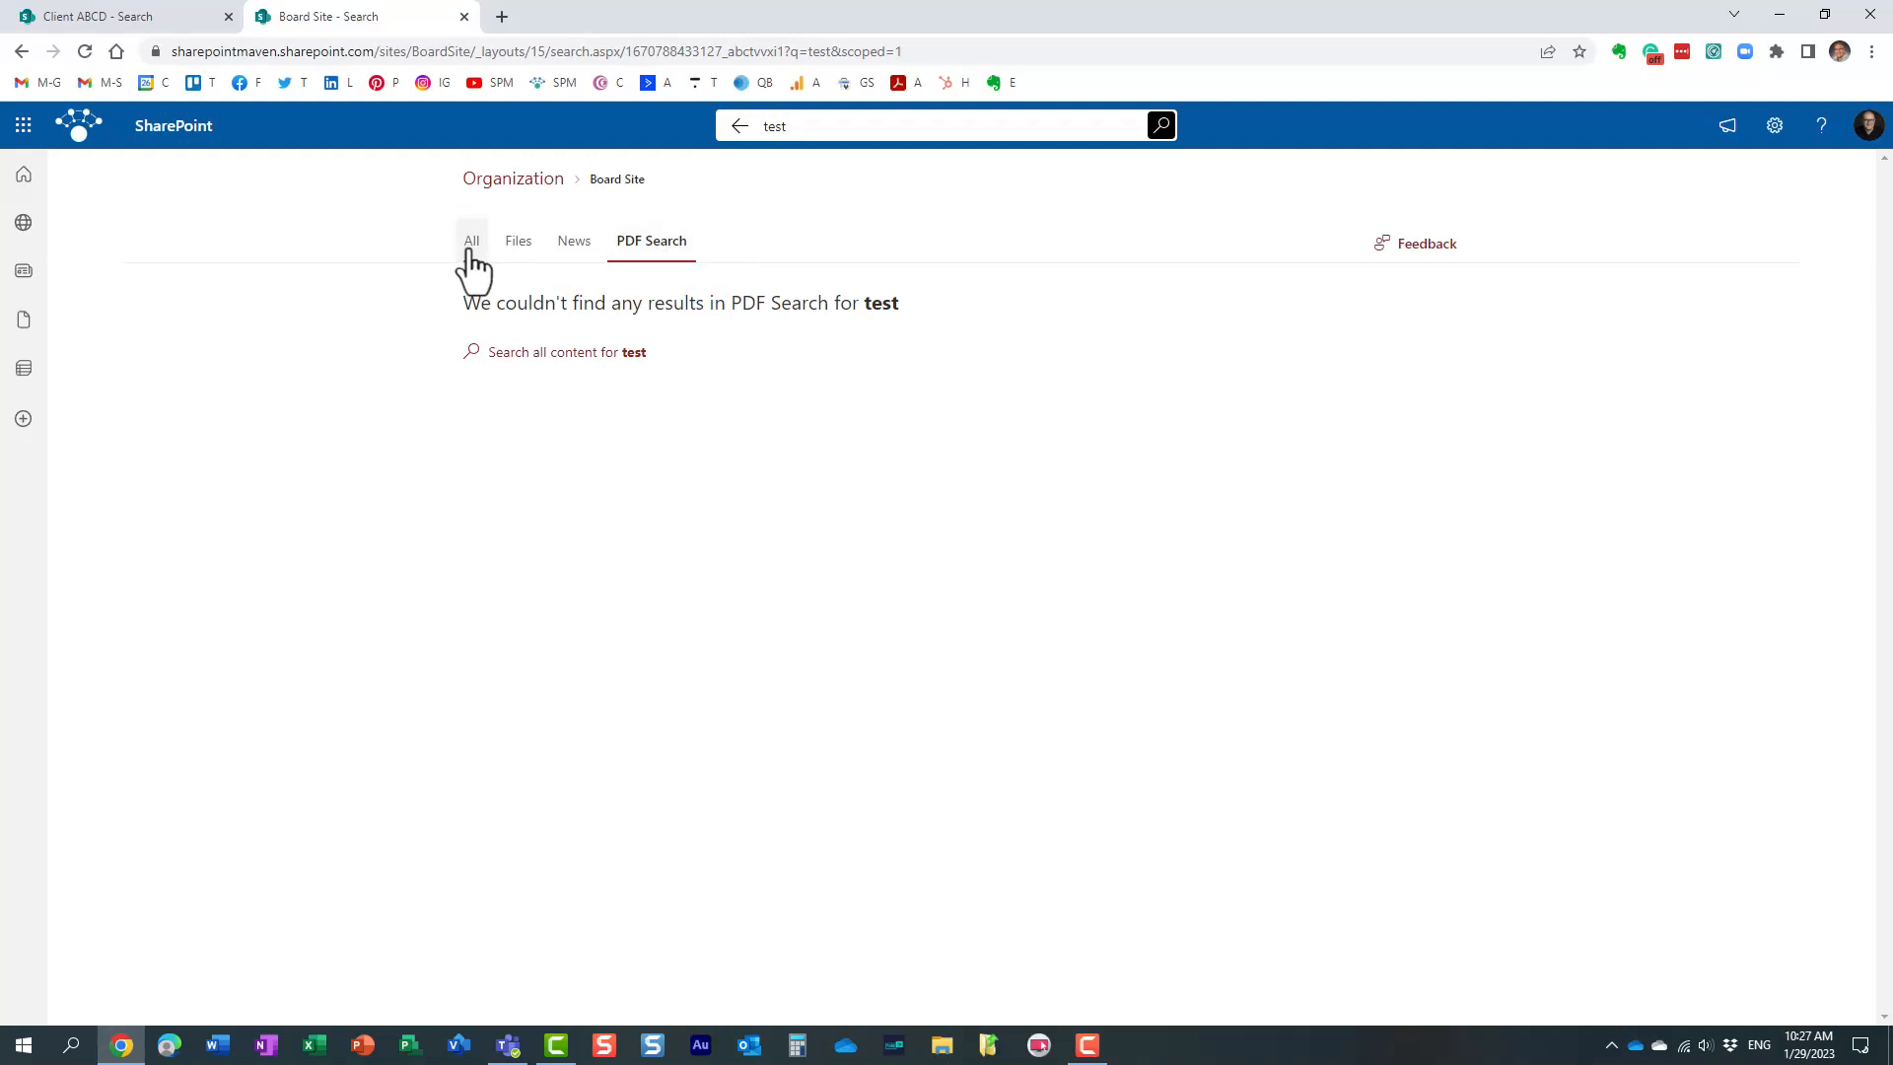
click(472, 241)
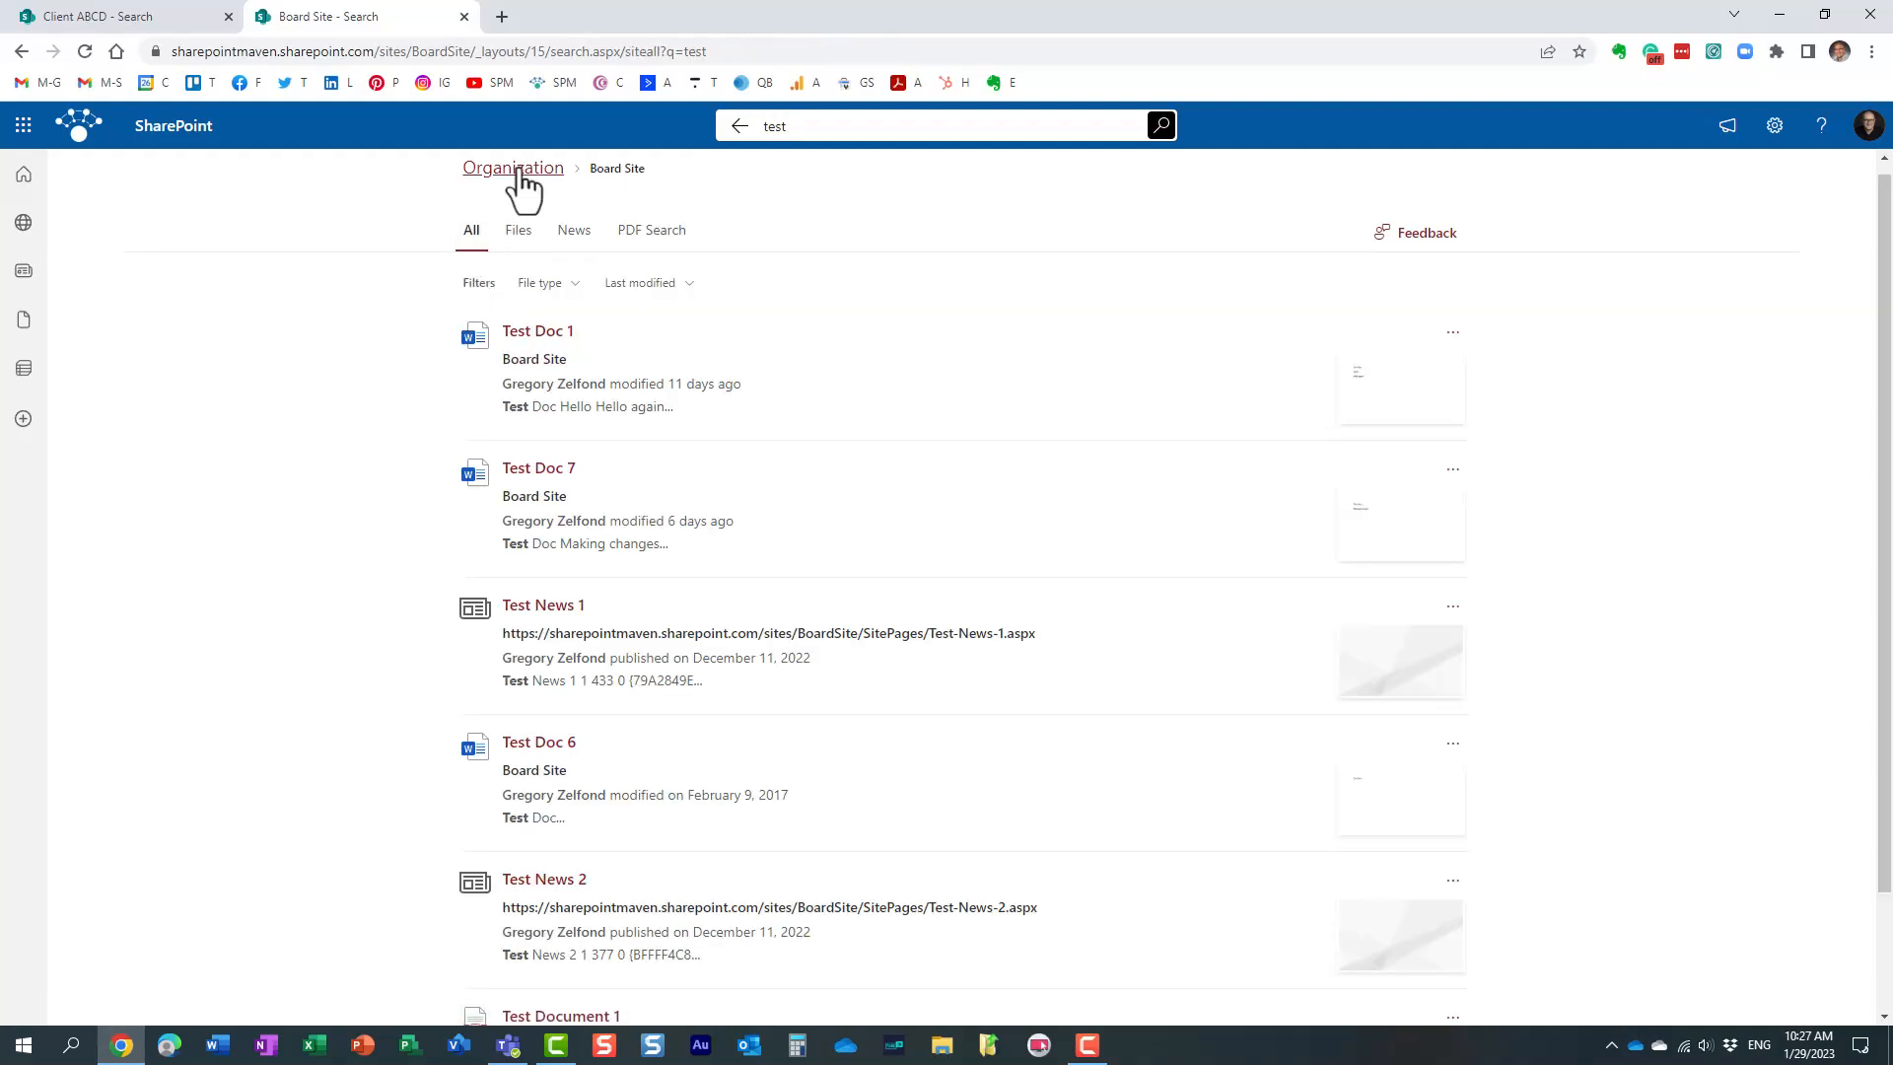
Go to the SharePoint start page and search the organization for 'password'.
click(21, 125)
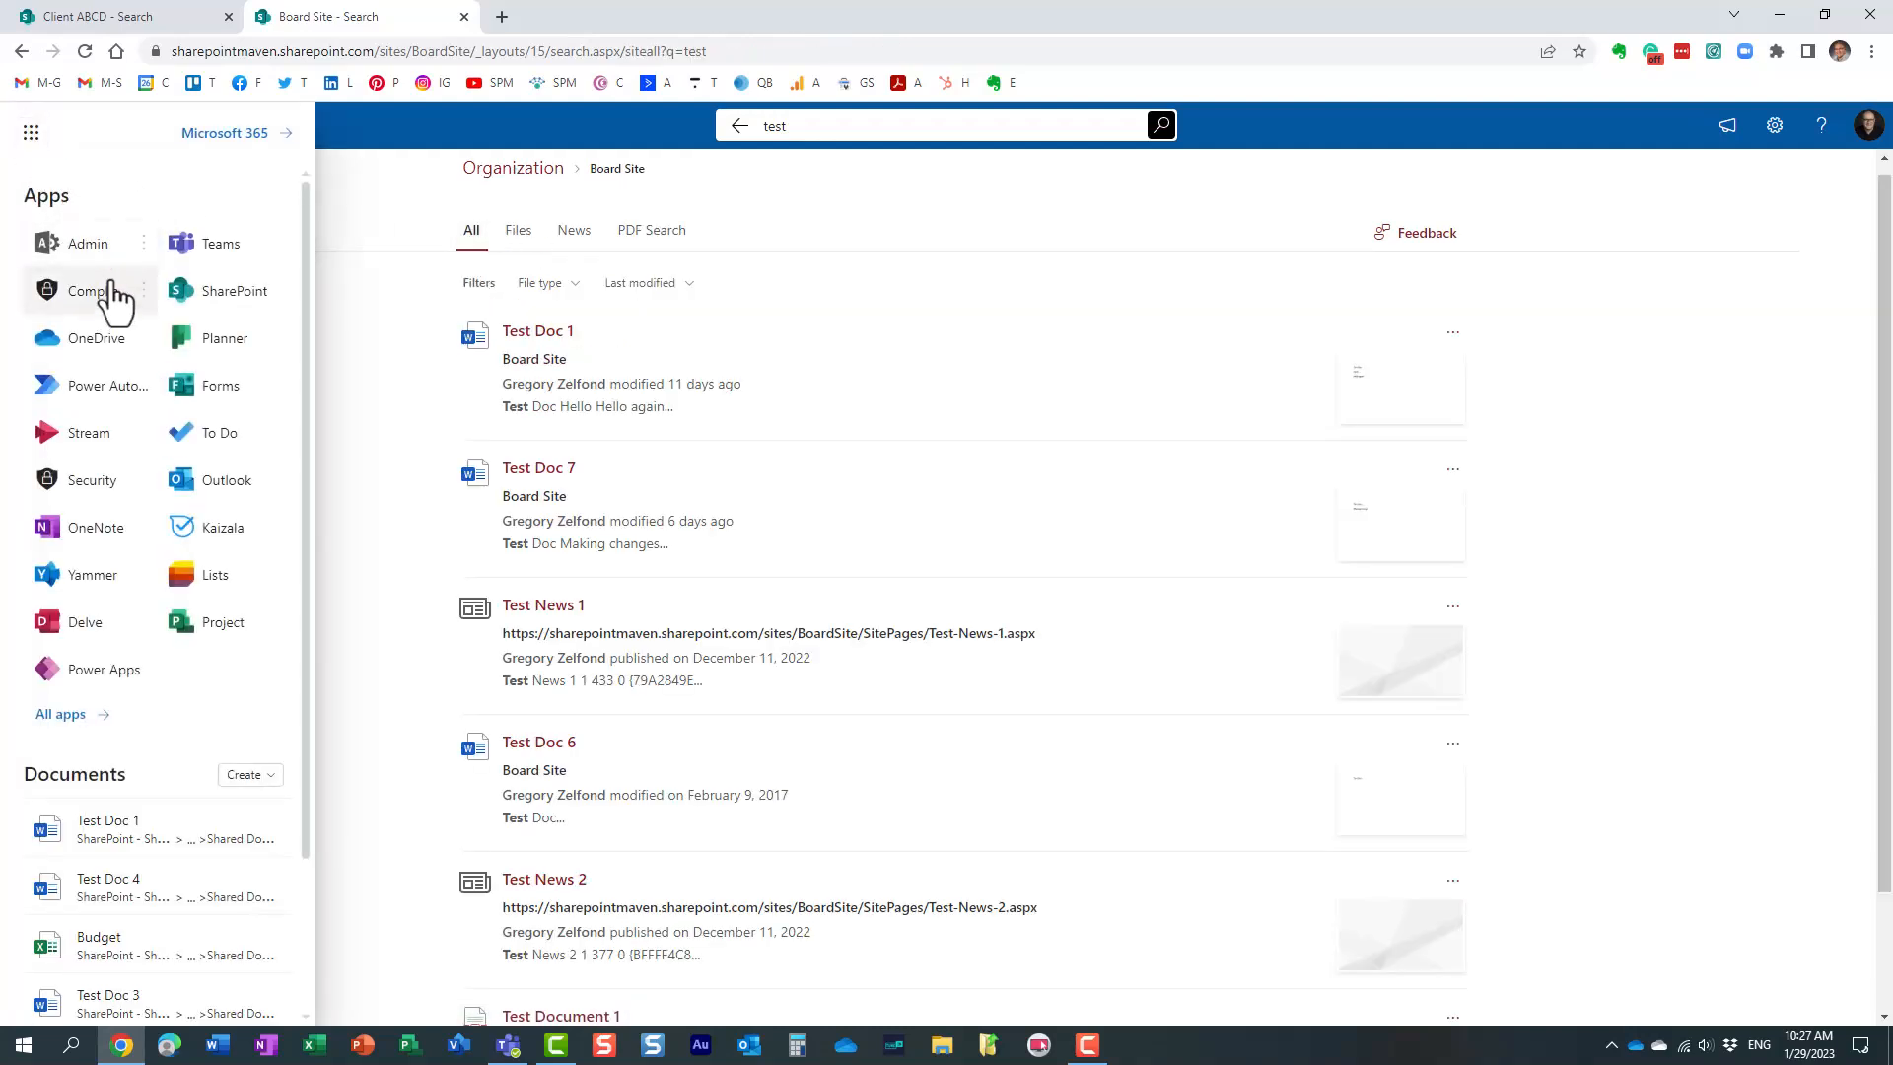
click(224, 290)
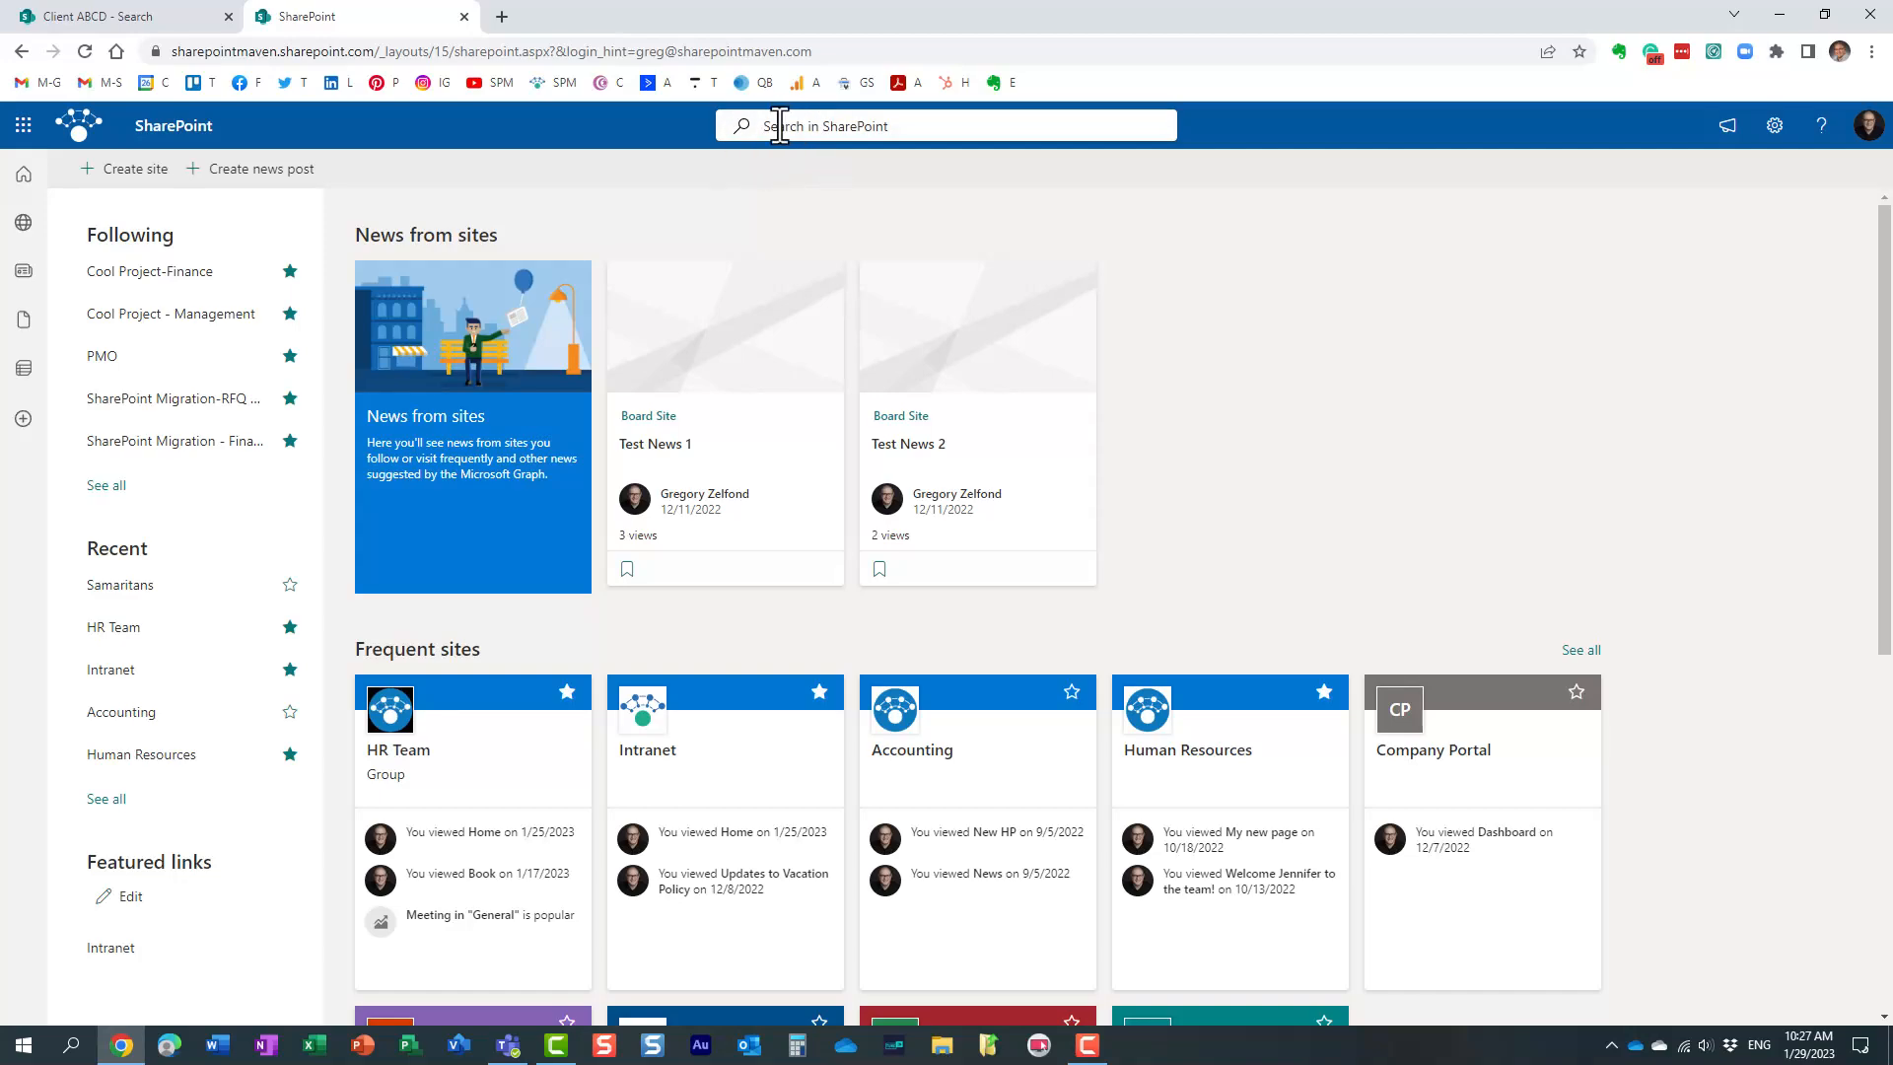
text(password)
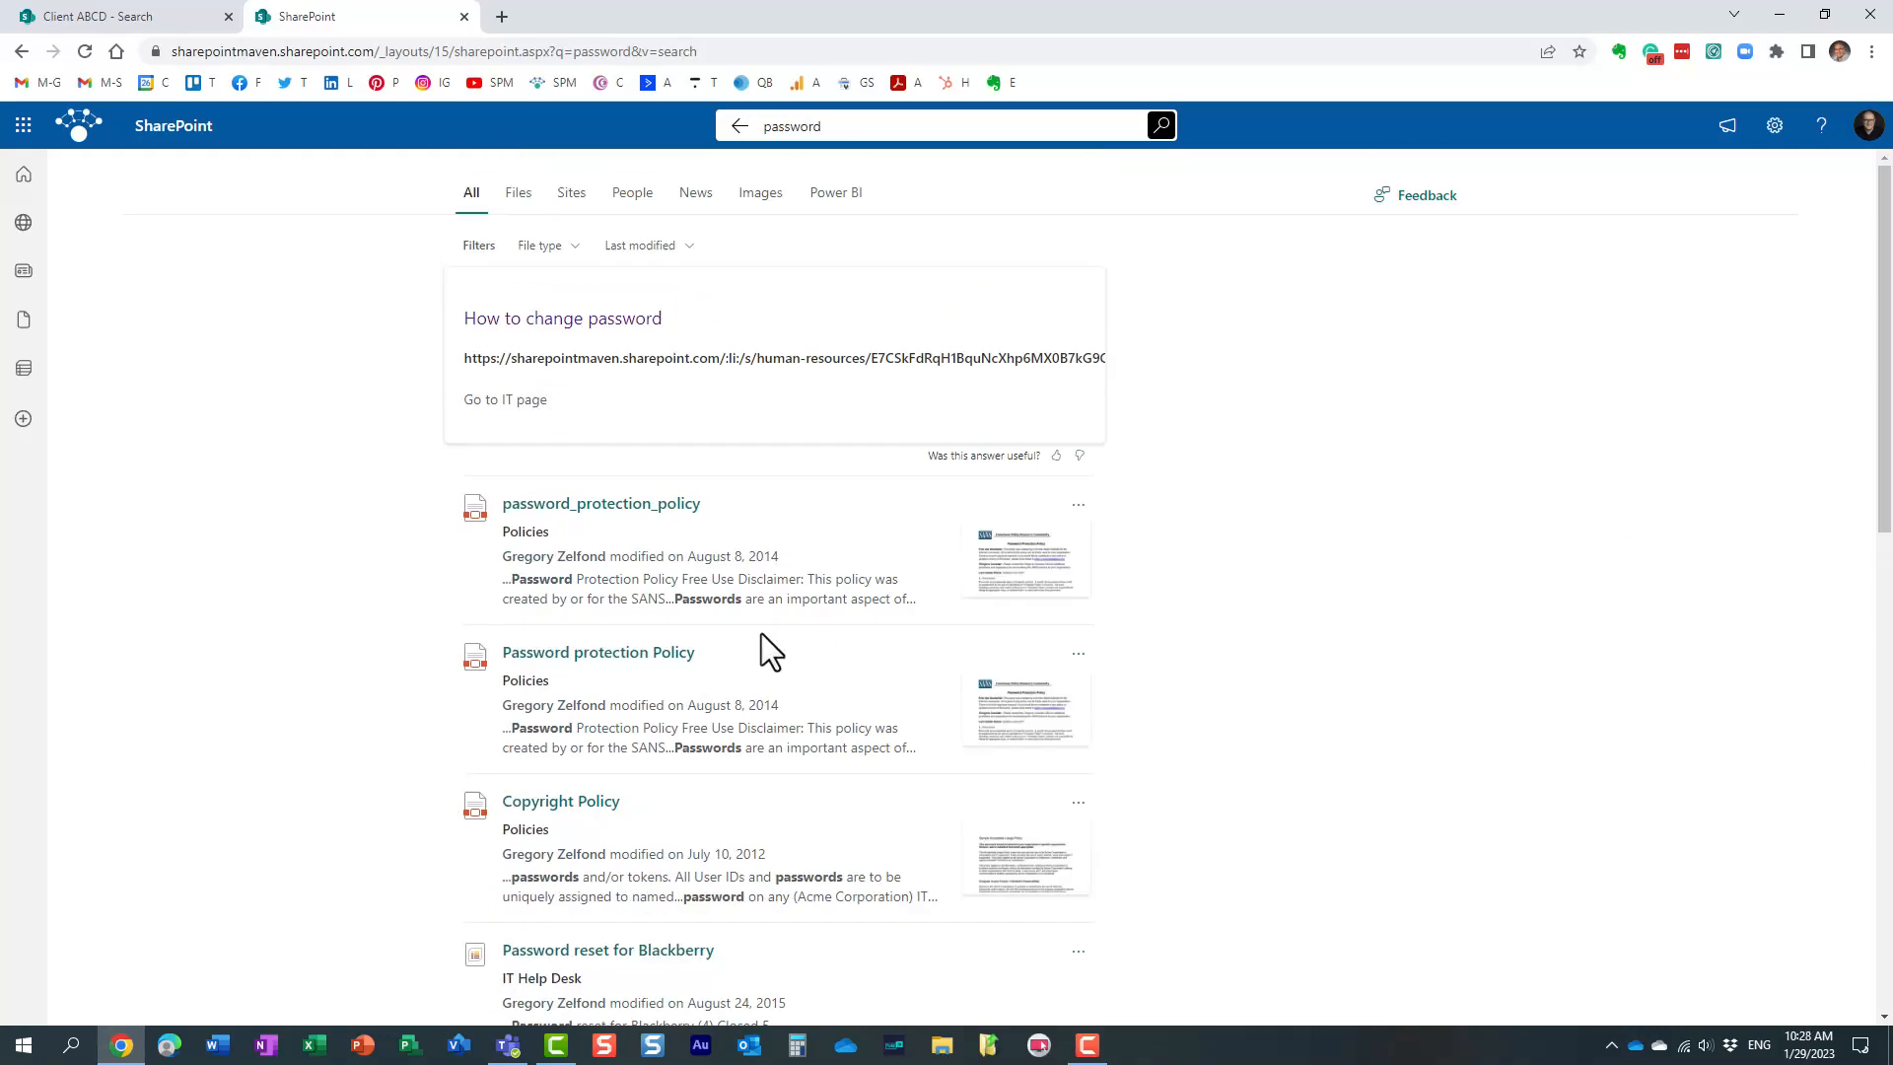
mouse_move(652, 344)
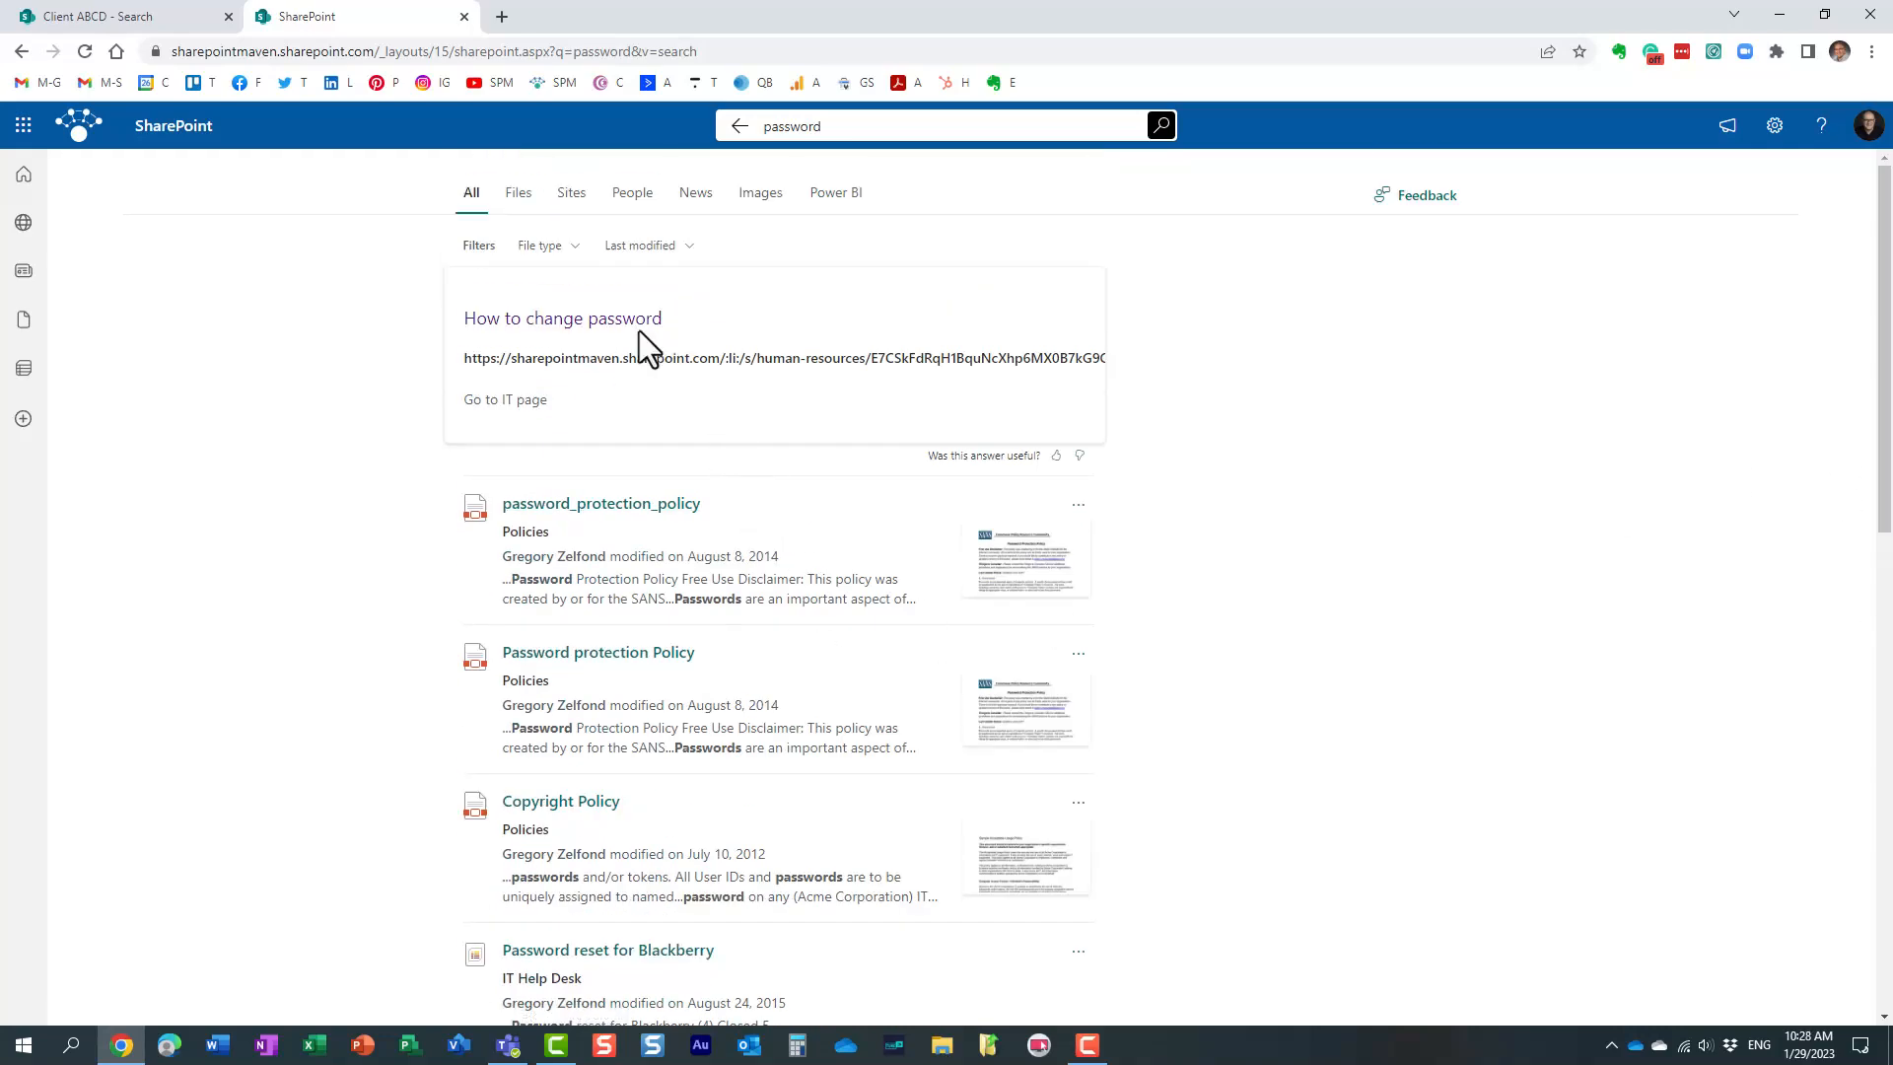
mouse_move(619, 371)
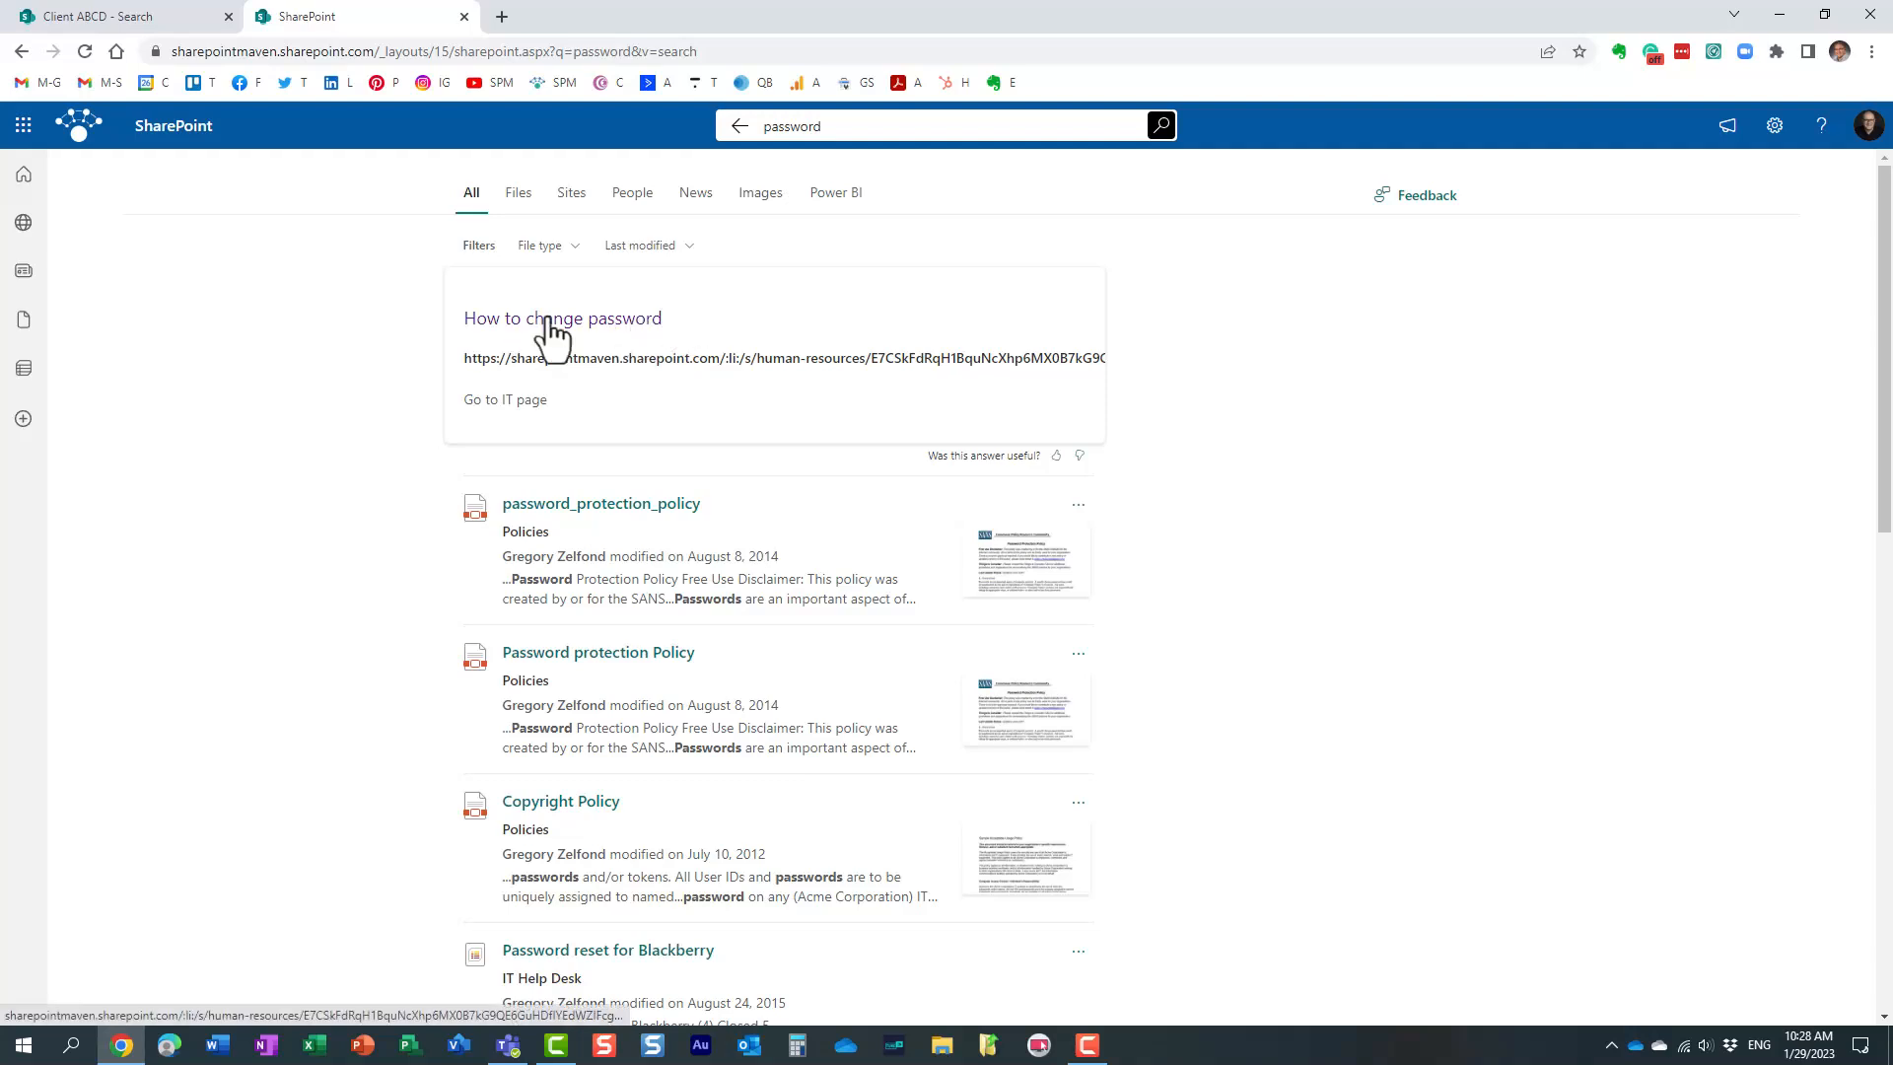
mouse_move(640, 362)
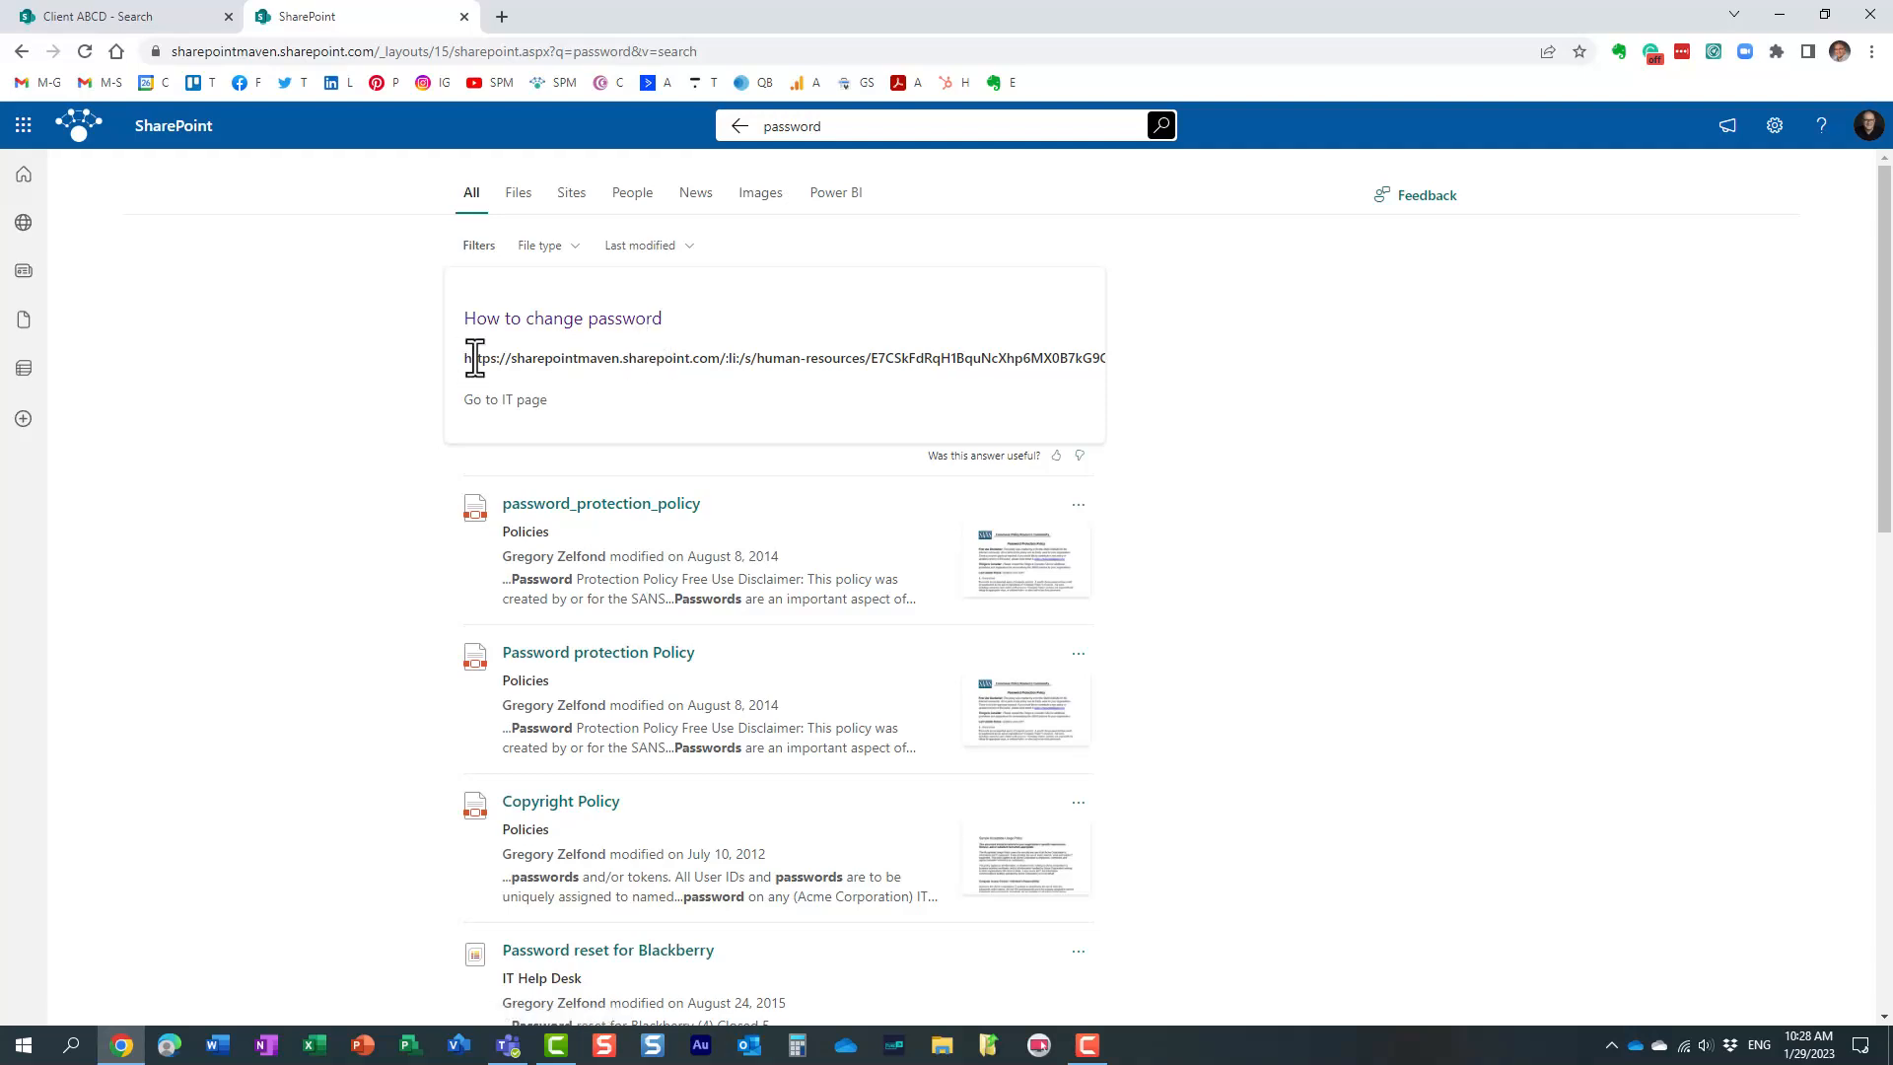
mouse_move(1259, 157)
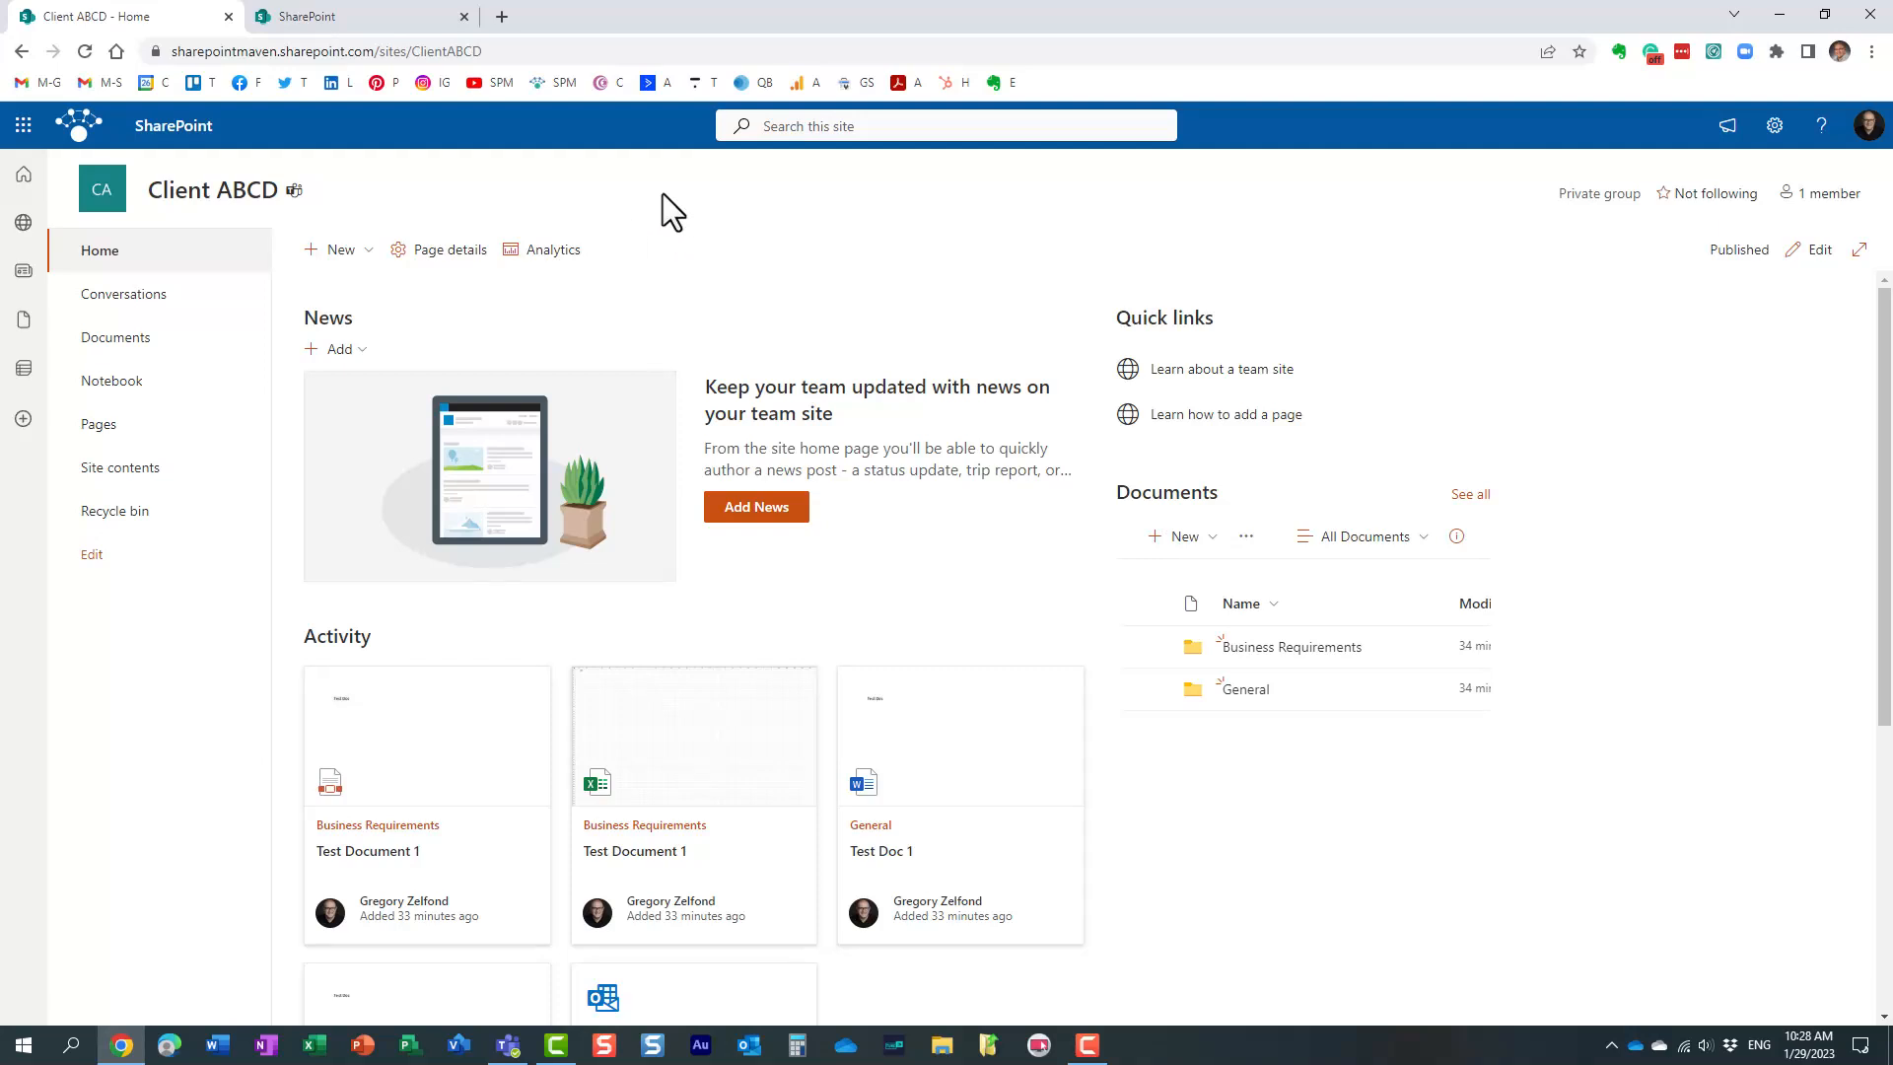
mouse_move(672, 294)
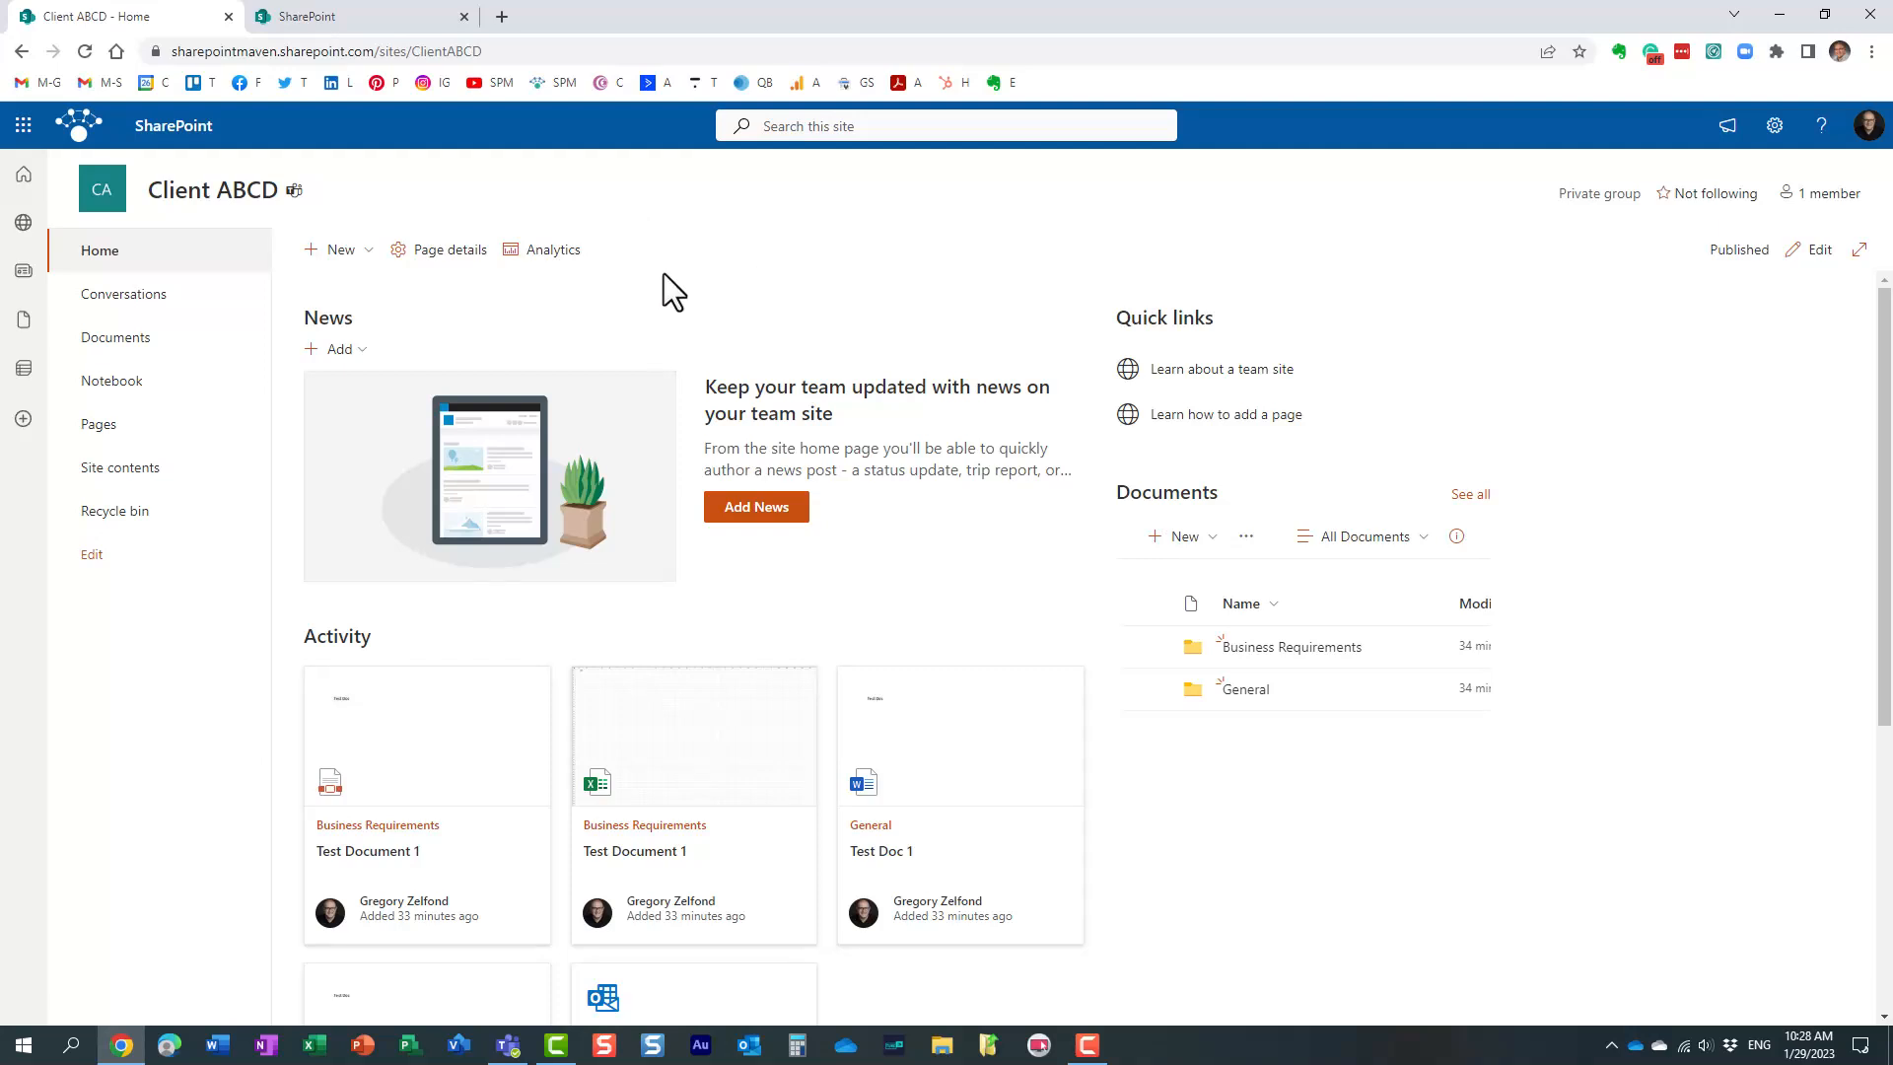
mouse_move(756, 300)
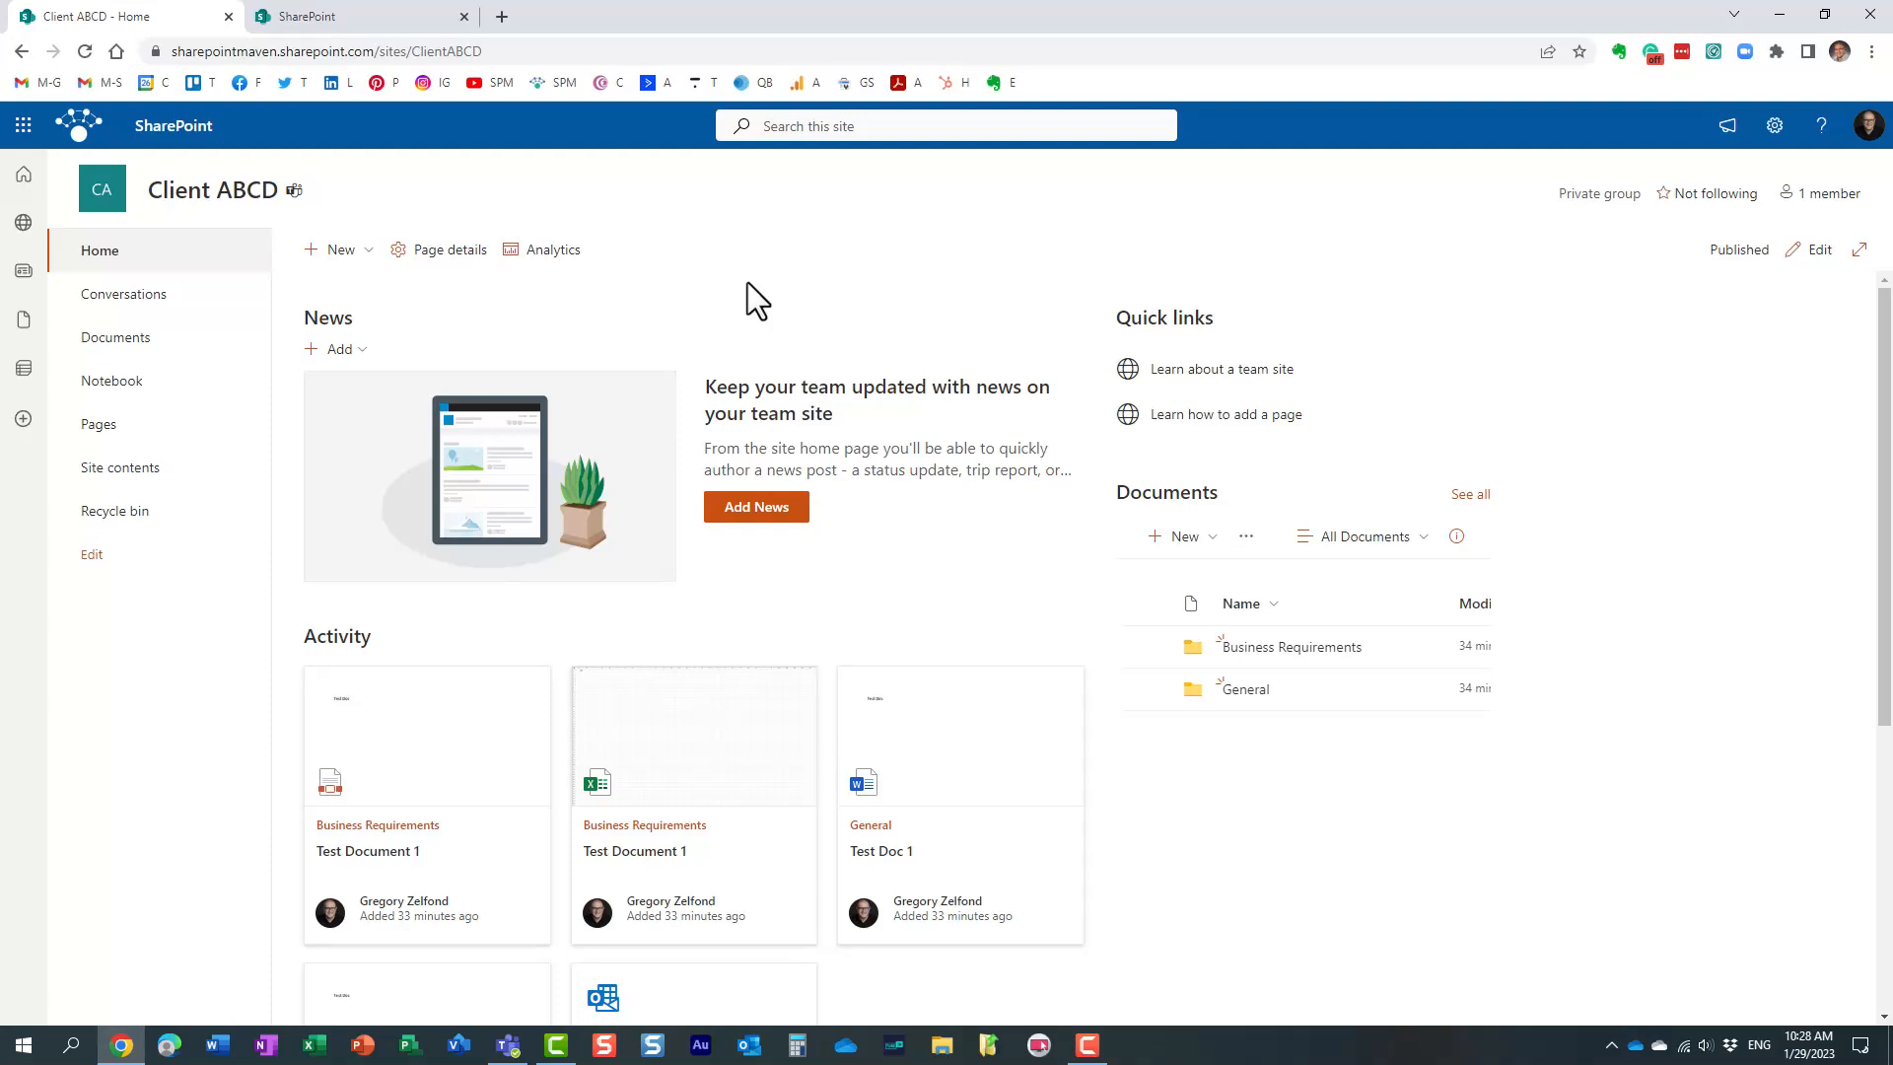
mouse_move(700, 278)
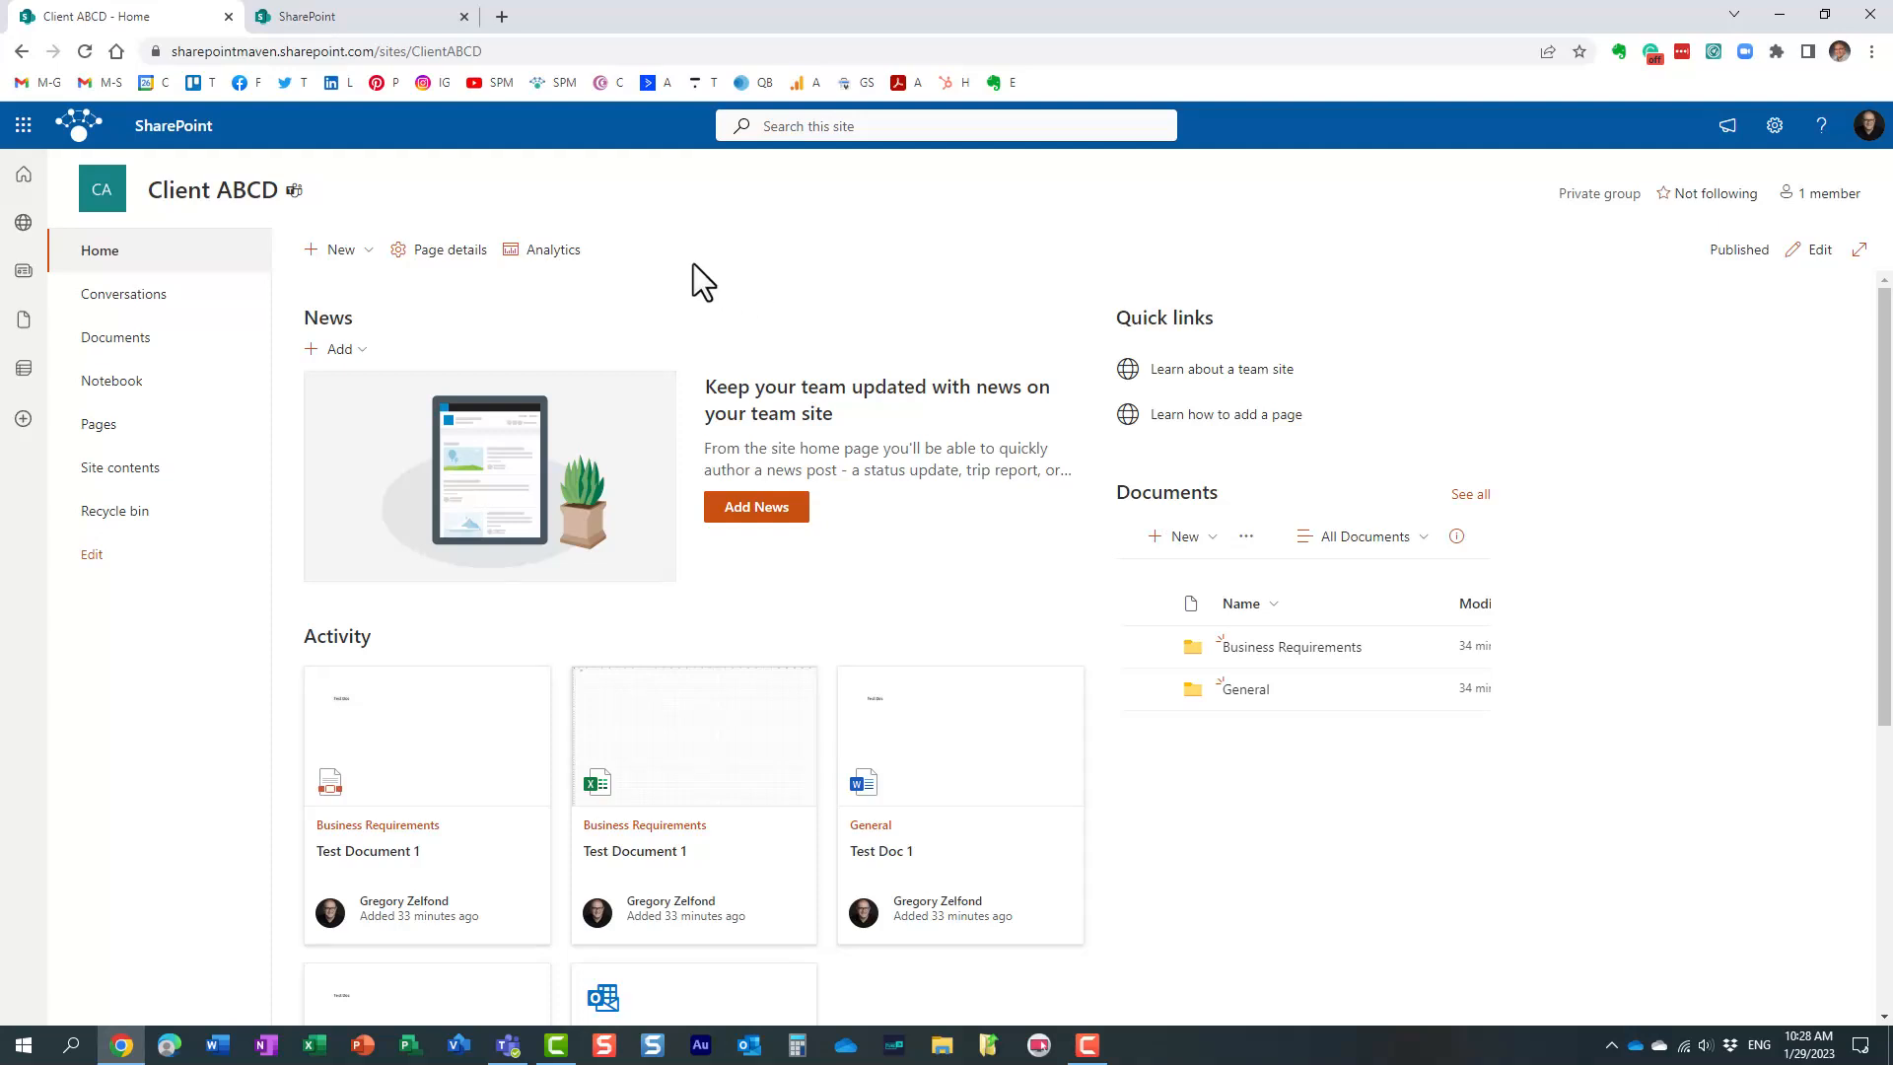
mouse_move(652, 327)
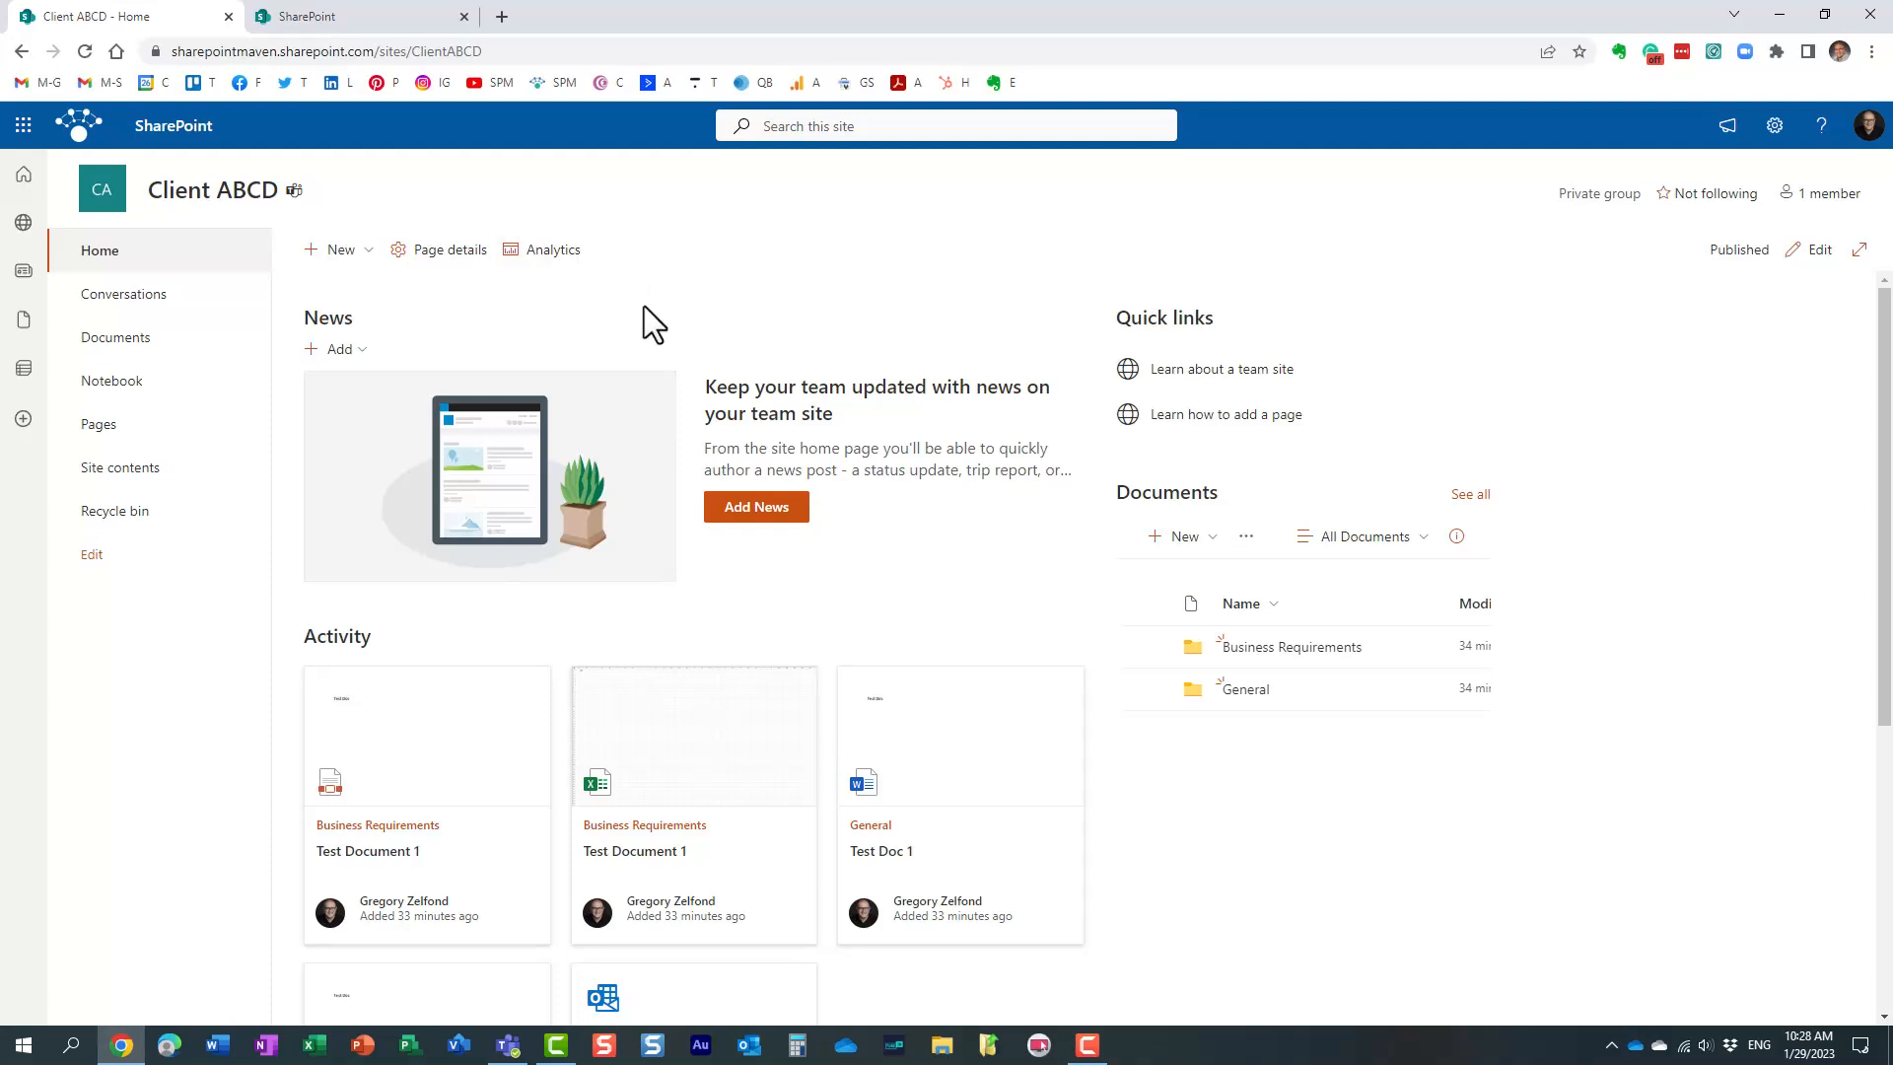
mouse_move(782, 330)
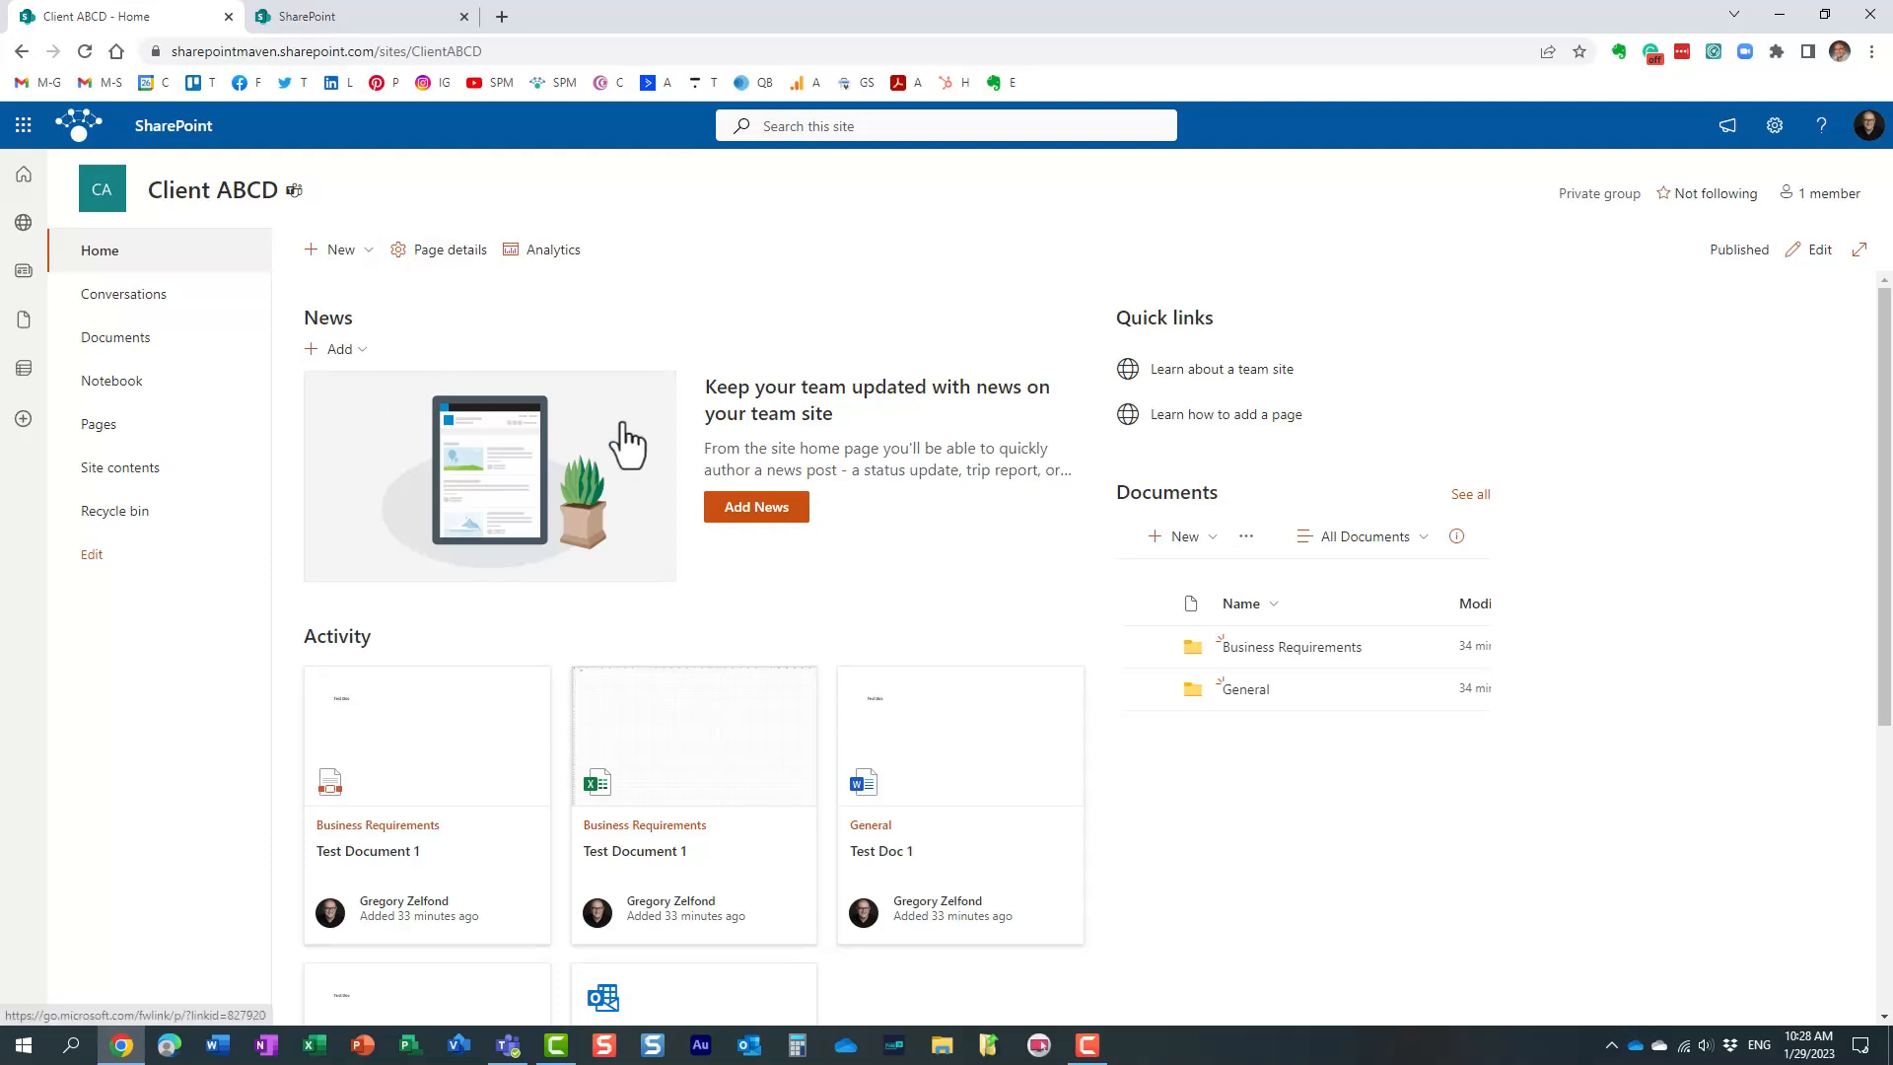
mouse_move(795, 316)
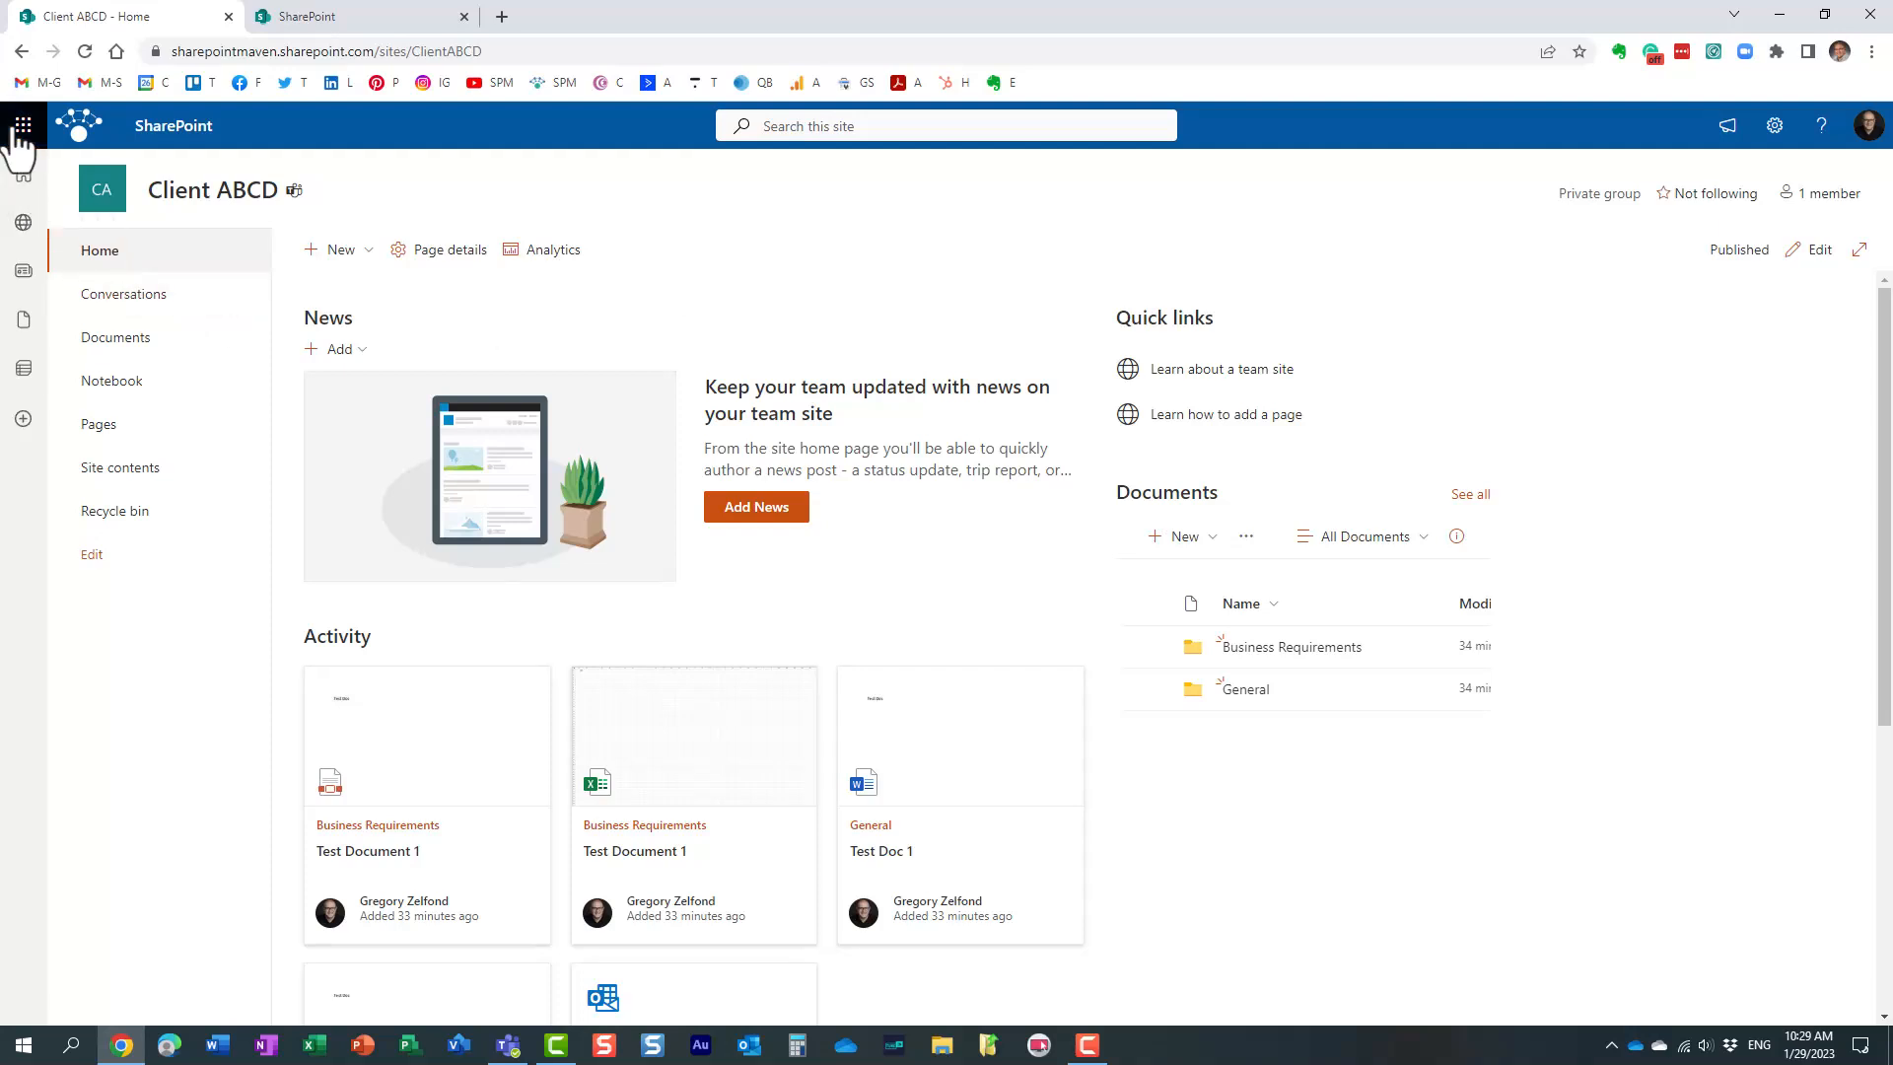
Reach the Client ABCD Site Settings page through the gear menu and Site information.
click(31, 129)
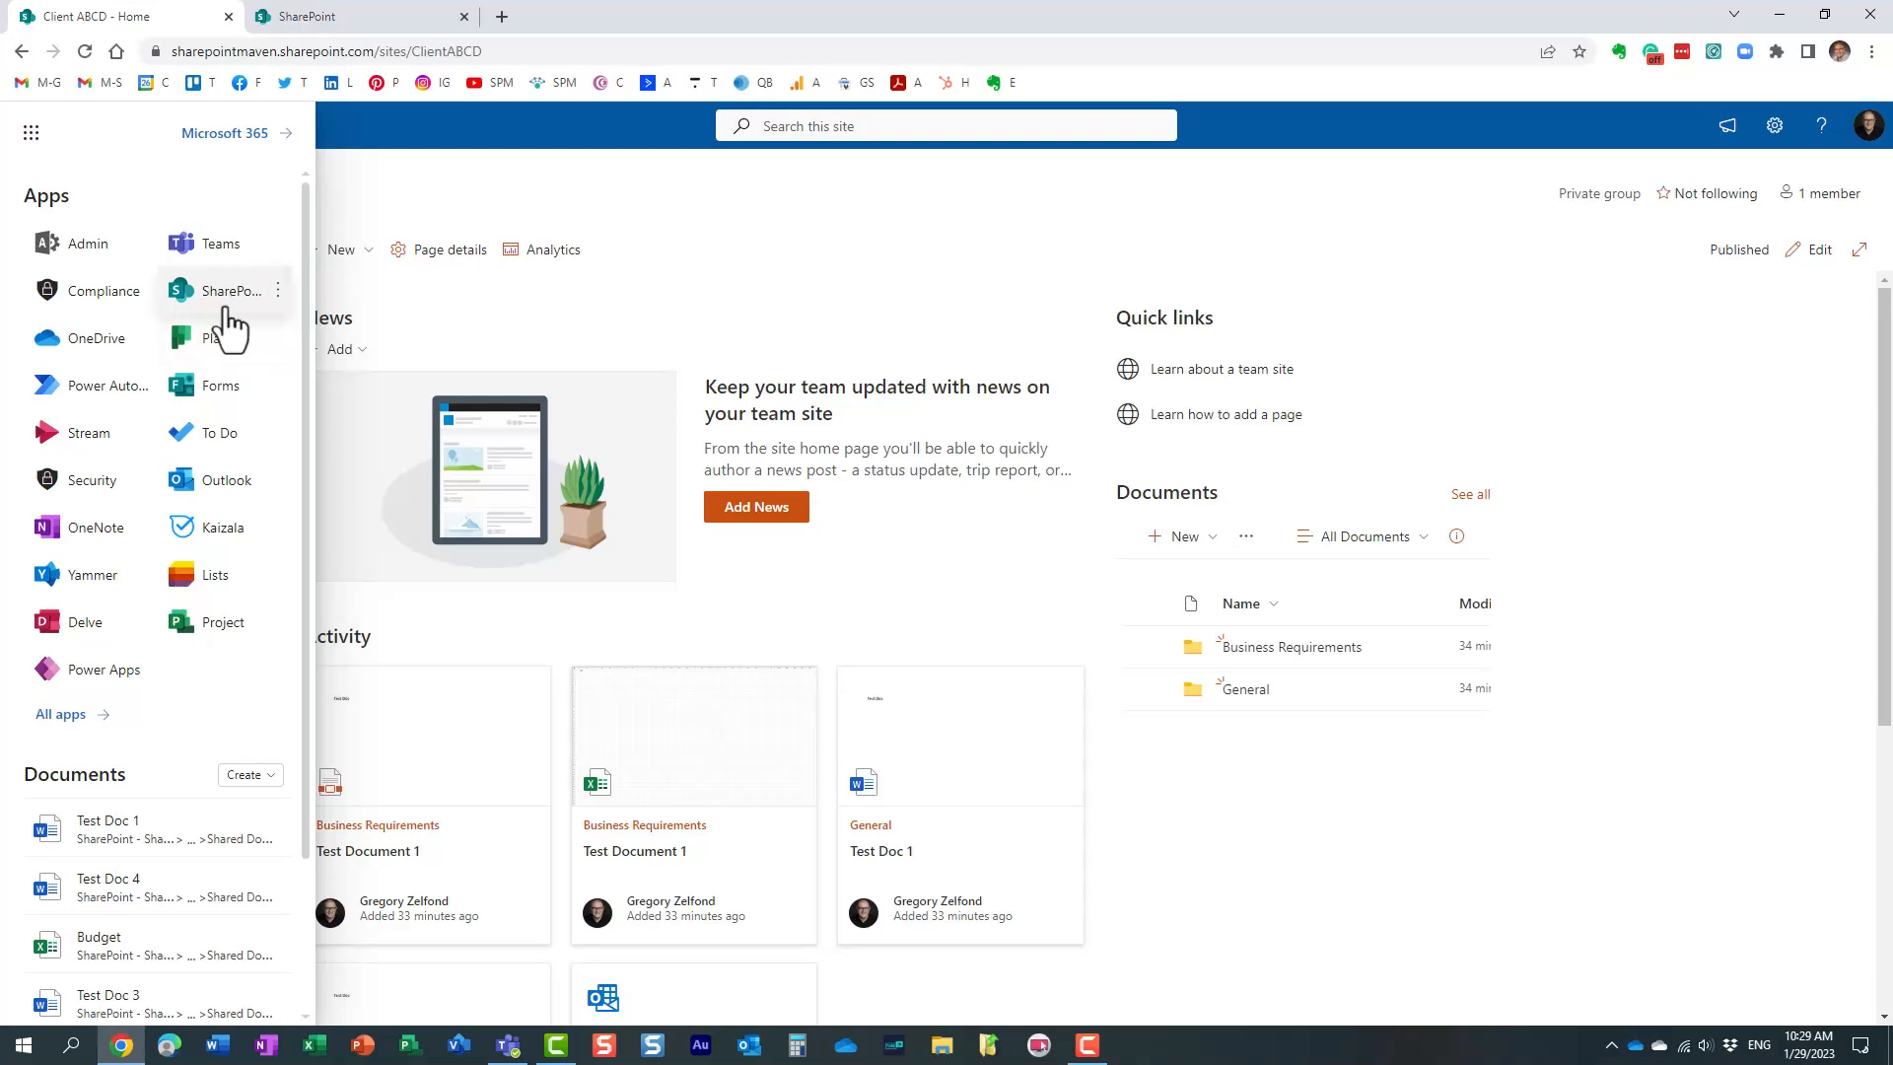
mouse_move(483, 214)
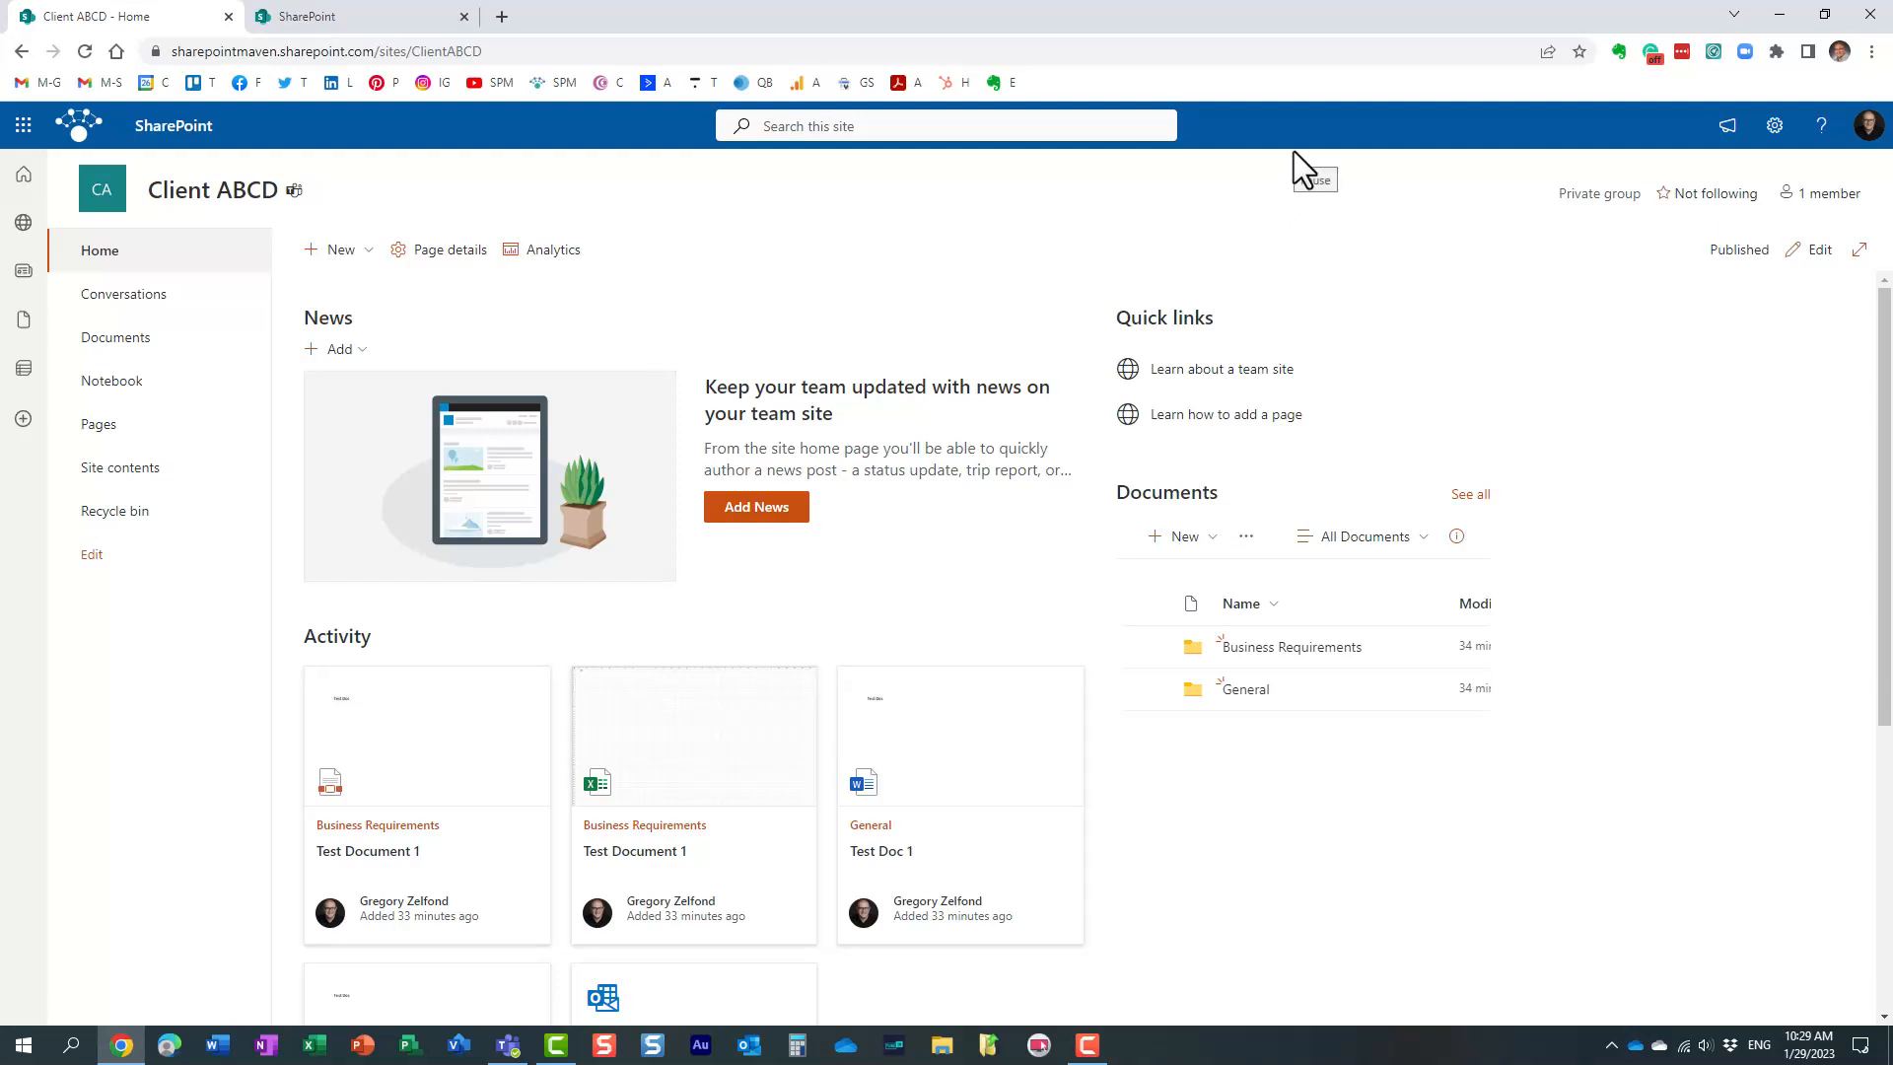
mouse_move(1001, 273)
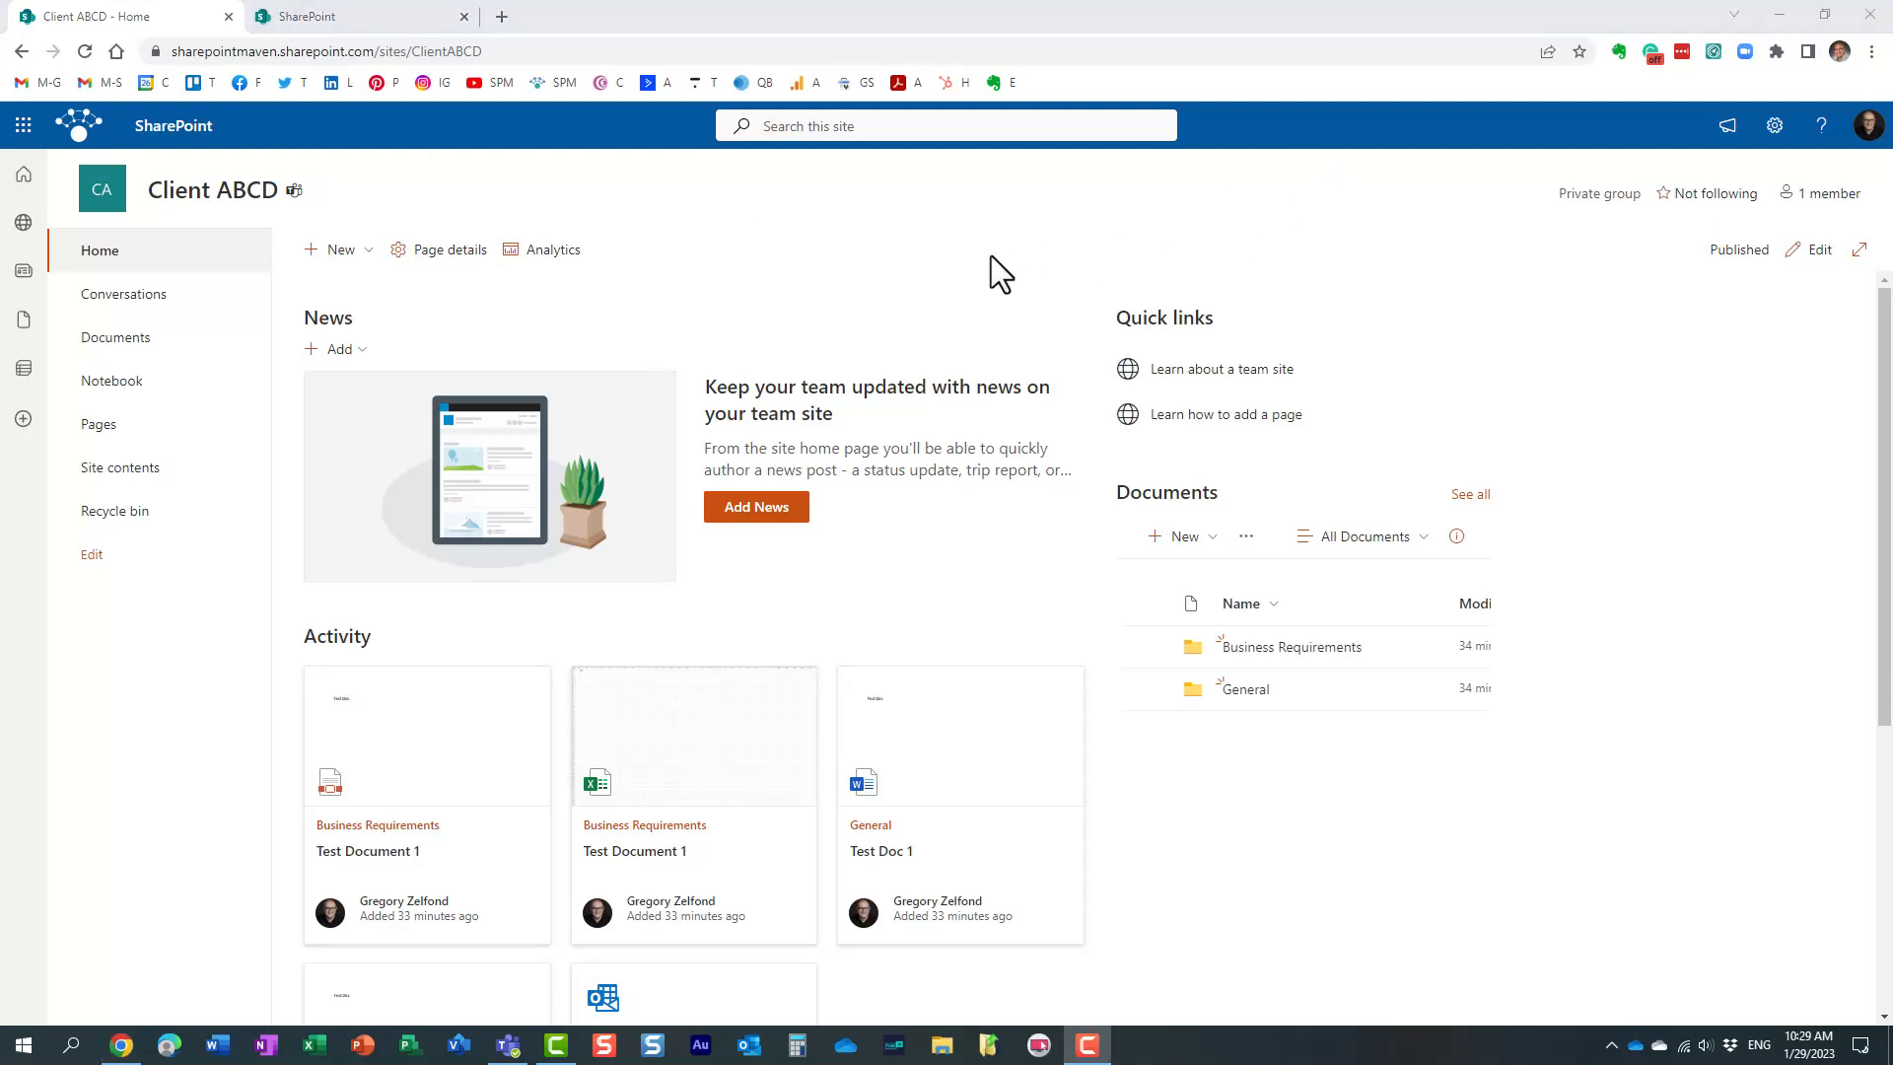
mouse_move(1823, 250)
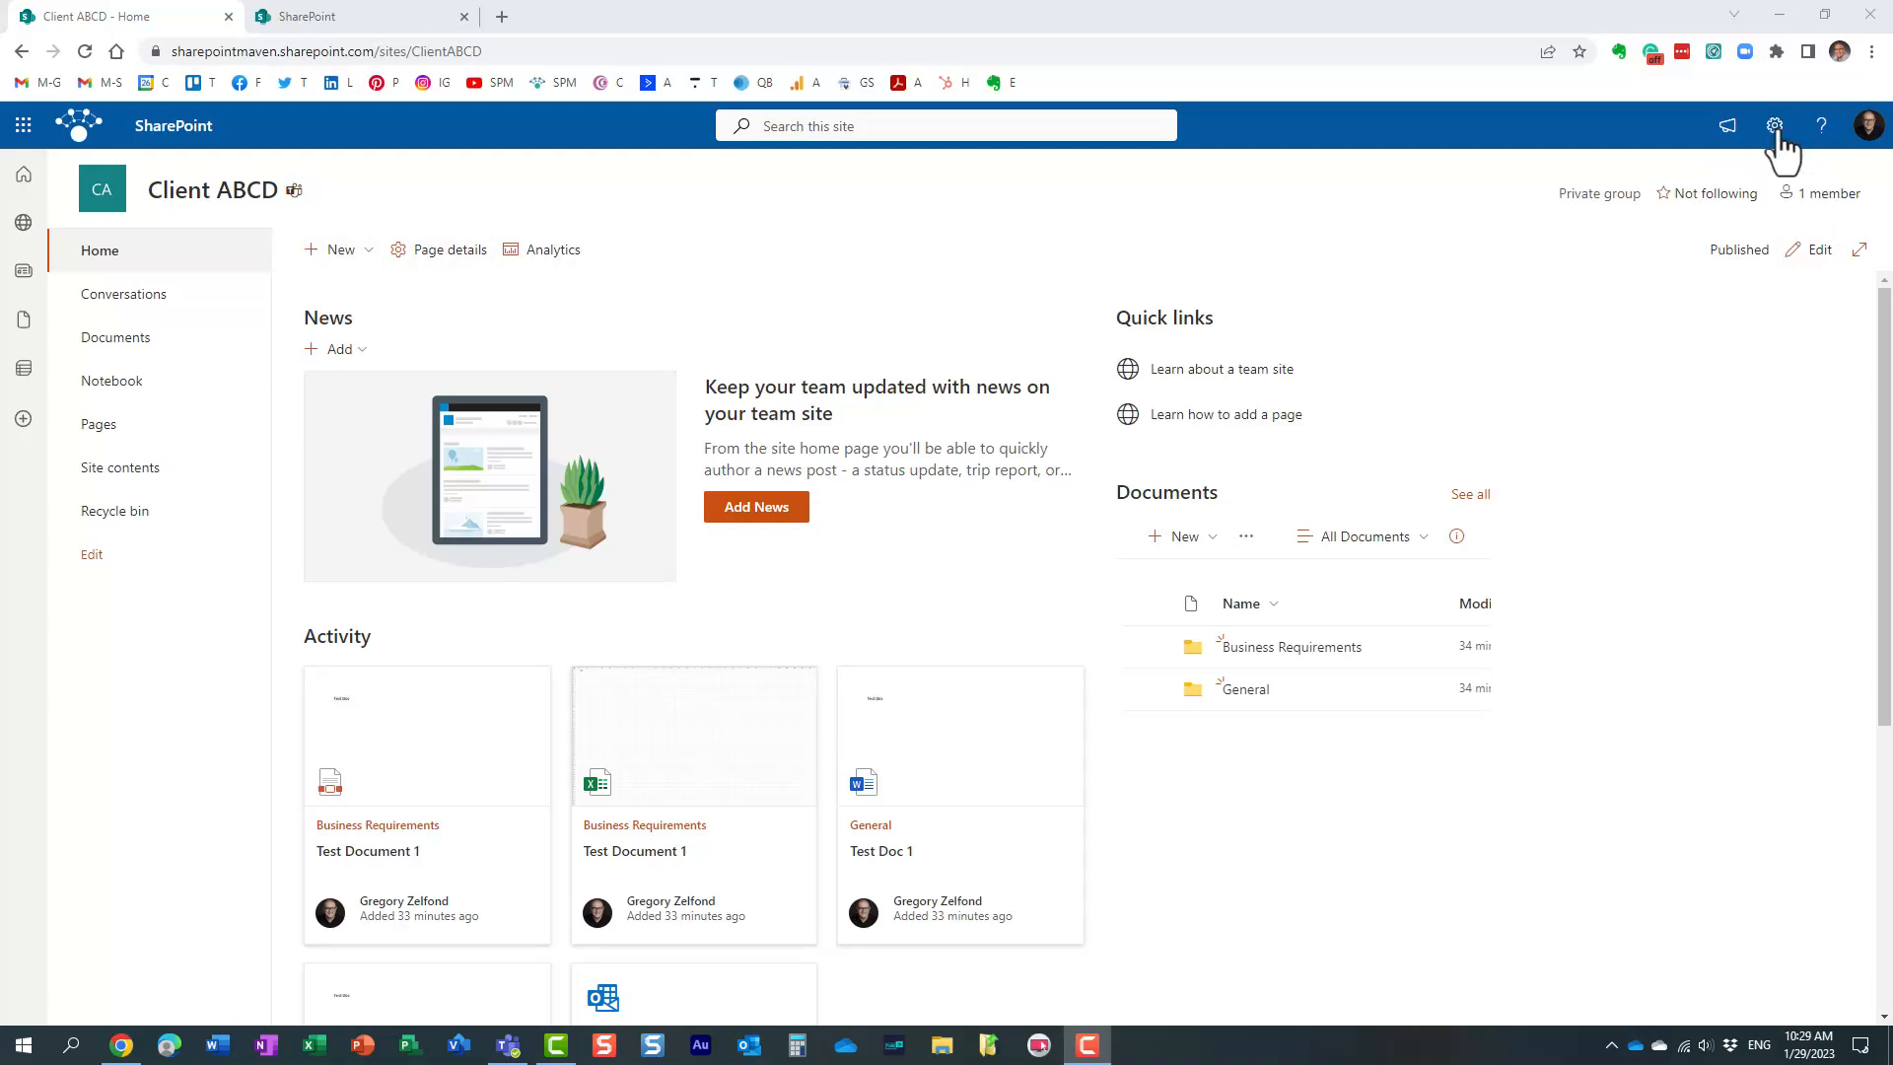
click(1774, 126)
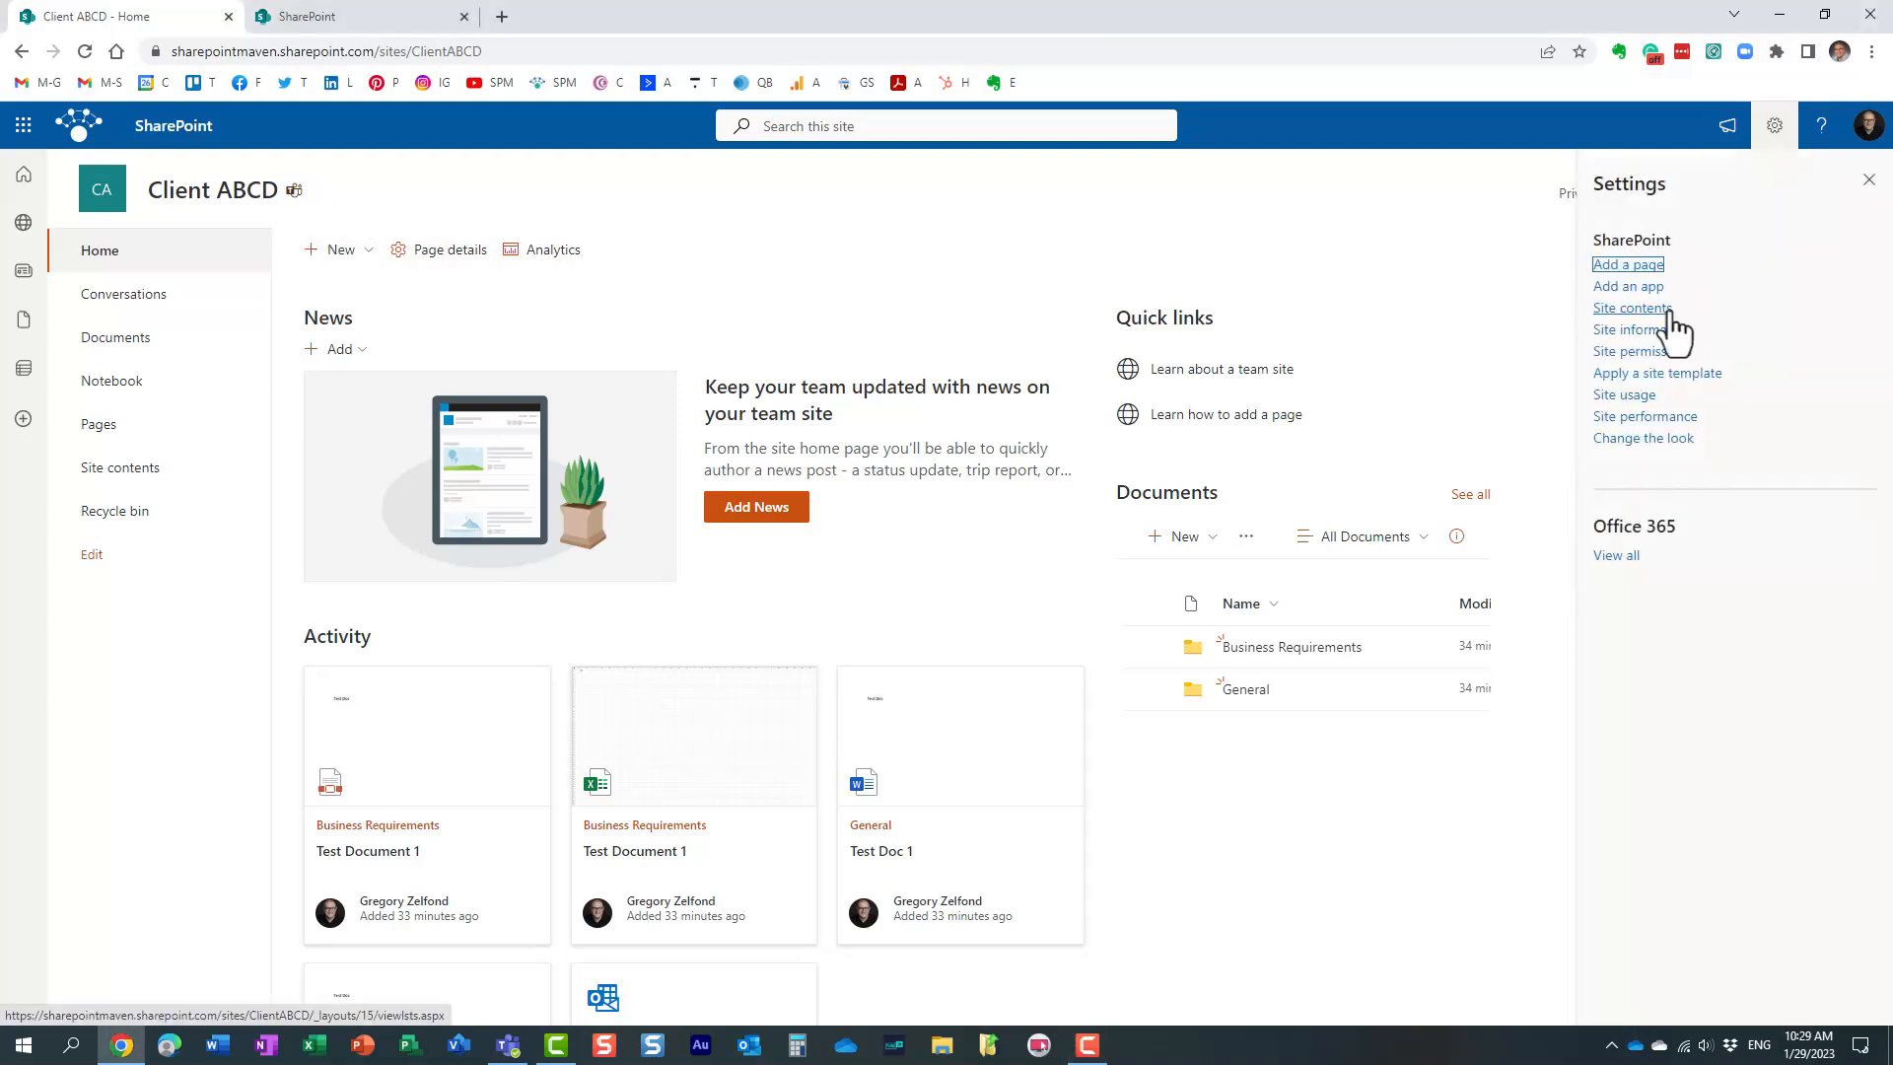
click(1631, 328)
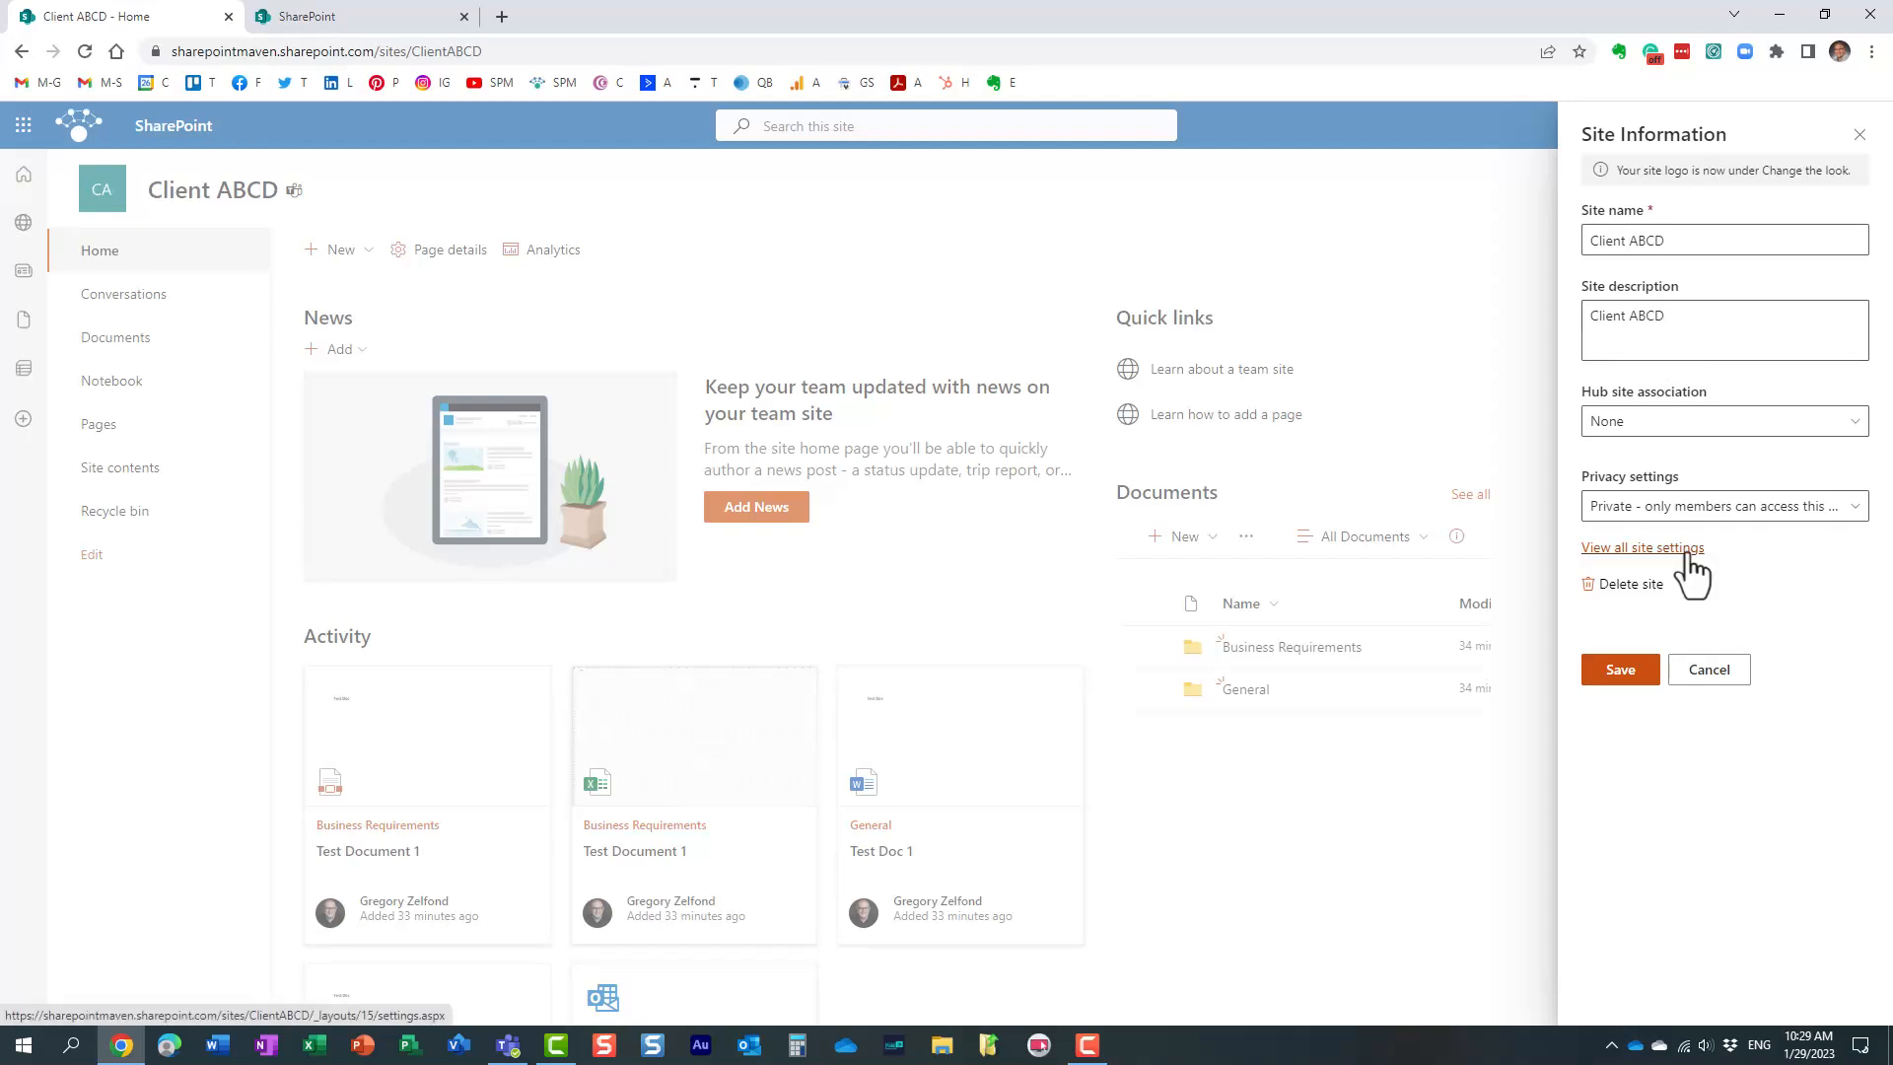
click(1642, 548)
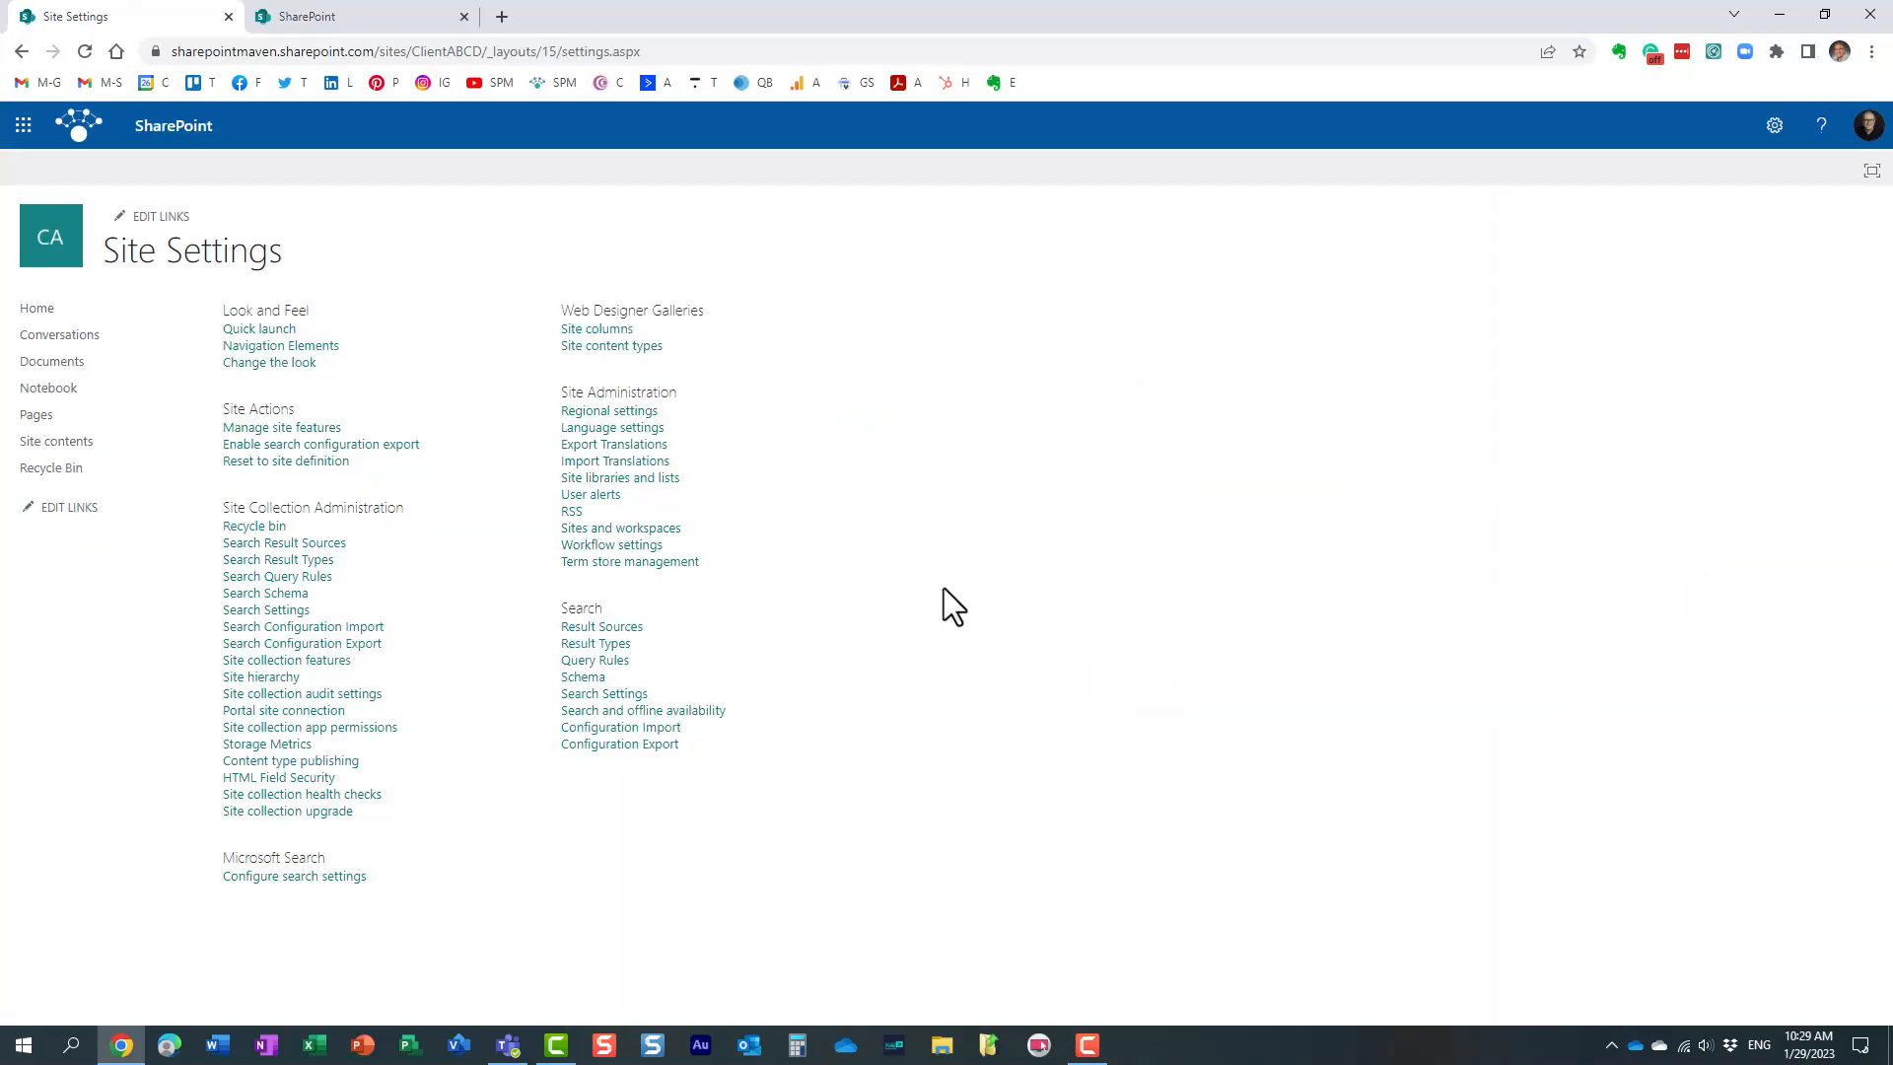
mouse_move(1012, 553)
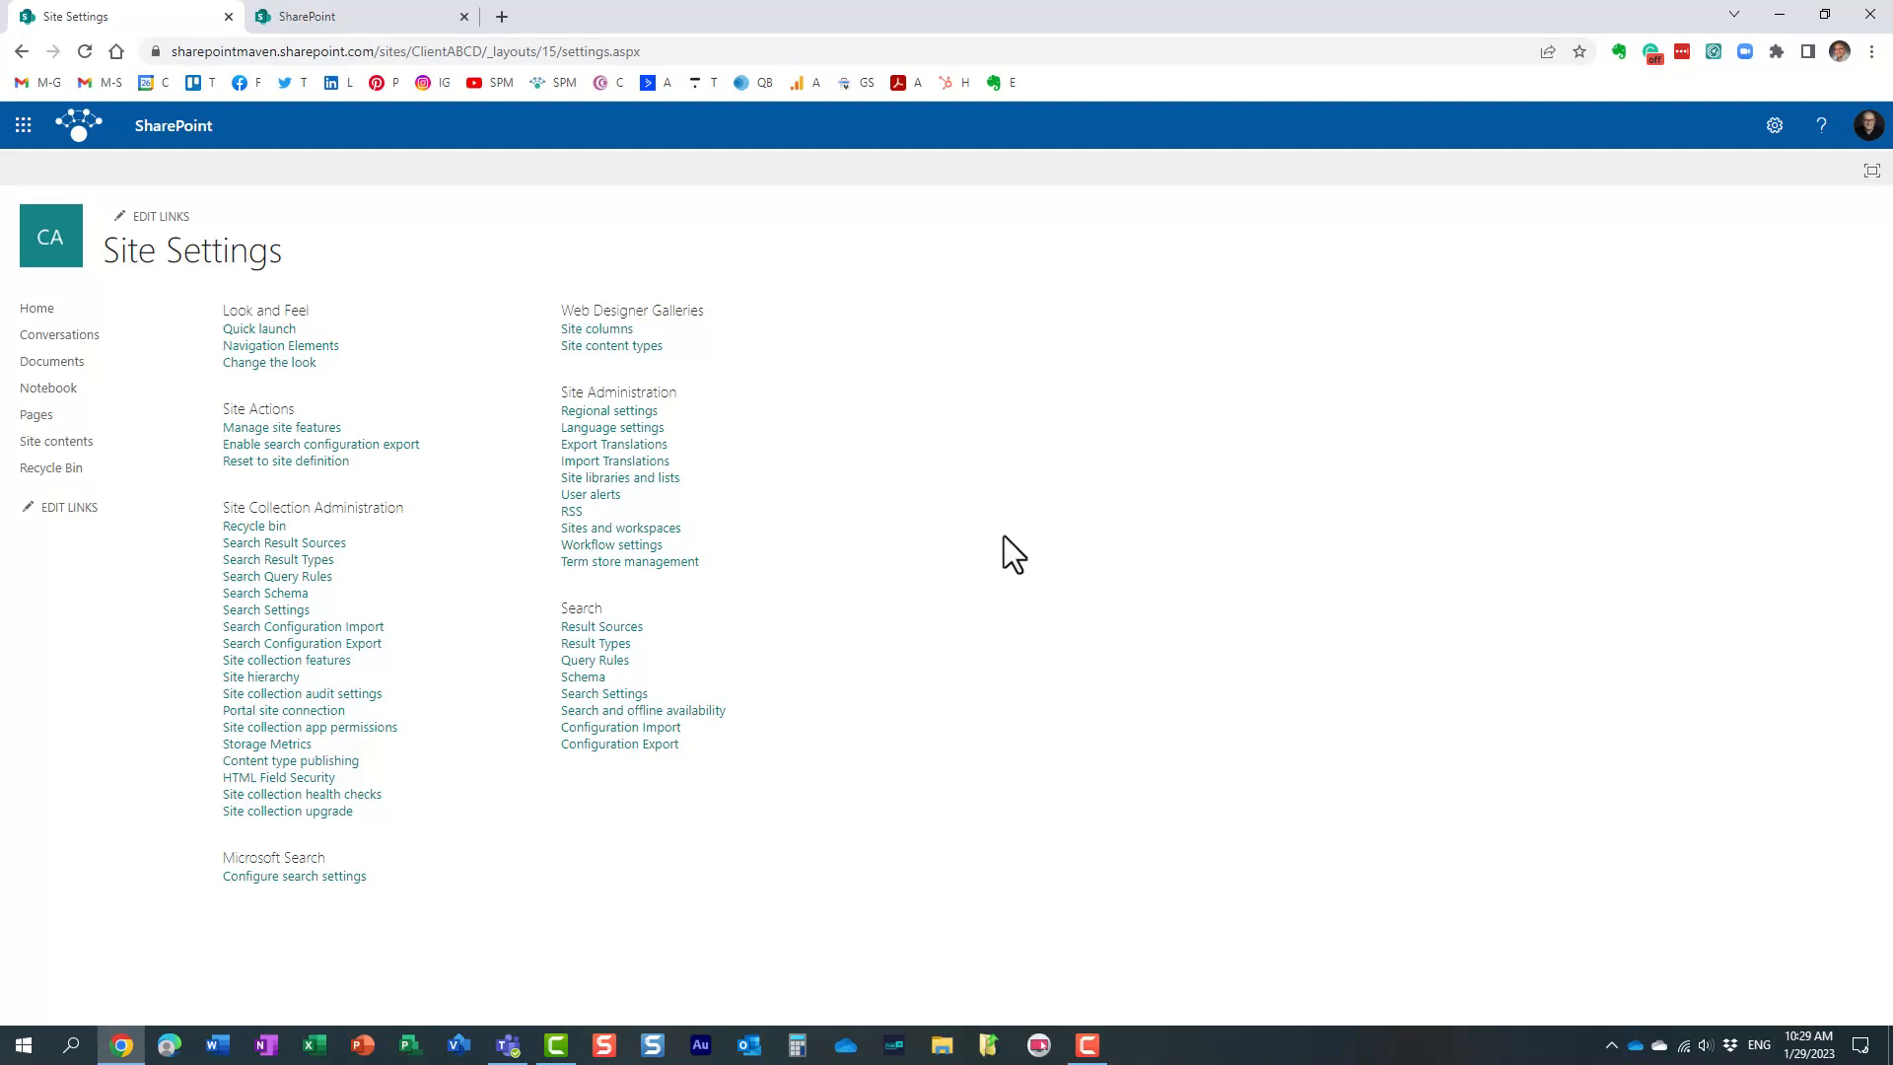
mouse_move(356, 899)
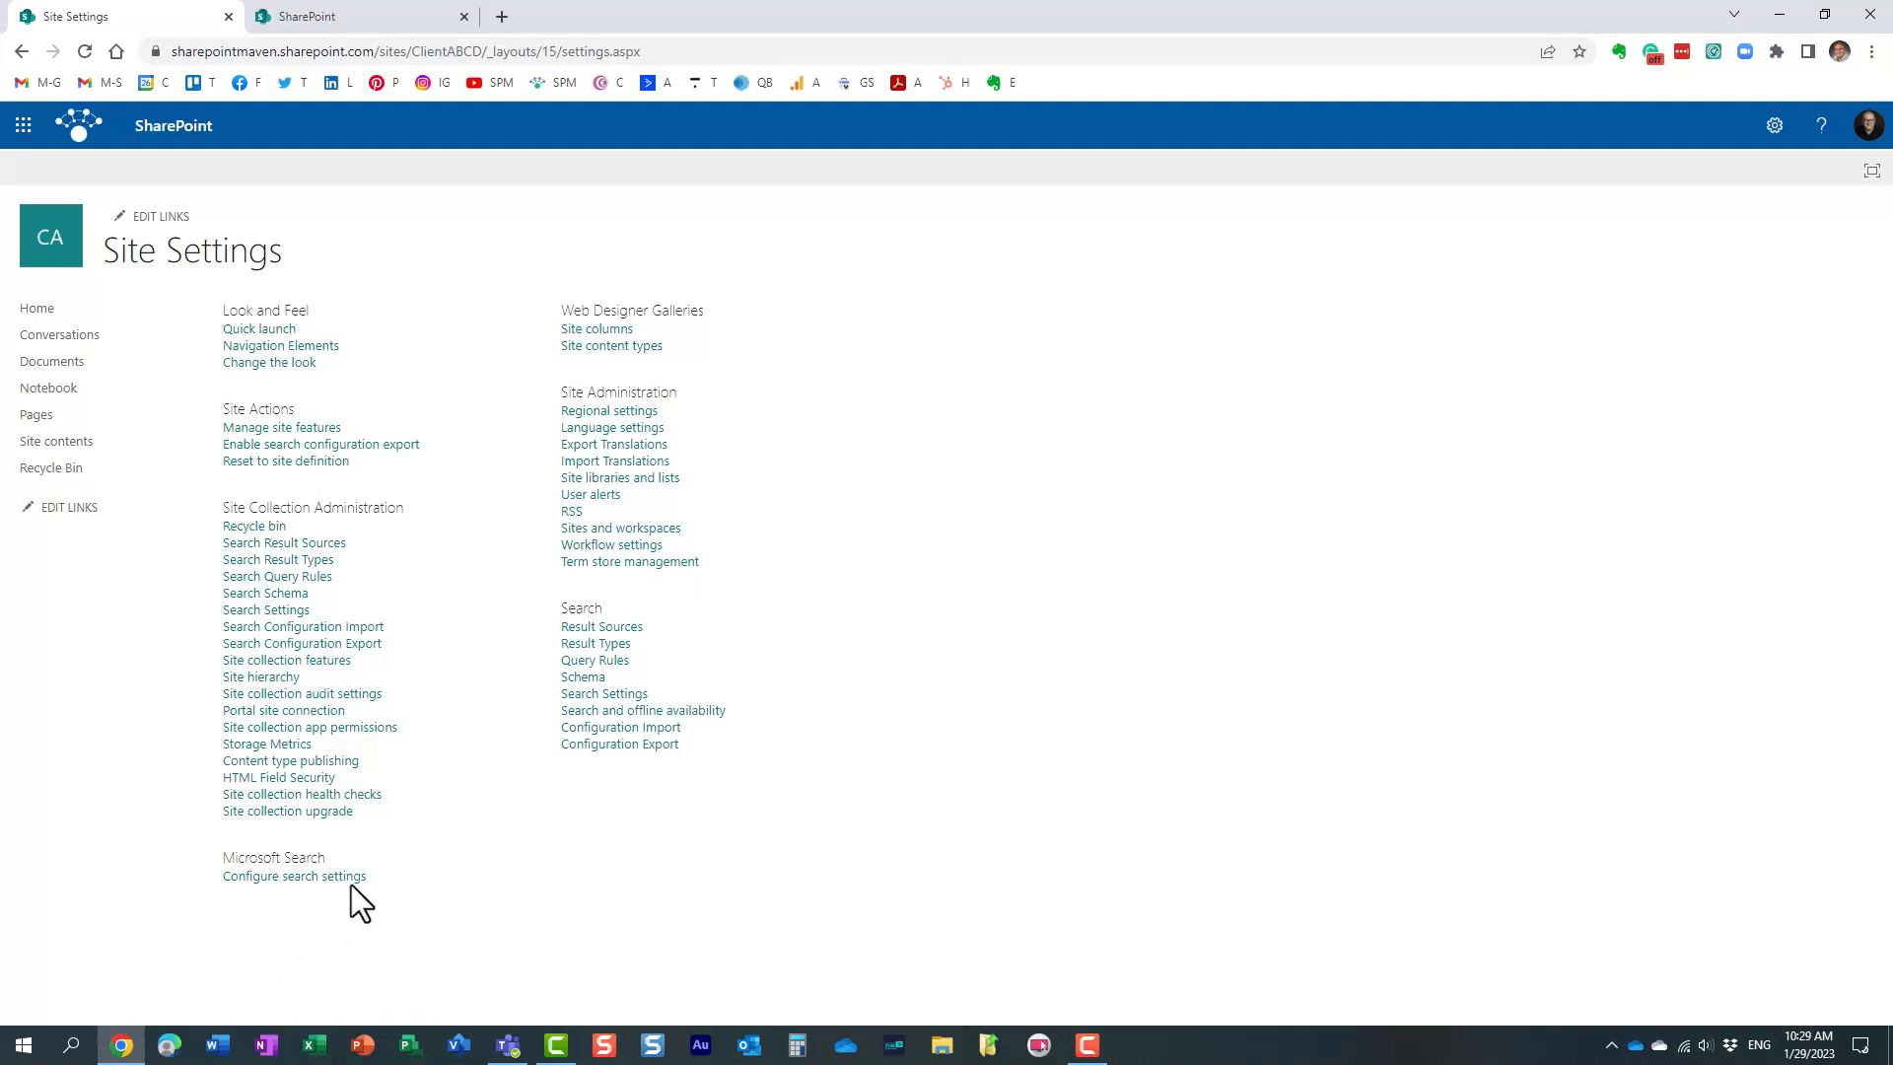
mouse_move(294, 875)
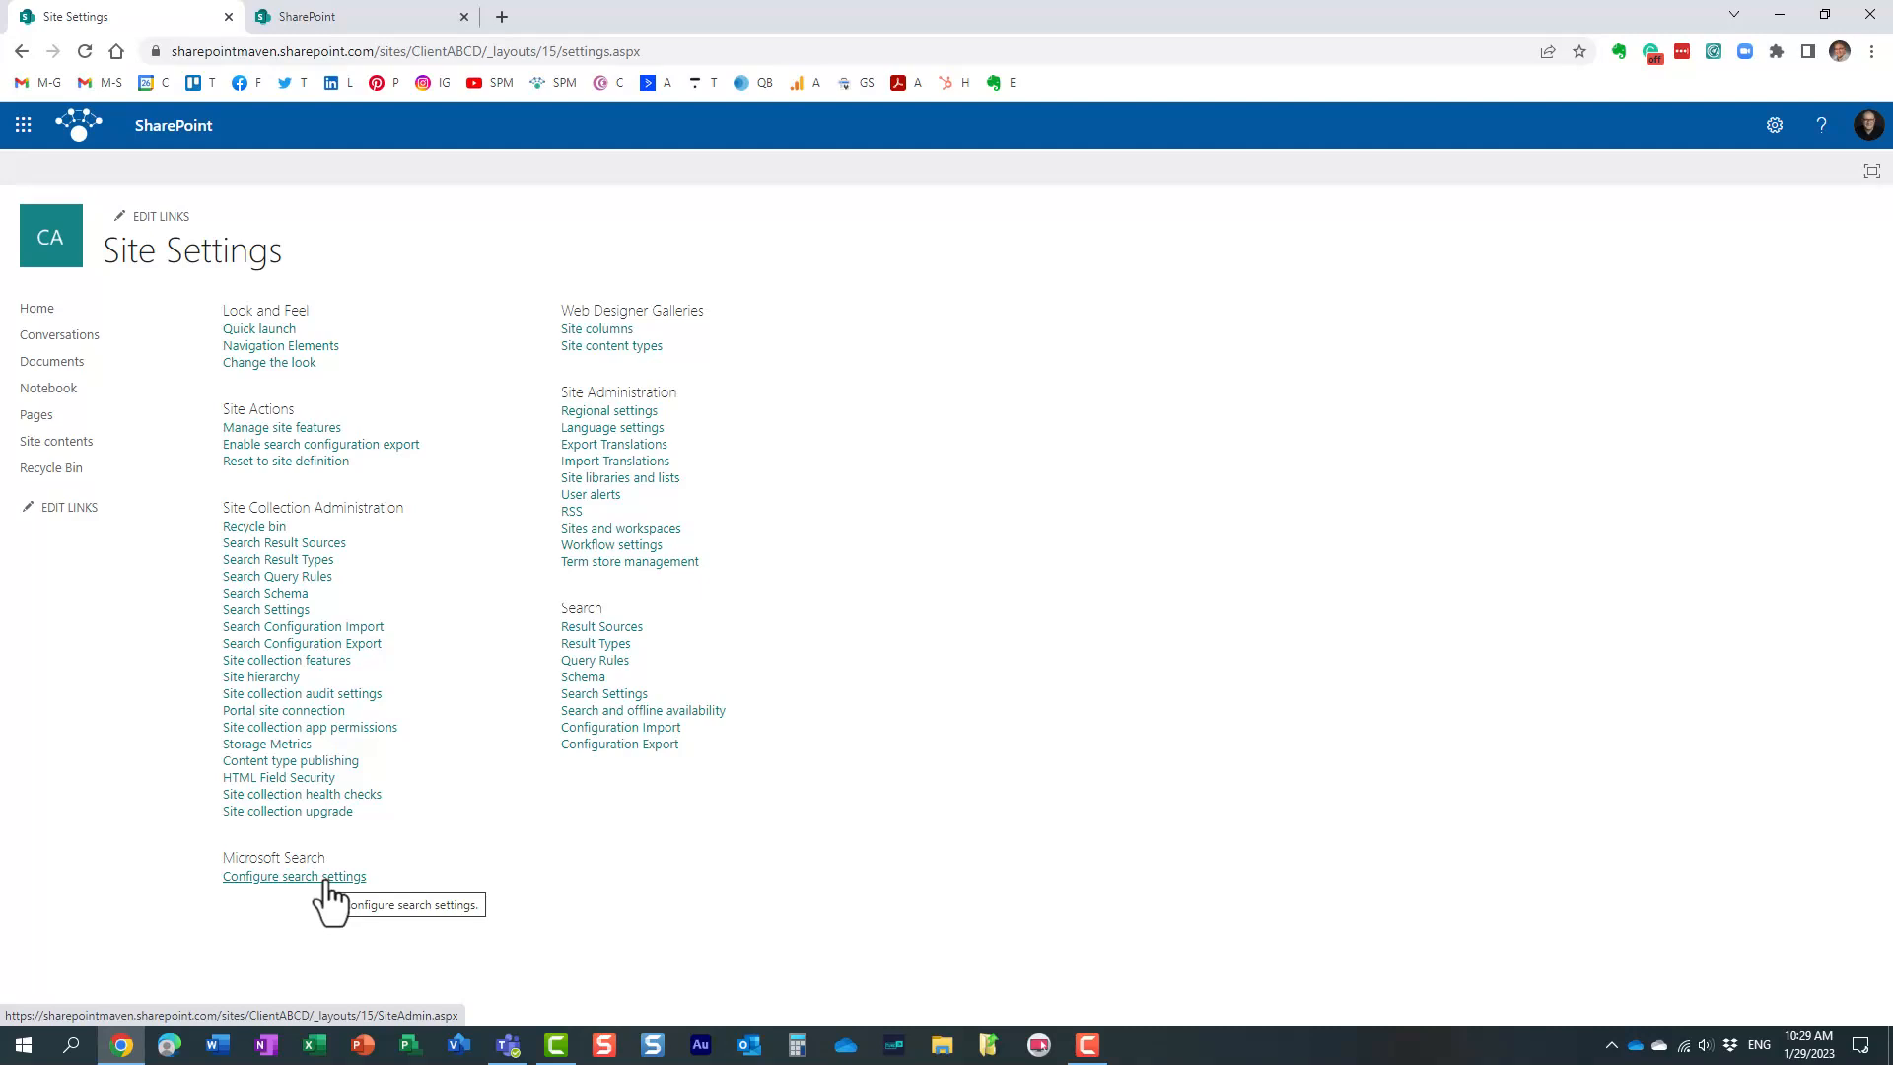
Choose 'Configure search settings' under Microsoft Search on the Site Settings page.
click(294, 875)
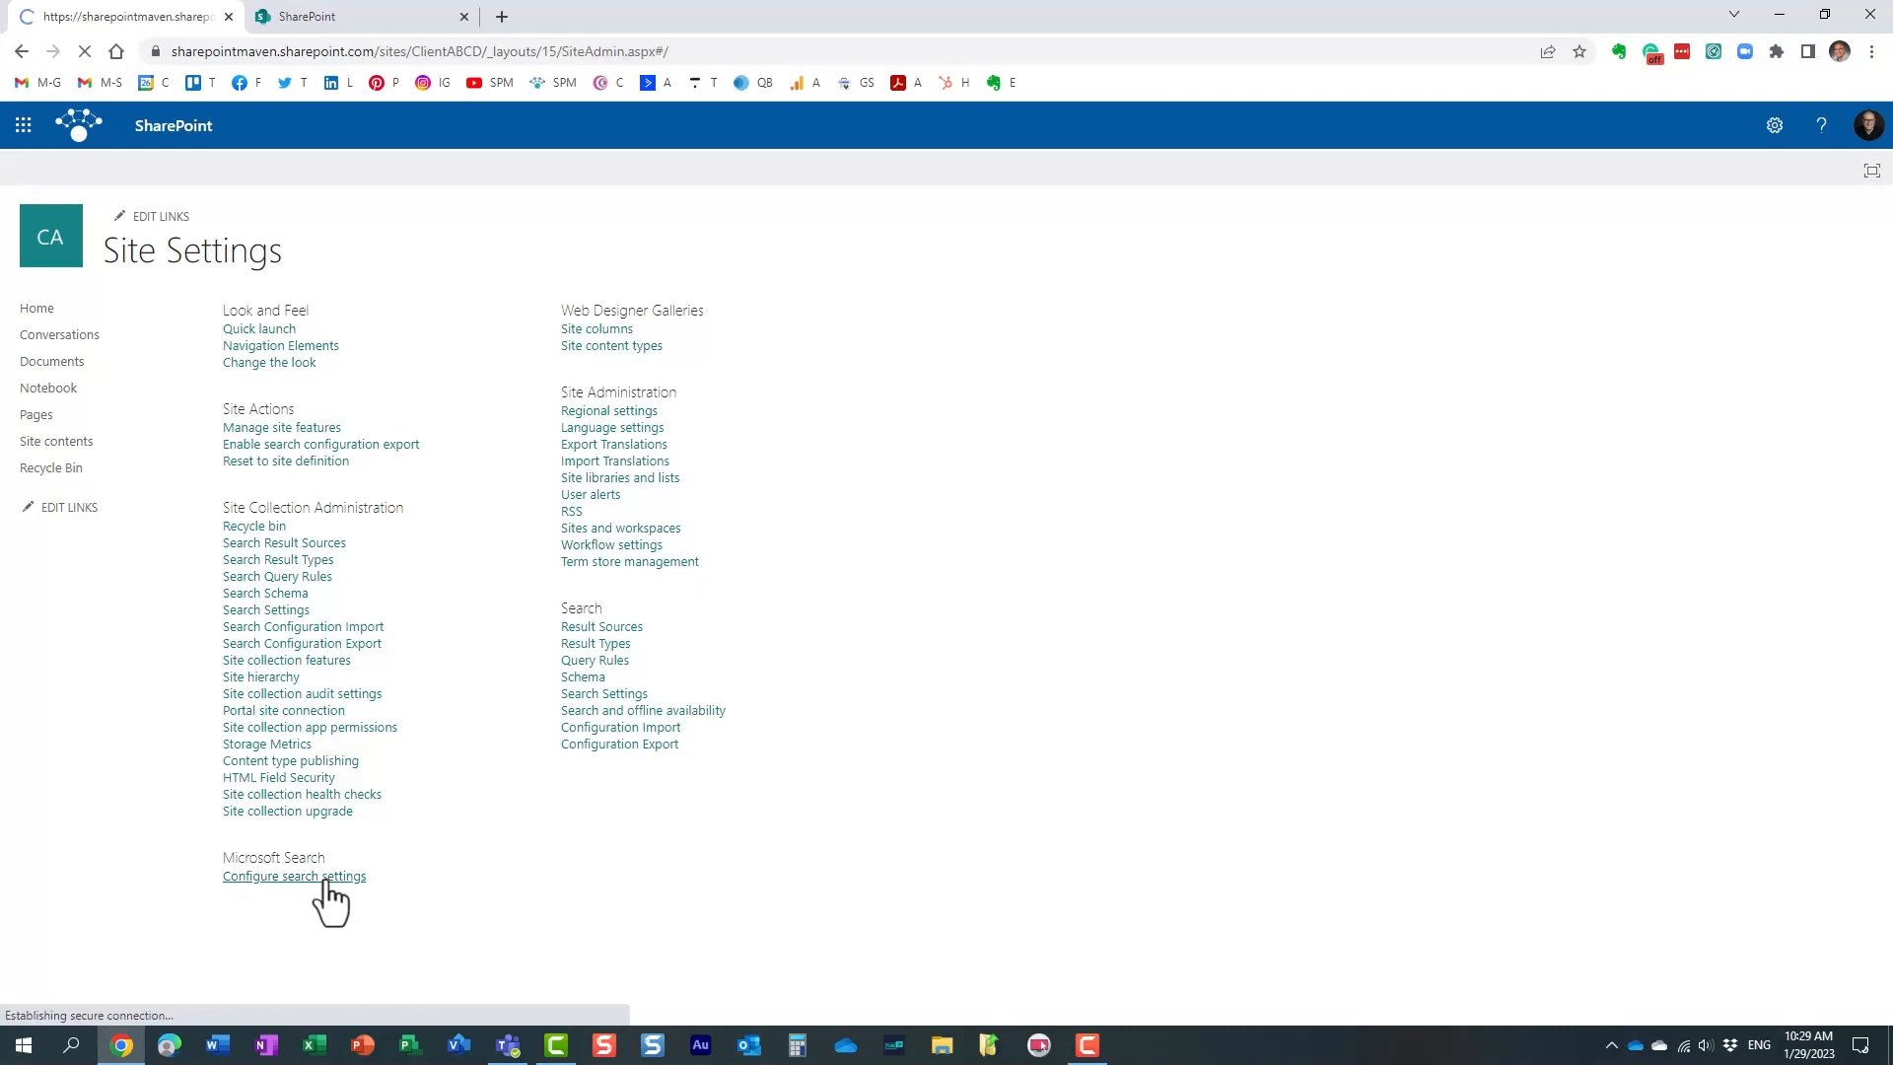
Review Result types, then the Verticals list: All, Files, Sites, News, Images.
click(294, 876)
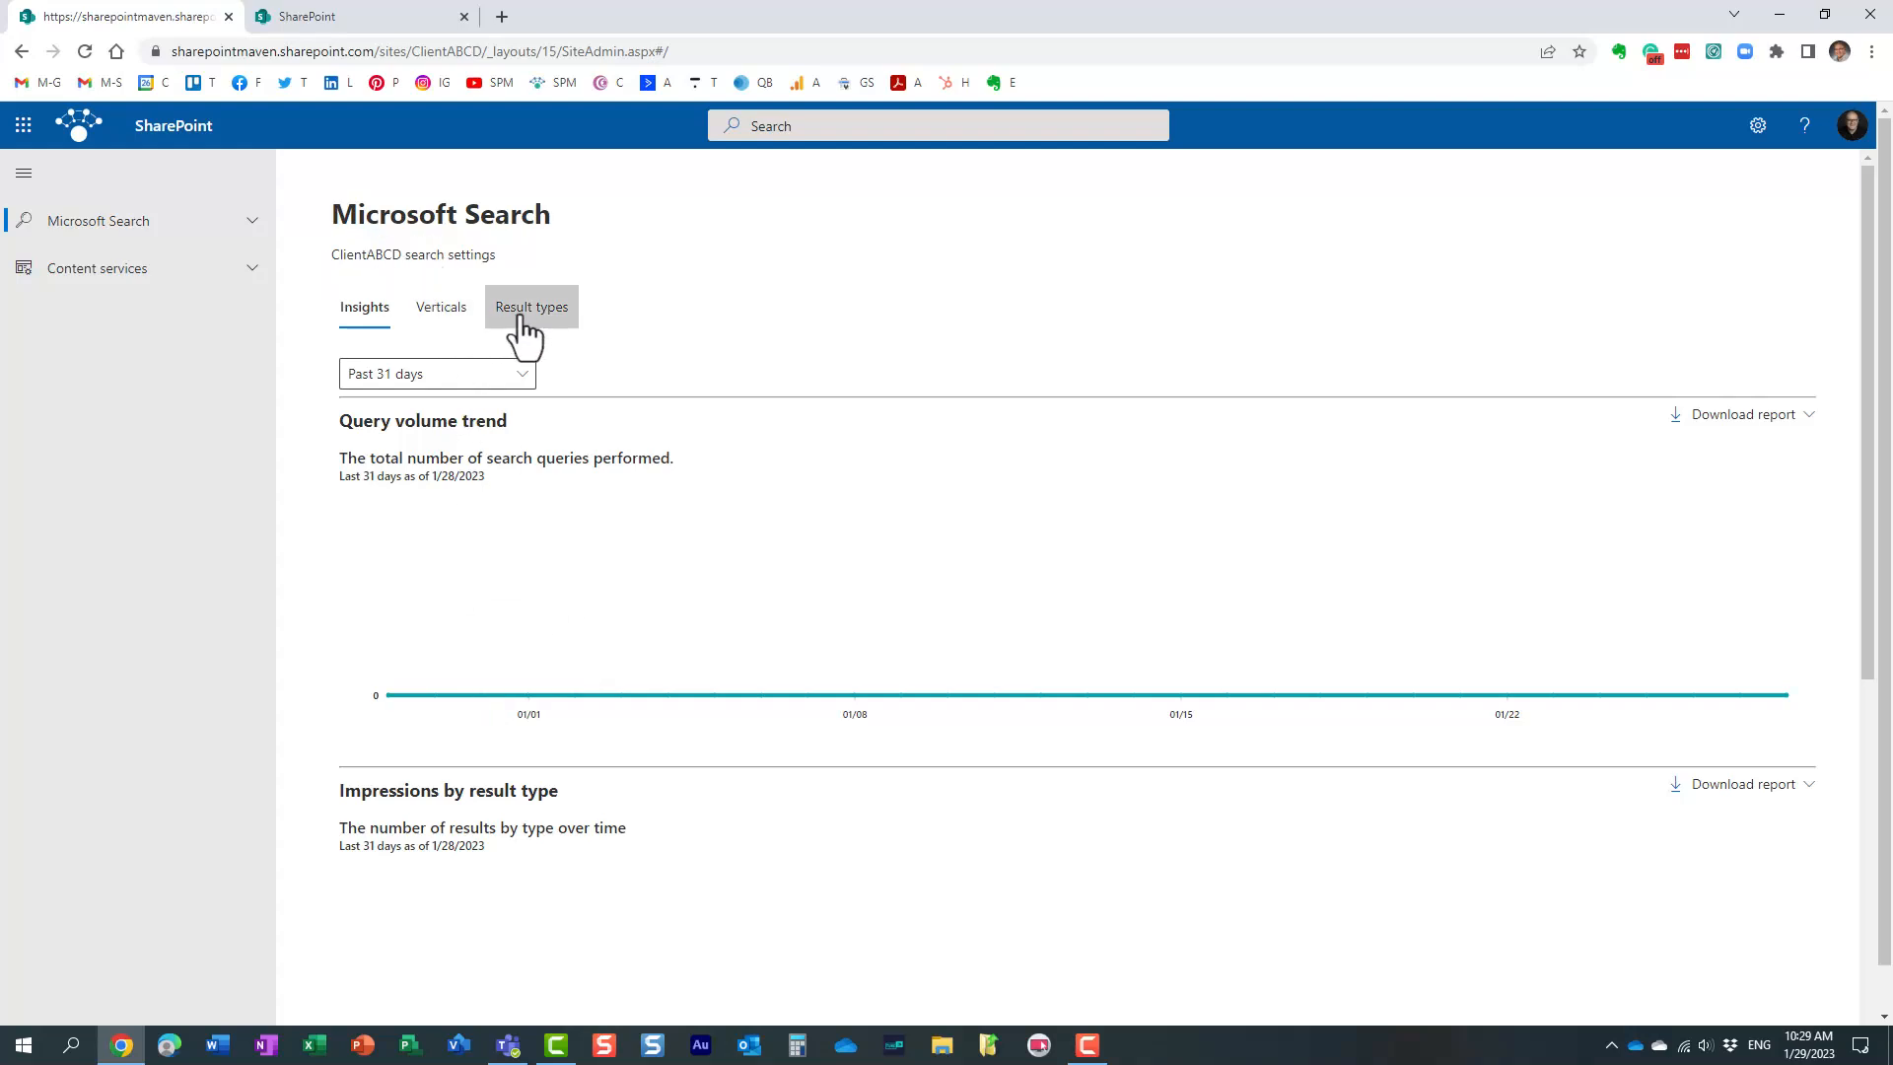
click(441, 306)
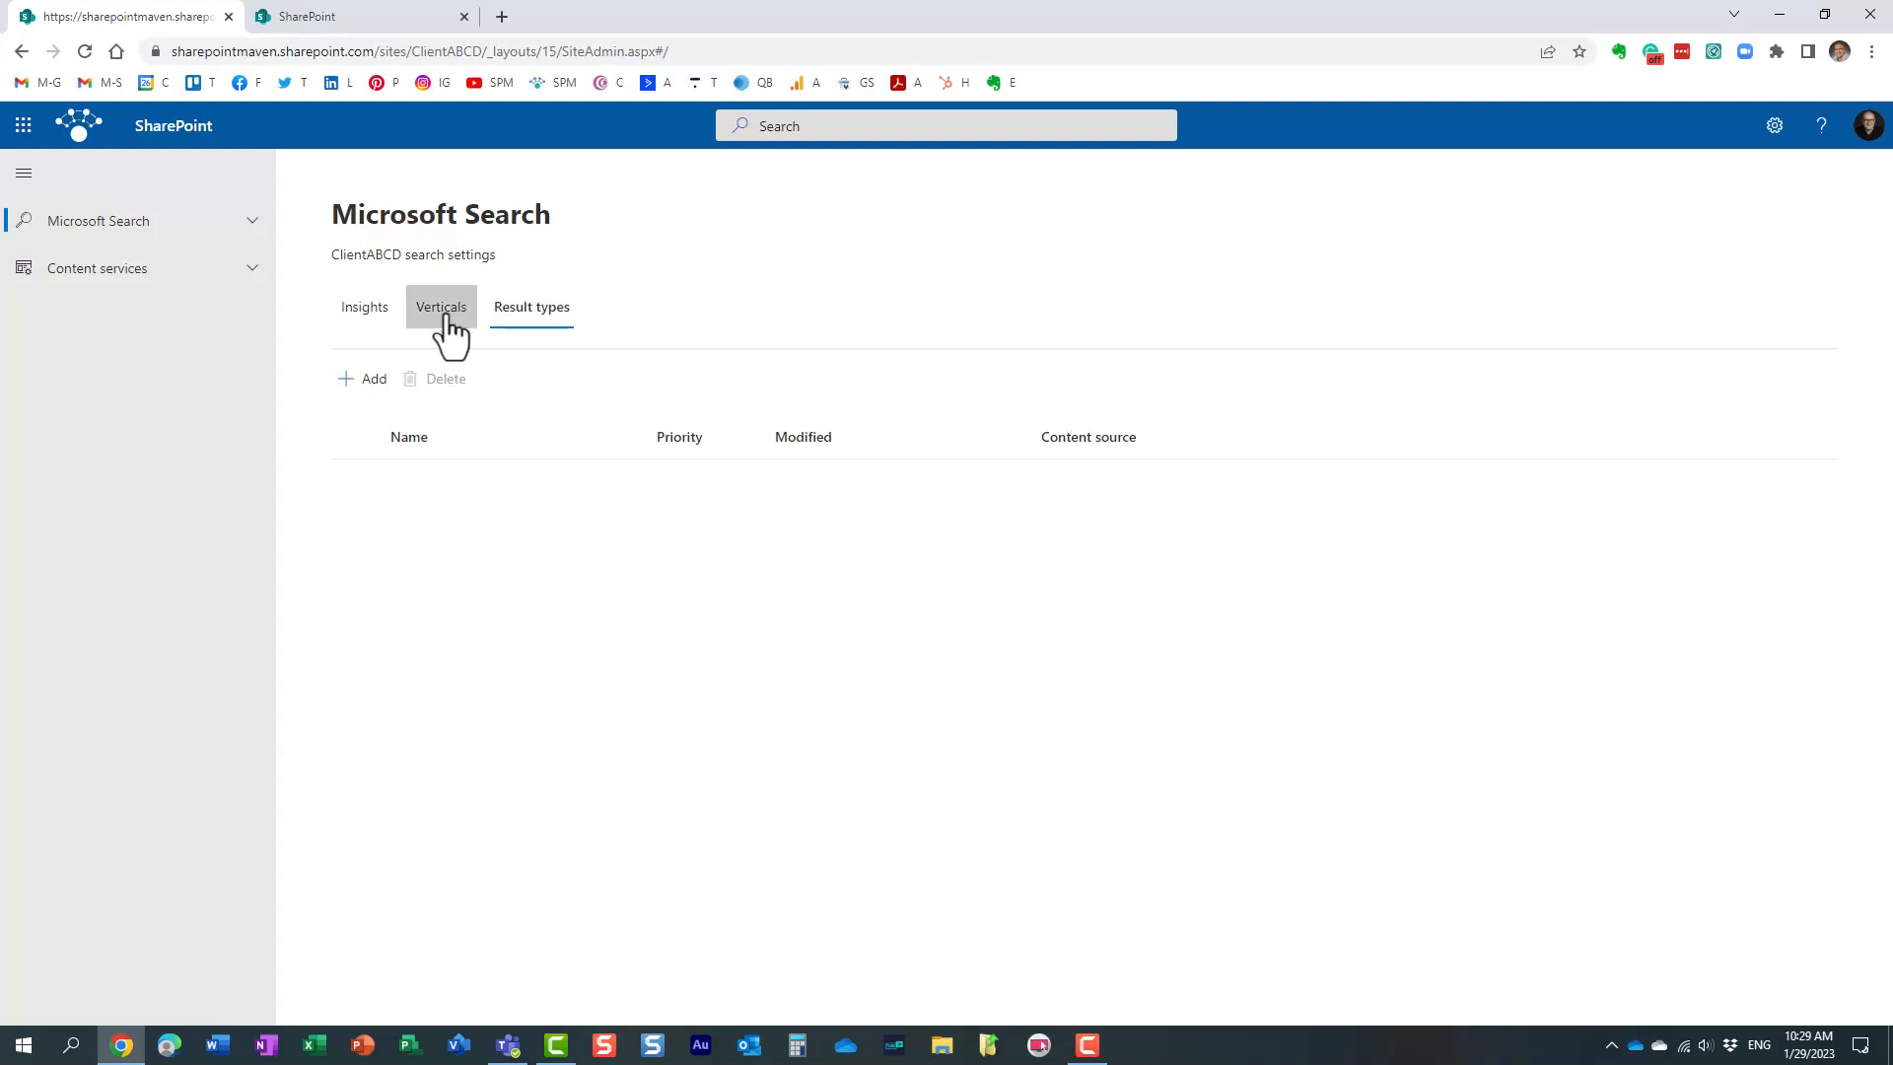
click(441, 307)
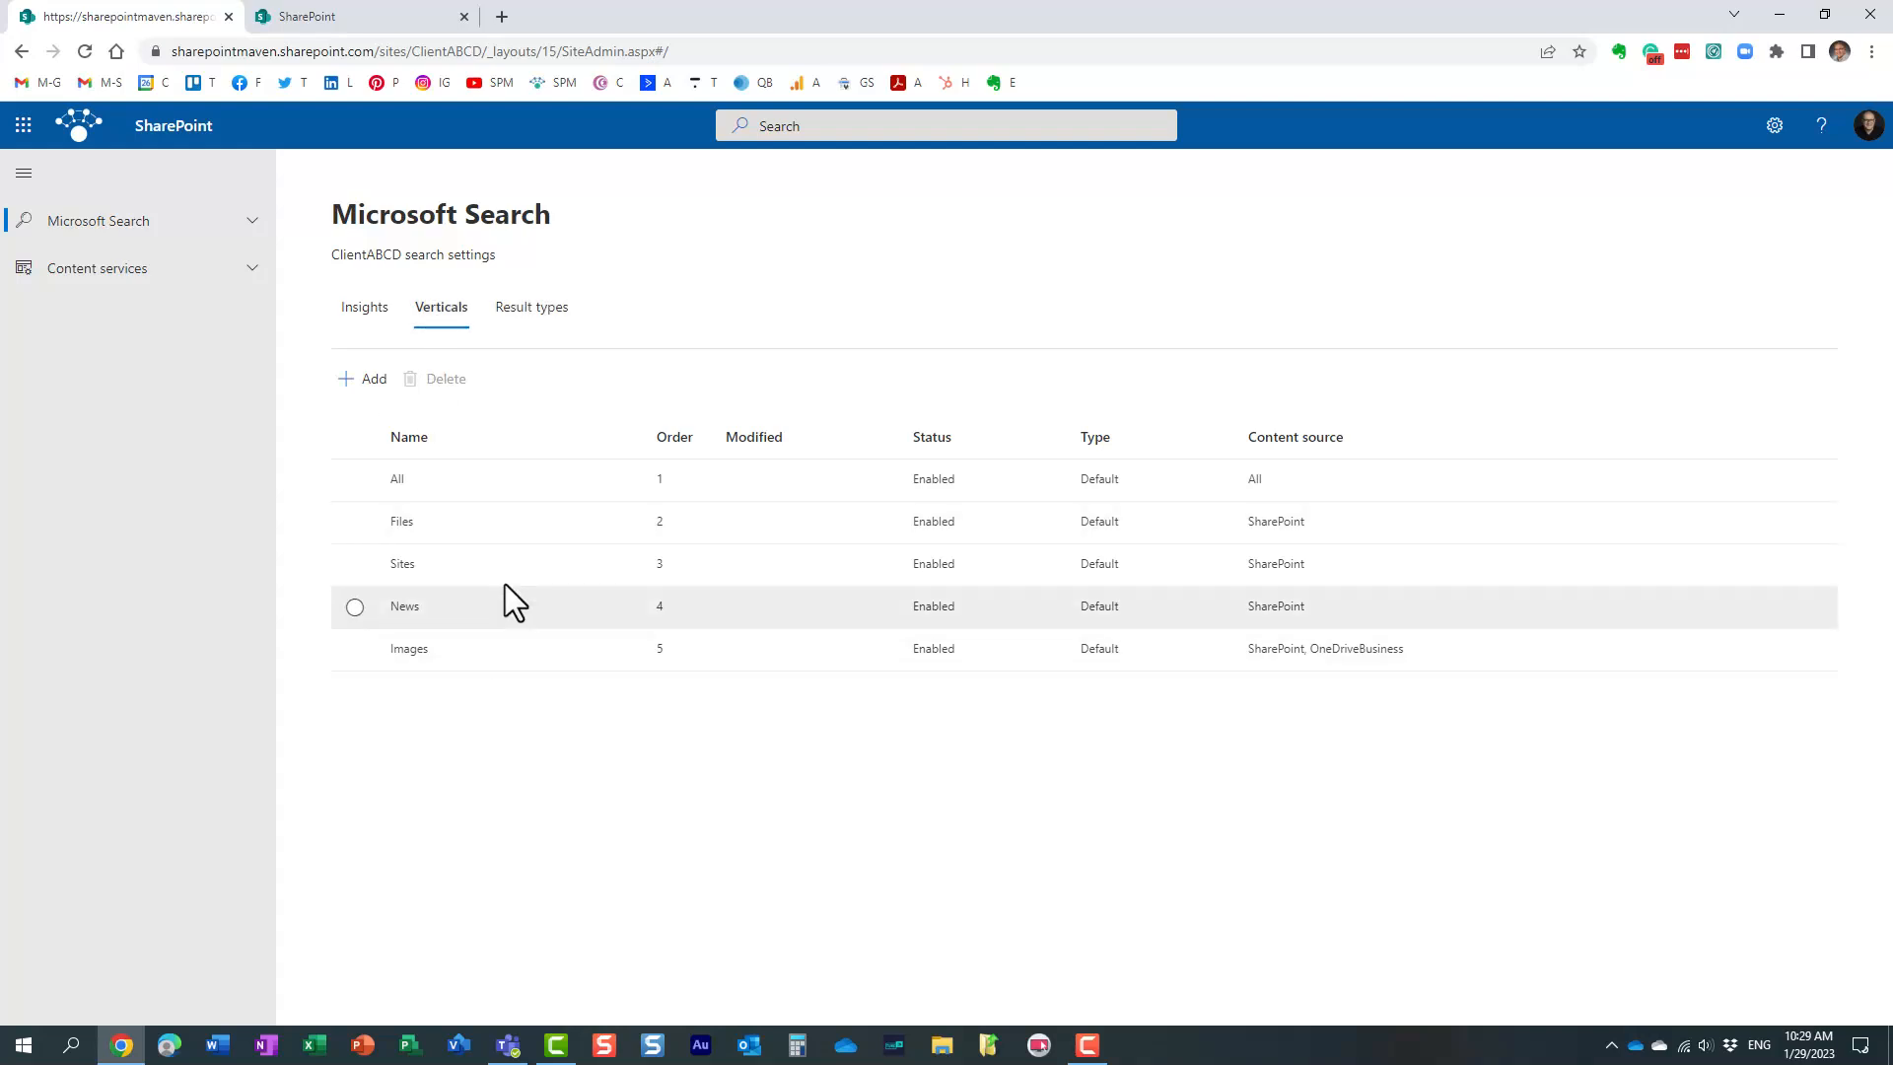
mouse_move(464, 564)
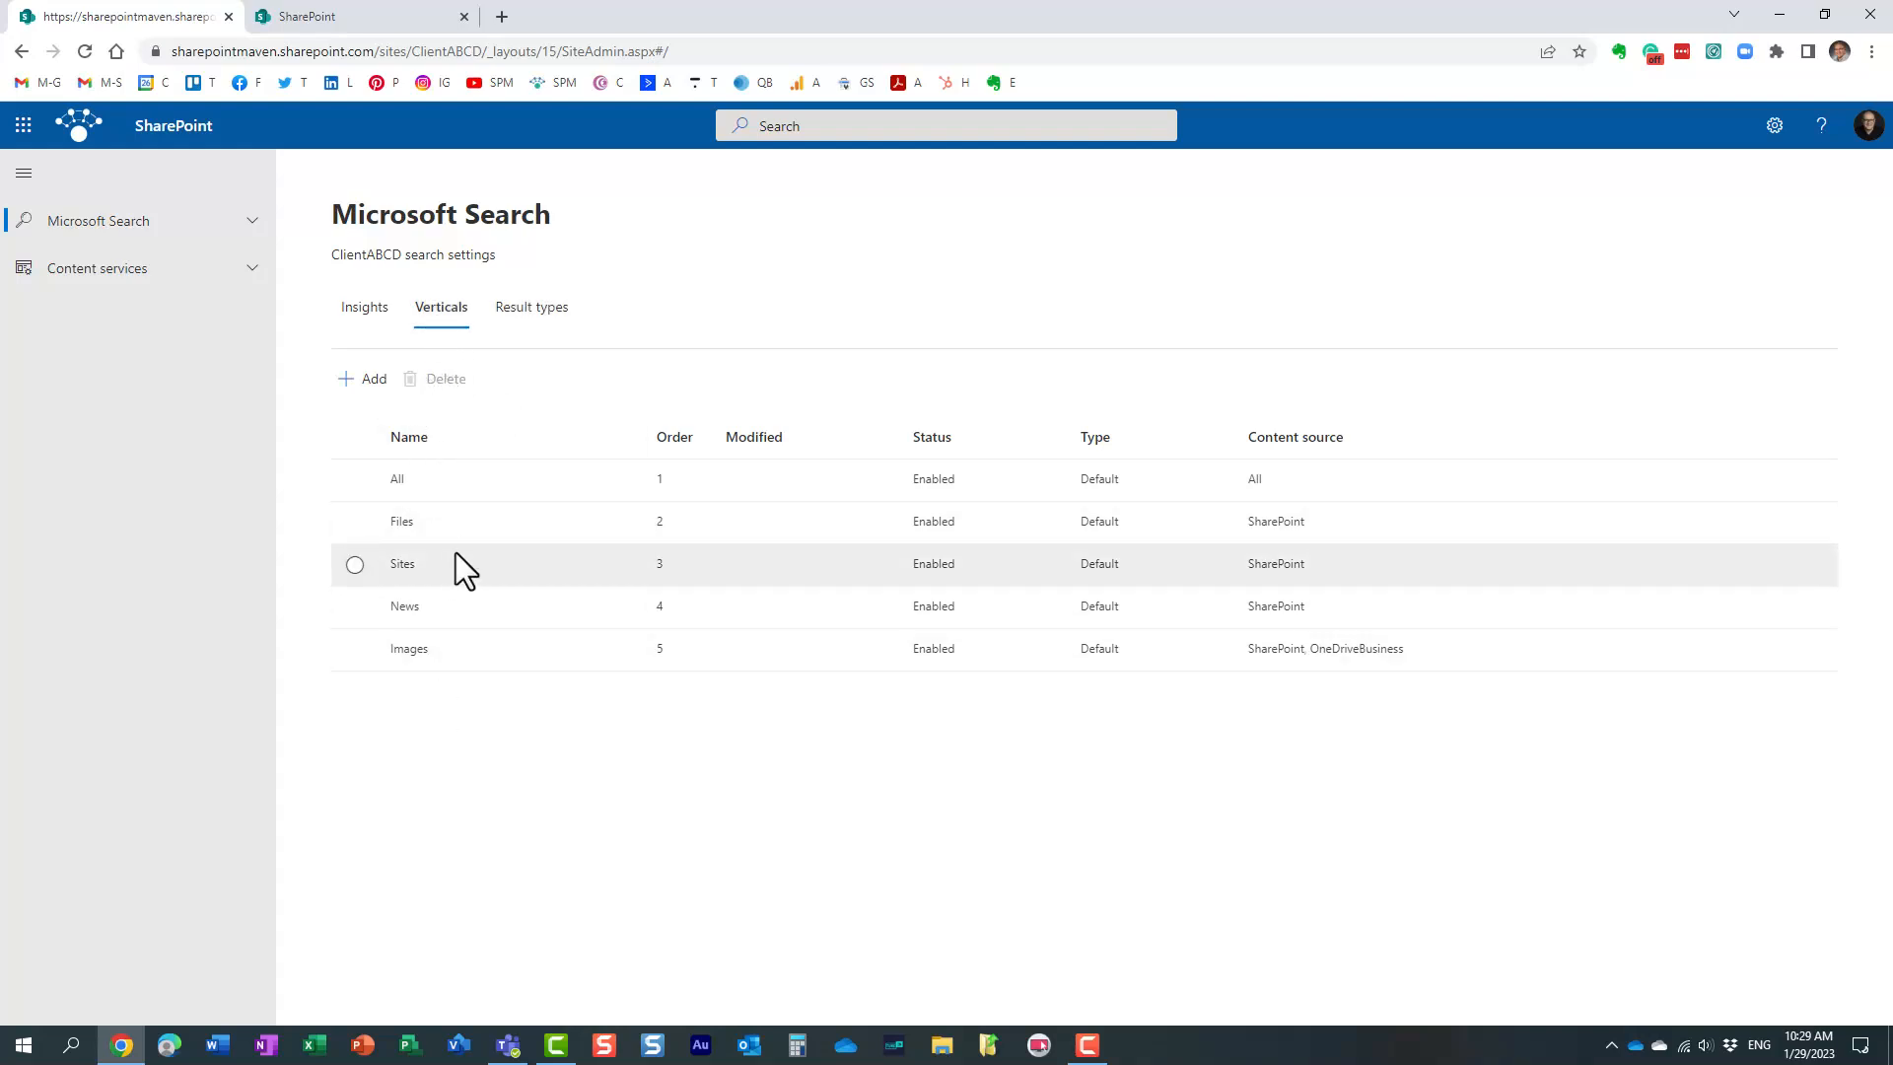
mouse_move(631, 603)
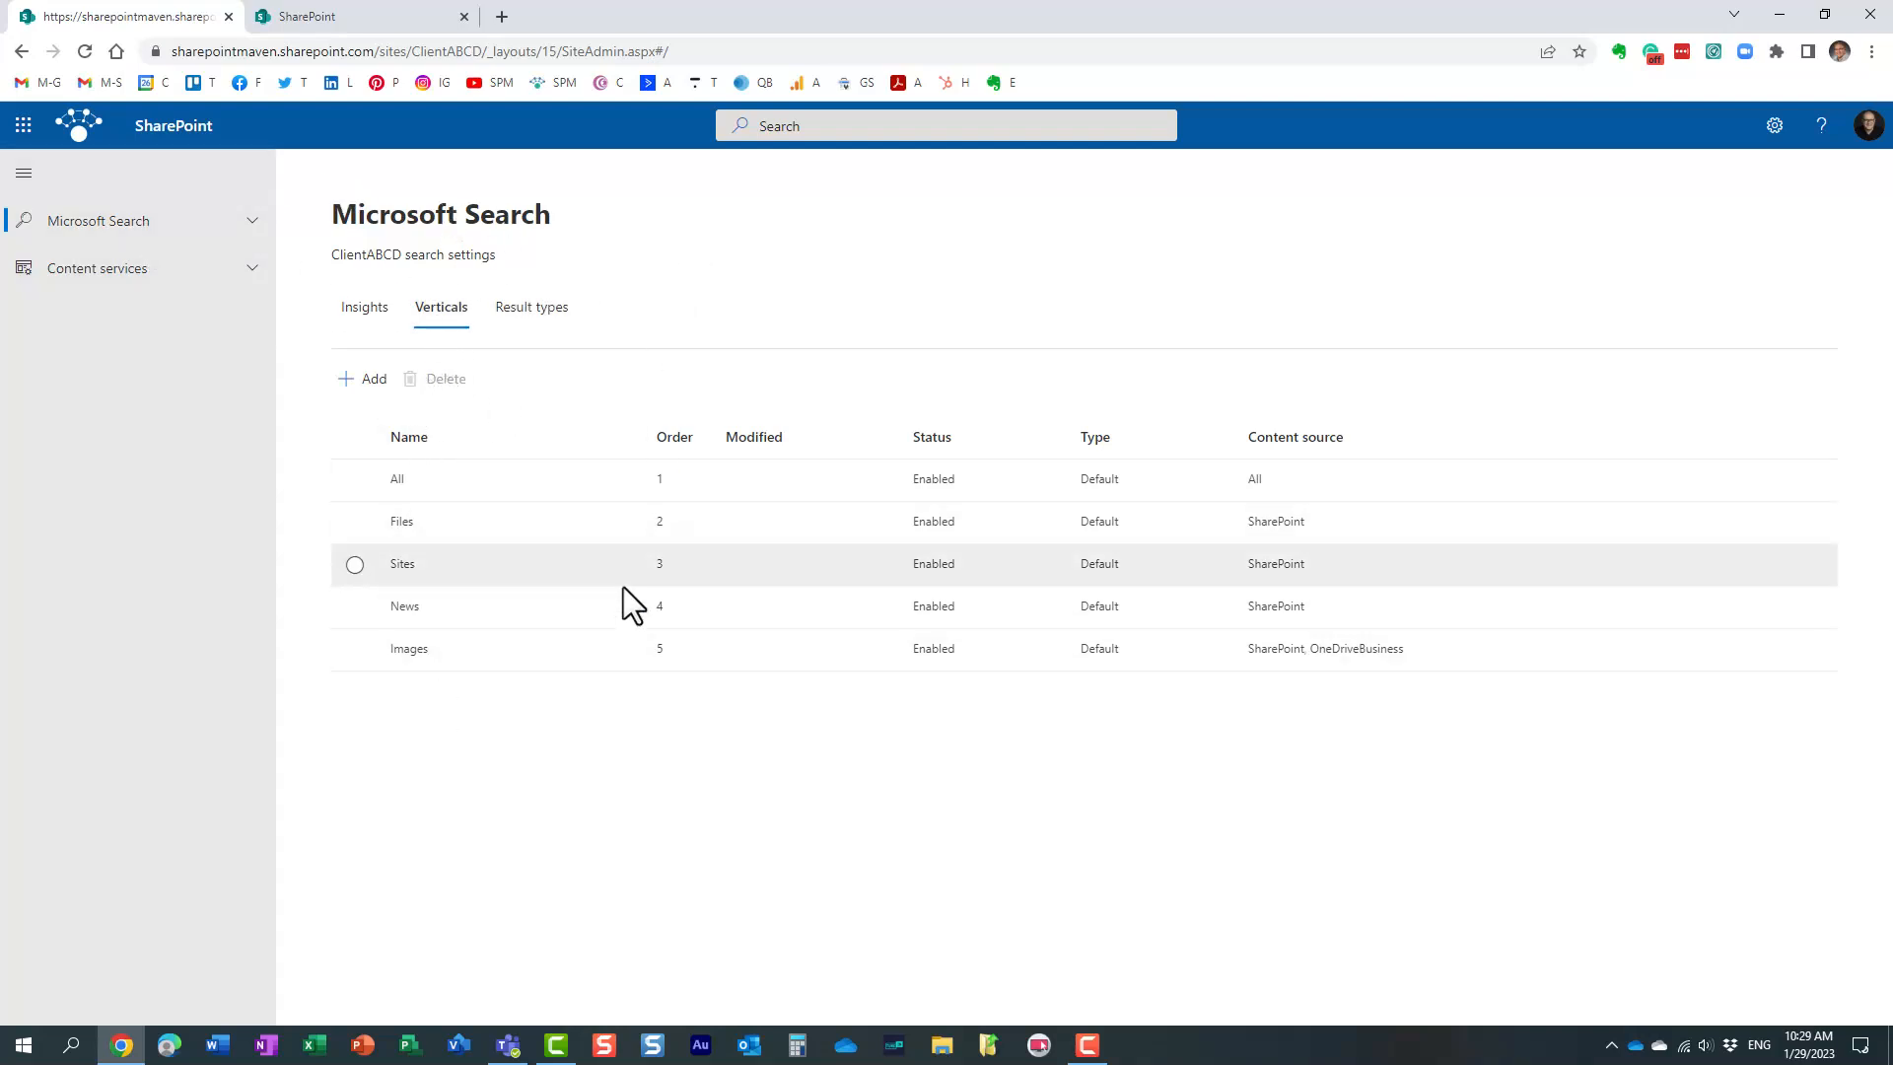
mouse_move(472, 657)
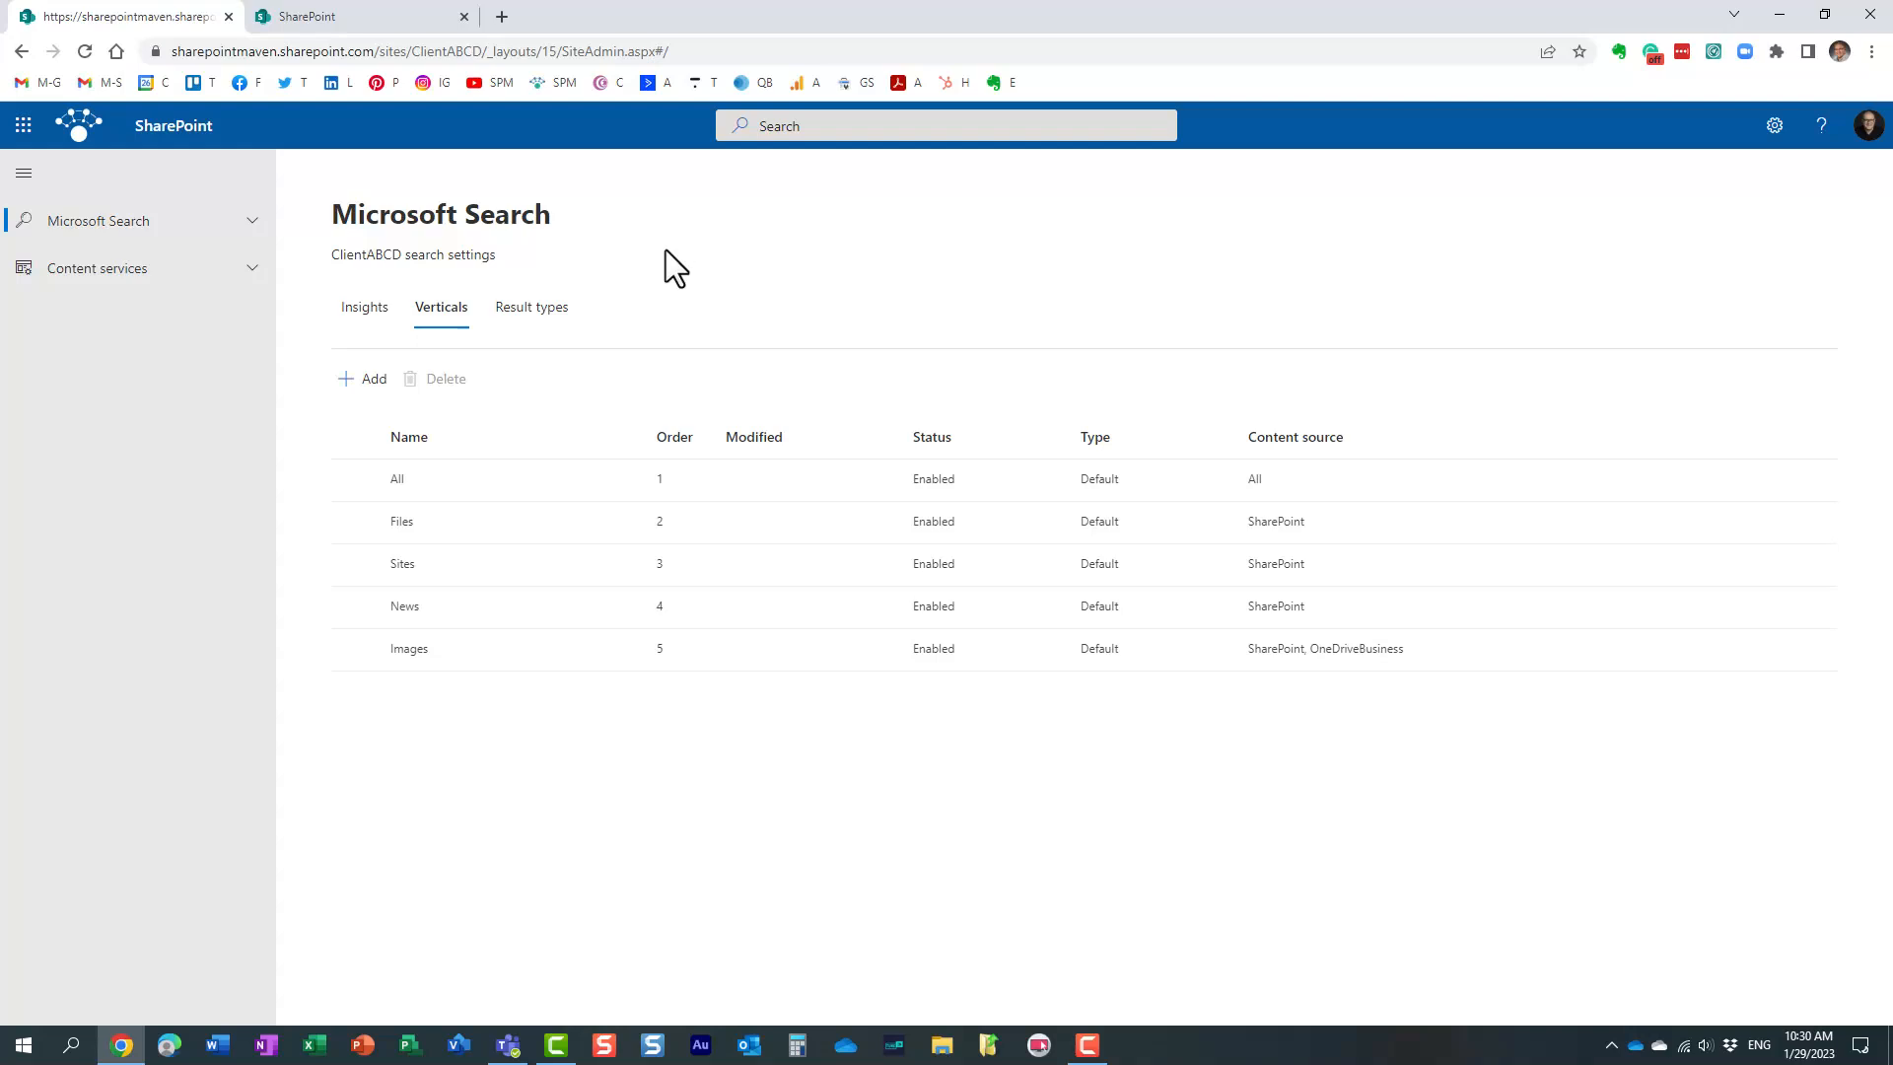
mouse_move(688, 287)
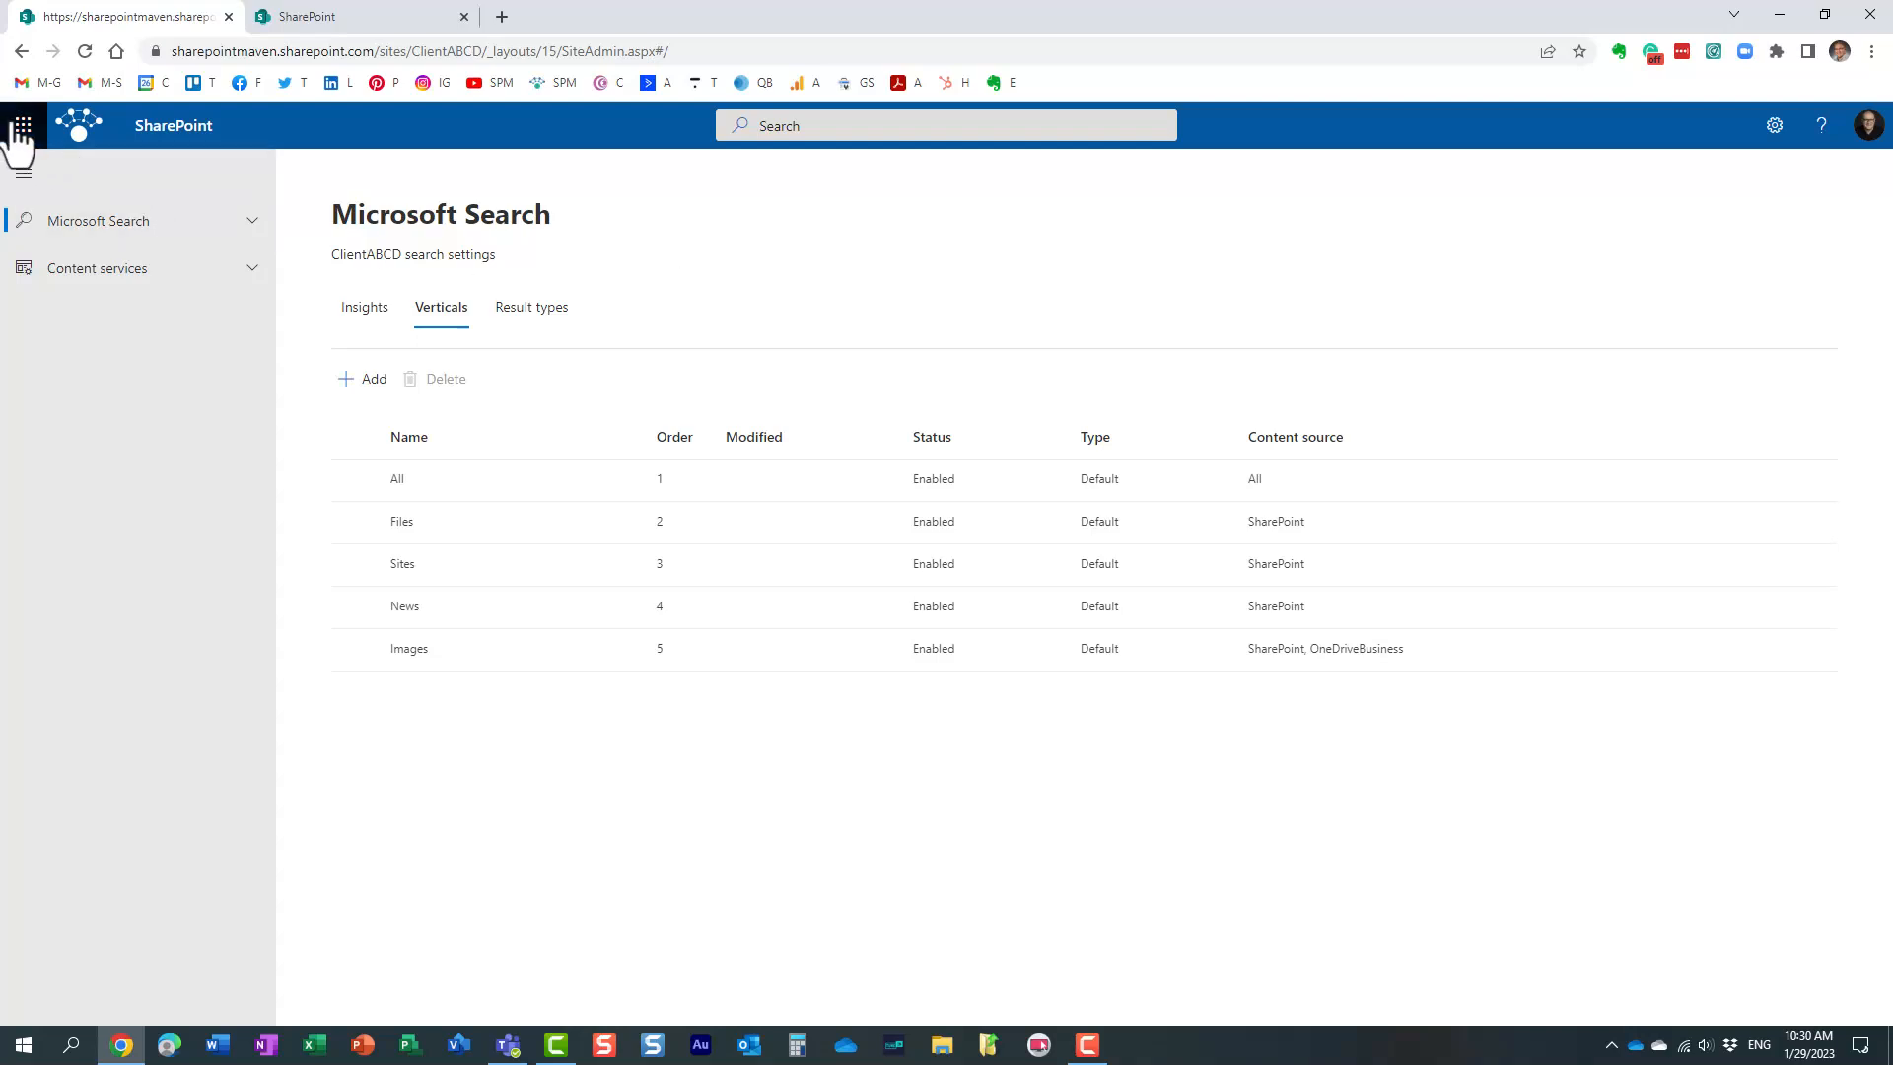
mouse_move(21, 125)
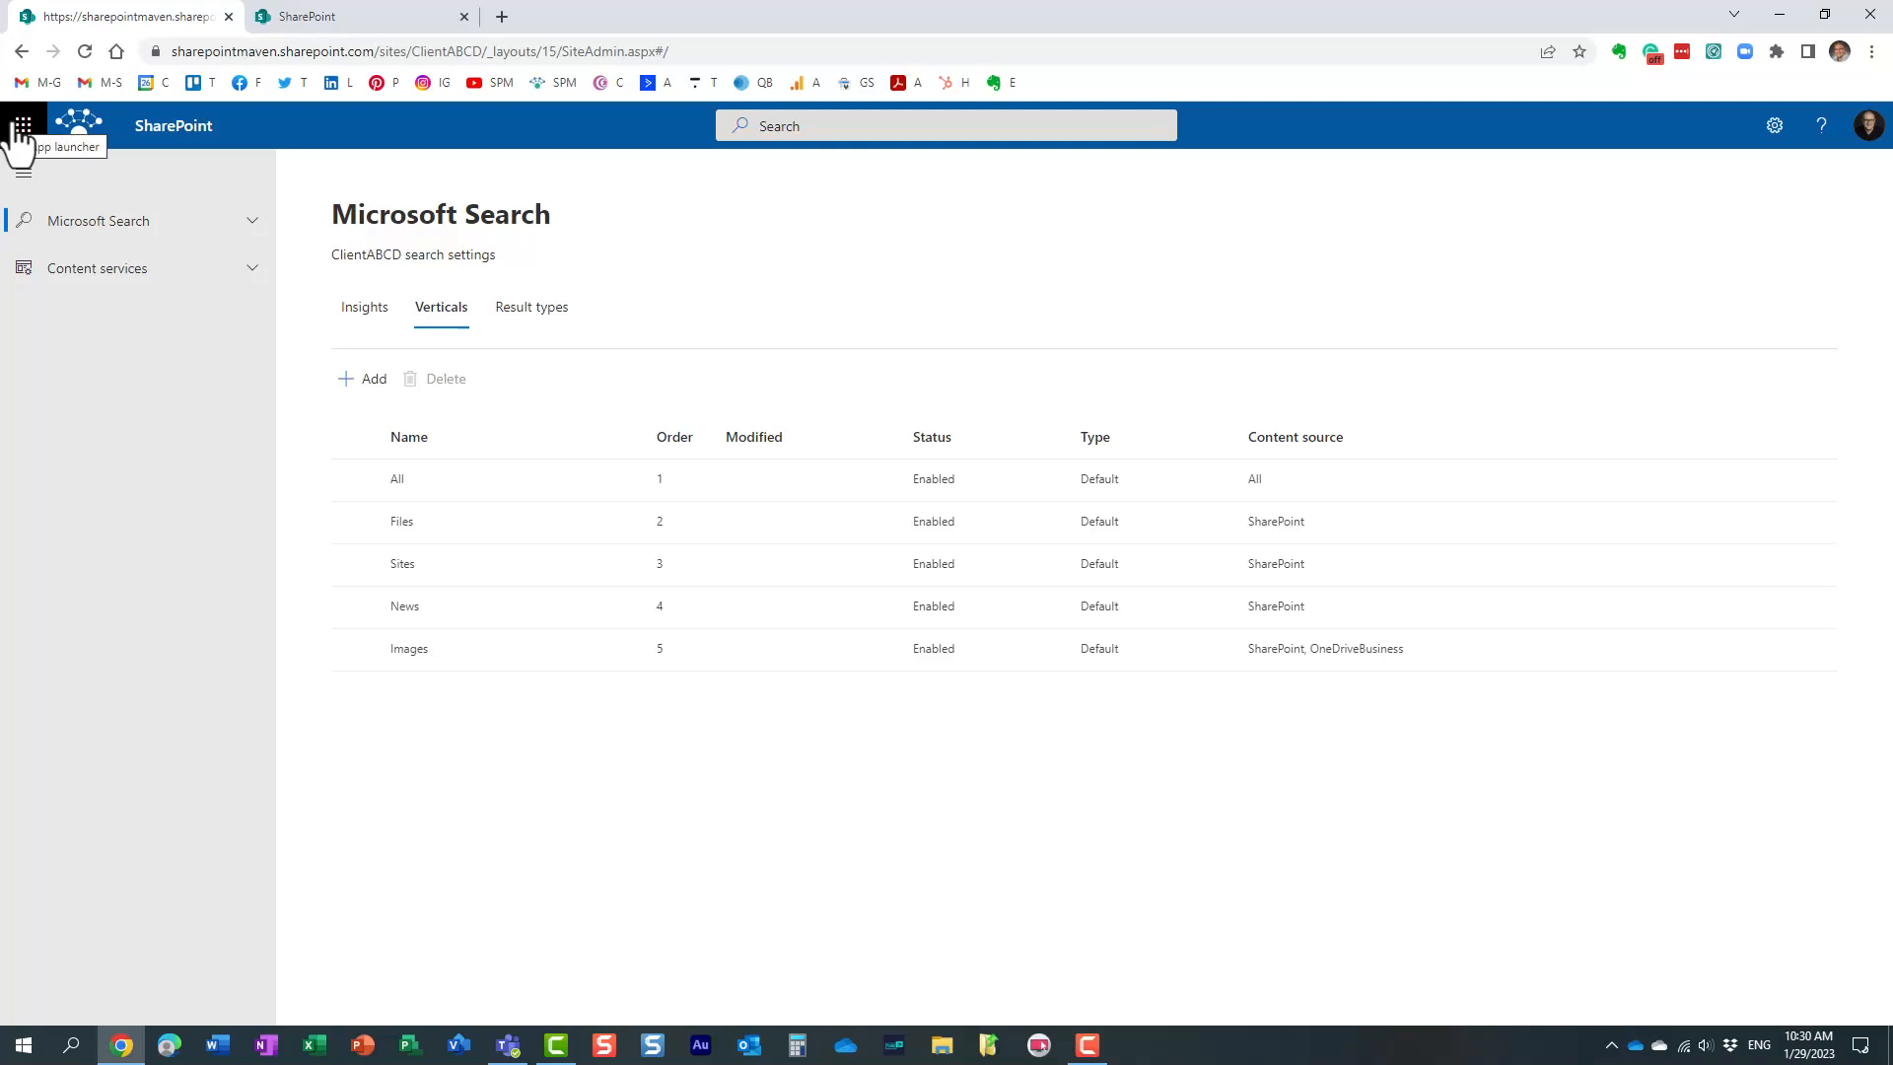
Launch the Admin app from the Microsoft 365 app launcher.
click(21, 124)
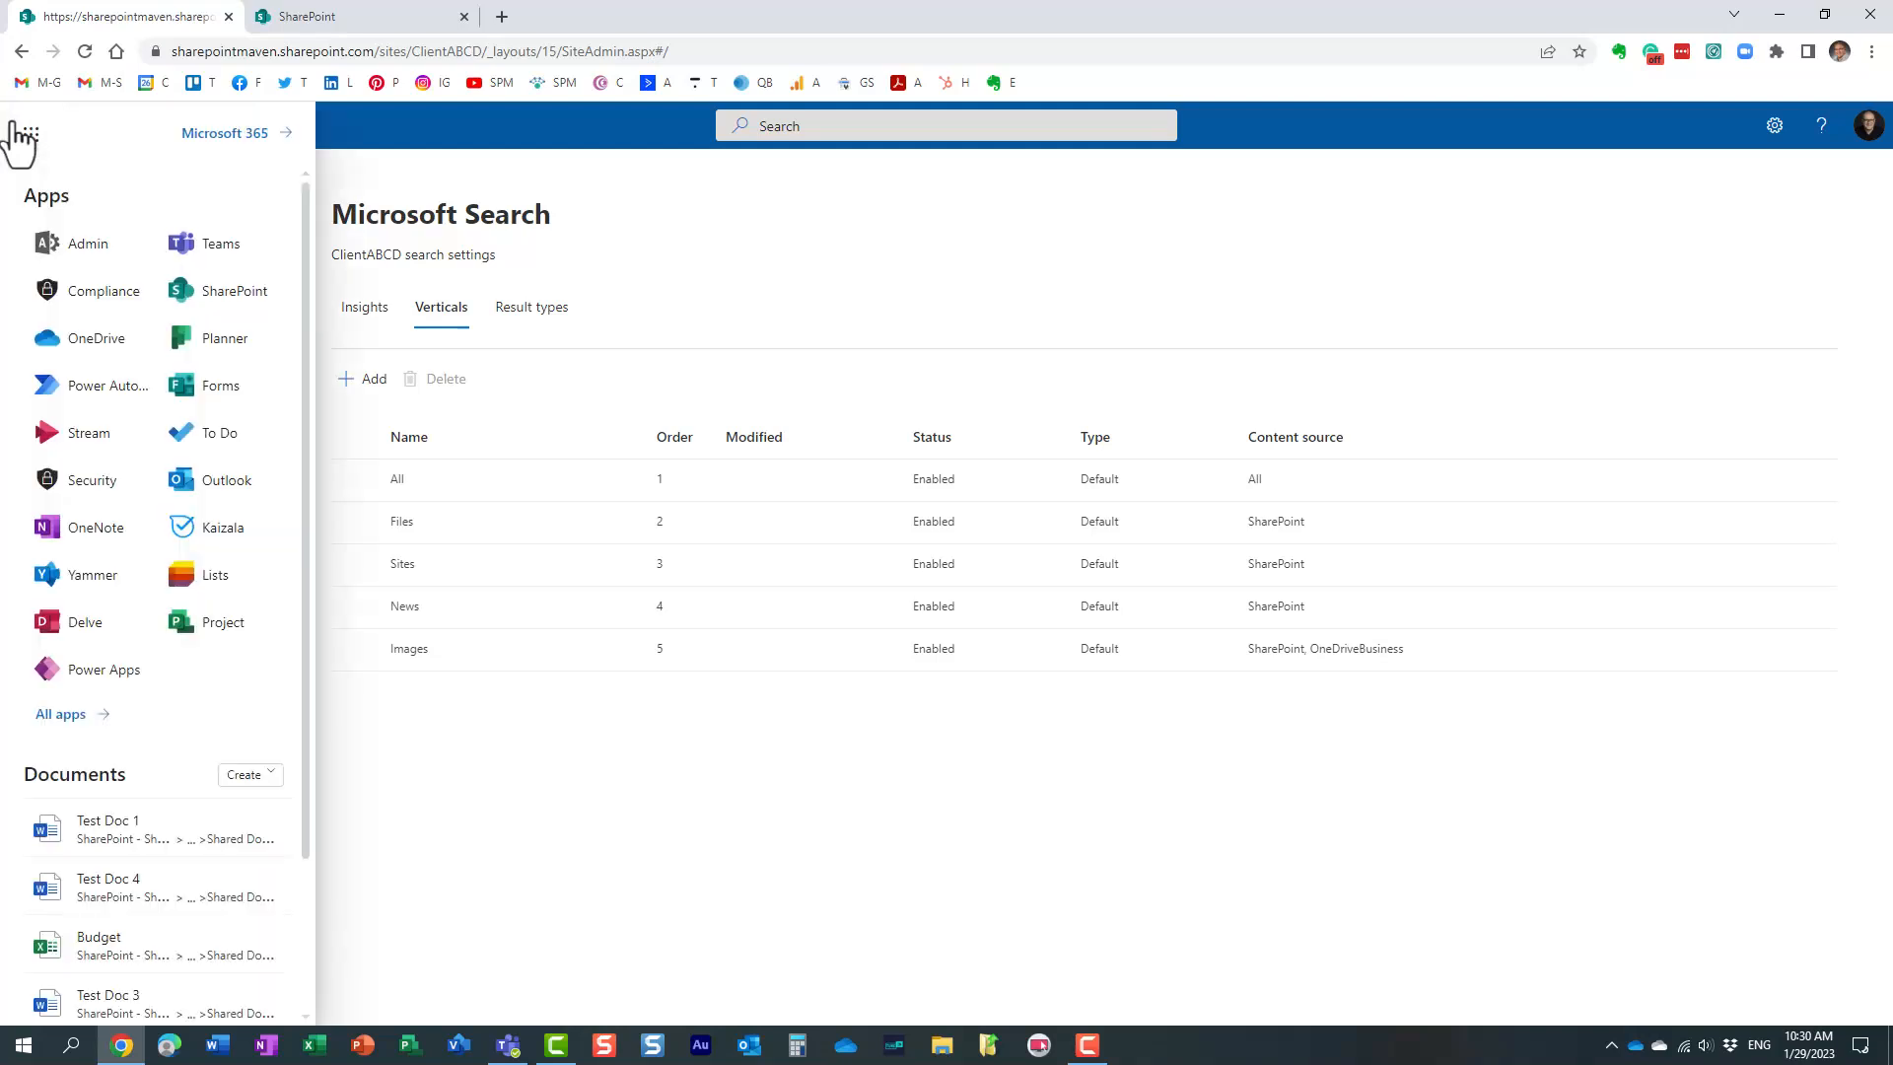
mouse_move(31, 133)
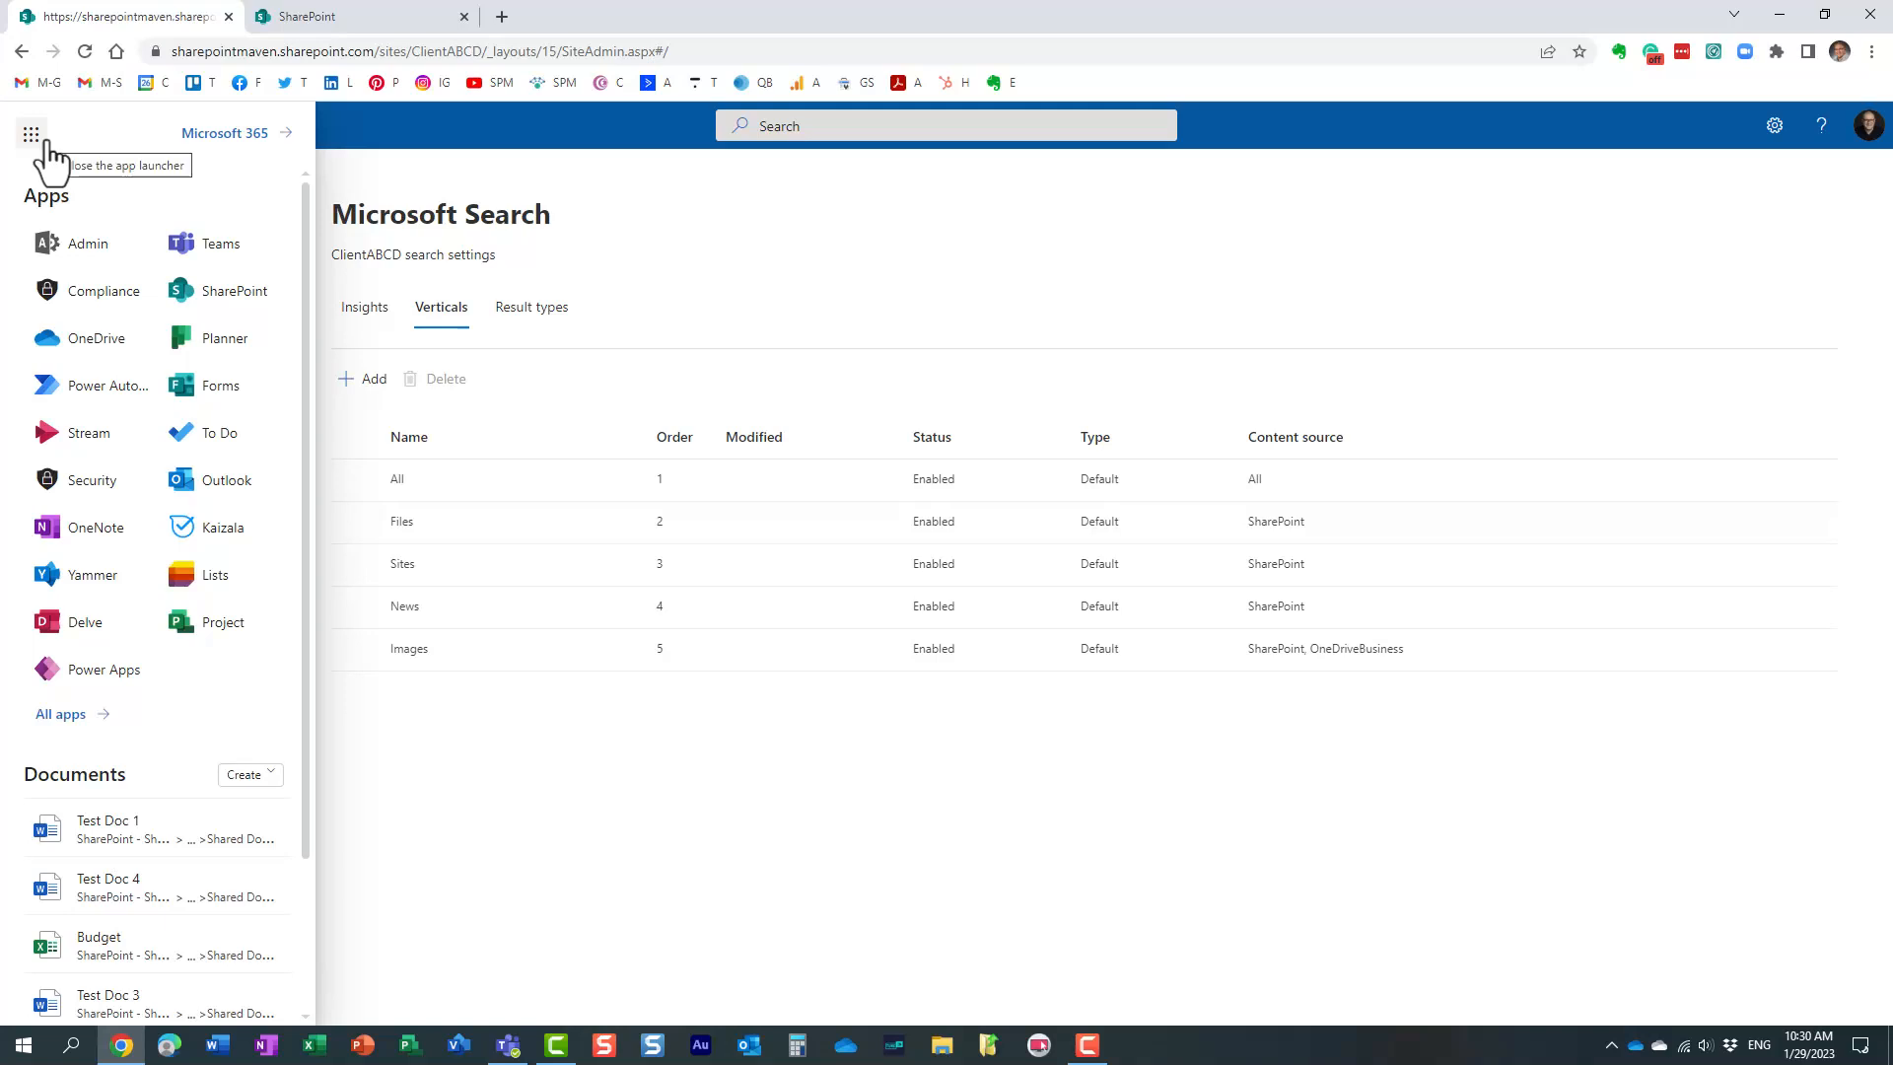
click(87, 243)
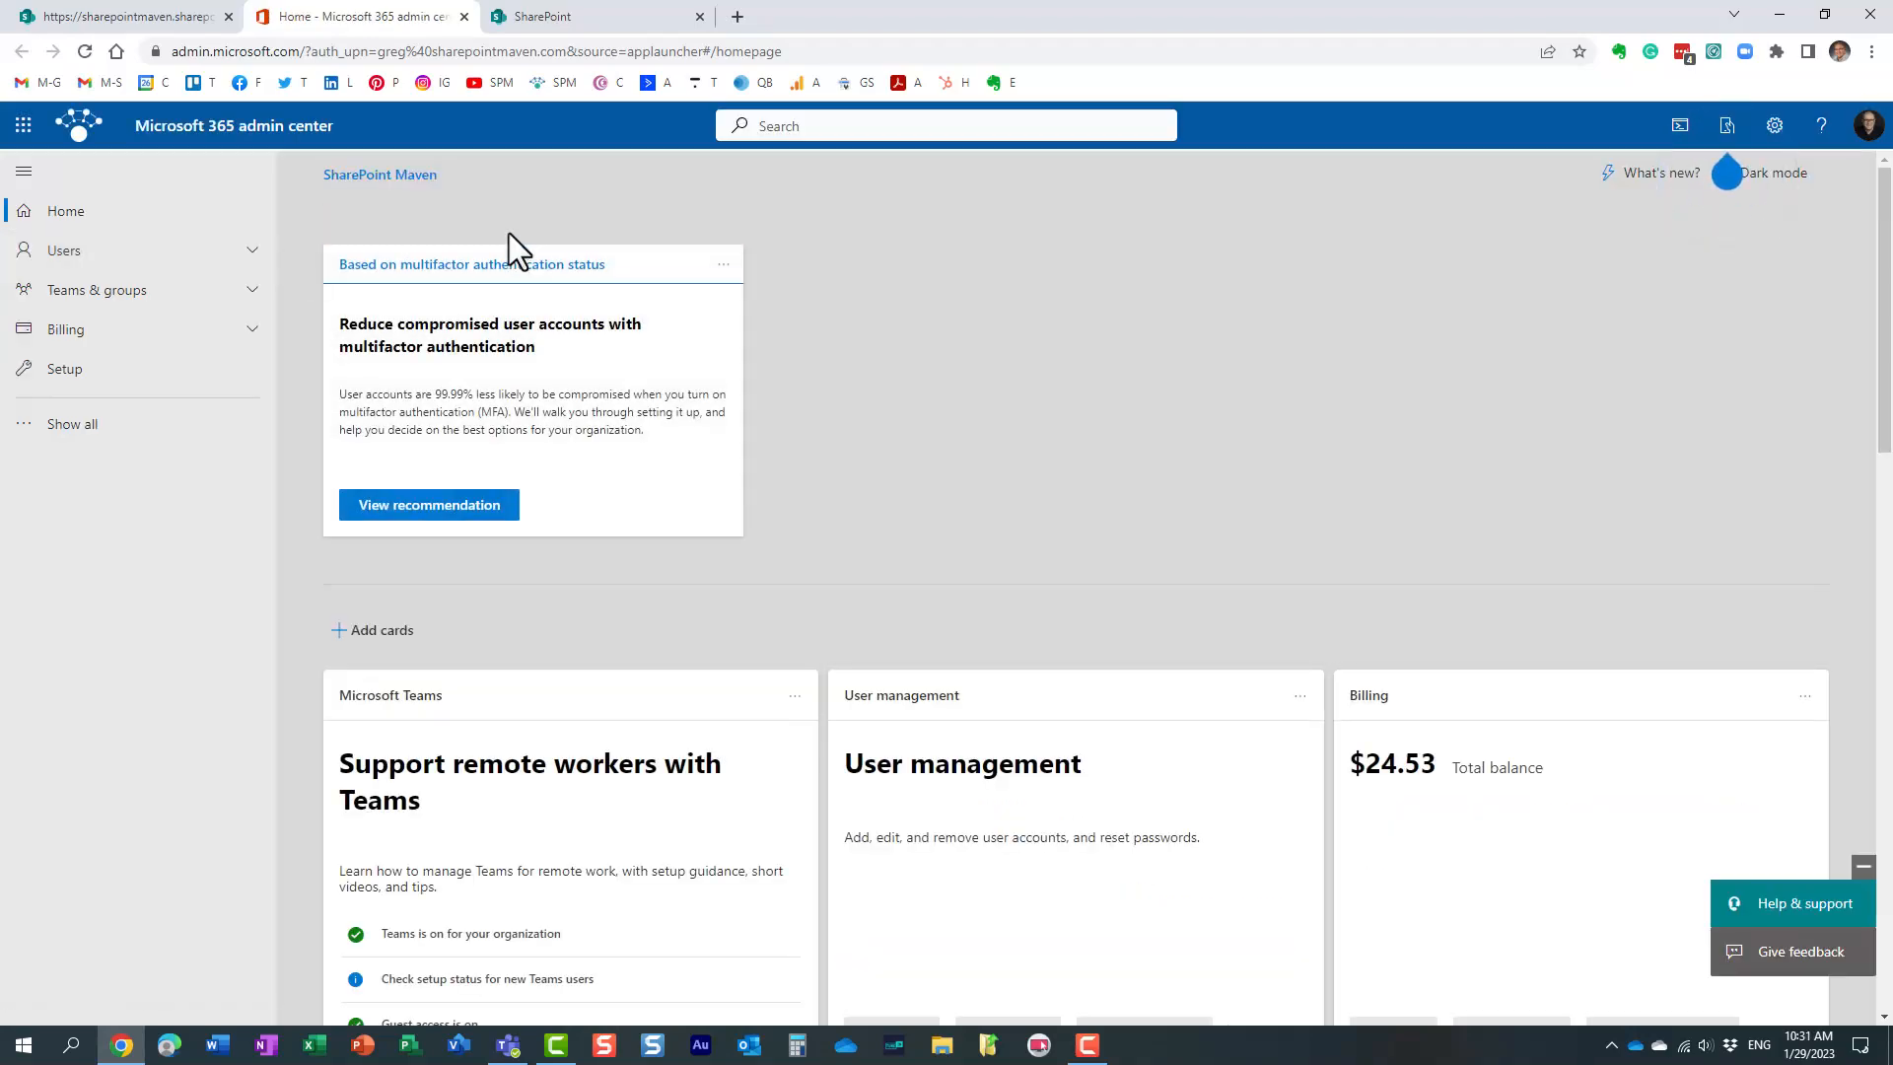
mouse_move(566, 217)
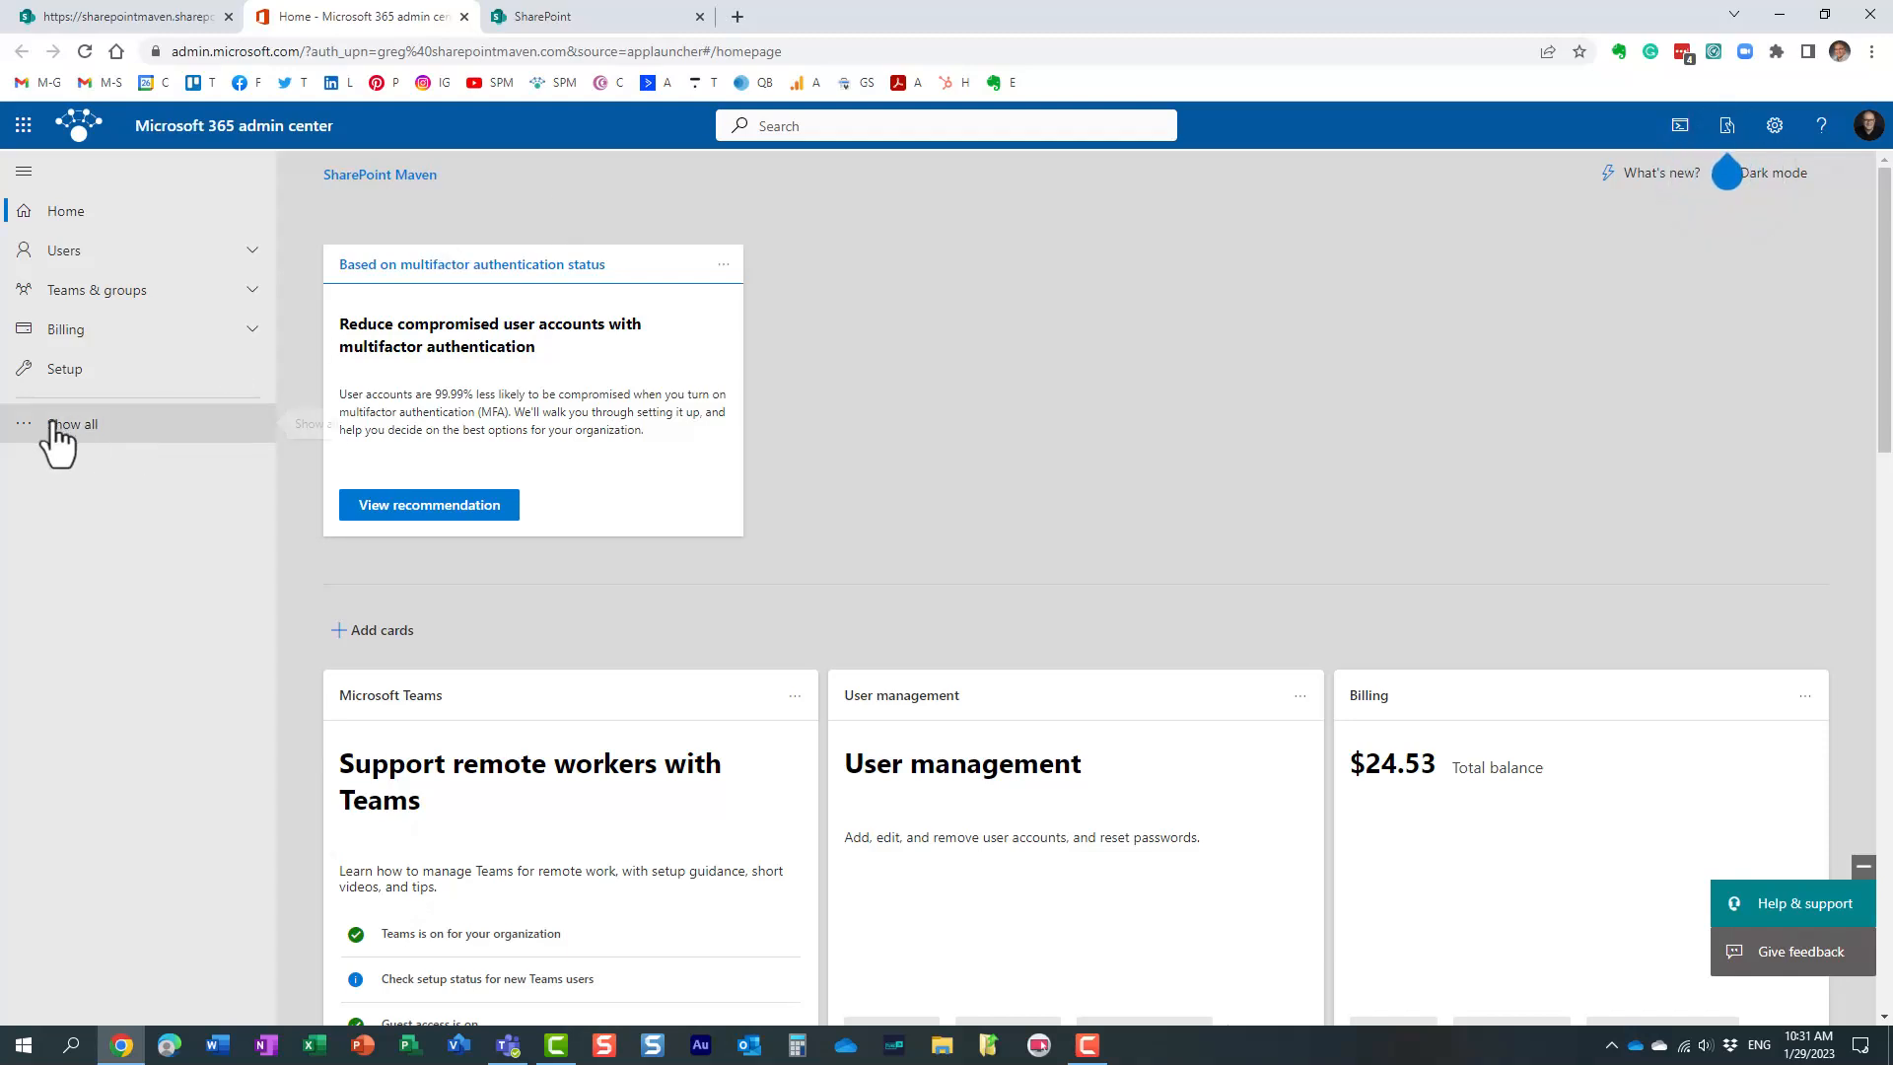
Go through Show all and All admin centers to Search & intelligence.
click(76, 424)
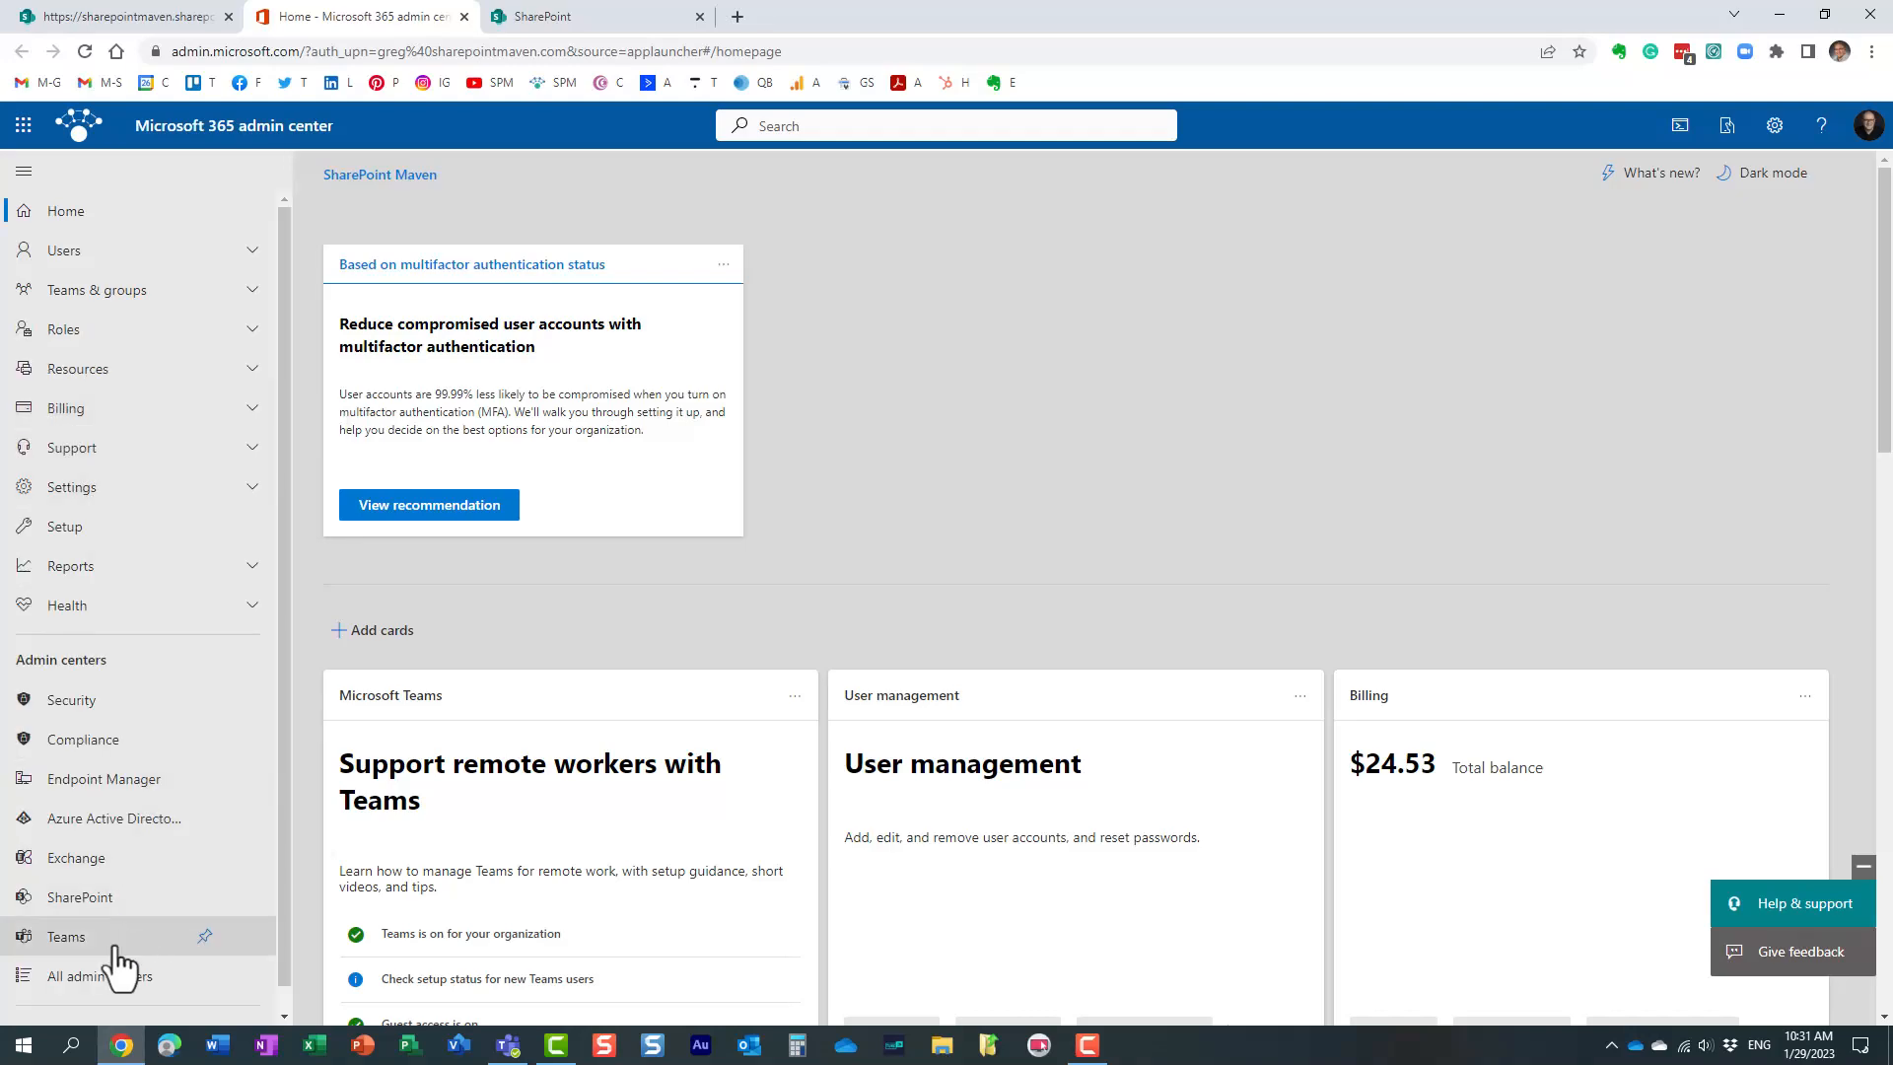
click(100, 976)
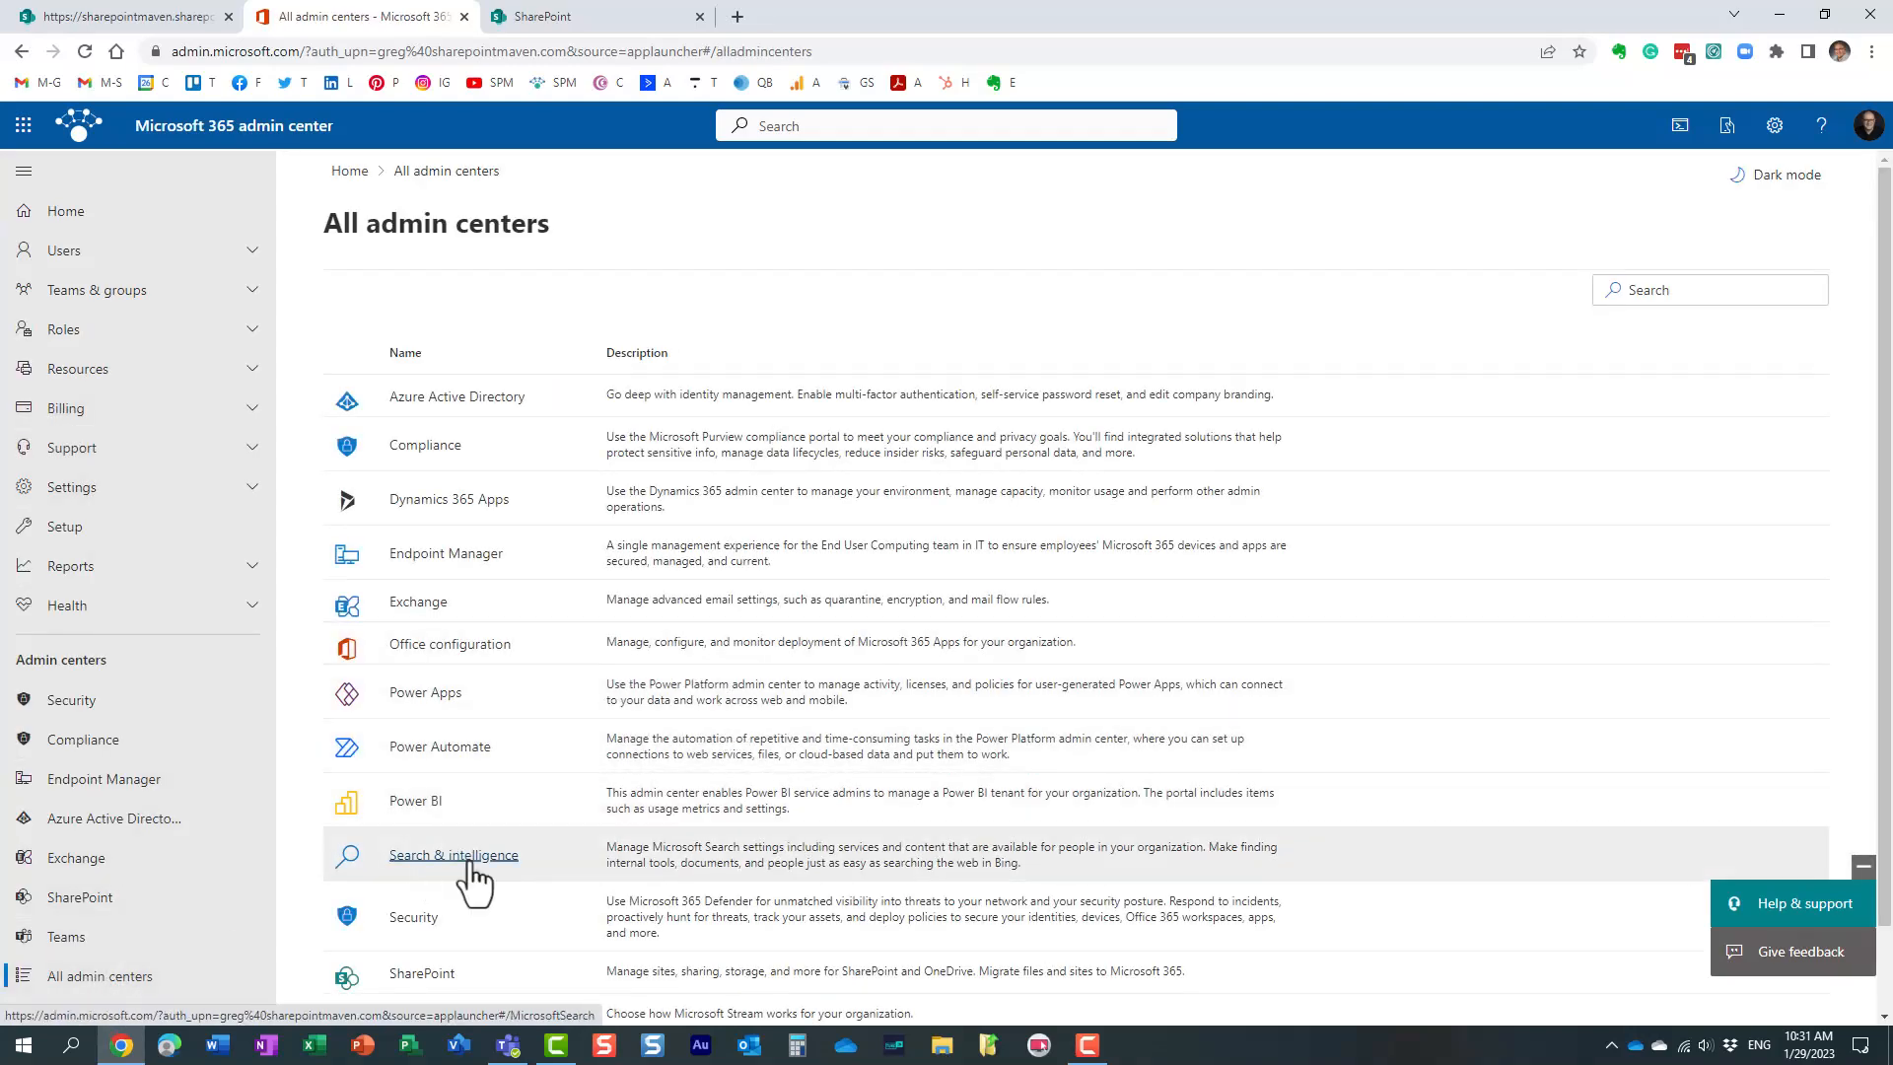
click(452, 854)
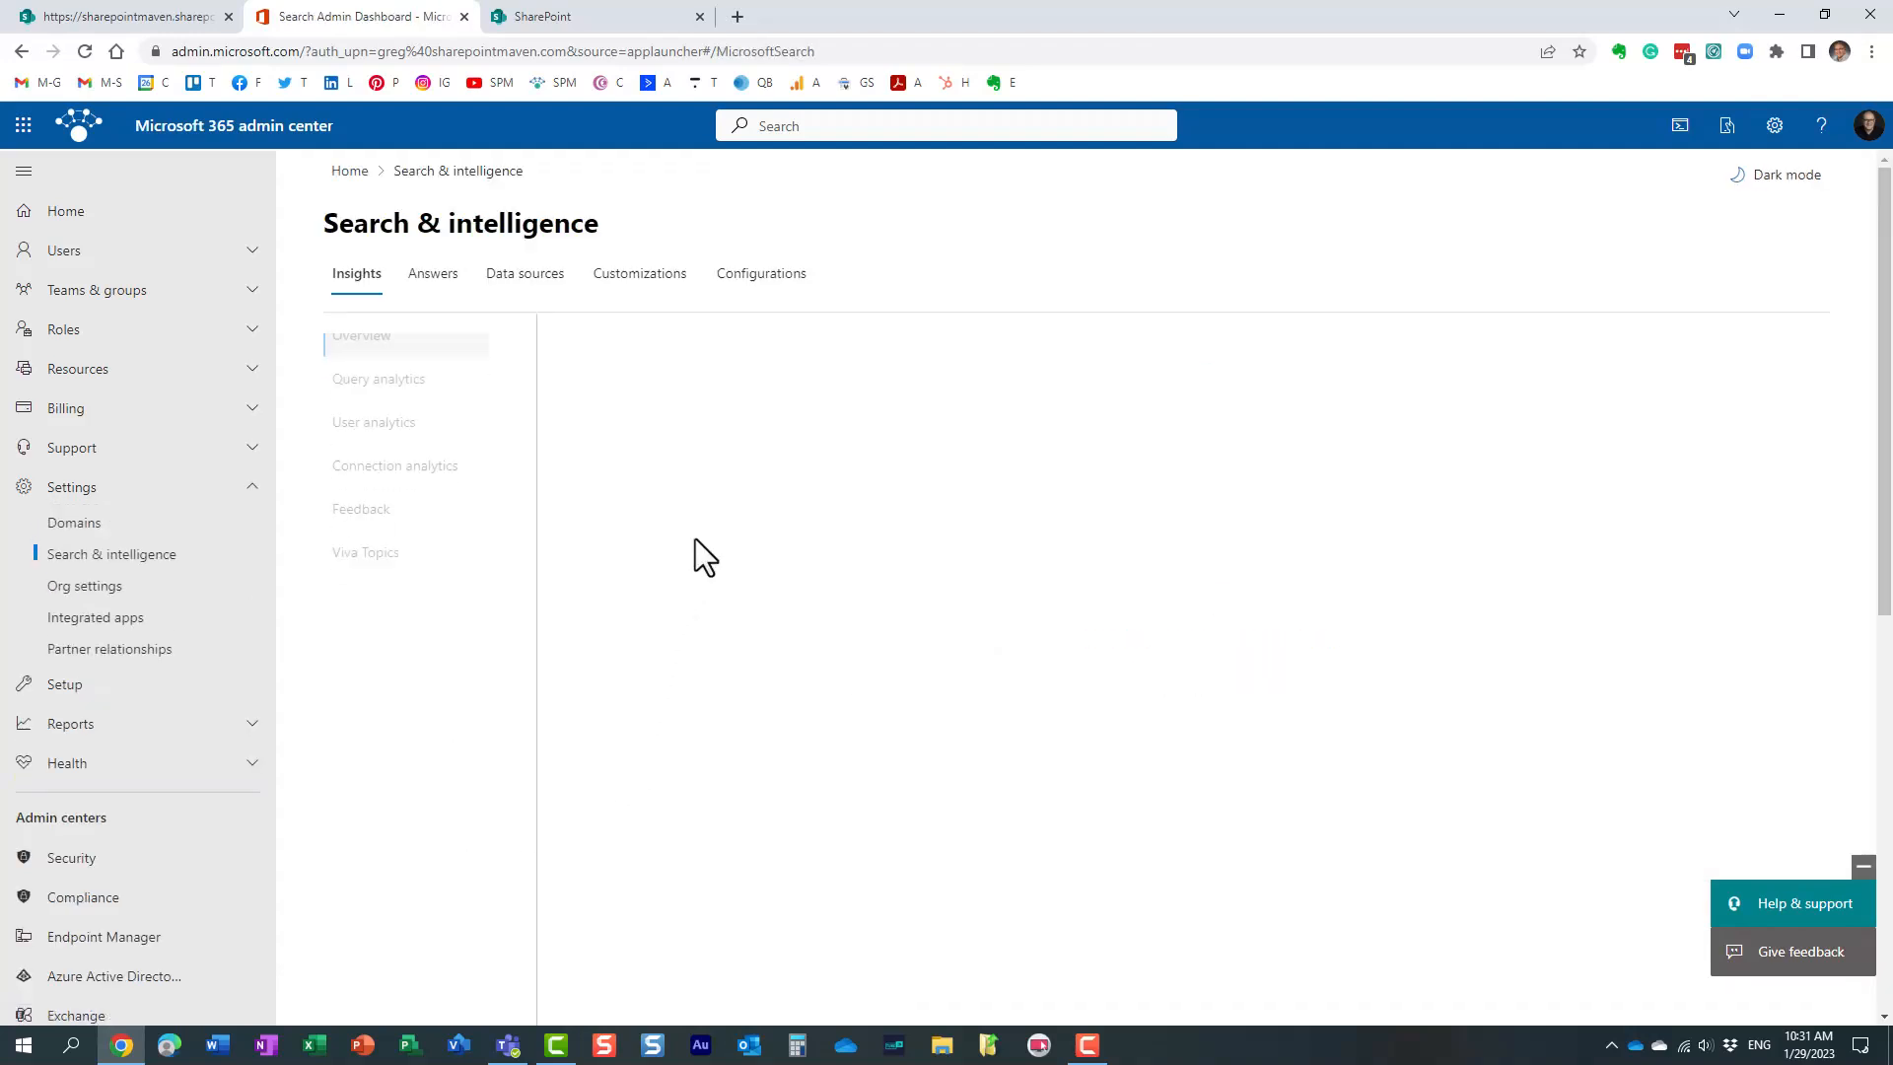
Open Answers in Search & intelligence, showing the empty Acronyms list.
click(361, 354)
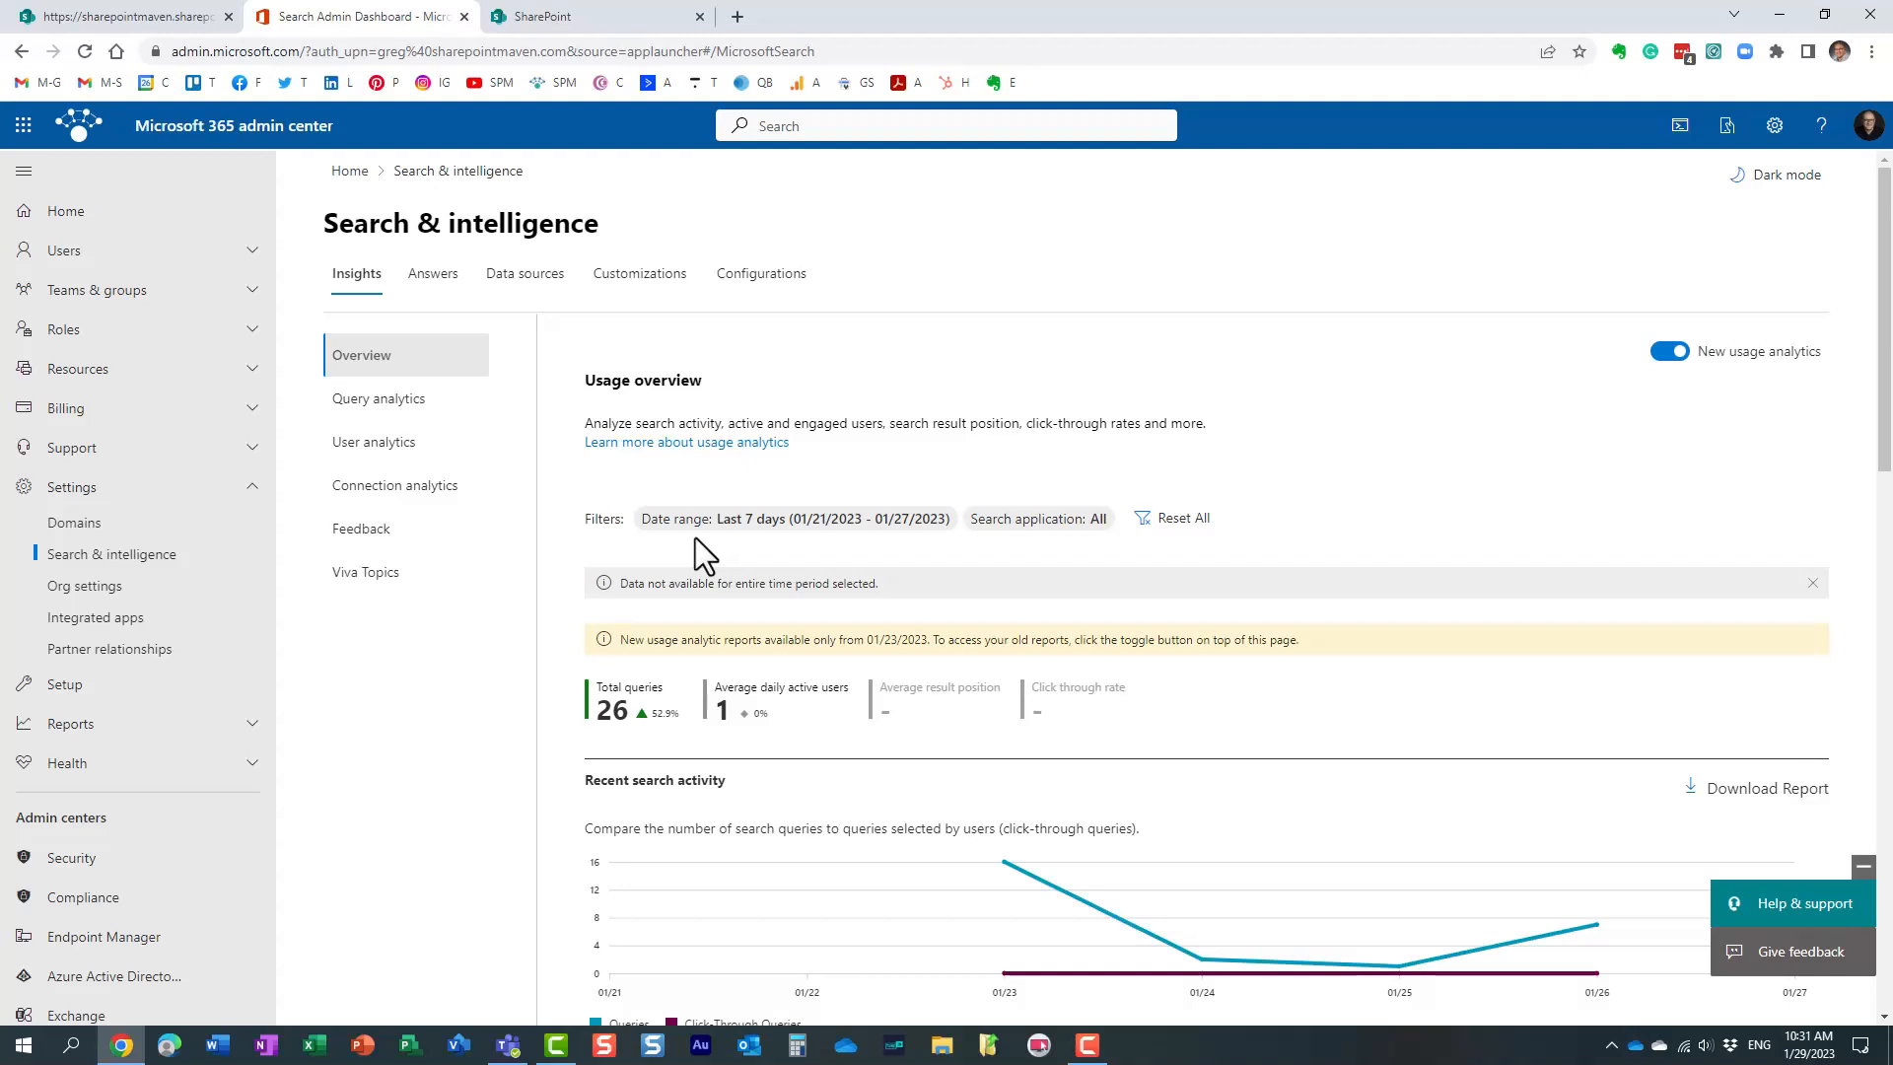
mouse_move(432, 274)
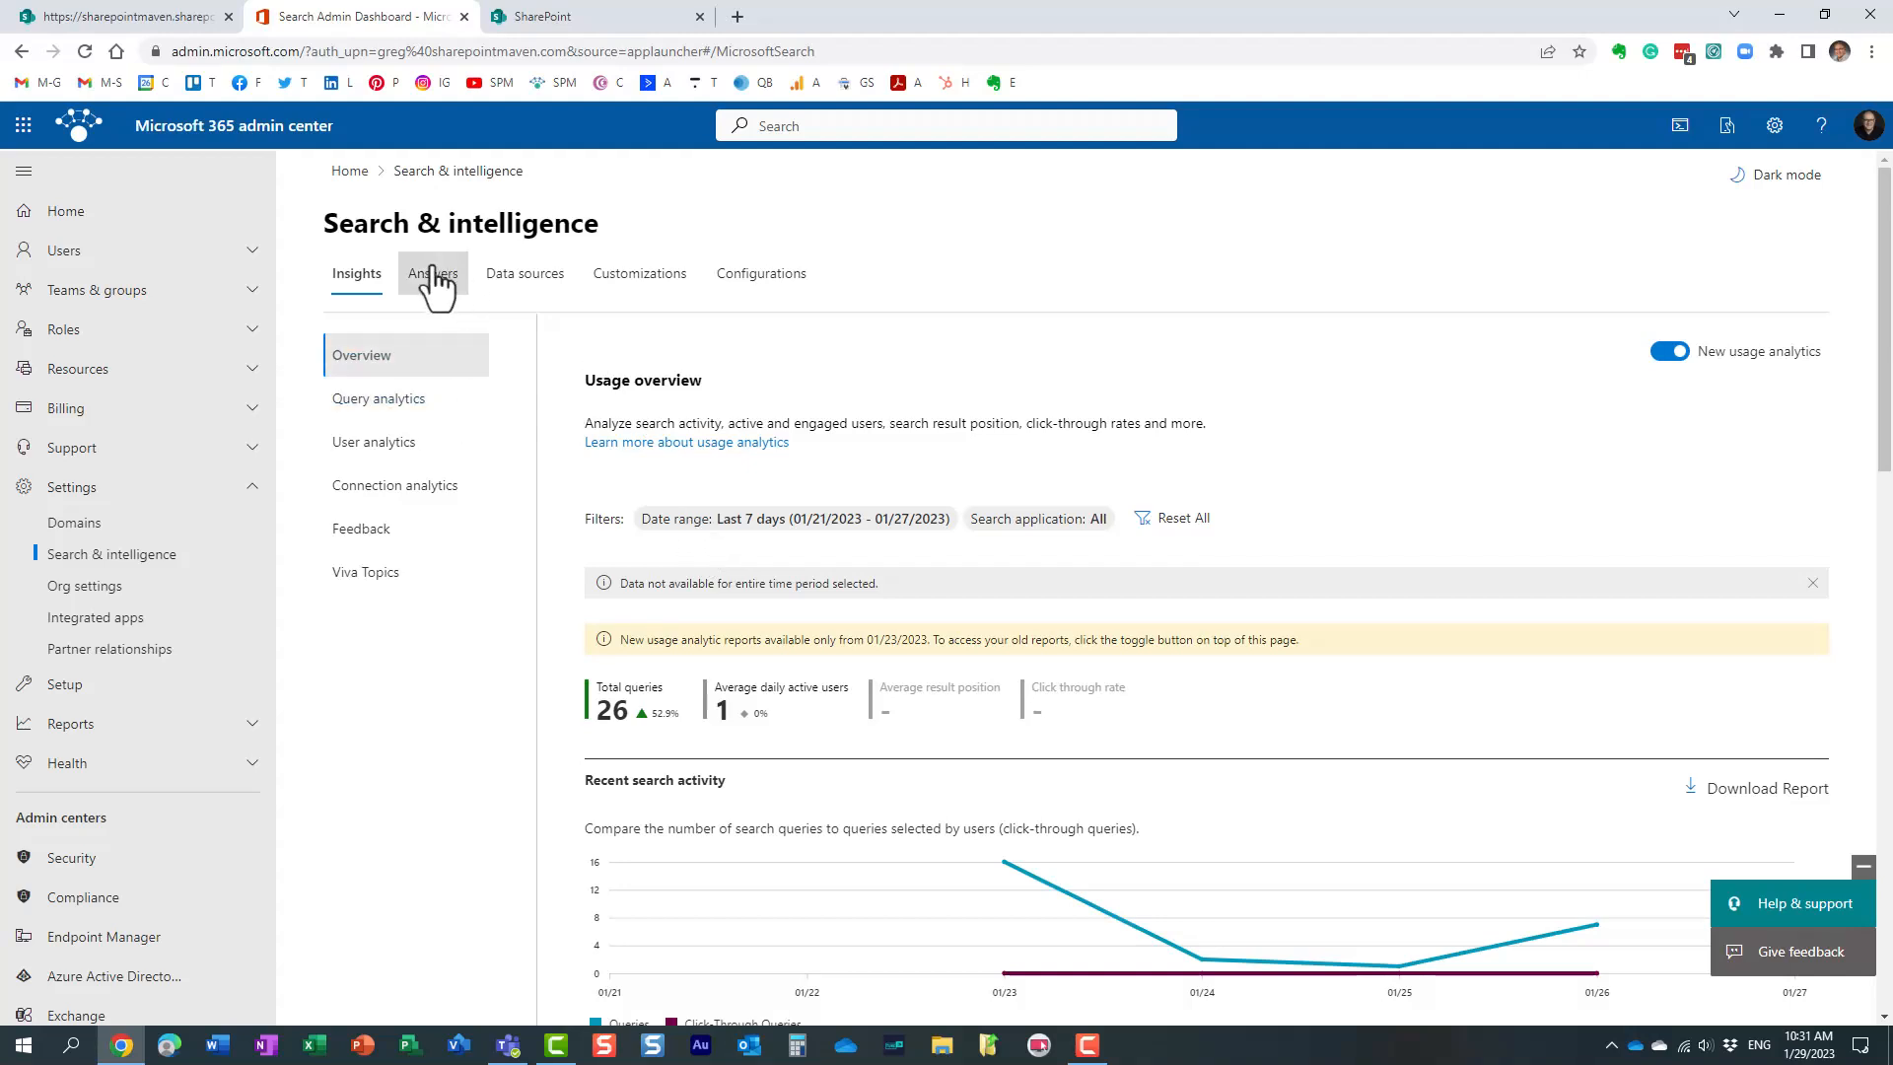
click(432, 273)
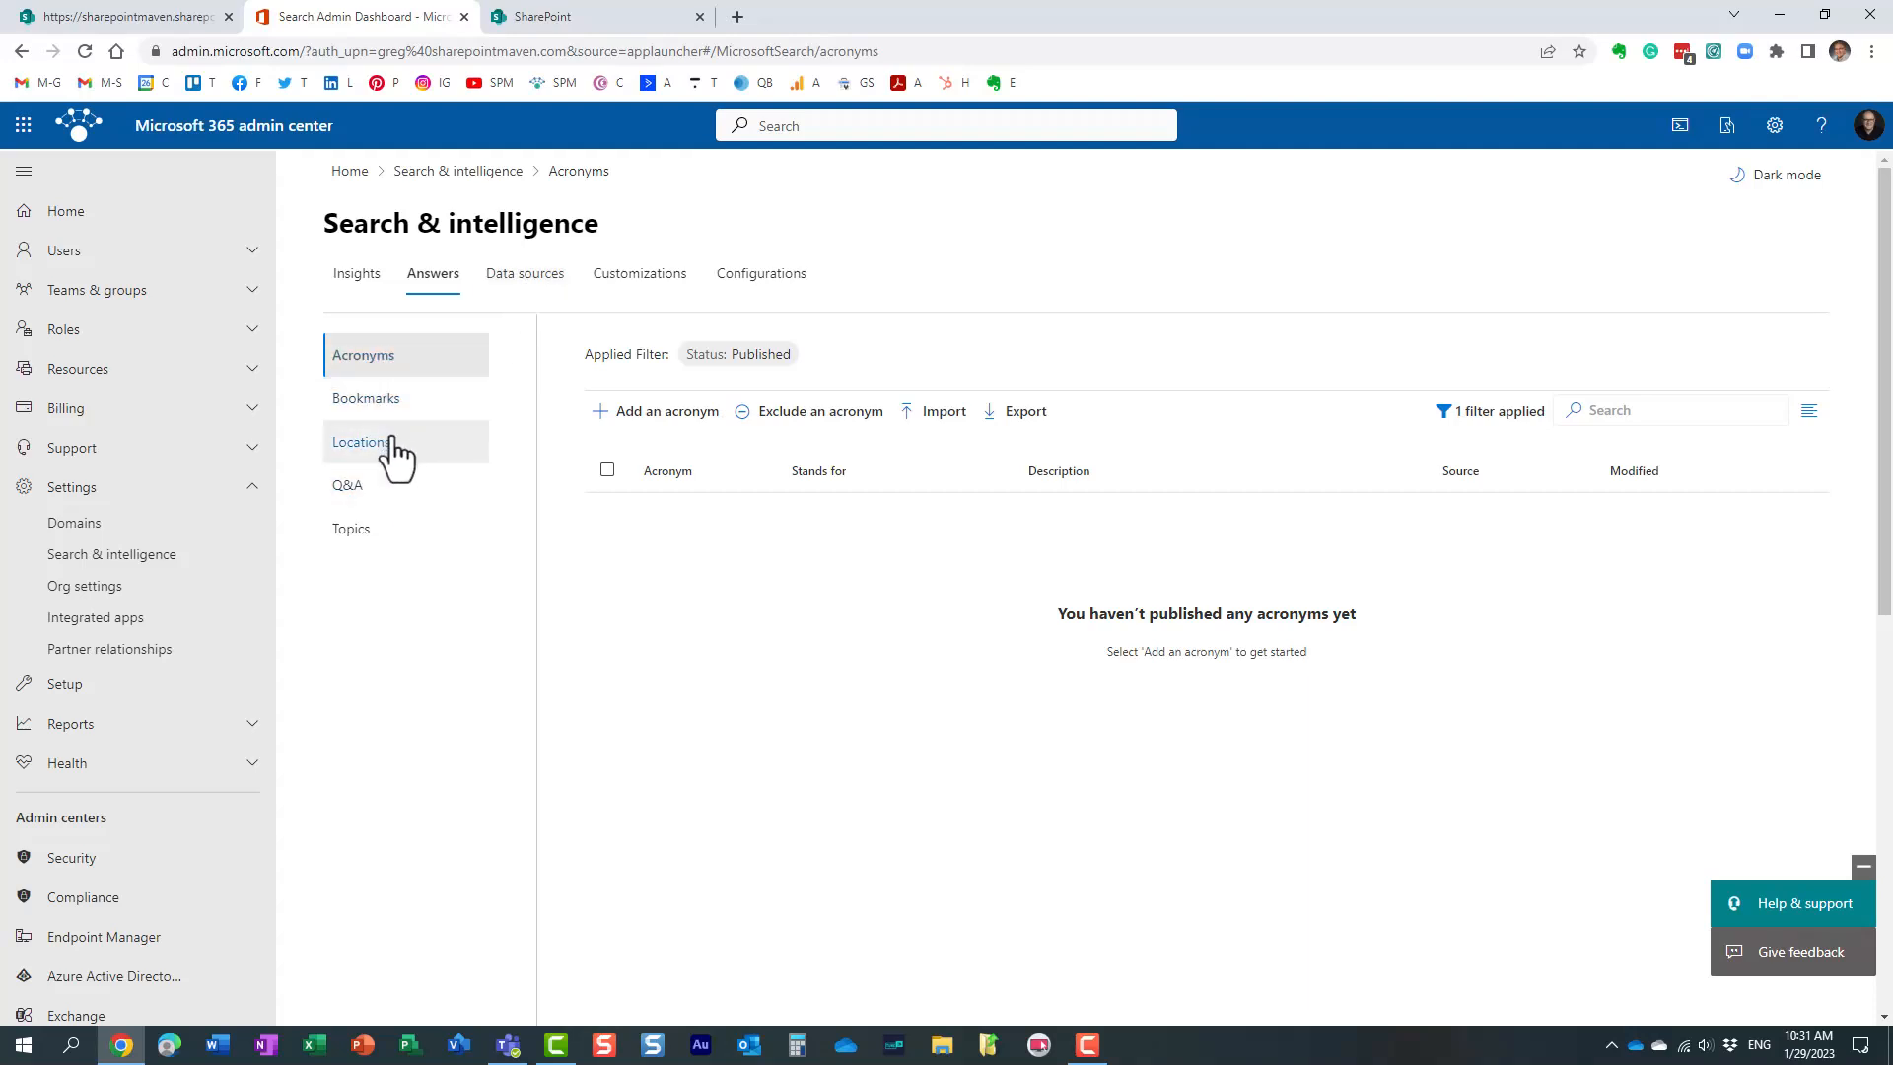
mouse_move(398, 452)
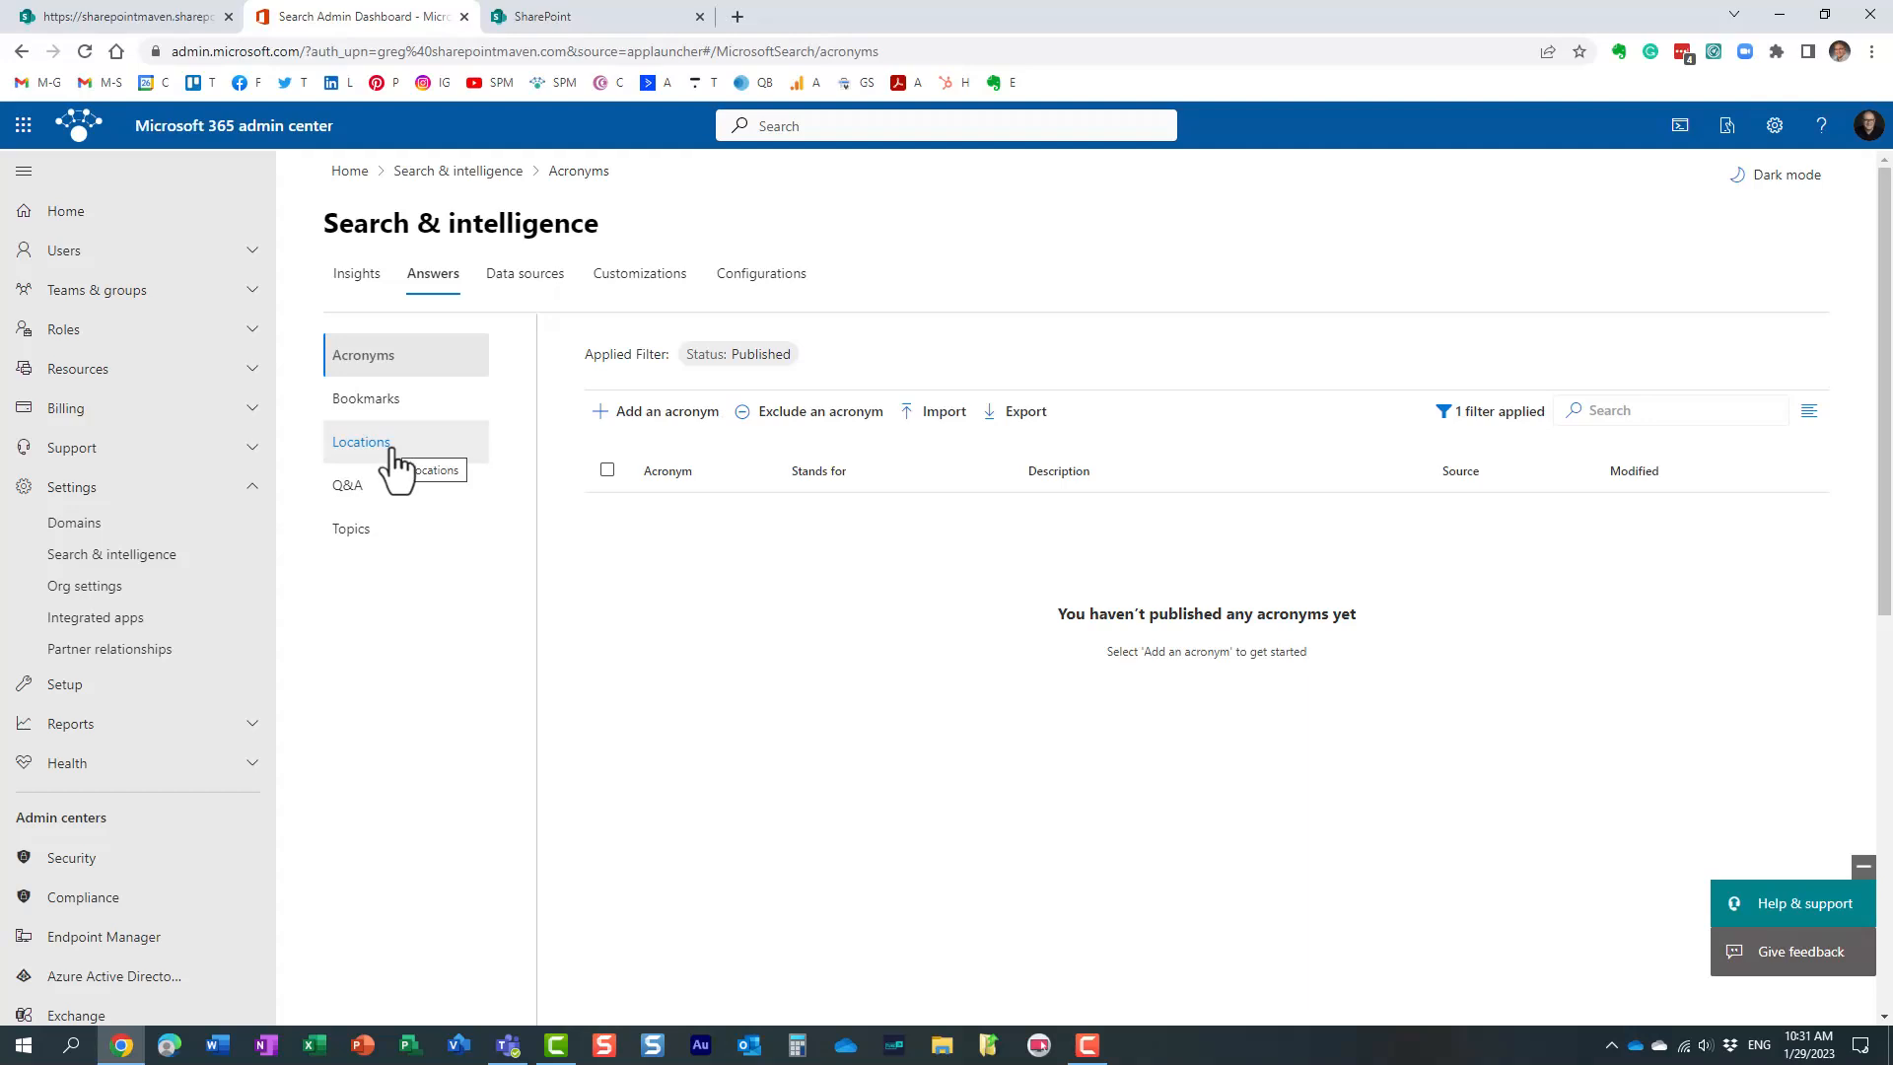
Check Locations and the Q&A list with 'How to change password', then go to Data sources.
click(361, 441)
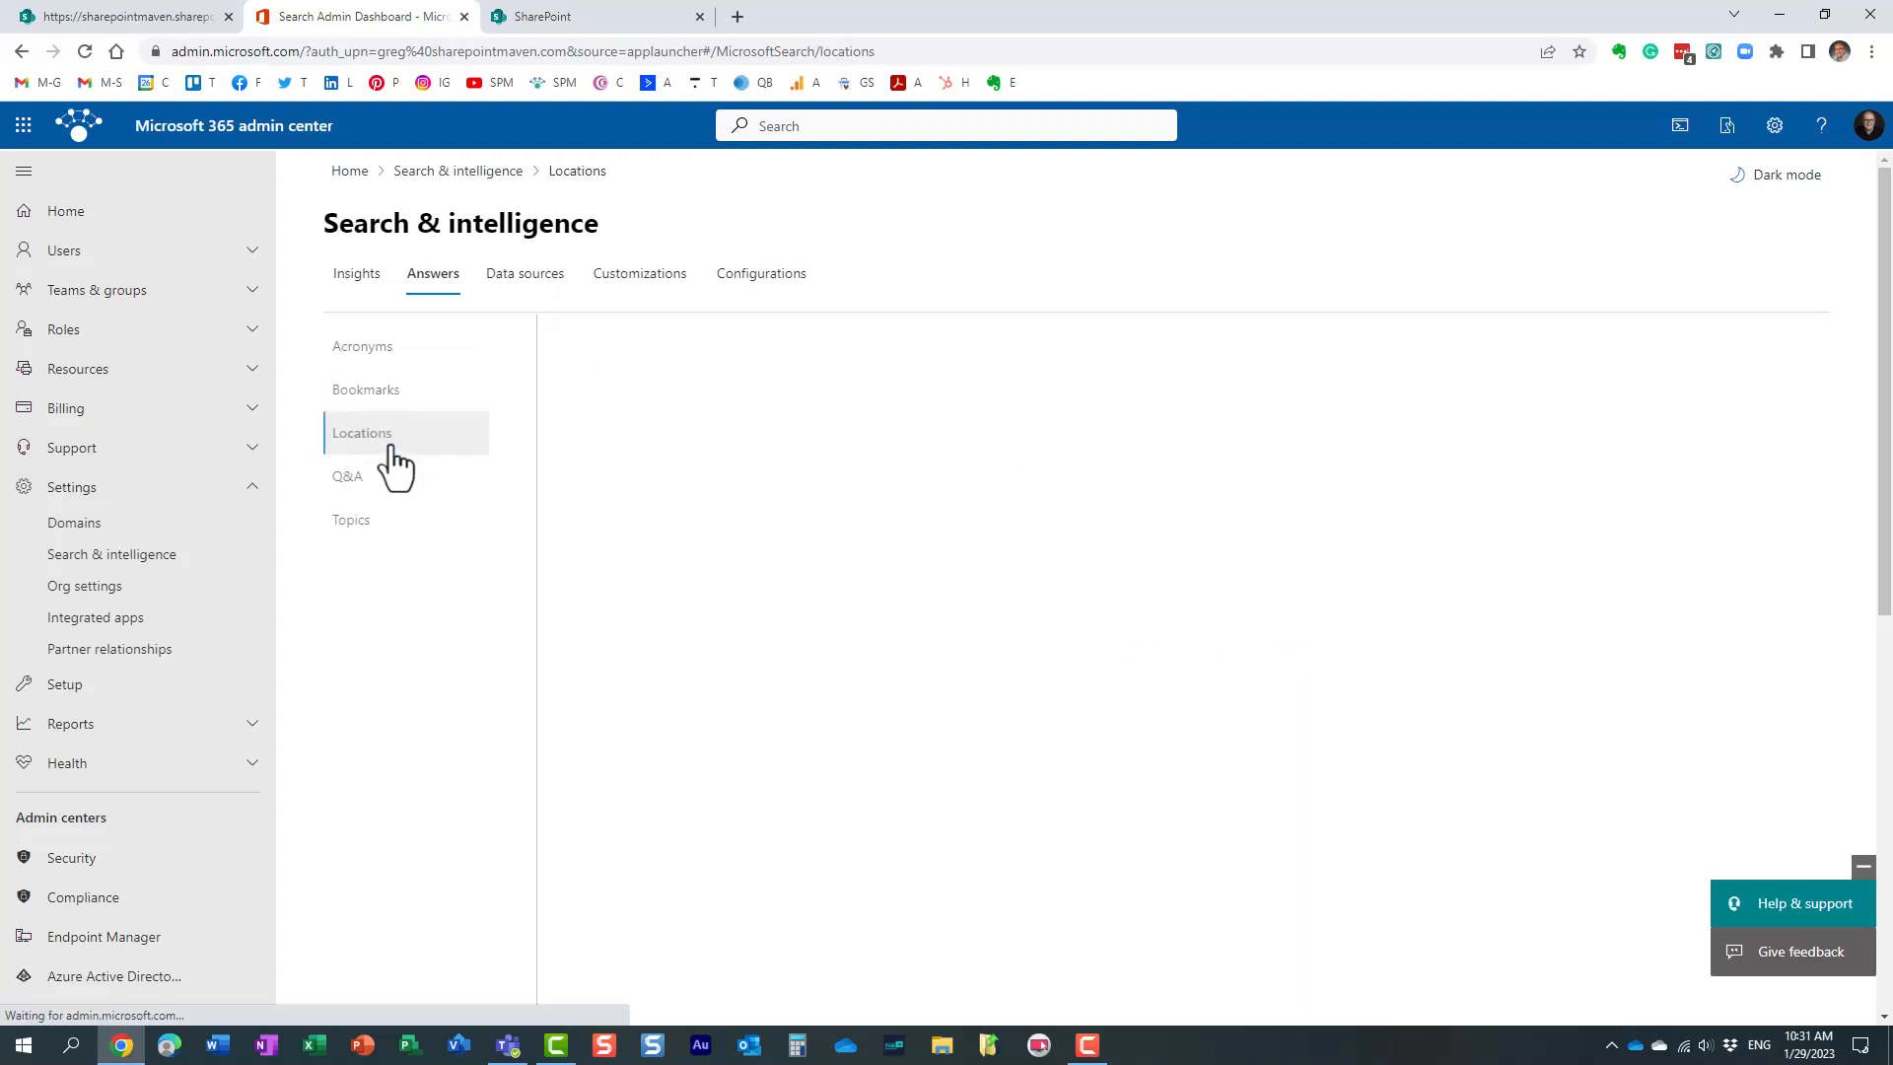
click(346, 484)
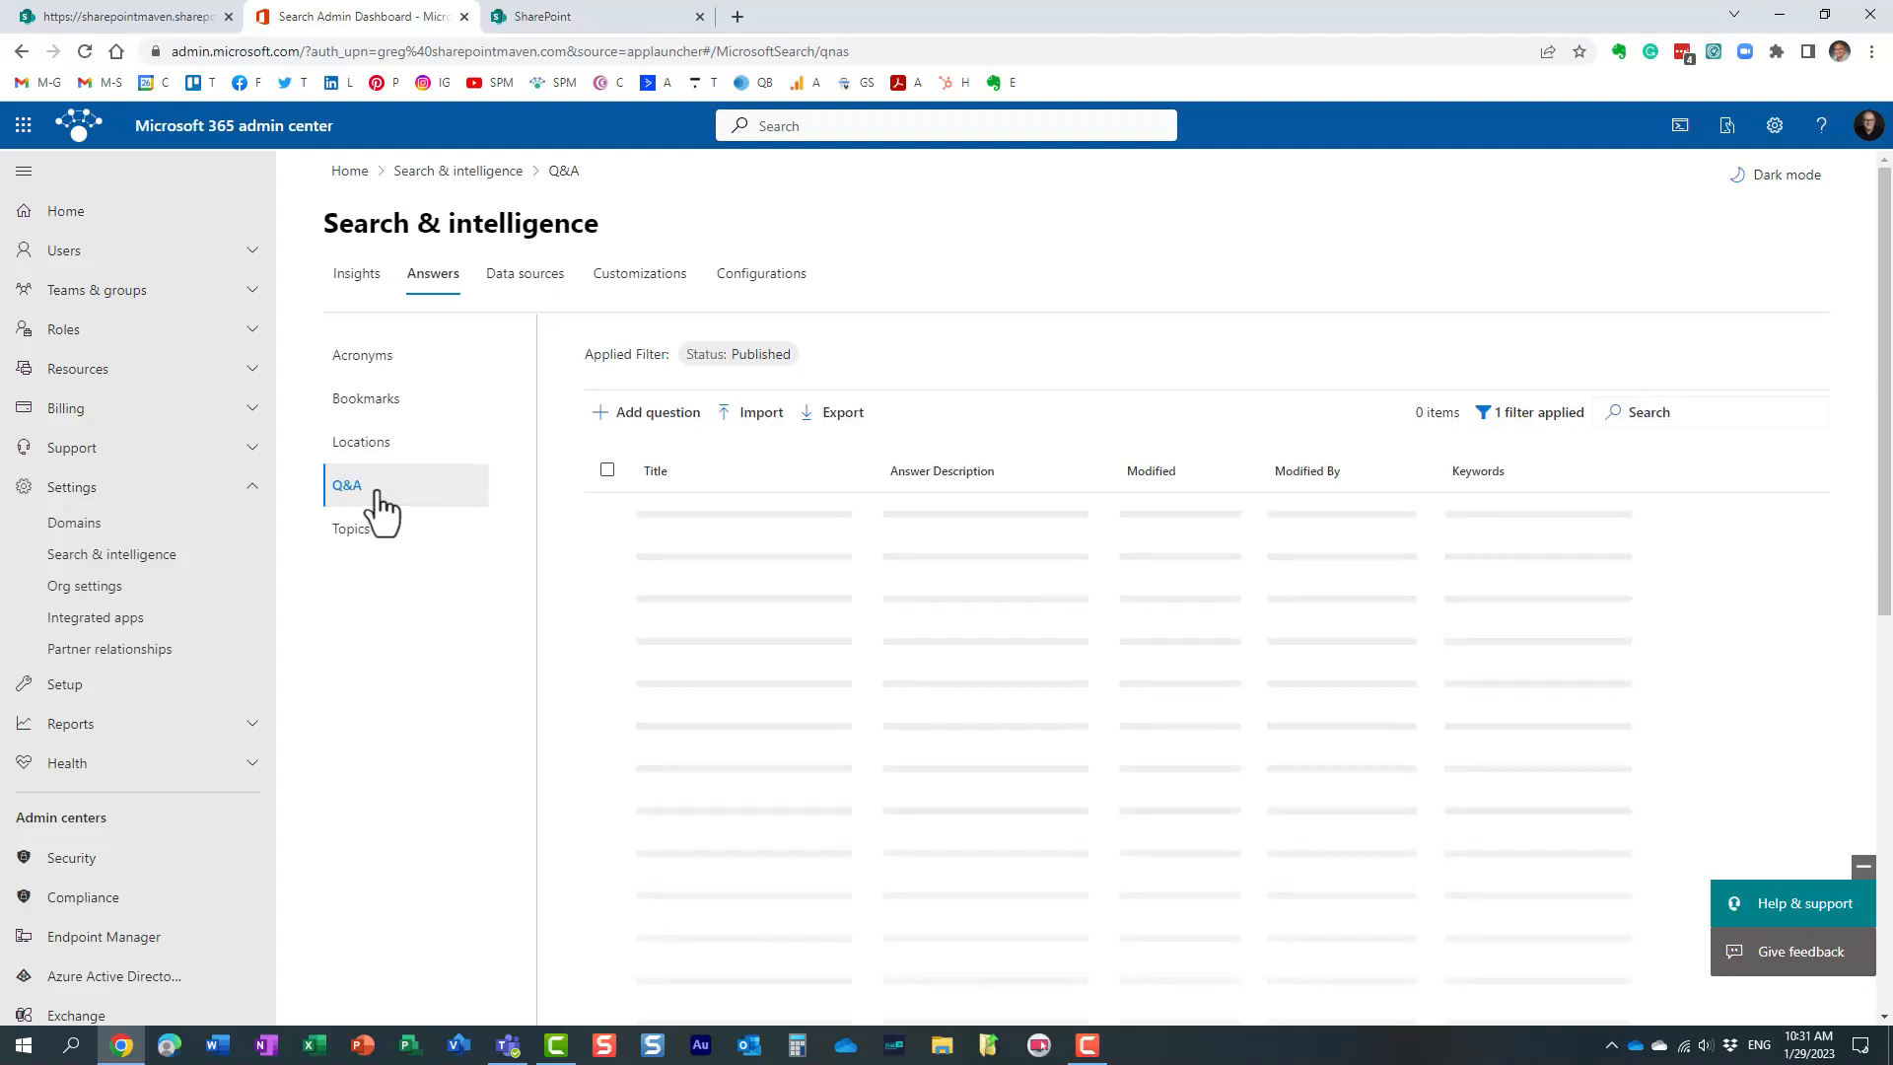
click(362, 354)
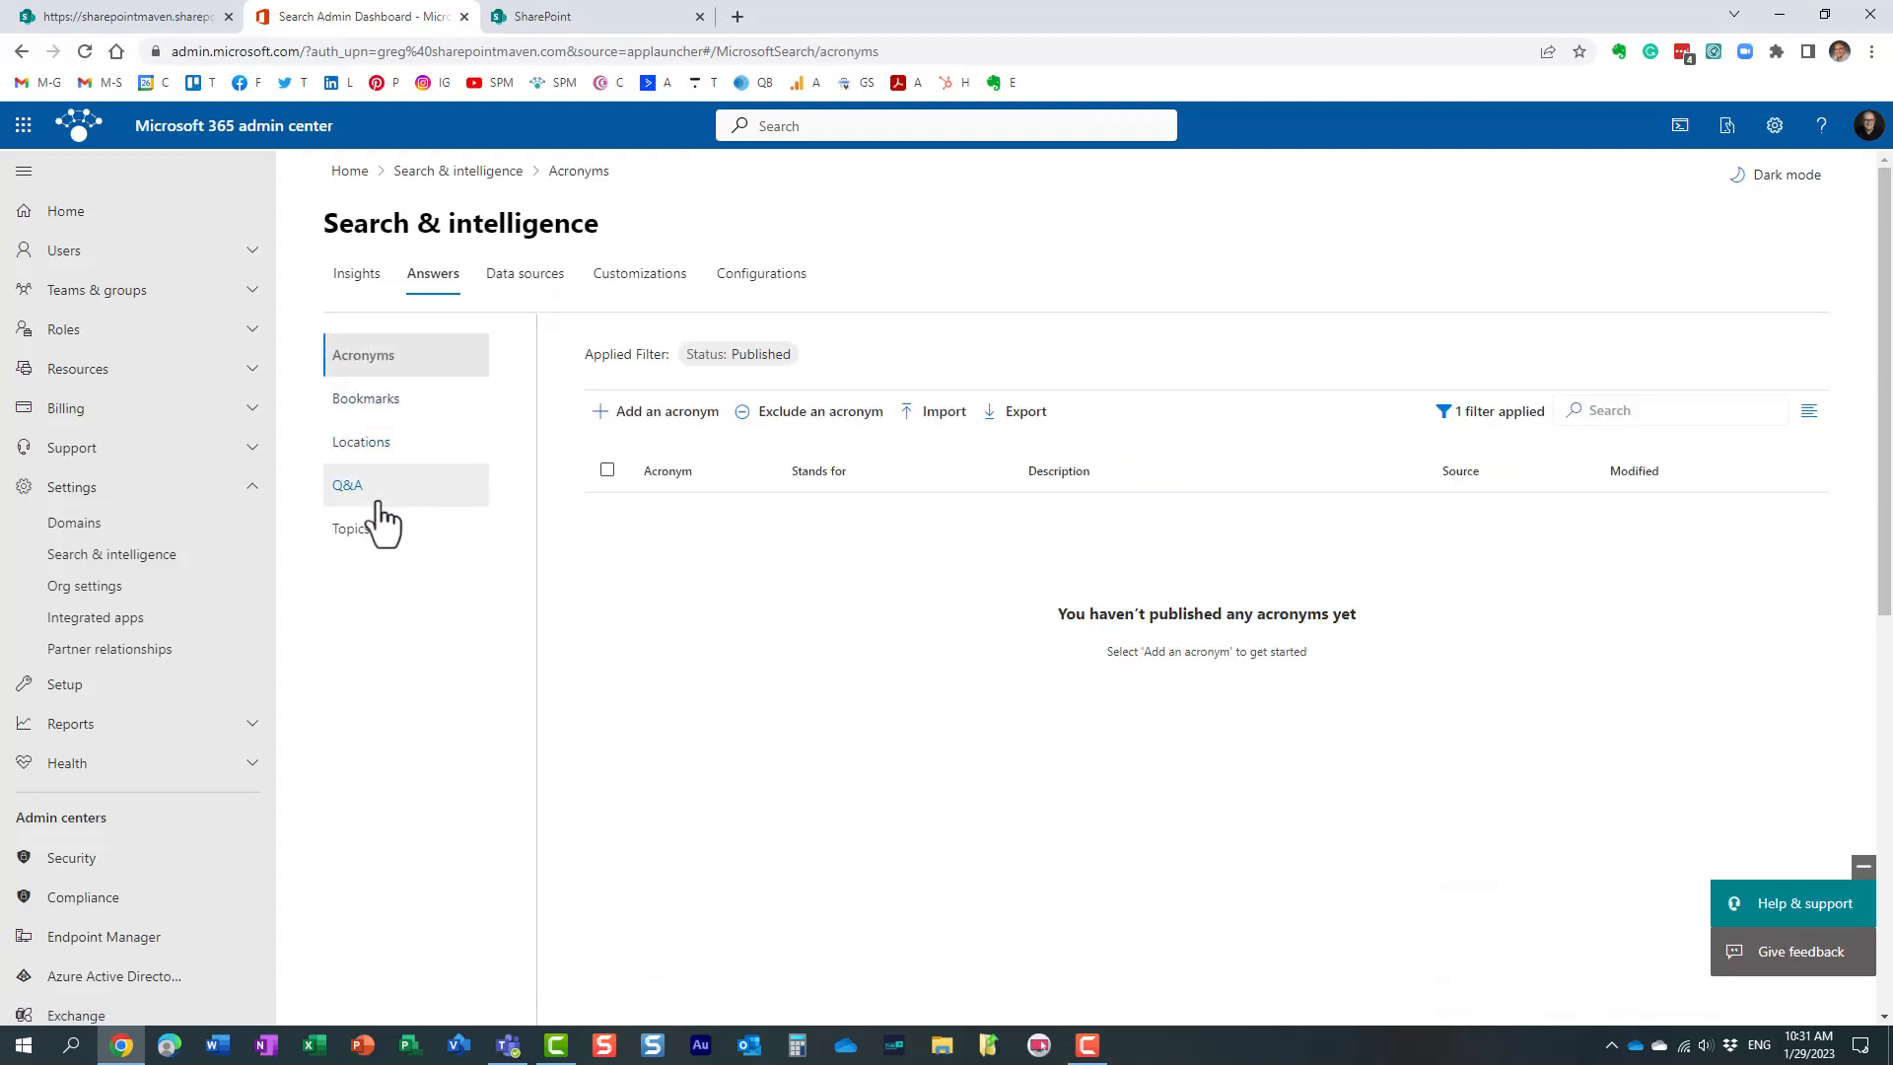
click(346, 484)
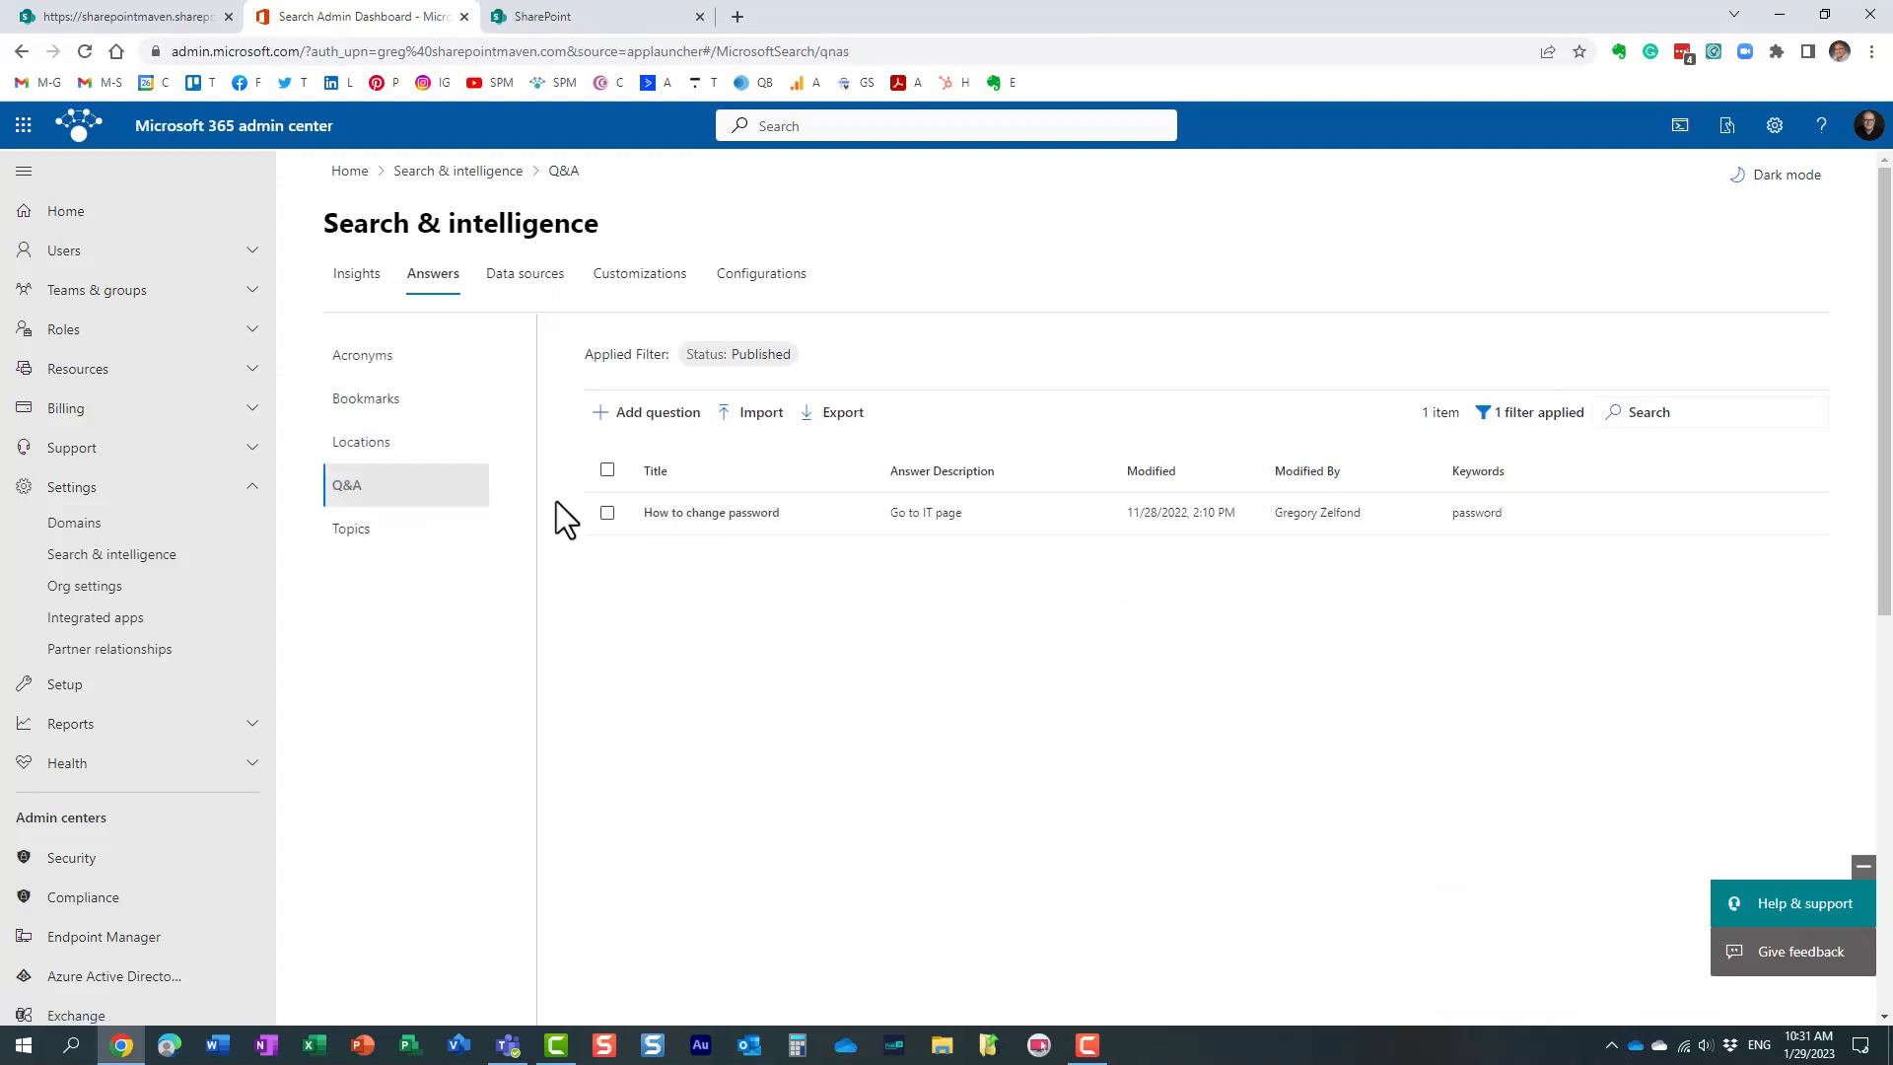
mouse_move(706, 568)
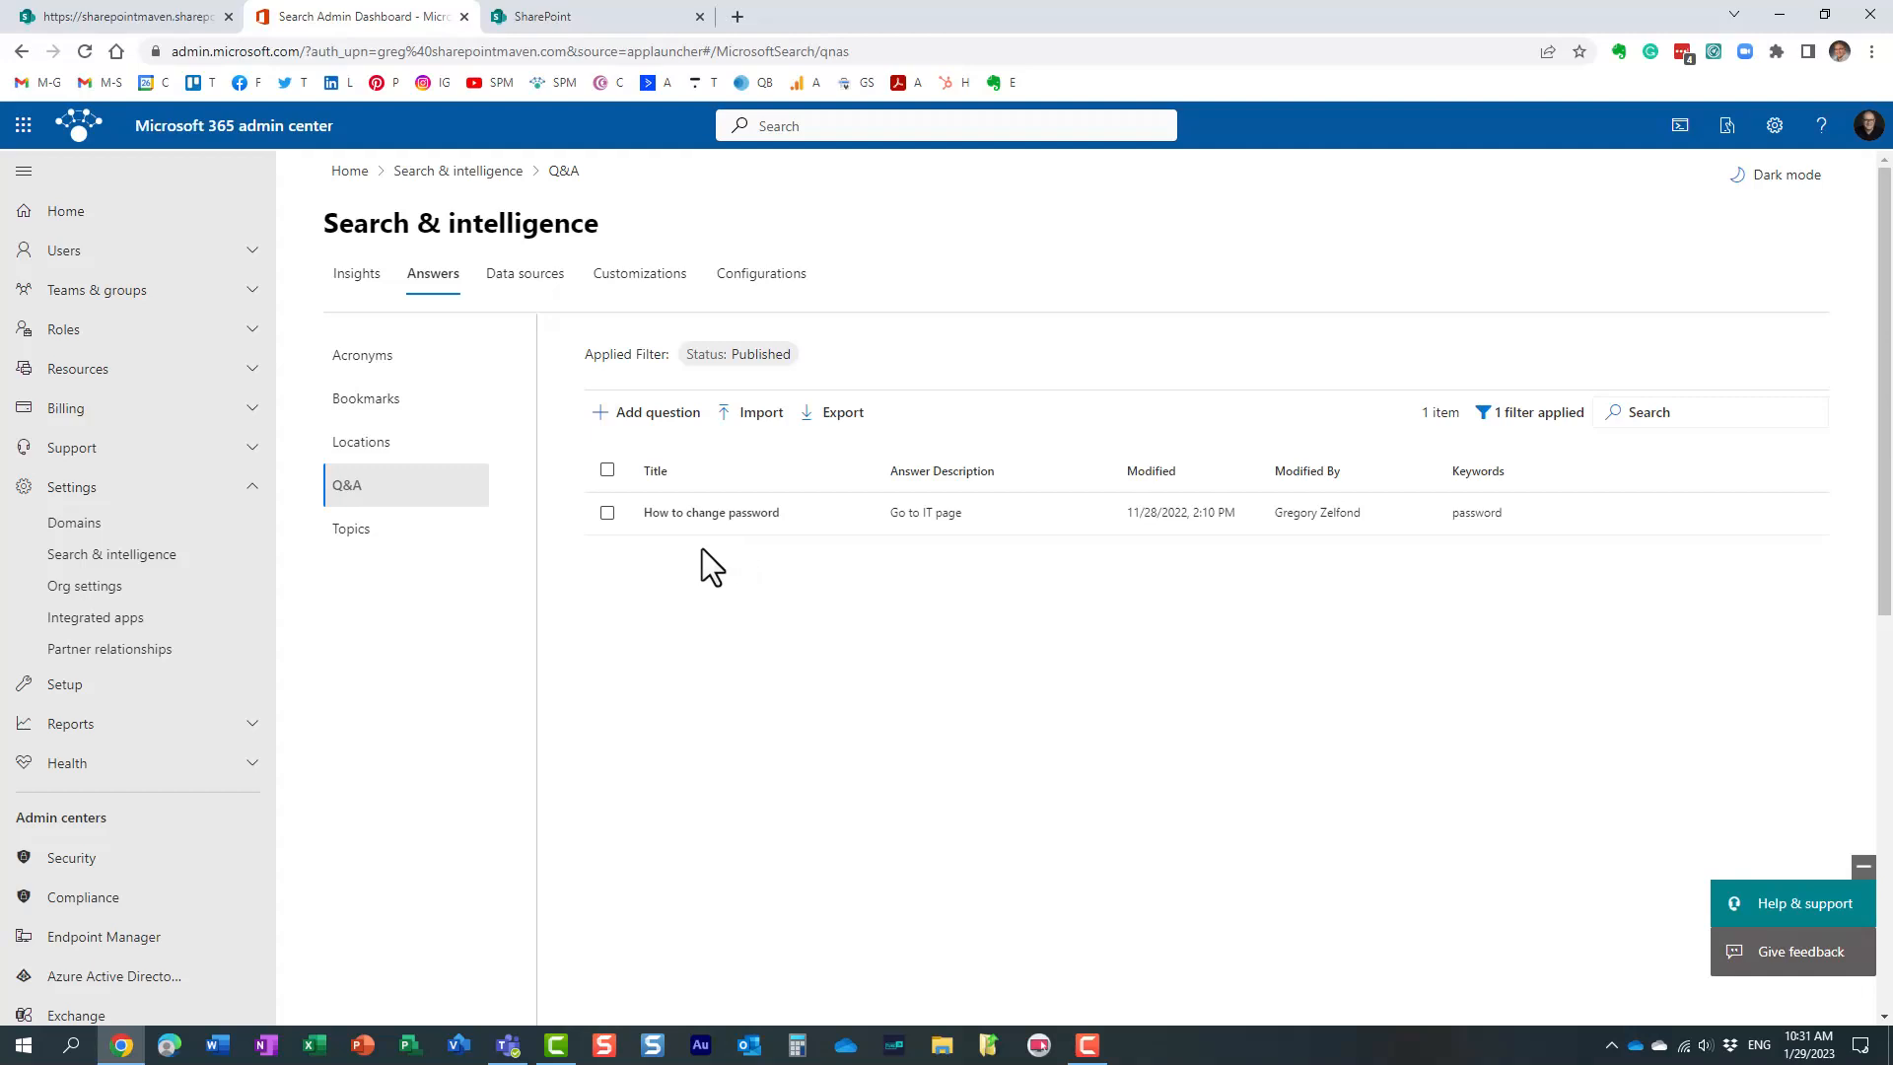
mouse_move(716, 568)
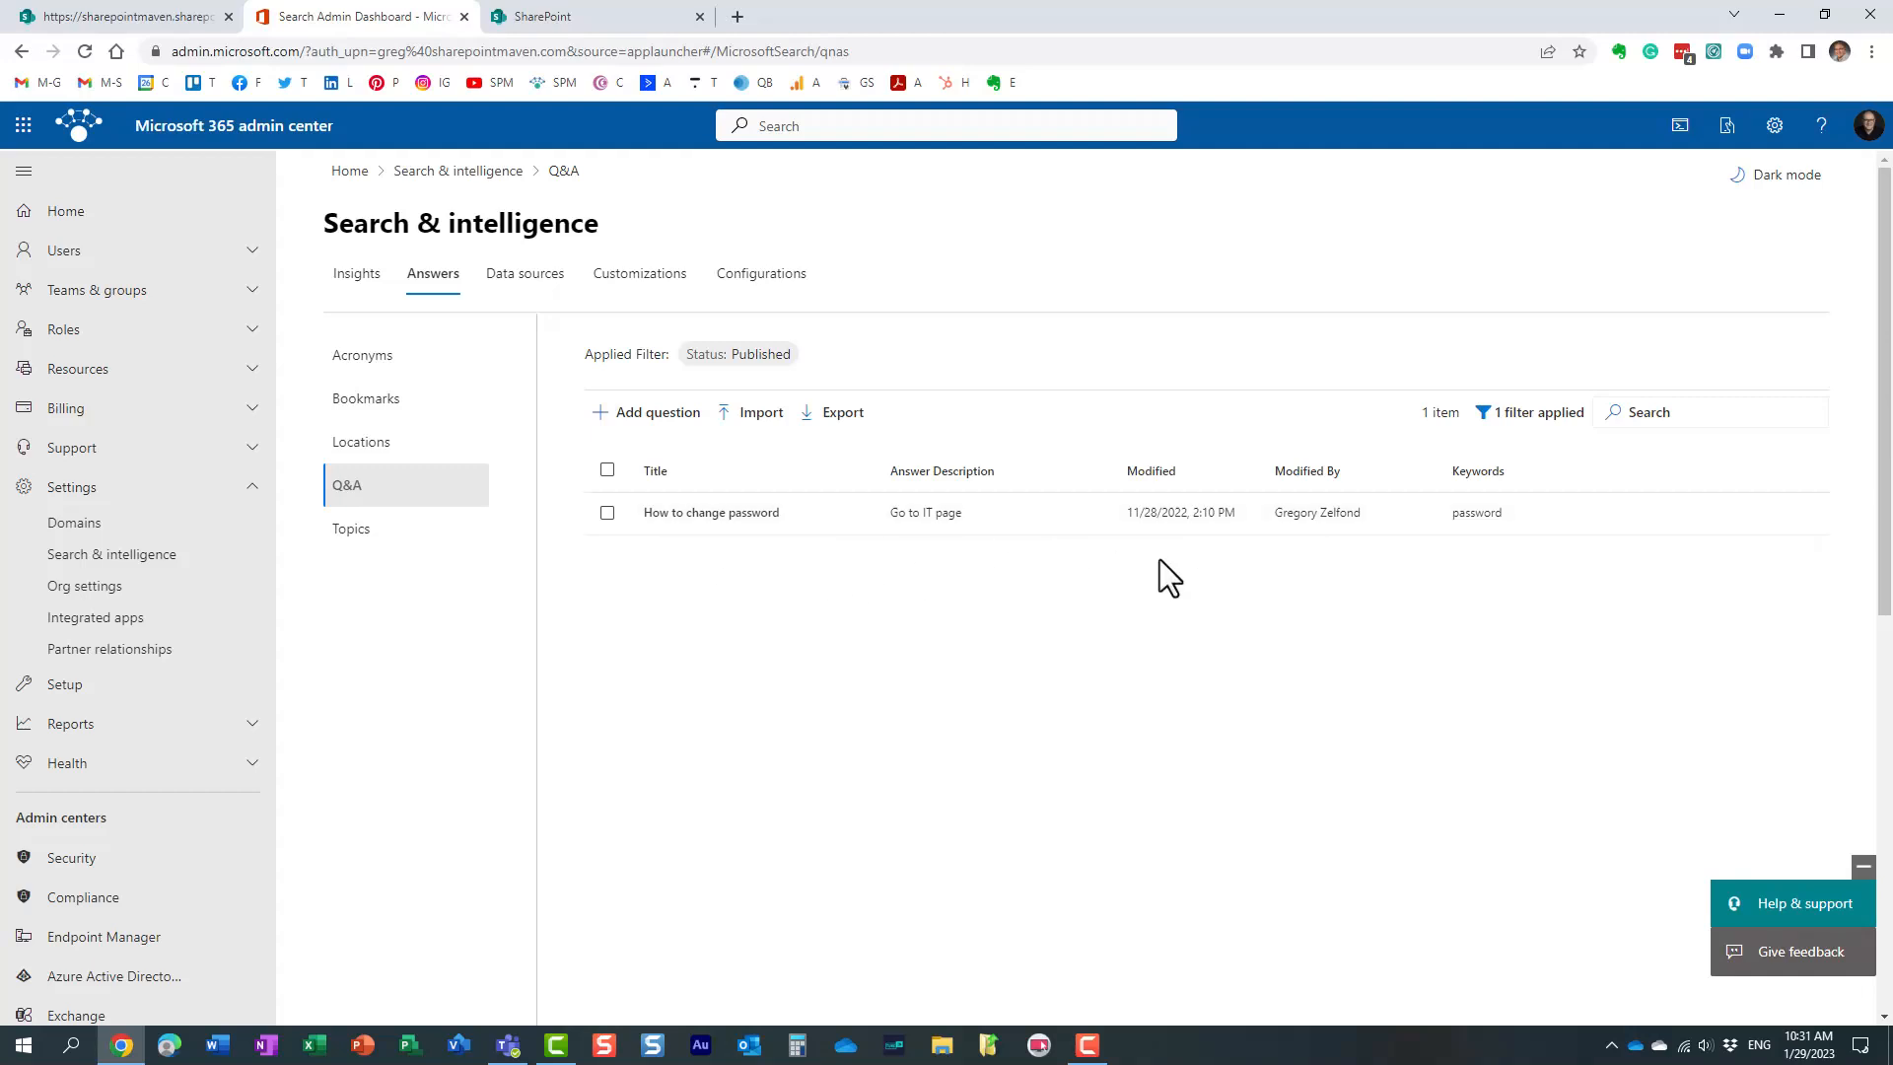
mouse_move(687, 575)
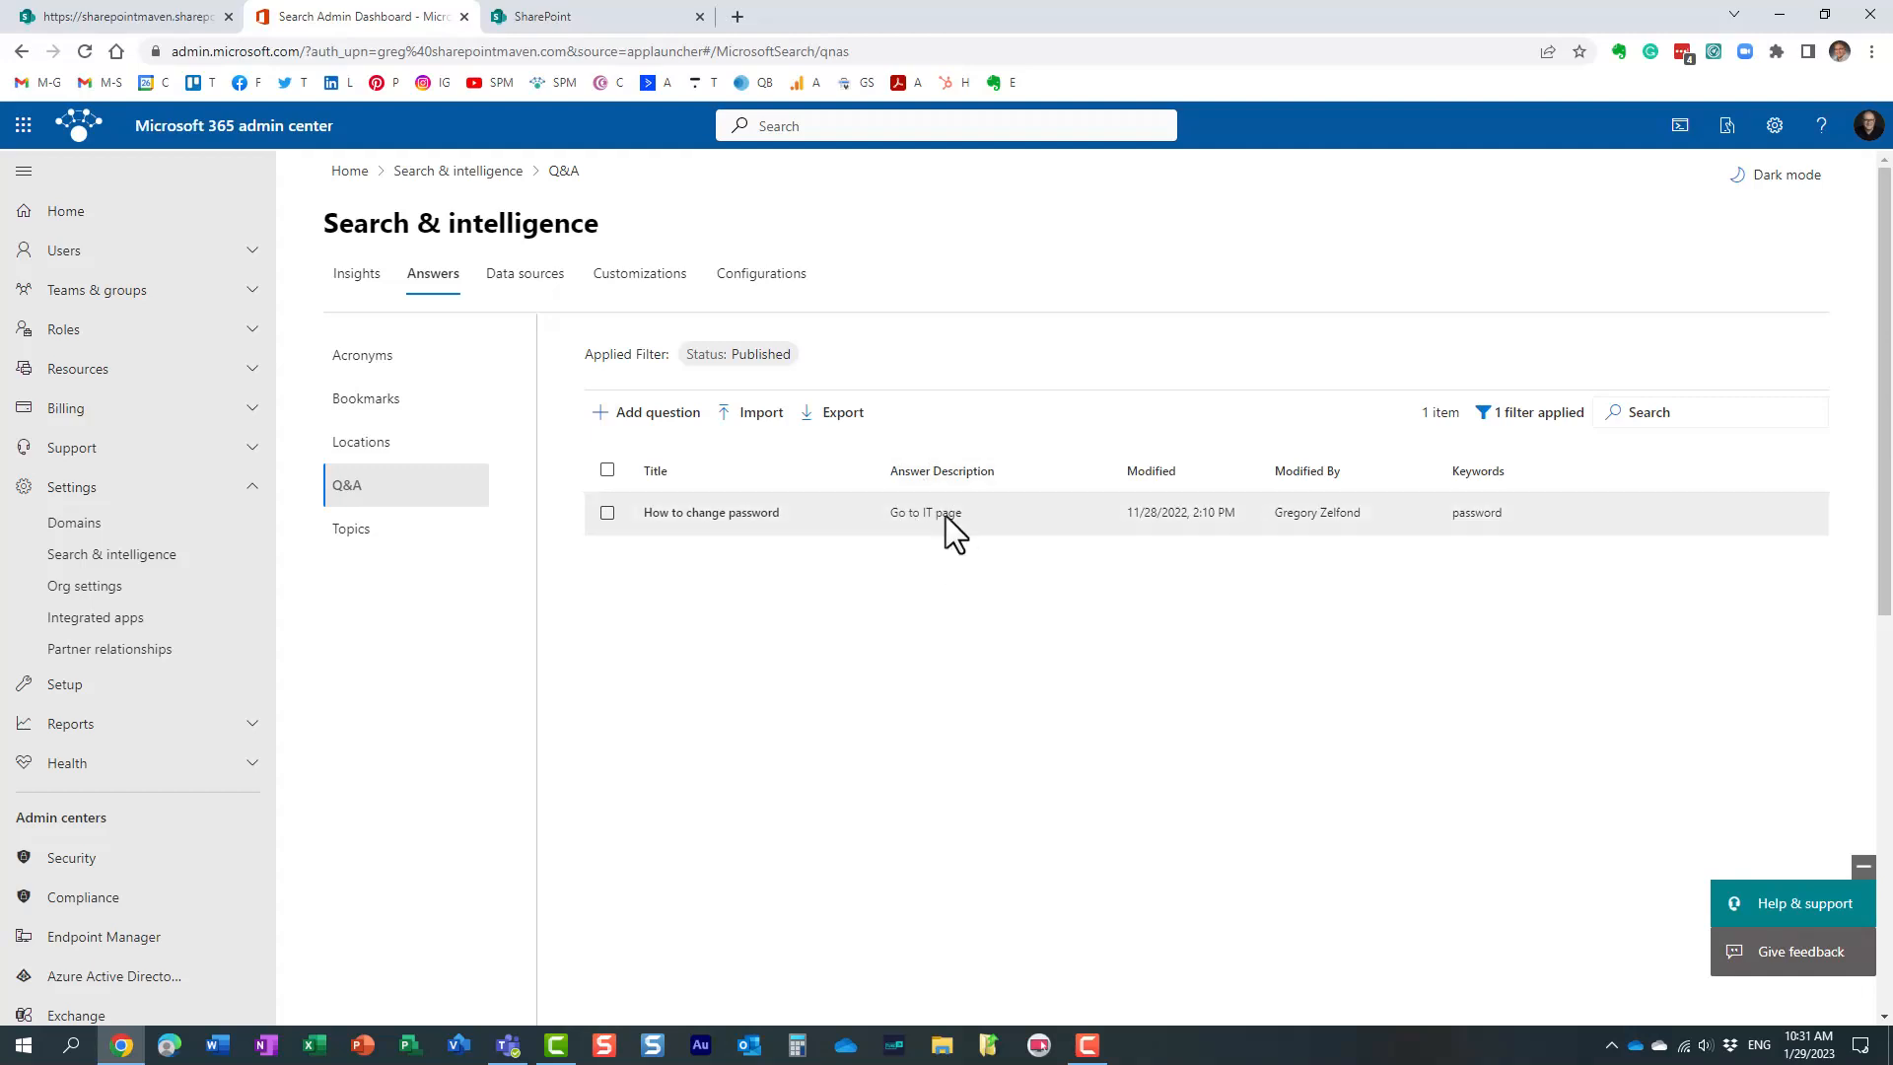
mouse_move(966, 603)
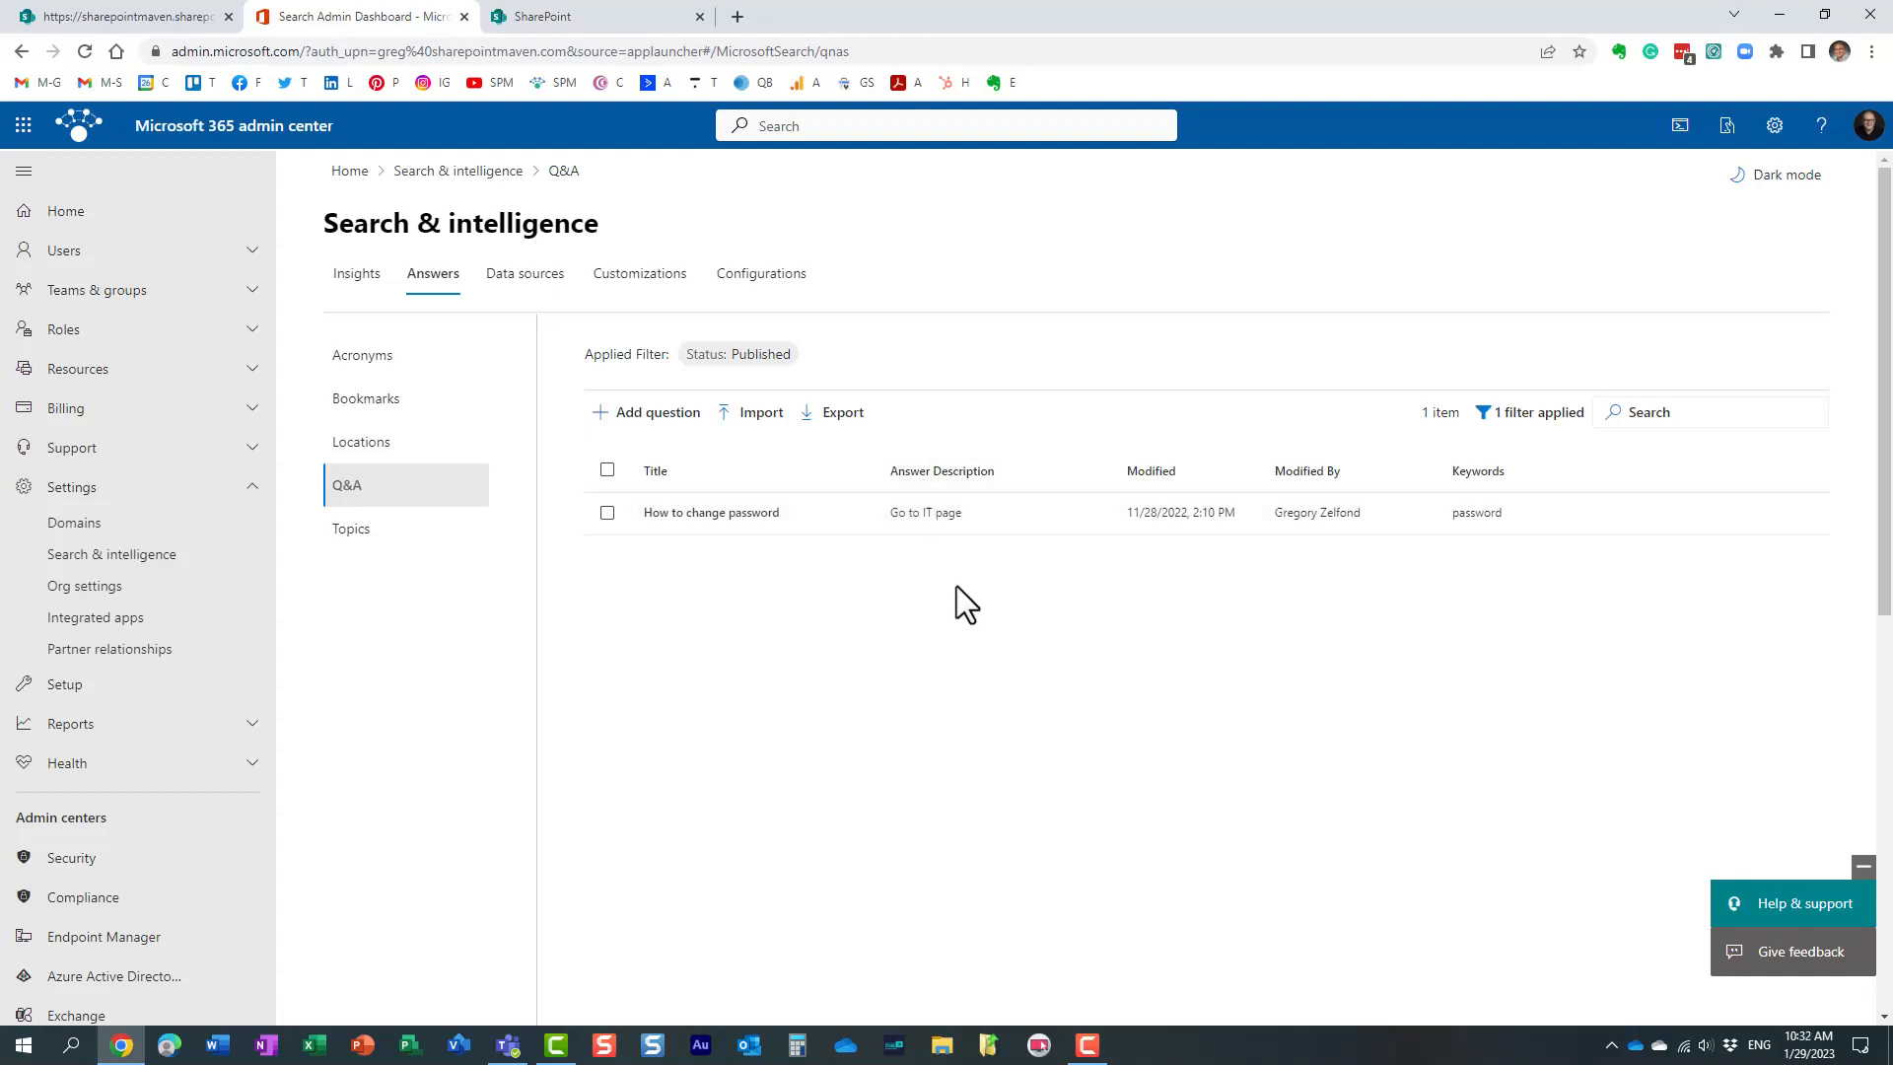
mouse_move(959, 605)
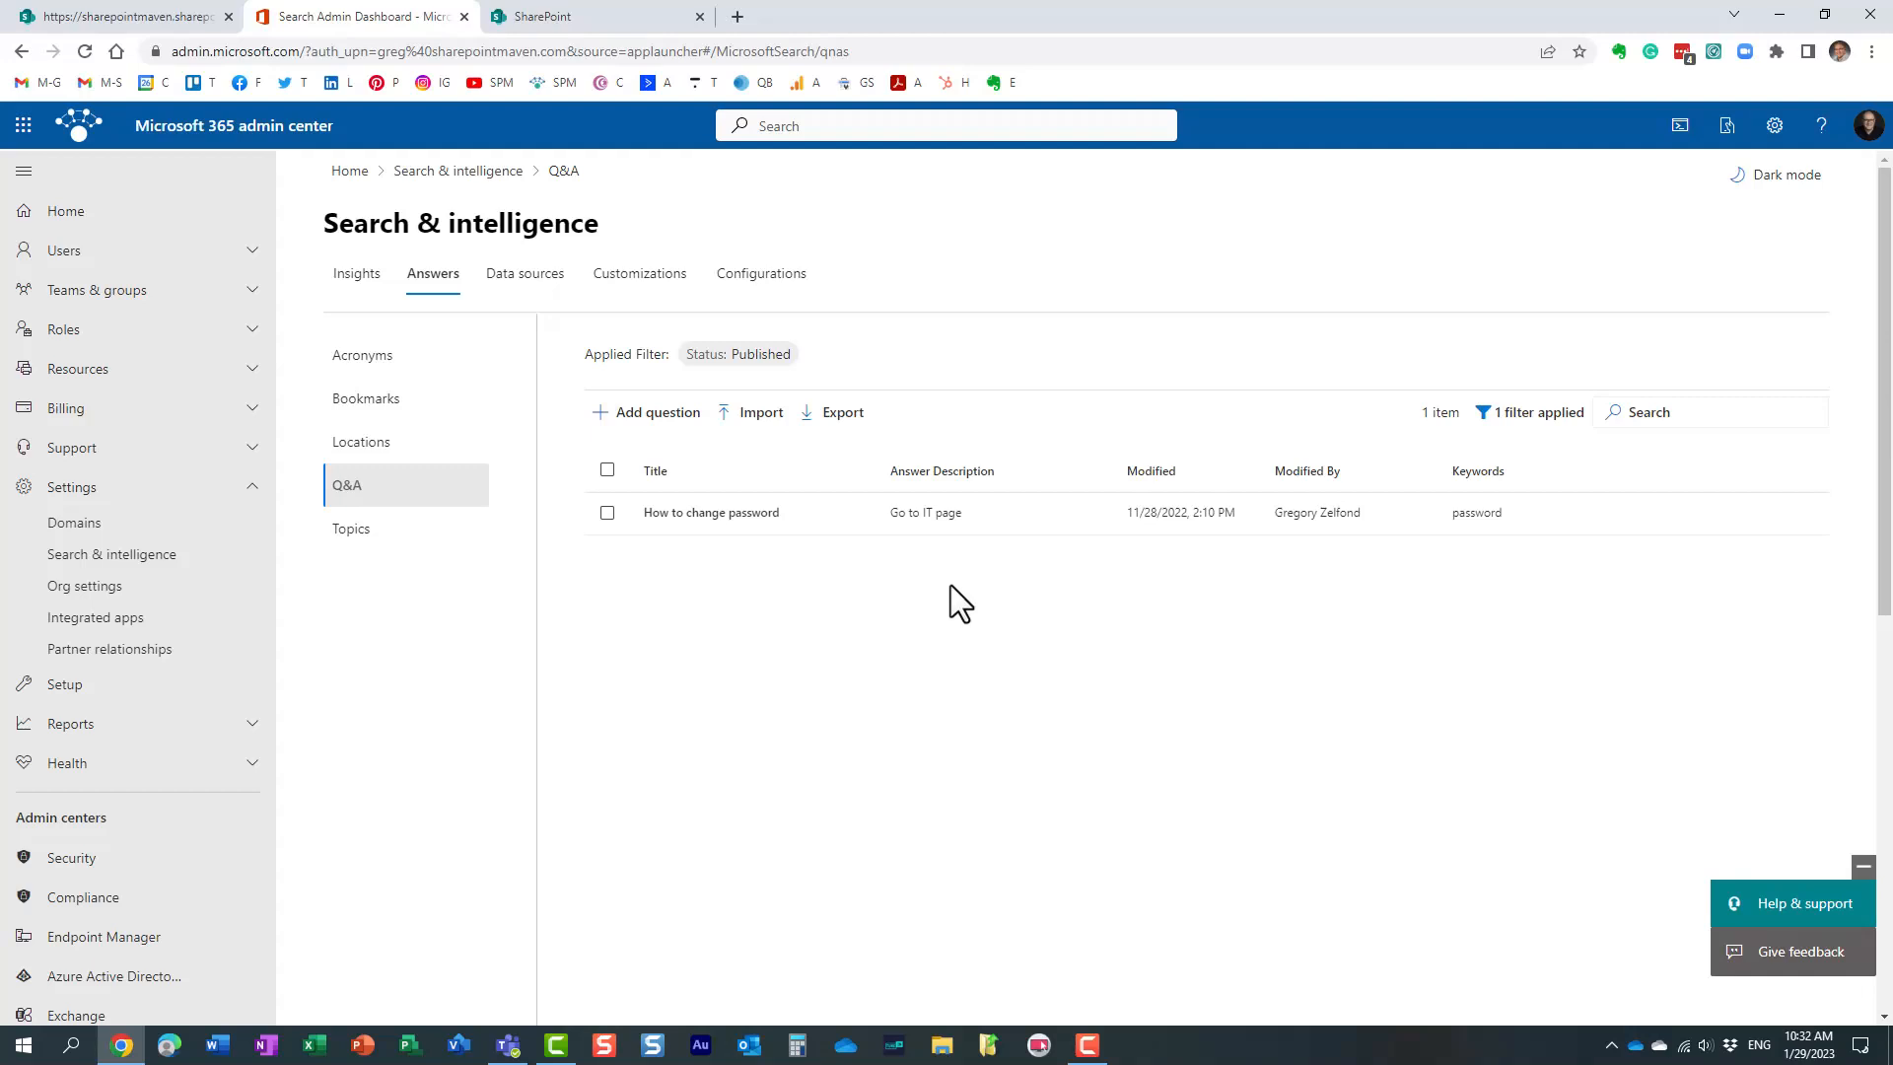
click(524, 273)
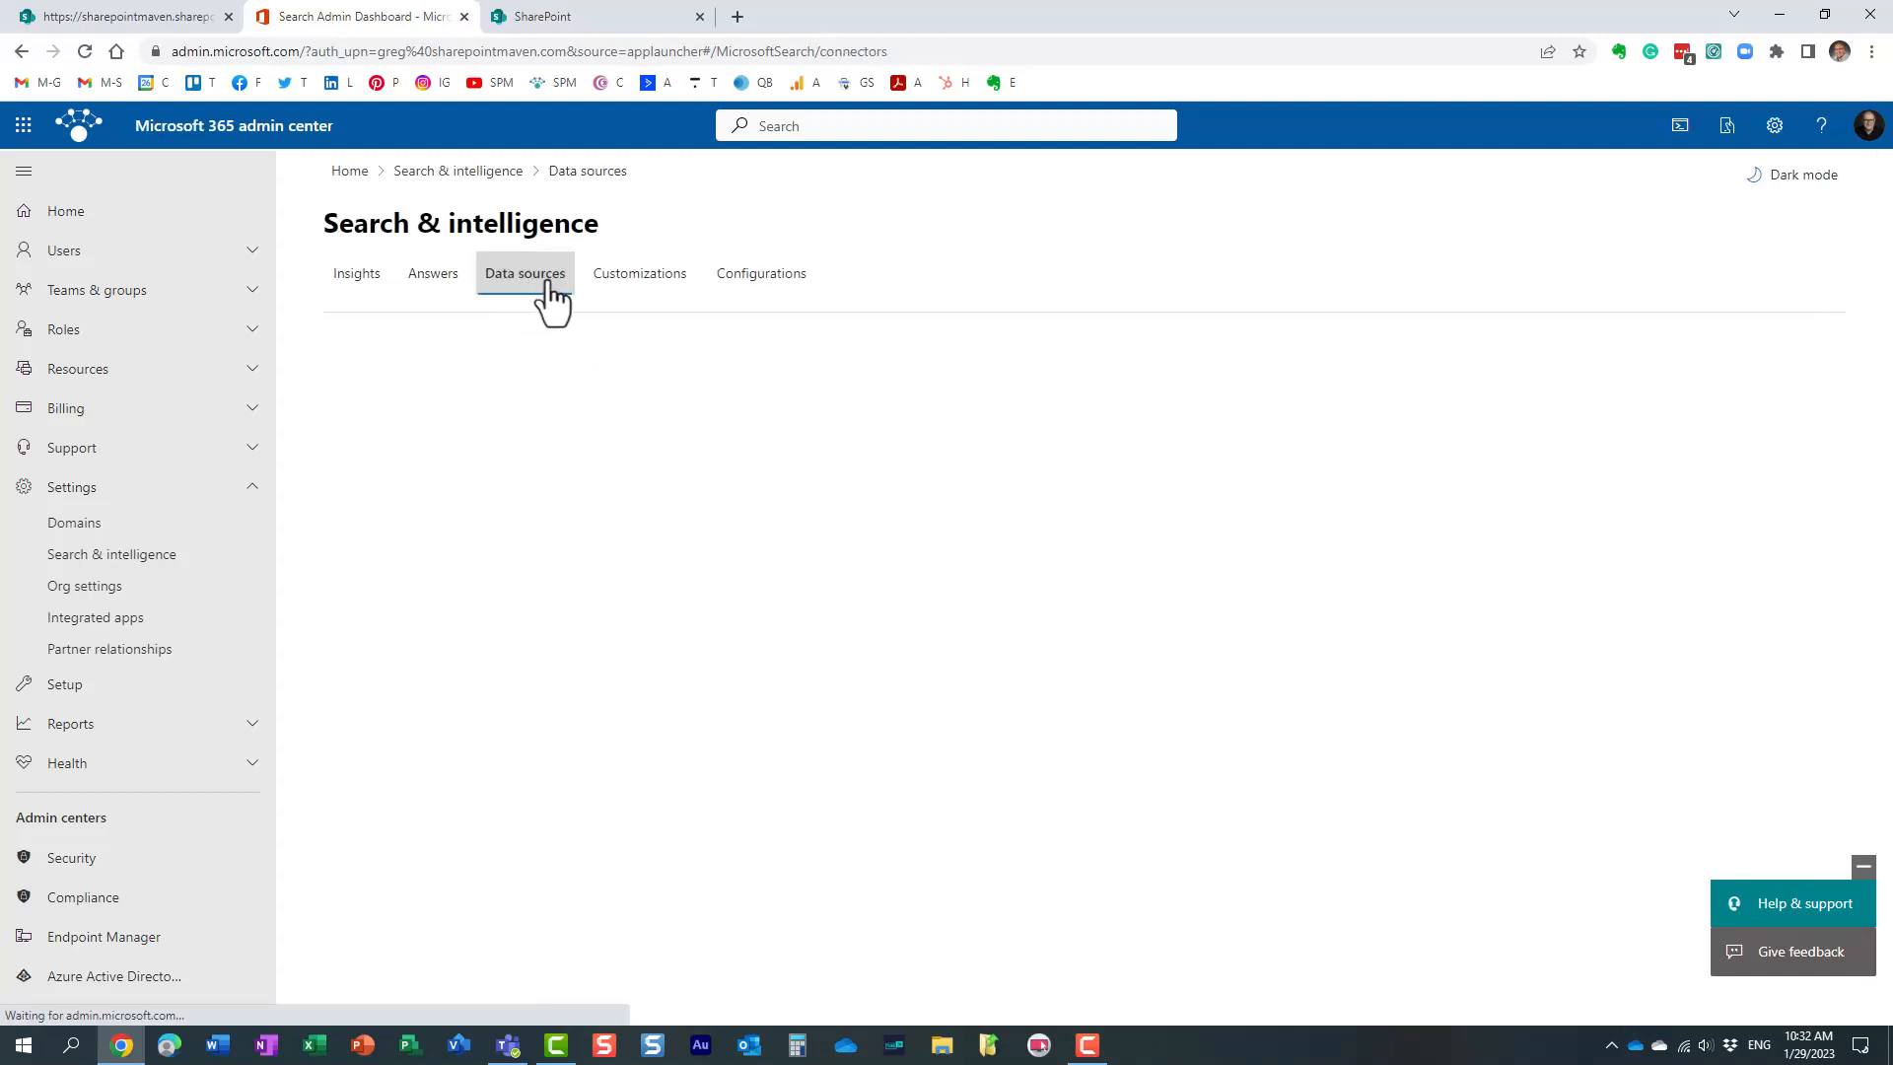
click(640, 274)
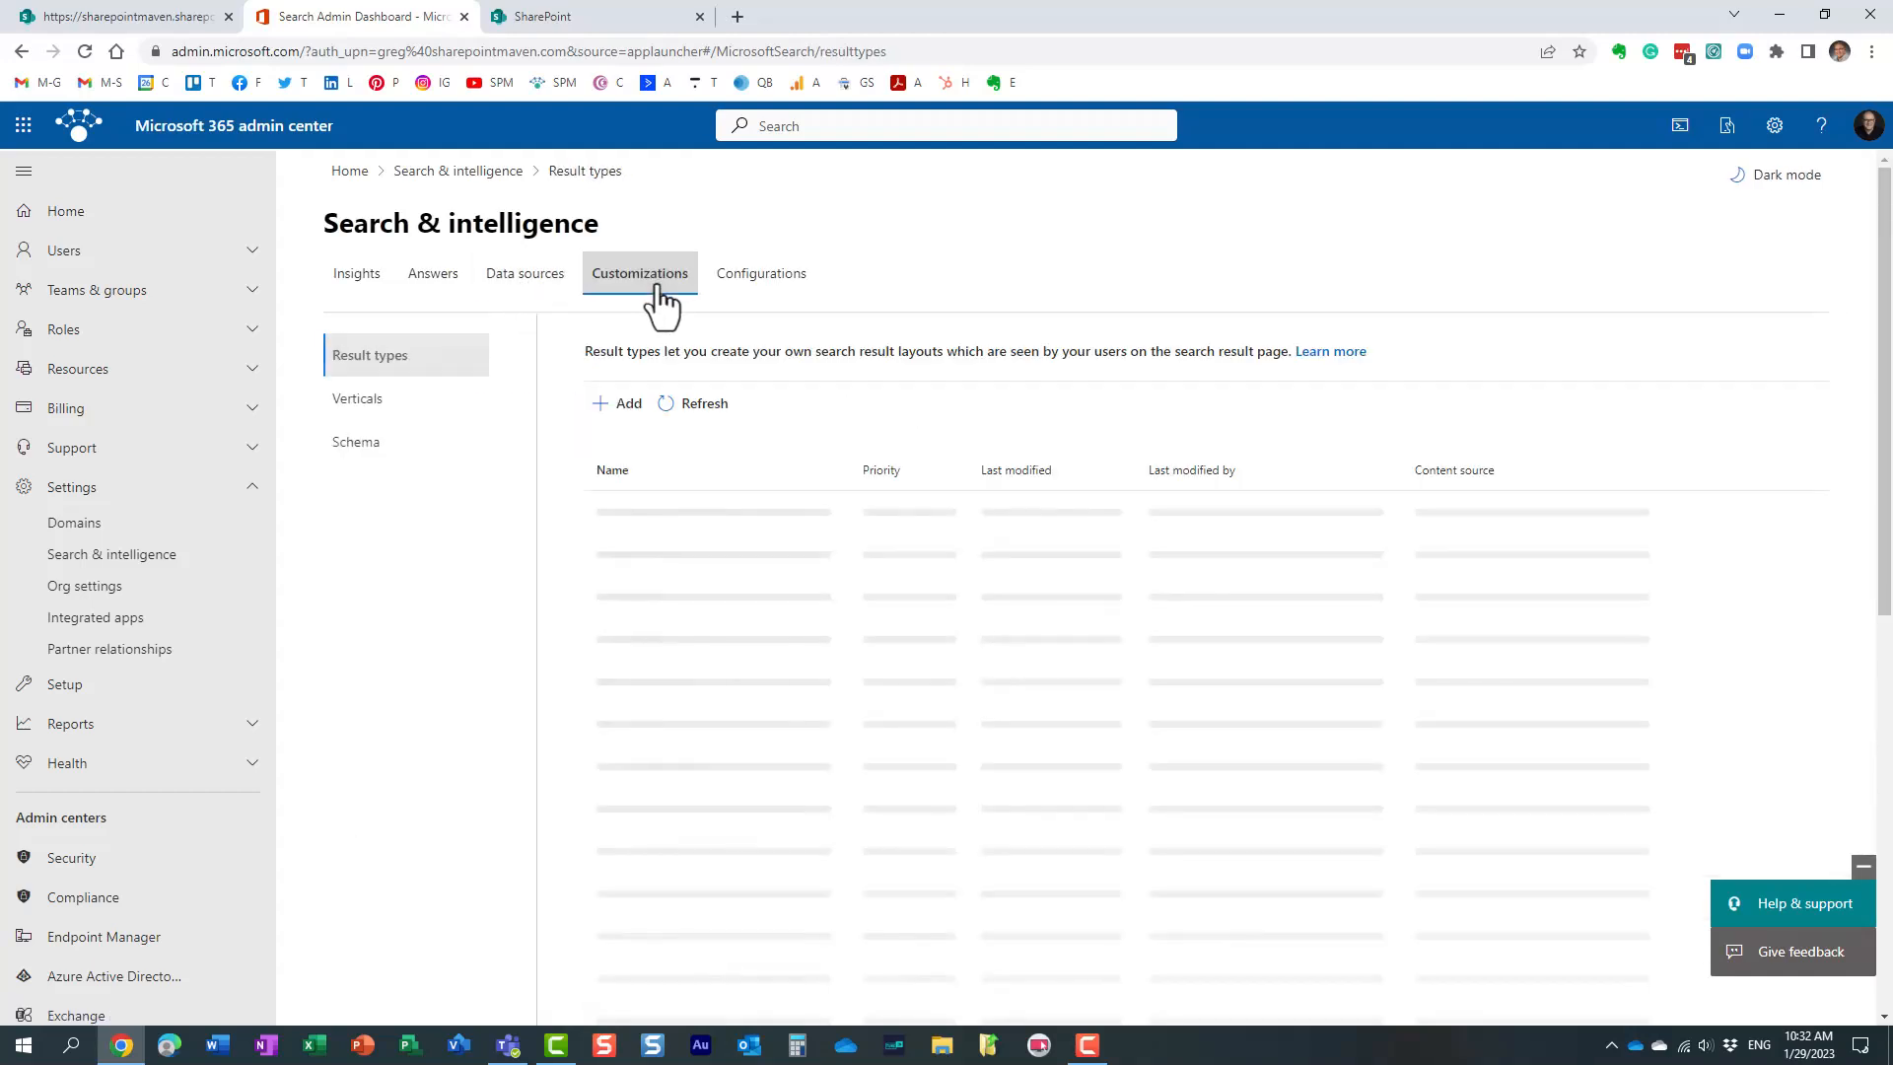
click(760, 274)
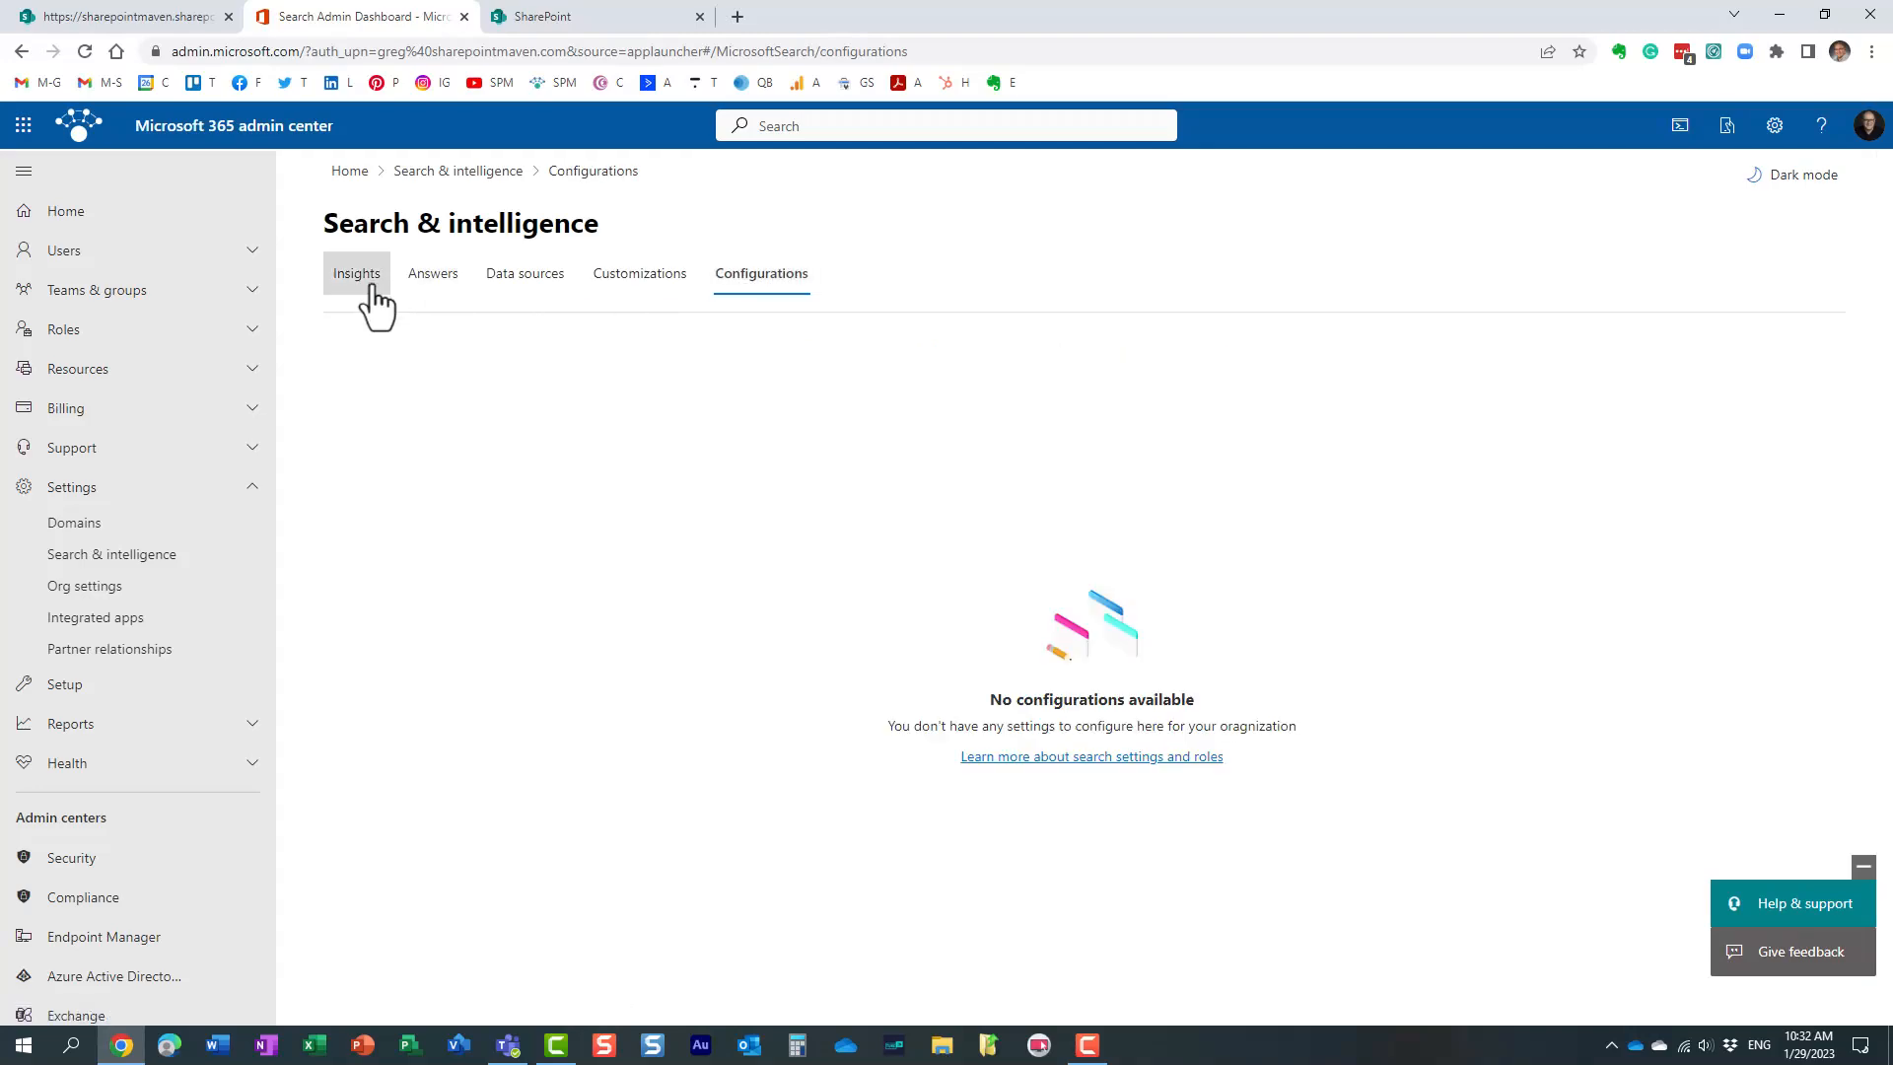
click(432, 273)
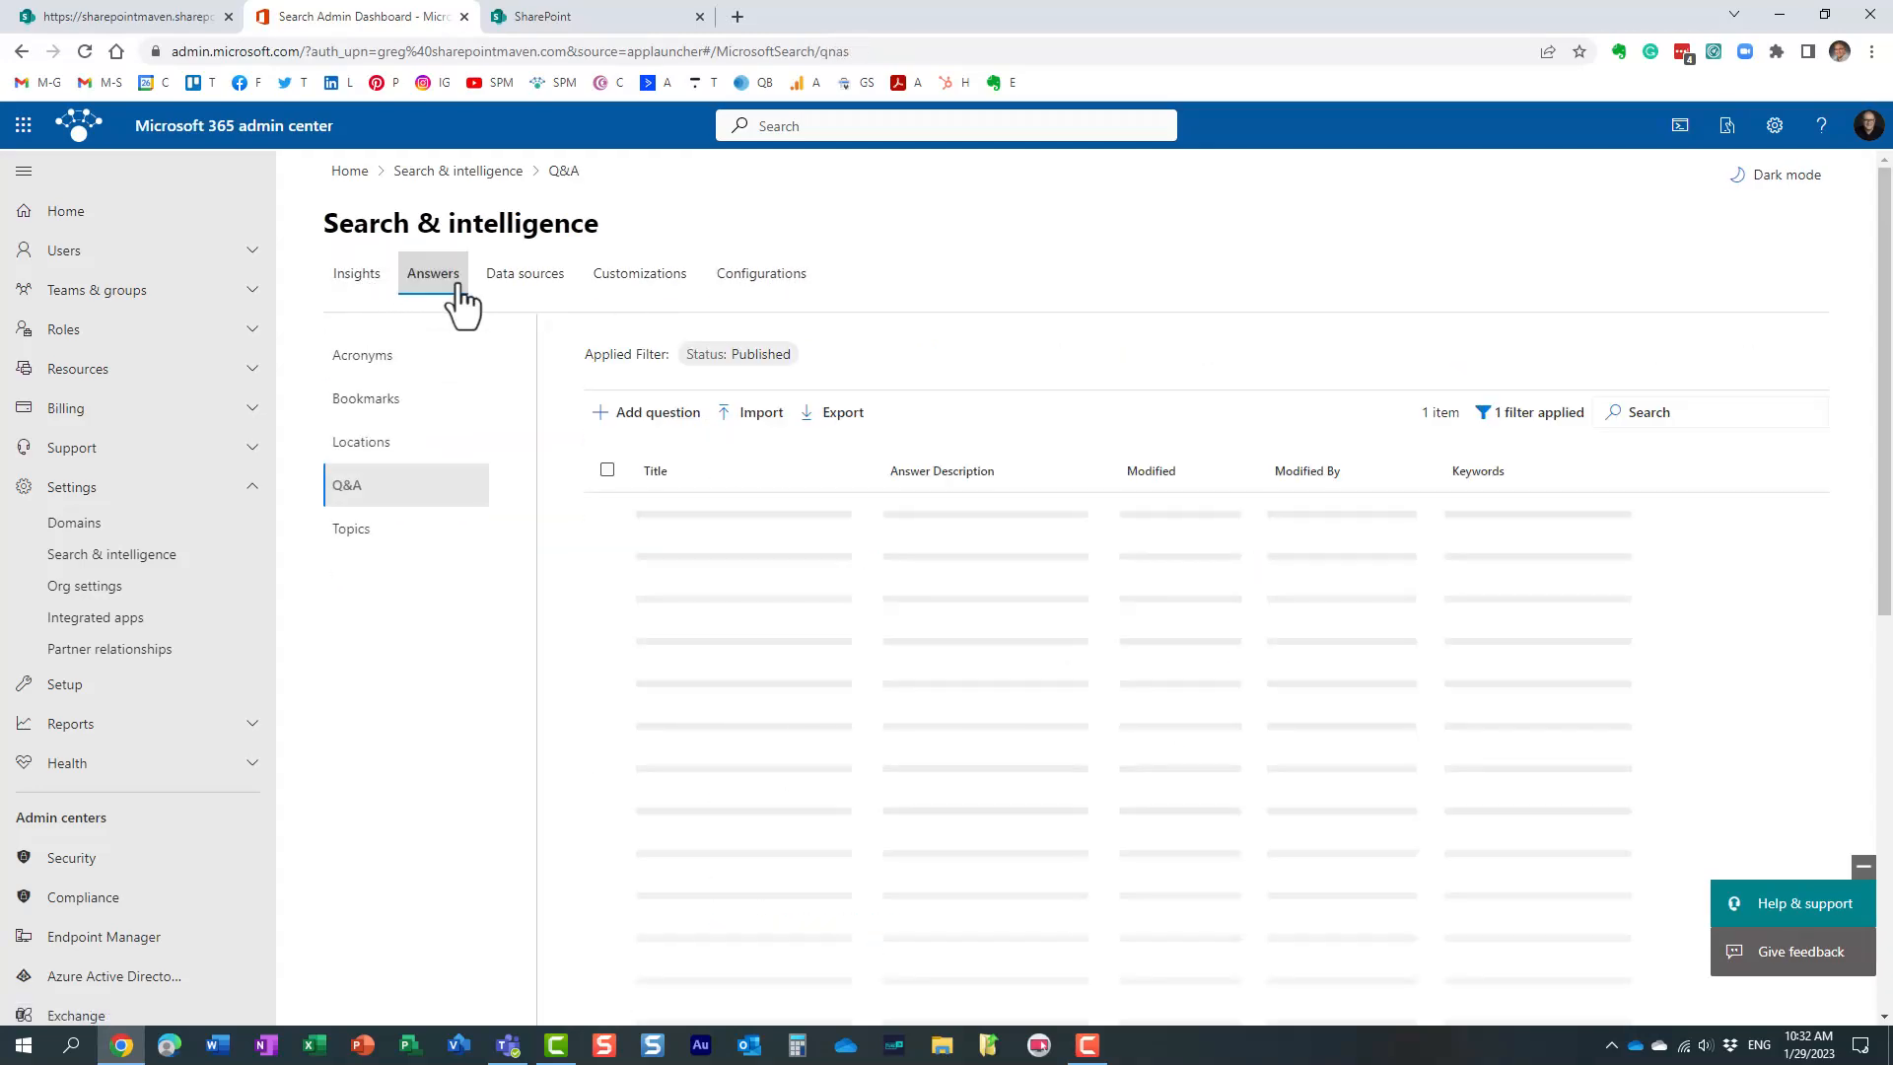